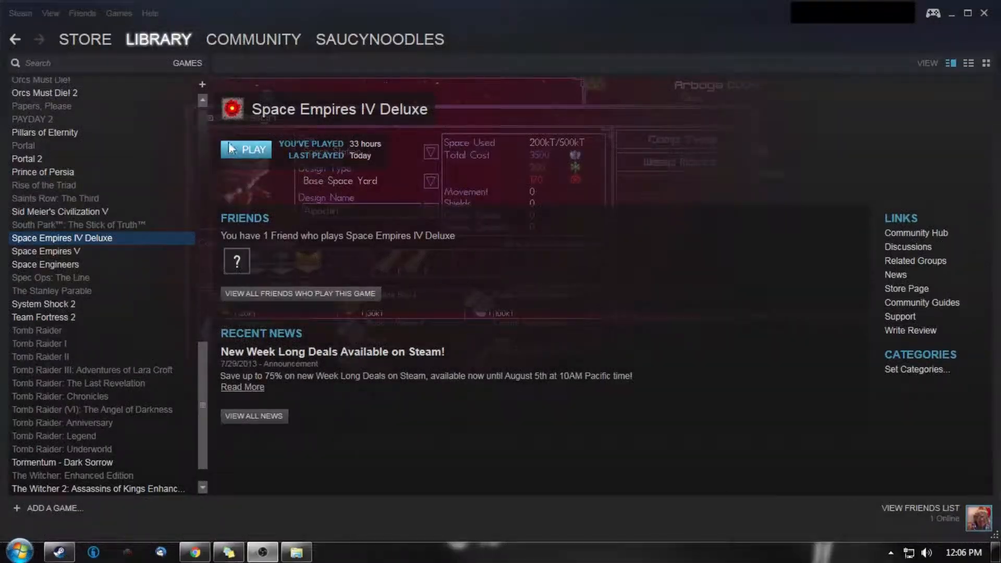
# Step: Launch Space Empires IV Deluxe from Steam and its launcher to load the saved game
pyautogui.click(246, 150)
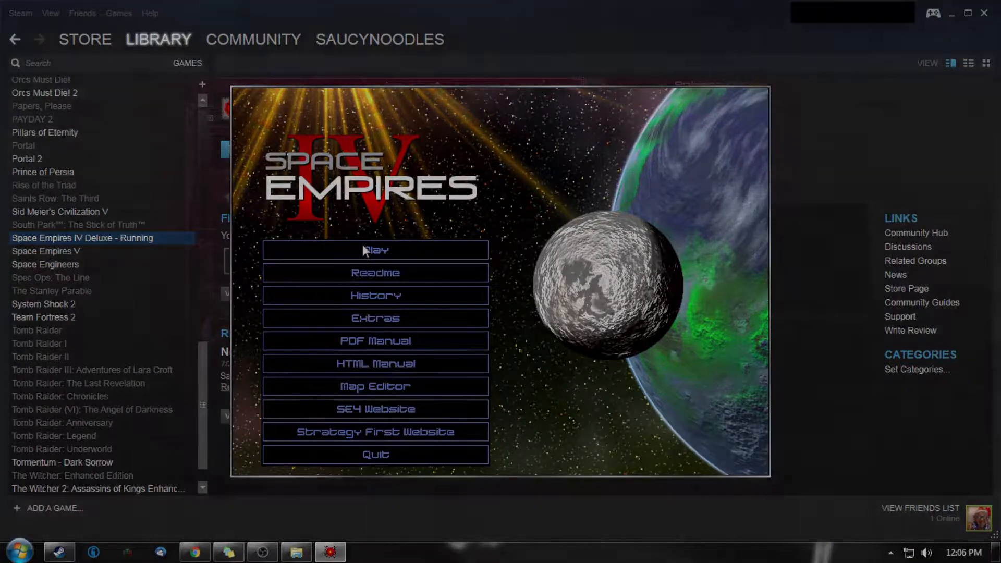
pyautogui.click(375, 250)
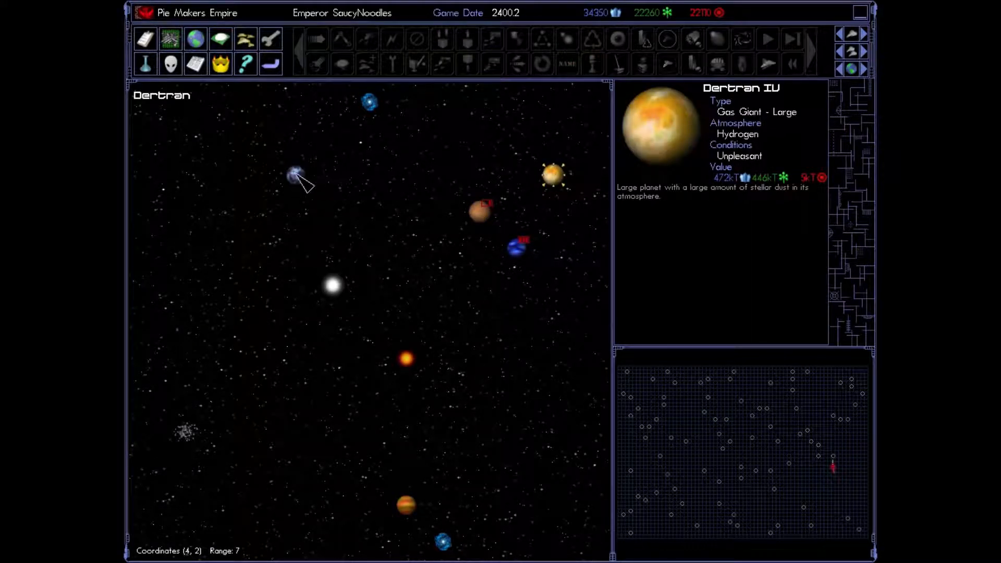
# Step: From Dertran II, start a new Escort-size ship design and add a 'Scout' design type
pyautogui.click(517, 247)
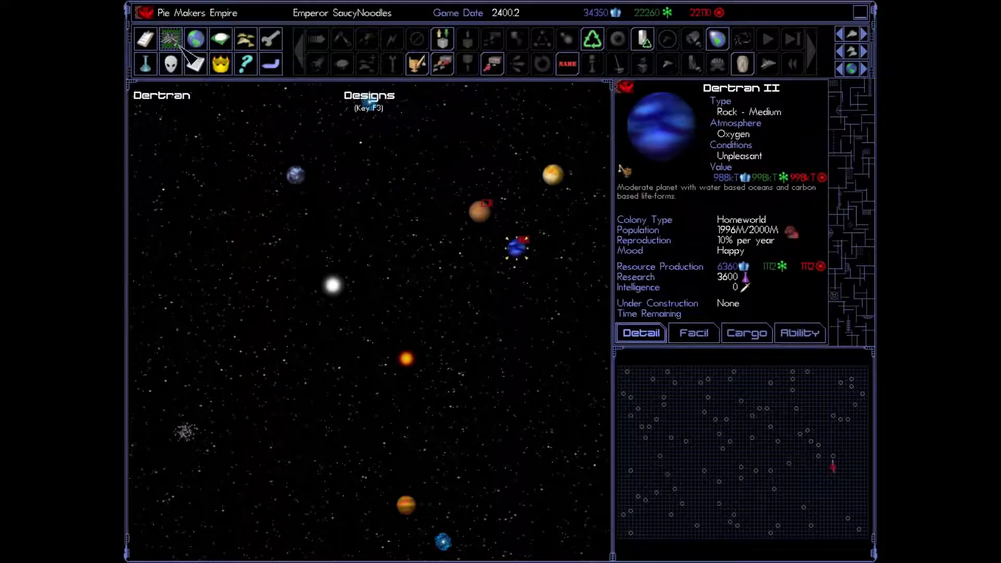
pyautogui.click(170, 38)
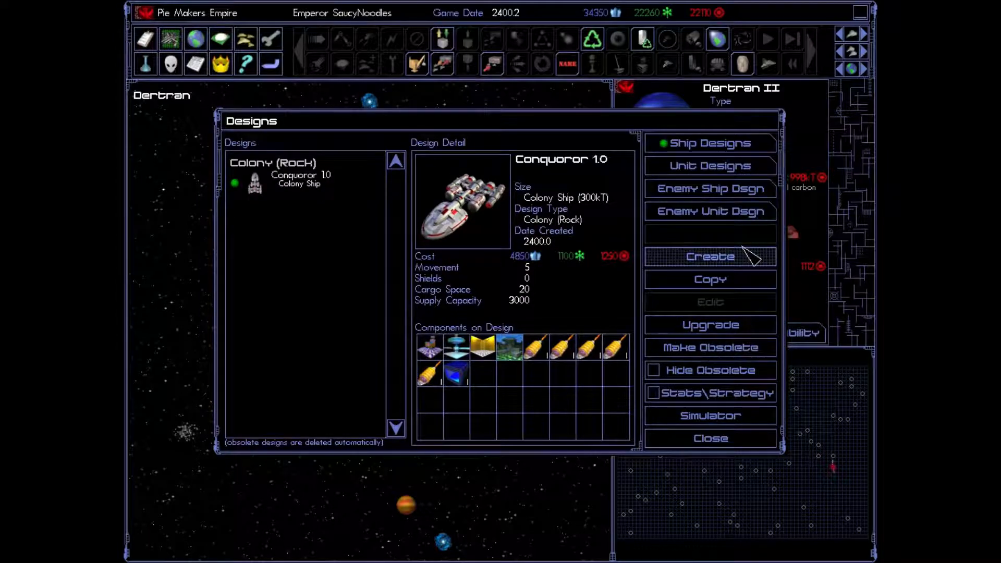
pyautogui.click(710, 256)
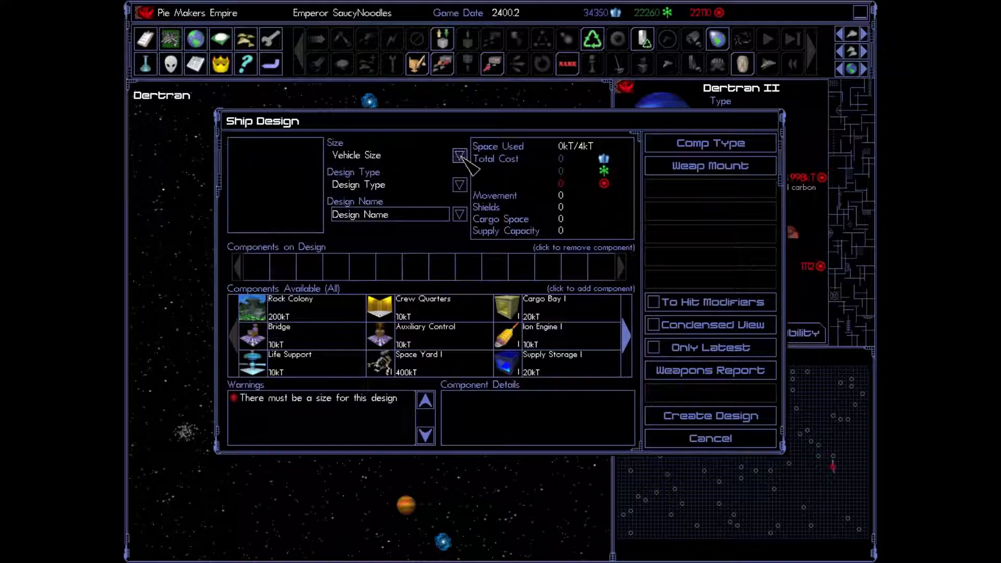
pyautogui.click(459, 156)
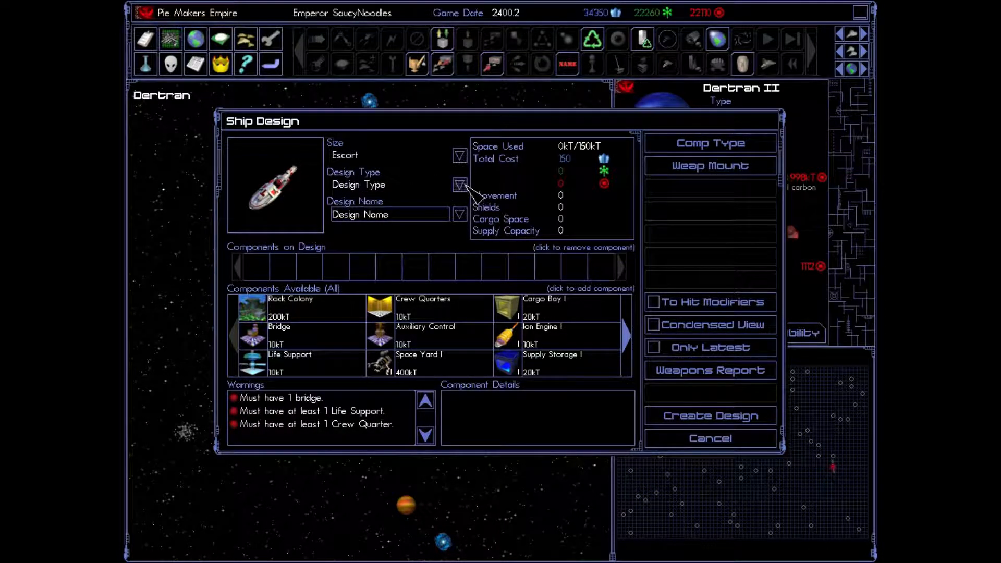
pyautogui.click(460, 185)
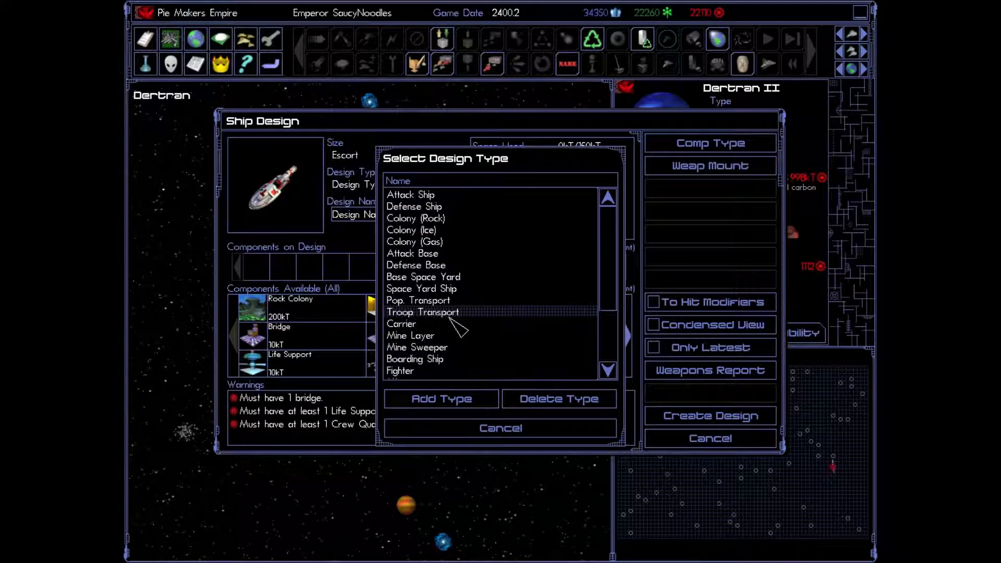
pyautogui.click(441, 398)
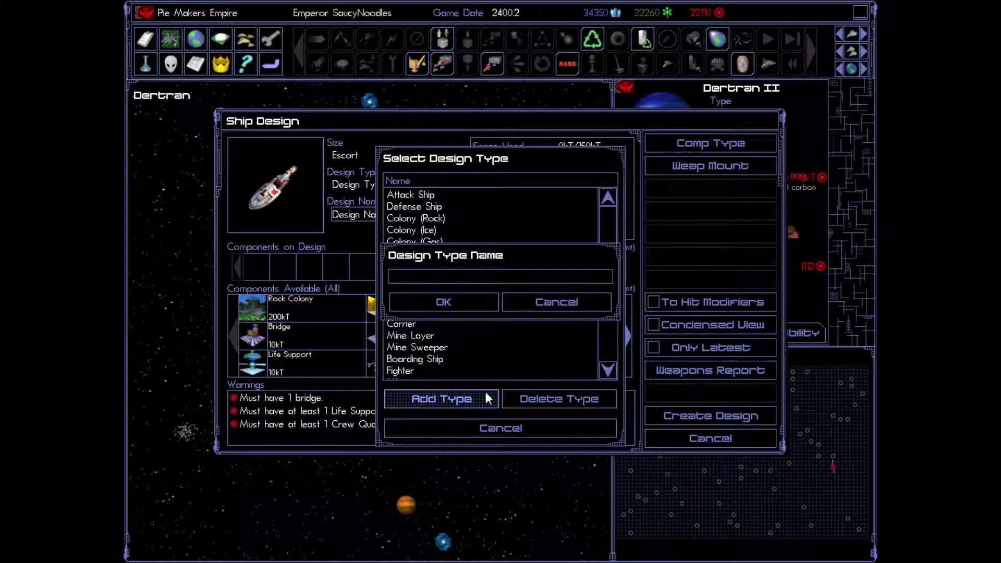
pyautogui.write('Scout')
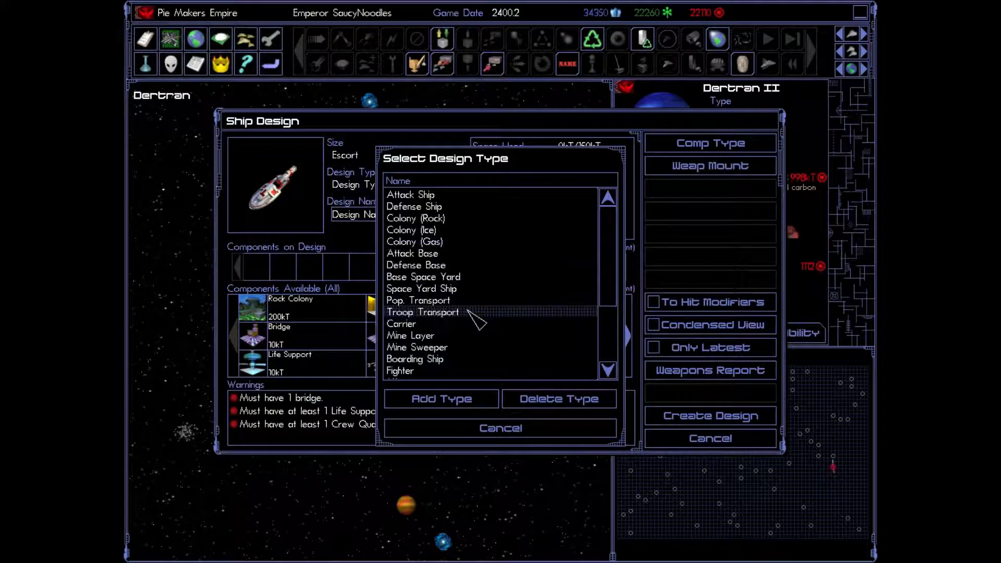
pyautogui.moveTo(488, 319)
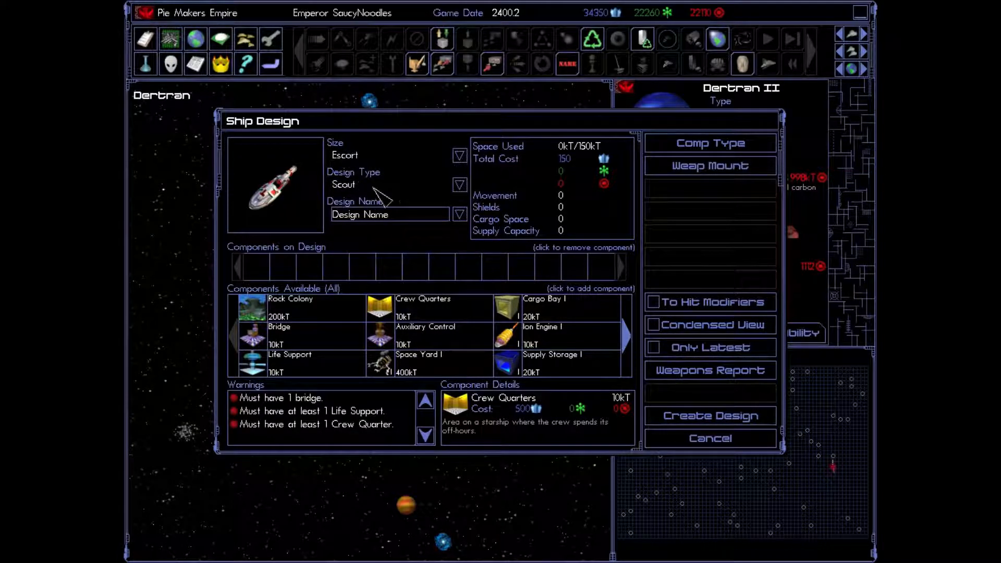
# Step: Name the design 'Scout 1', add crew quarters, remove the seventh engine, and save it
pyautogui.click(389, 214)
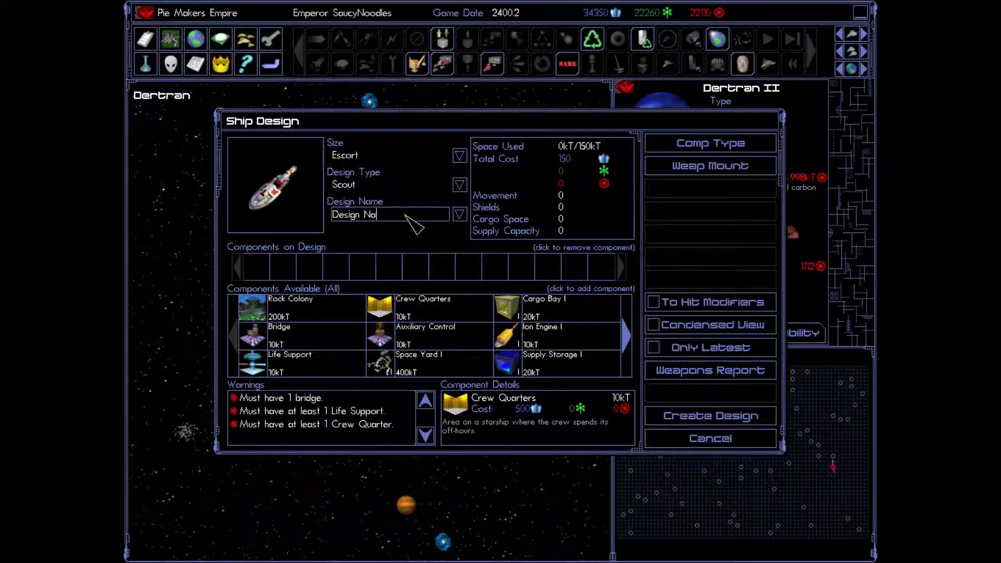
pyautogui.click(389, 213)
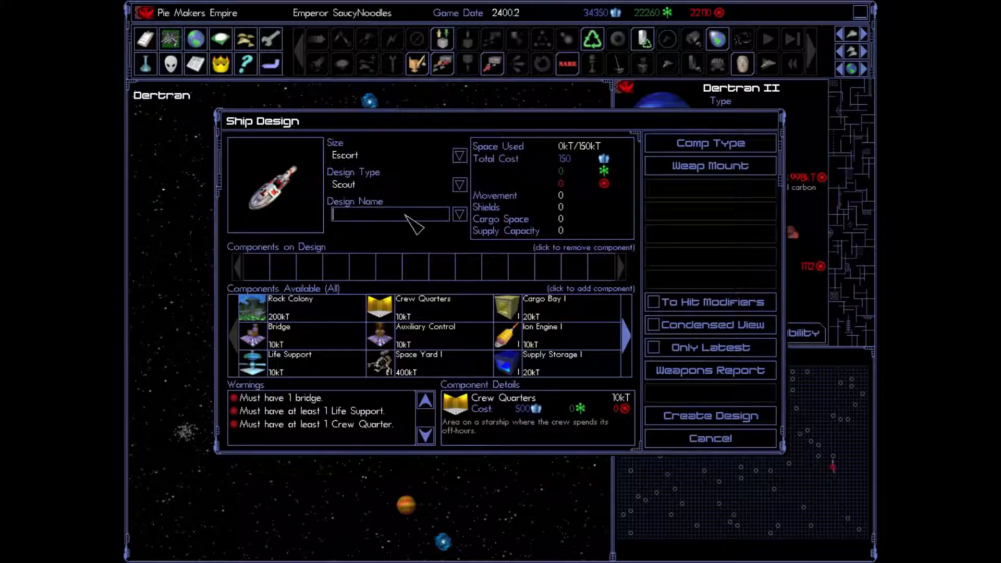
pyautogui.write('Scout 1.0')
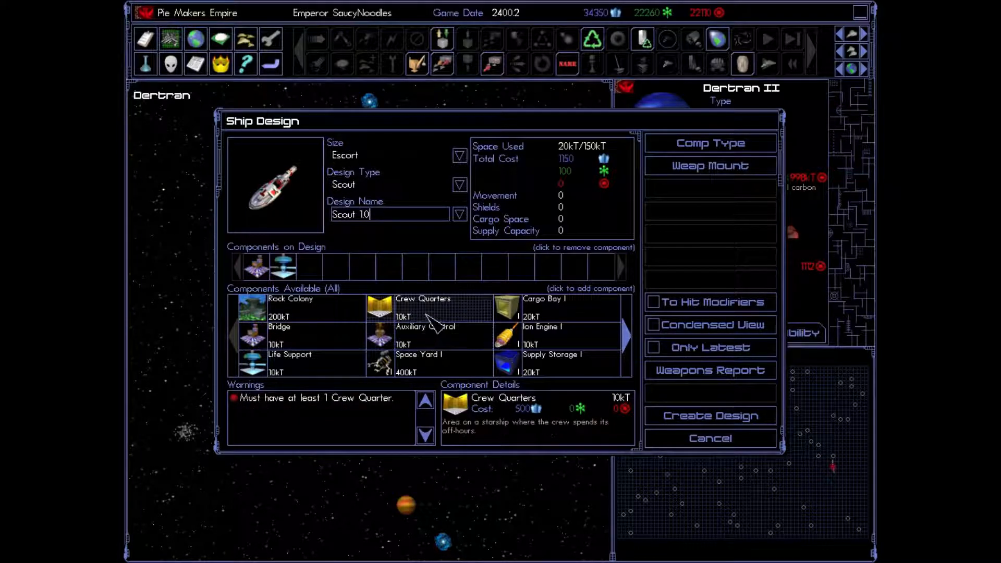
pyautogui.click(507, 332)
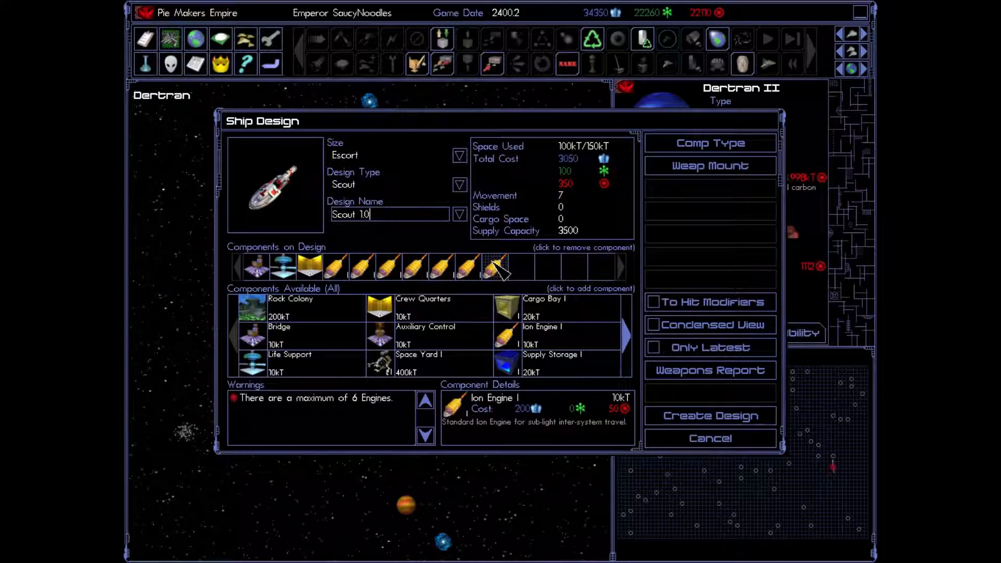
pyautogui.click(494, 265)
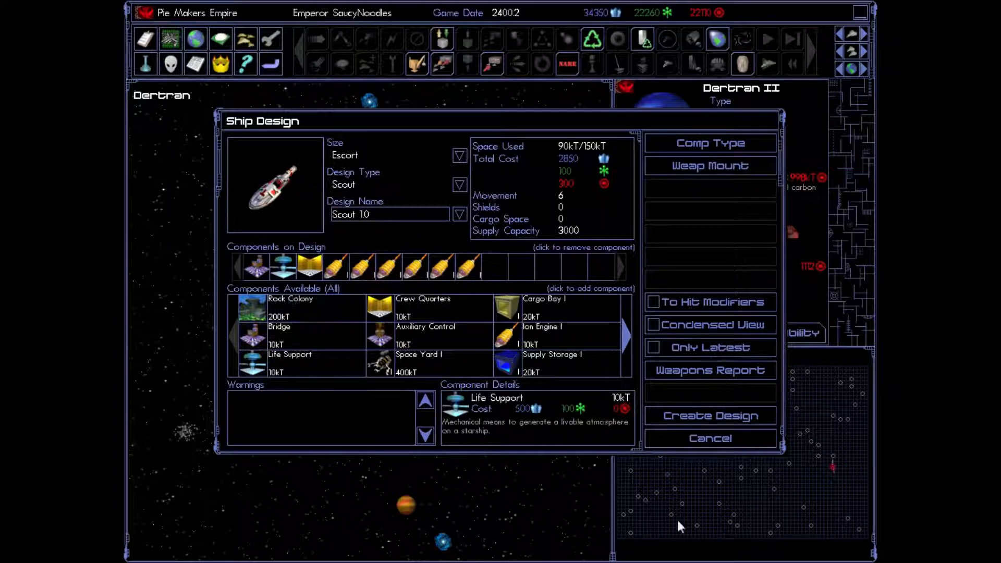
pyautogui.moveTo(251, 307)
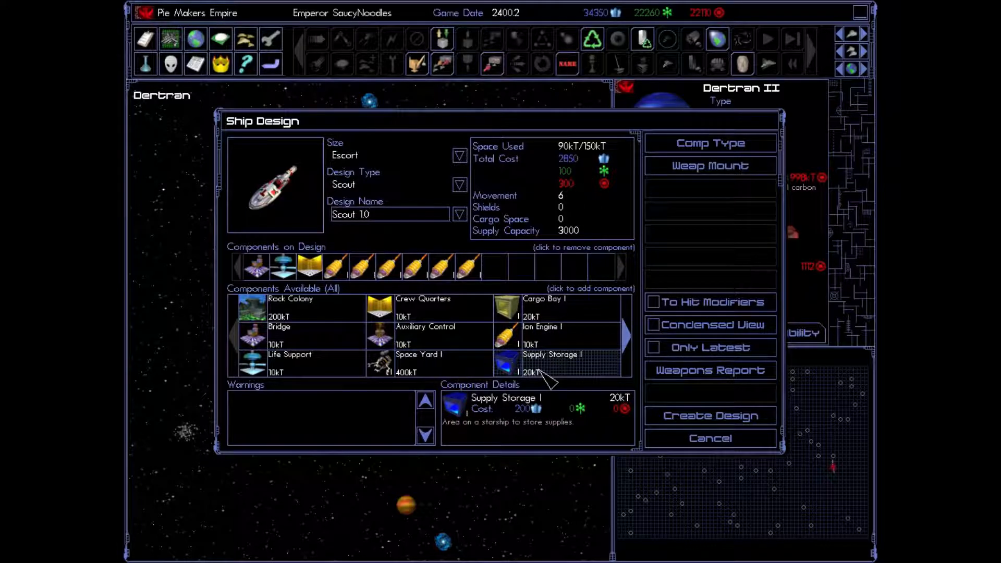
pyautogui.click(507, 361)
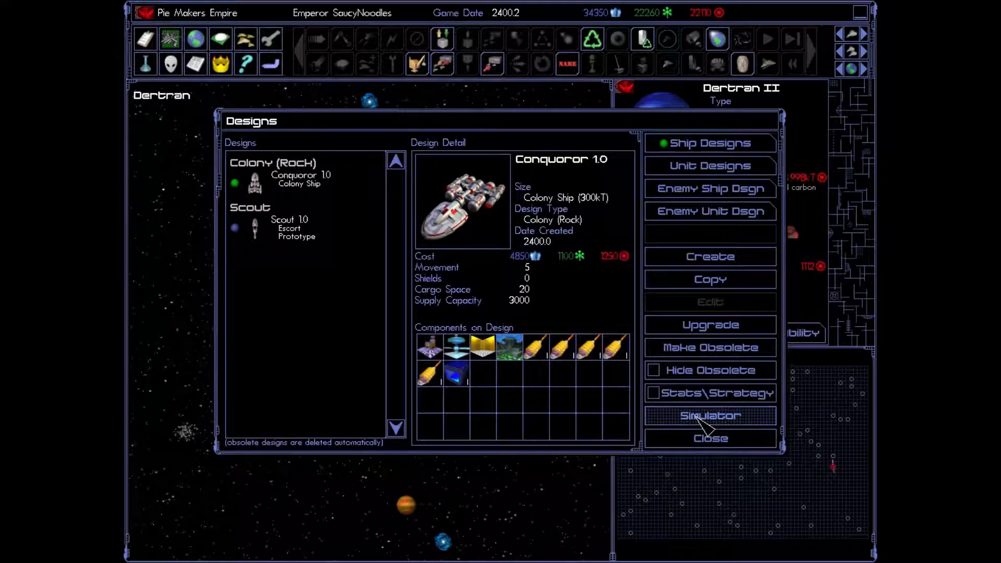
# Step: Queue Scout 1.0 at Dertran II with Repeat Build enabled and close the queue
pyautogui.click(709, 438)
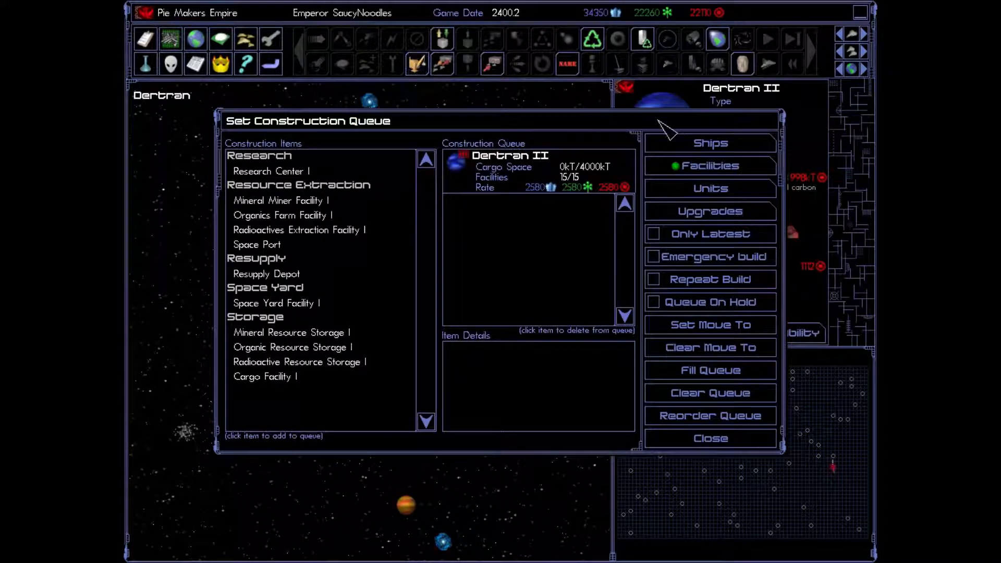
pyautogui.click(709, 143)
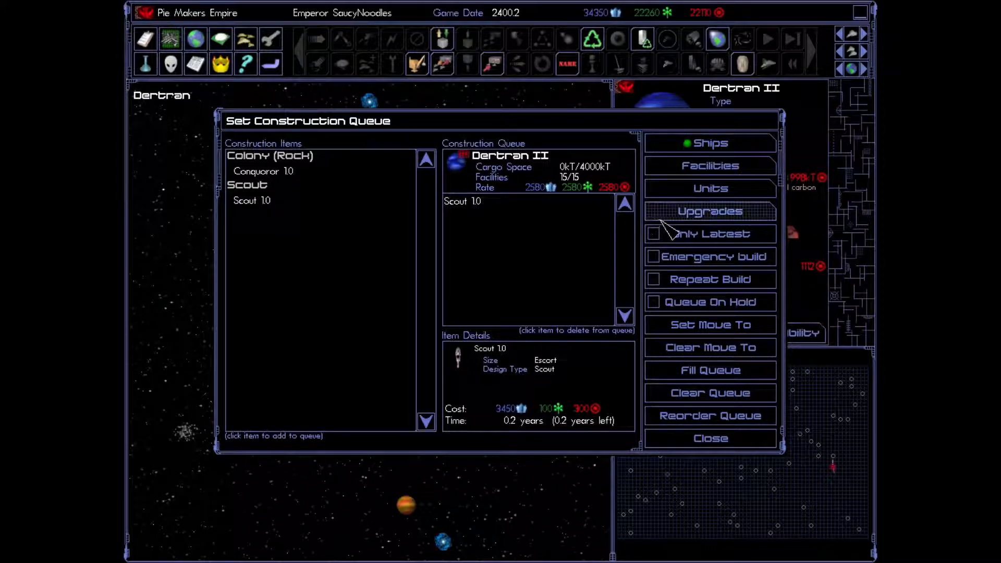
pyautogui.click(654, 279)
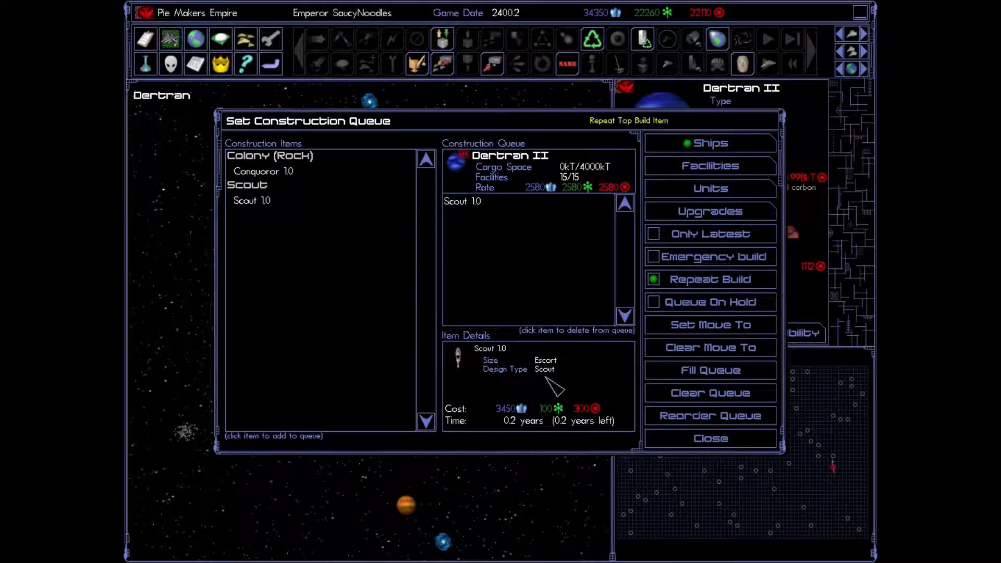
pyautogui.click(654, 279)
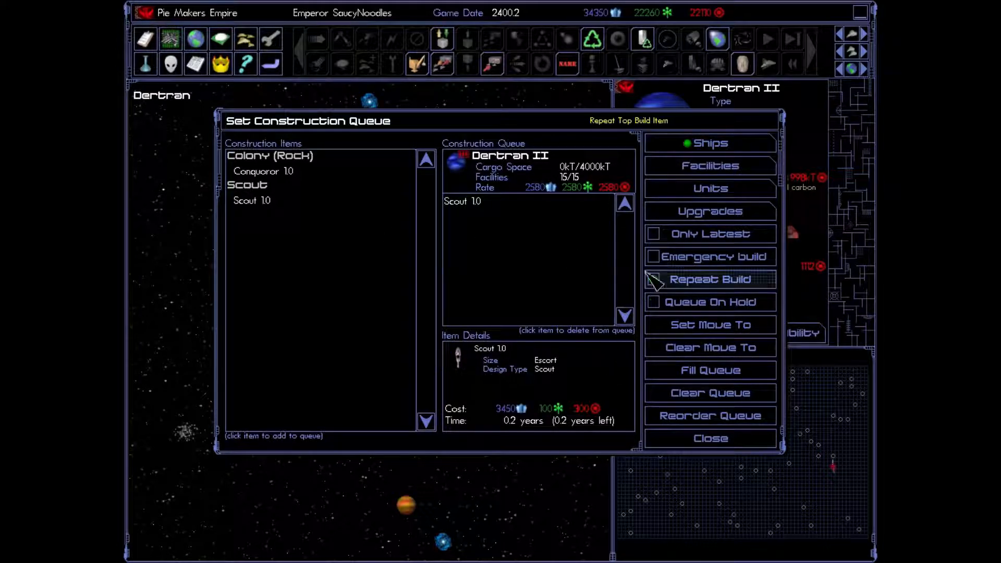
pyautogui.click(655, 279)
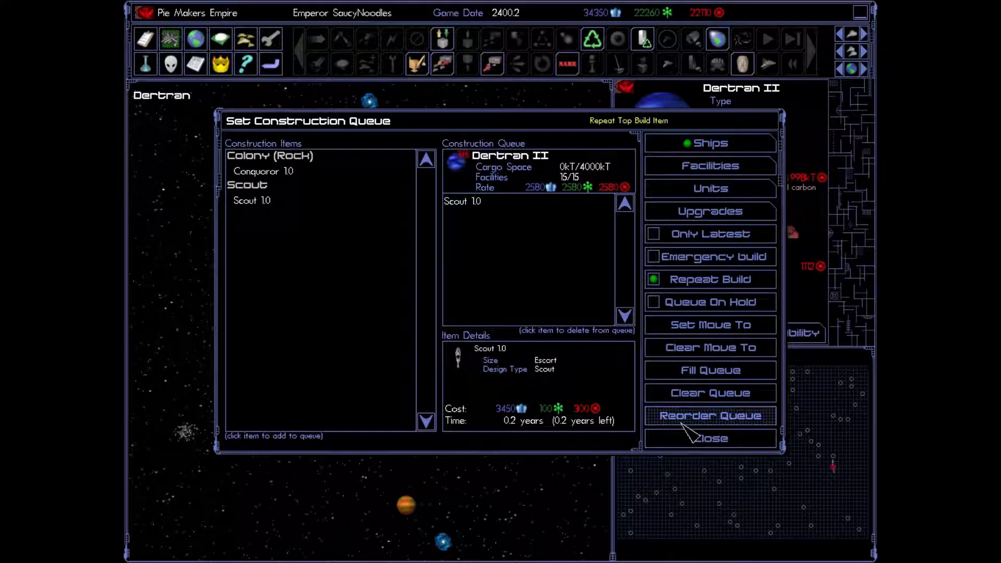
pyautogui.click(710, 438)
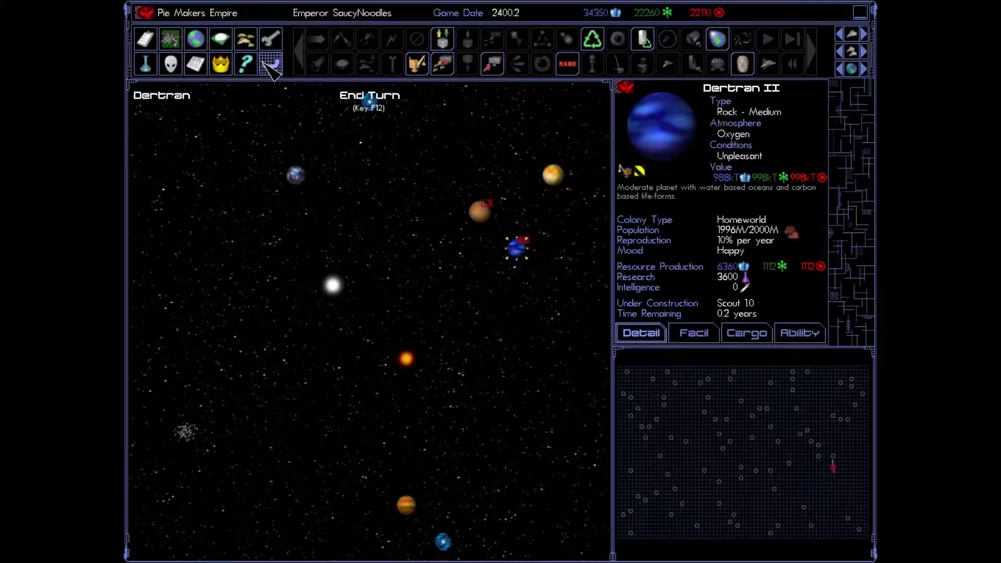
# Step: End the turn and read the New Tech Level report in the log
pyautogui.click(269, 63)
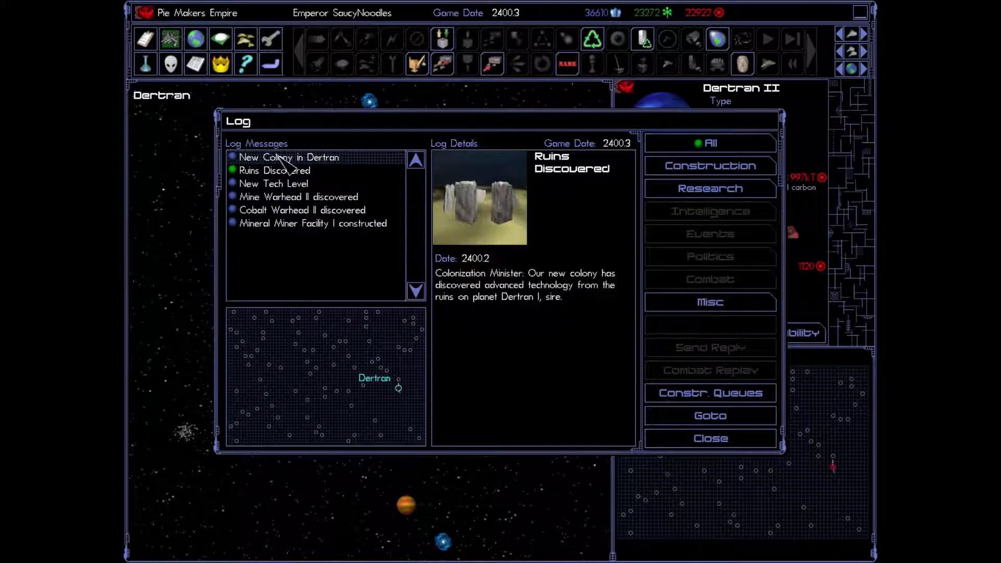
pyautogui.click(274, 170)
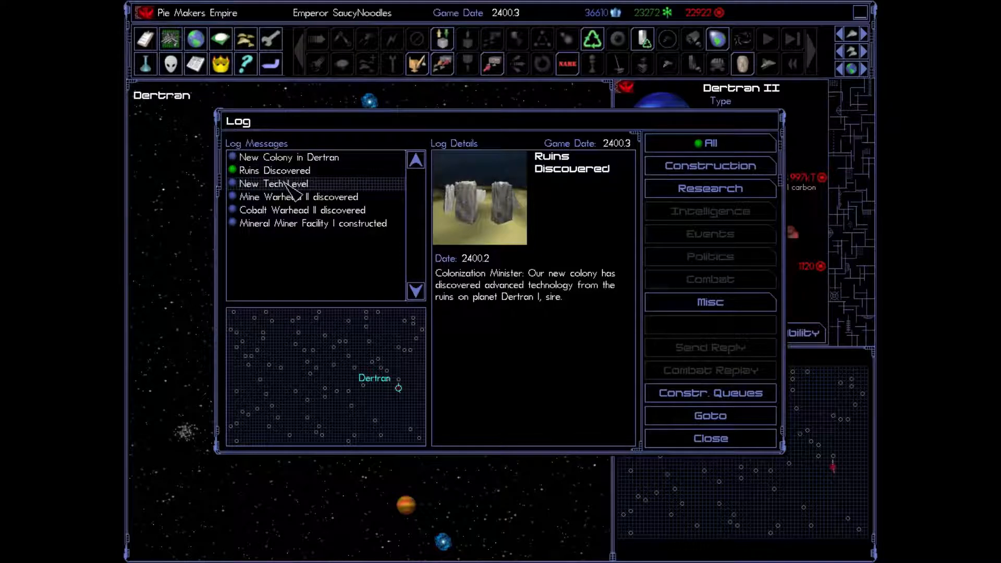
pyautogui.click(273, 184)
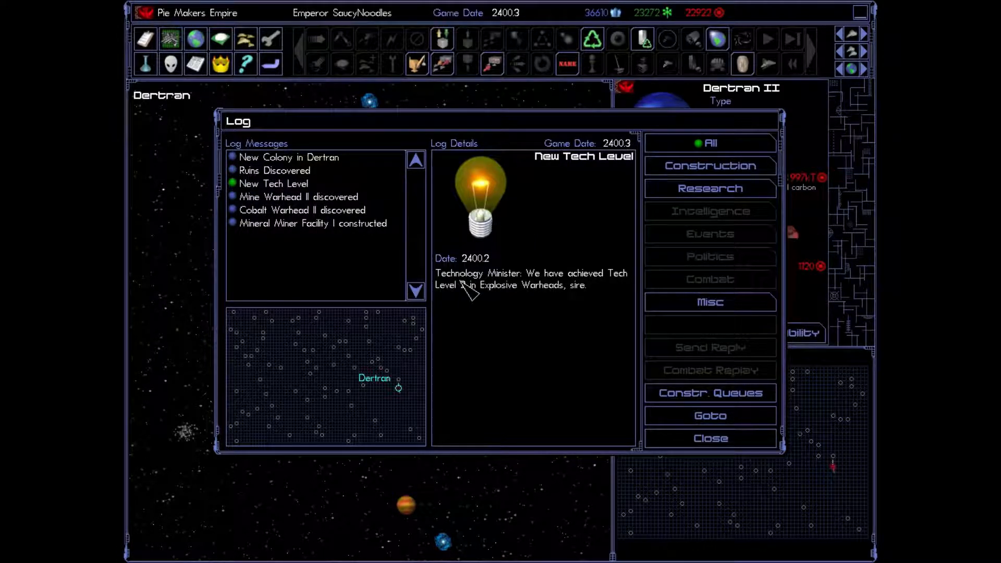
pyautogui.click(272, 183)
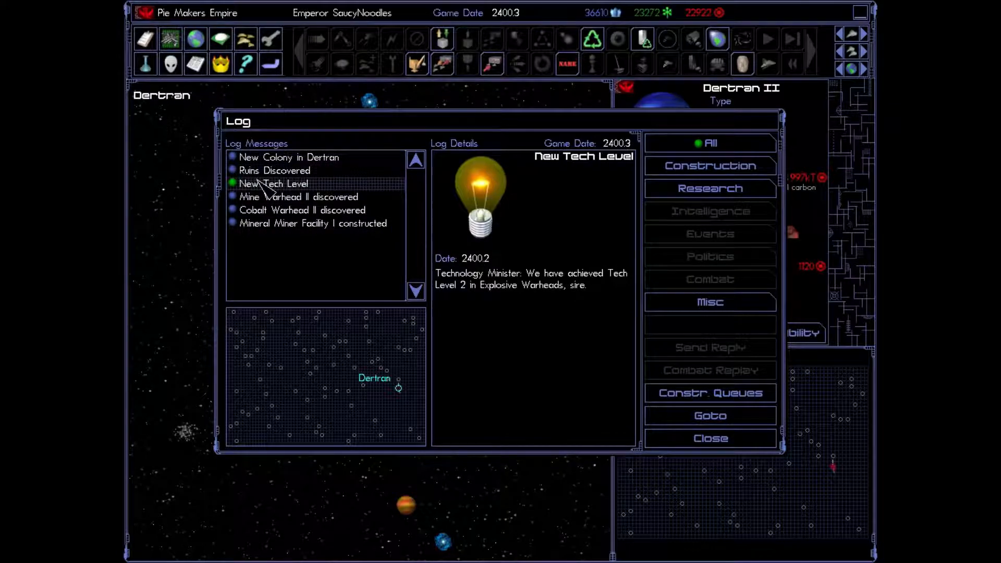
# Step: Read the Mine Warhead II, Cobalt Warhead II and Mineral Miner Facility I reports
pyautogui.click(298, 197)
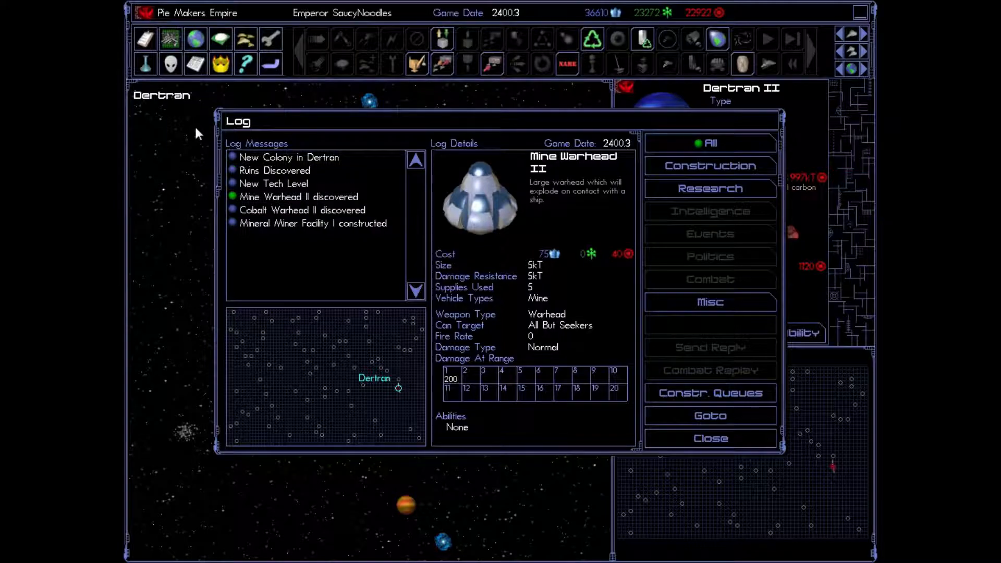
pyautogui.click(298, 196)
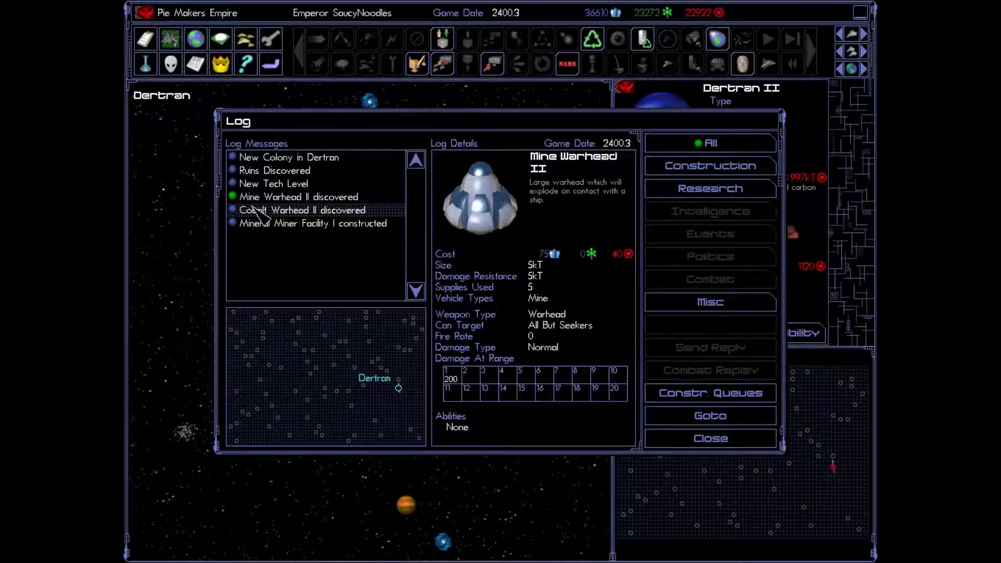
pyautogui.click(301, 210)
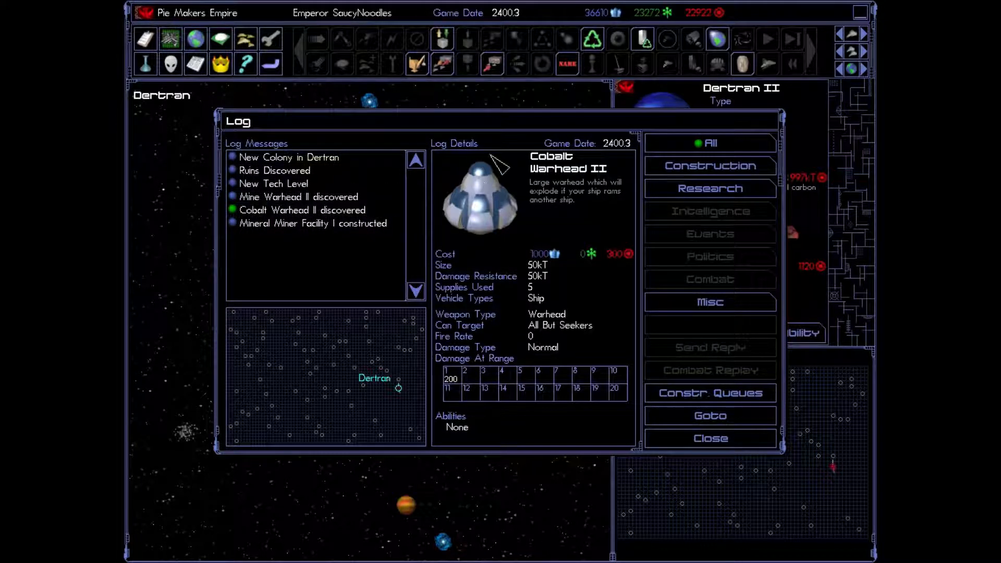
pyautogui.moveTo(466, 179)
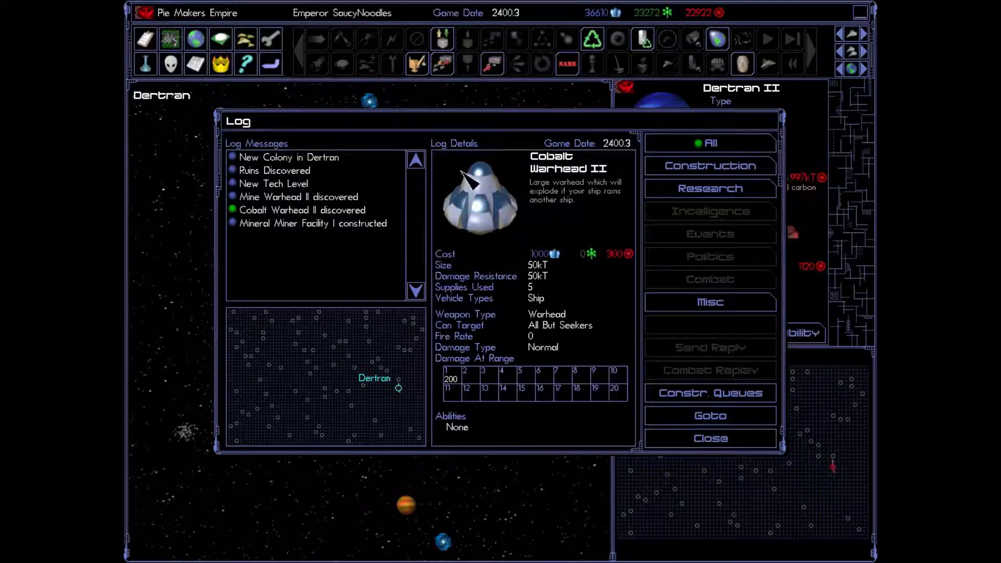
pyautogui.moveTo(465, 219)
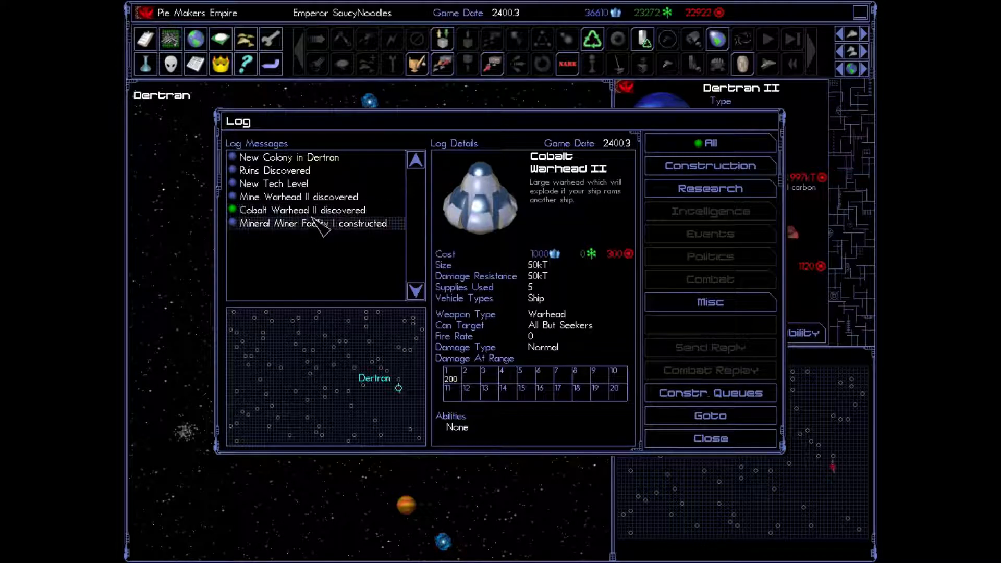
pyautogui.click(312, 223)
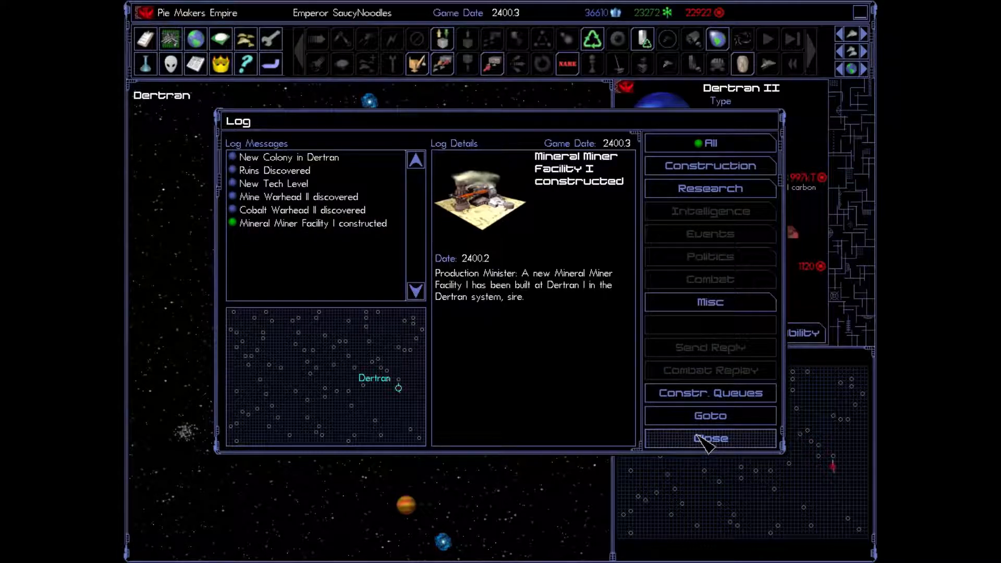
# Step: Close the log, select Dertran I on the map, and dismiss the Research overview
pyautogui.click(709, 439)
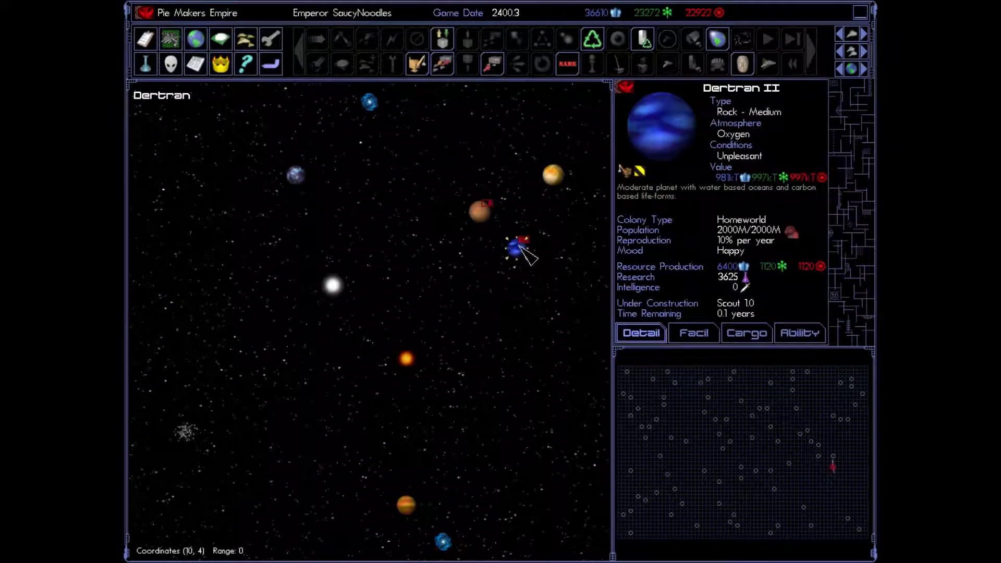
pyautogui.moveTo(490, 220)
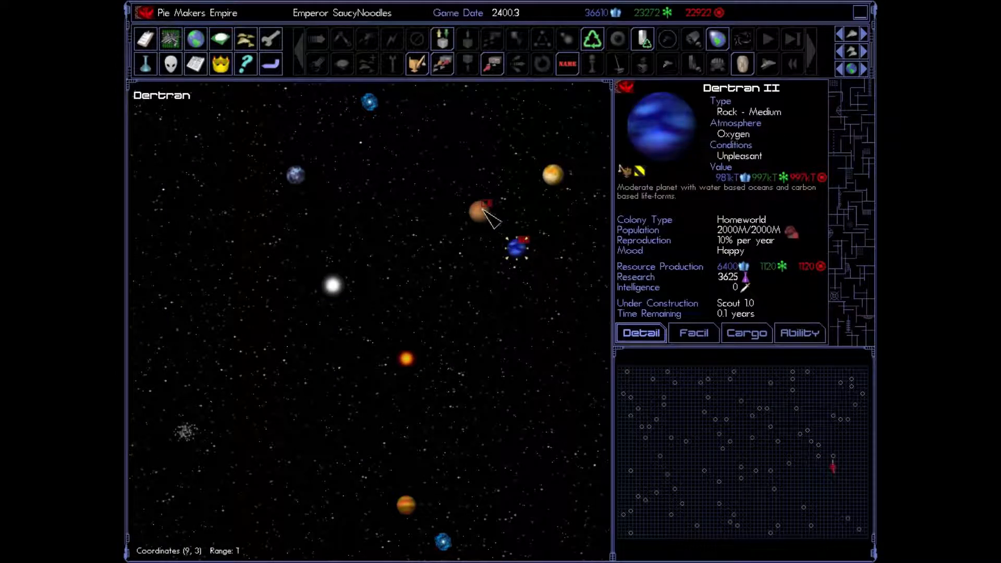
pyautogui.click(478, 212)
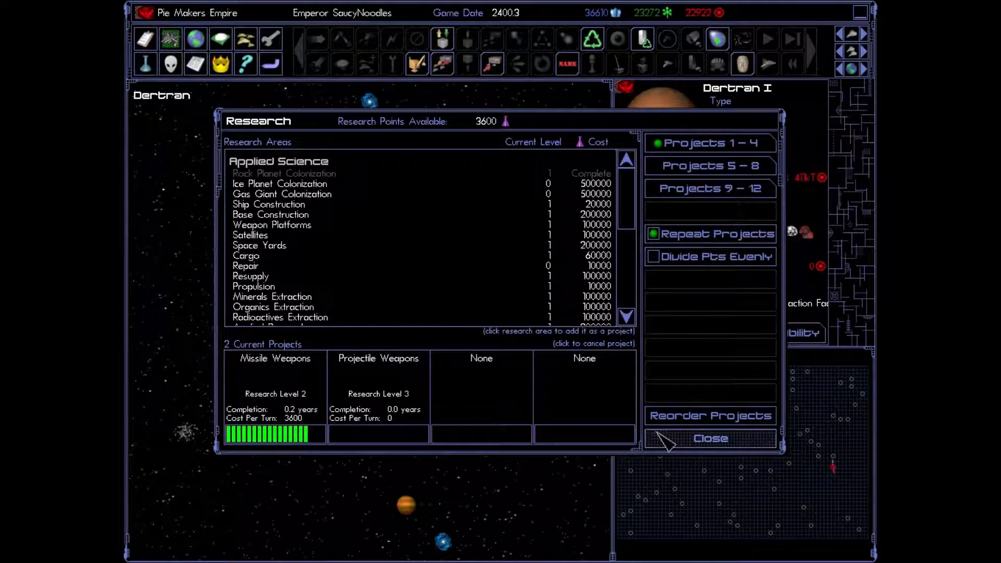
pyautogui.click(709, 439)
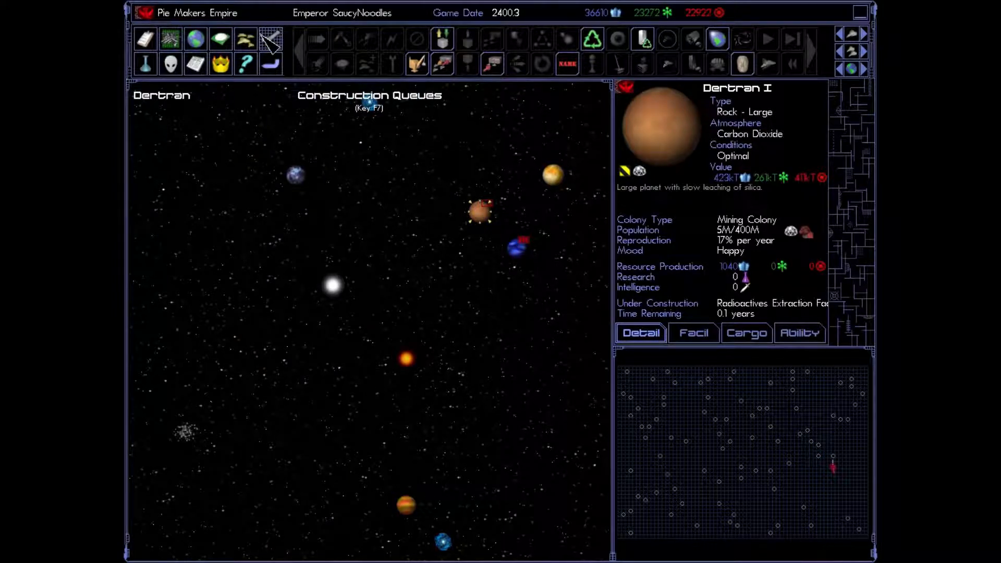
pyautogui.click(270, 38)
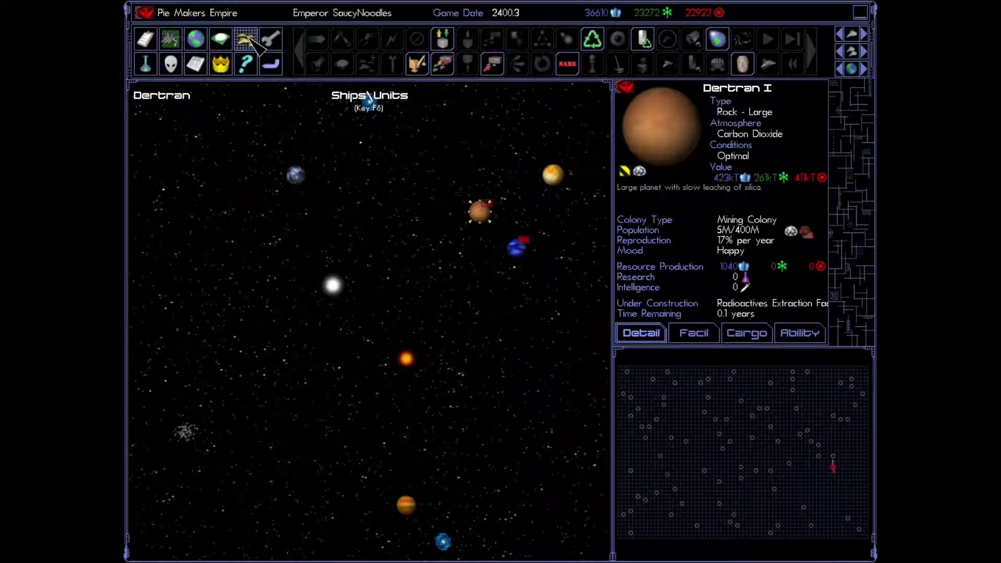
# Step: Check the empty Ships list and the construction queues, then confirm ending the turn
pyautogui.click(244, 40)
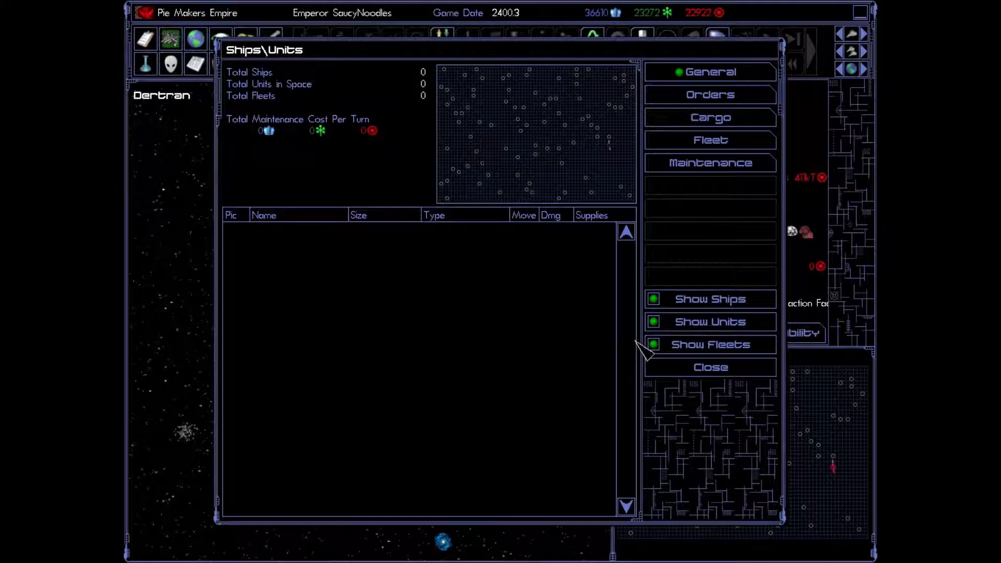
pyautogui.click(709, 367)
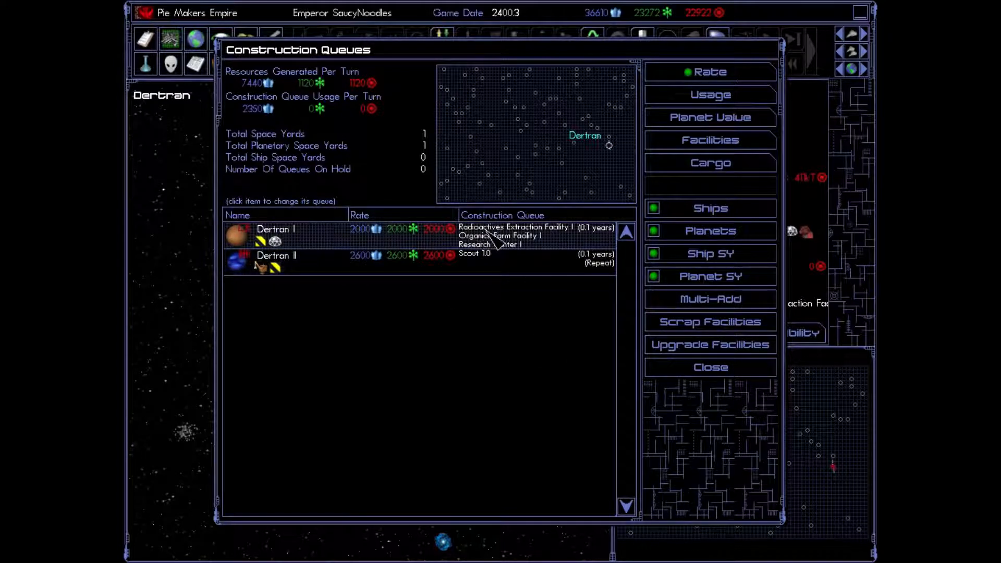
pyautogui.moveTo(504, 256)
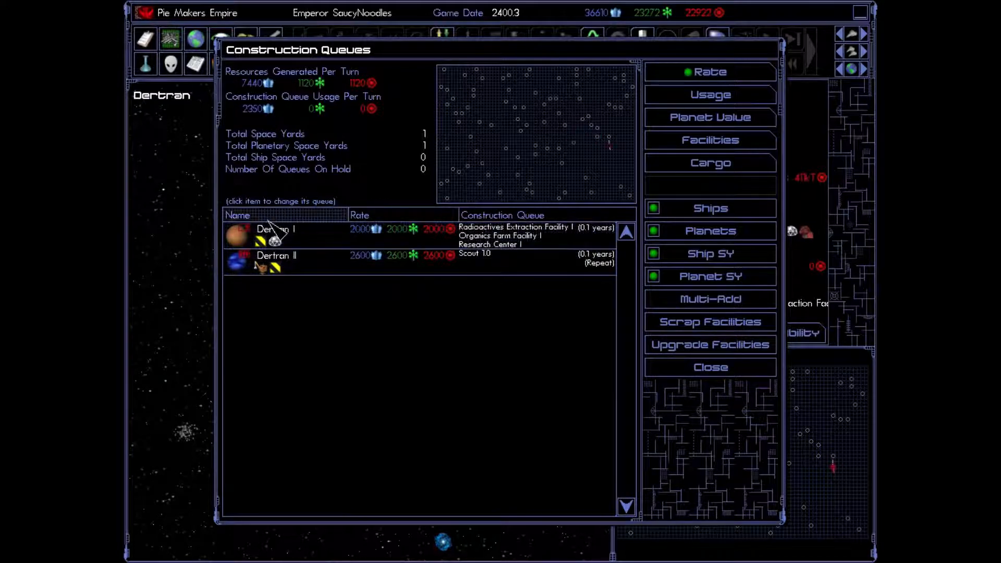
pyautogui.click(709, 367)
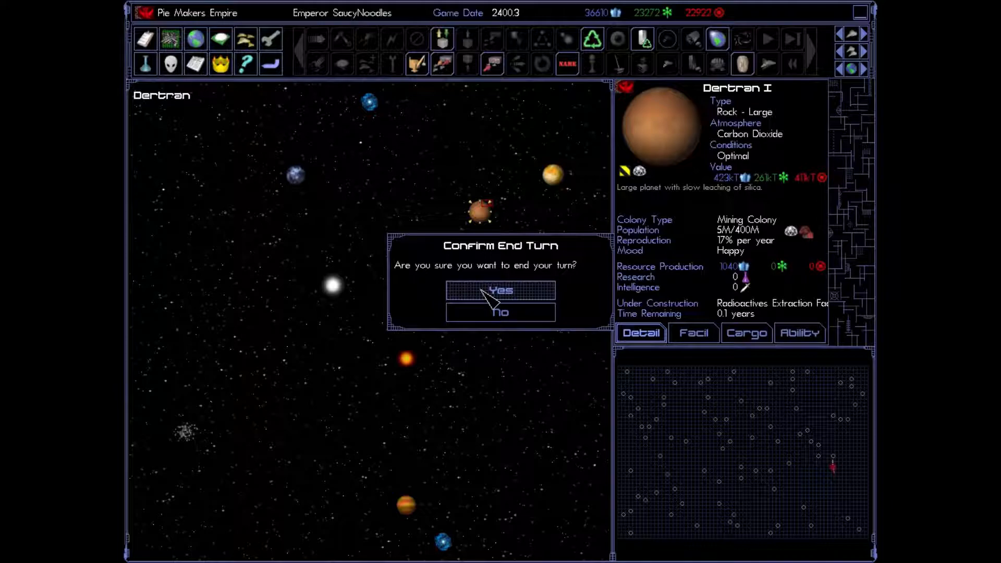
pyautogui.click(500, 291)
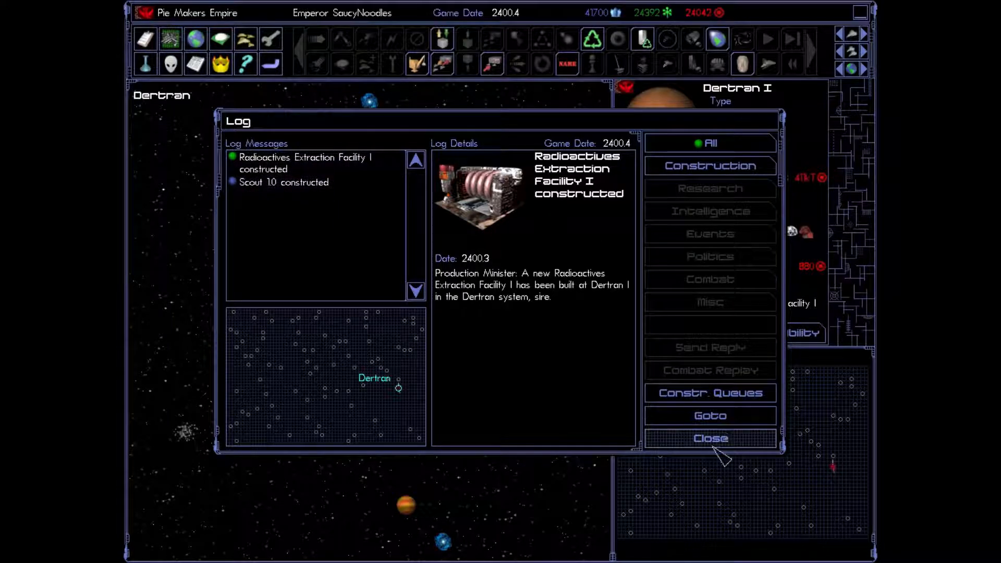
# Step: Close the new turn's log and reopen it to the Scout 1.0 constructed report
pyautogui.click(709, 438)
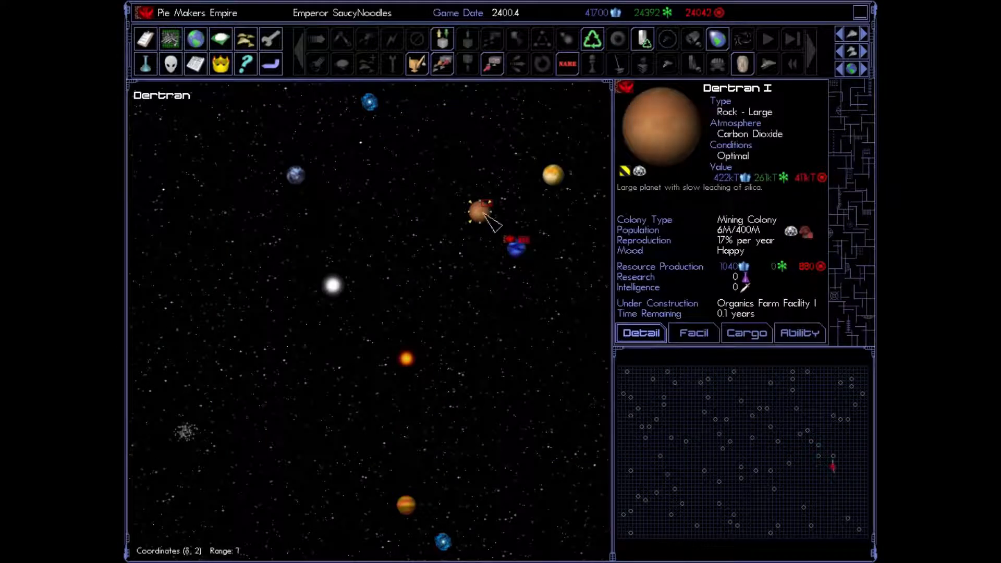
pyautogui.moveTo(428, 262)
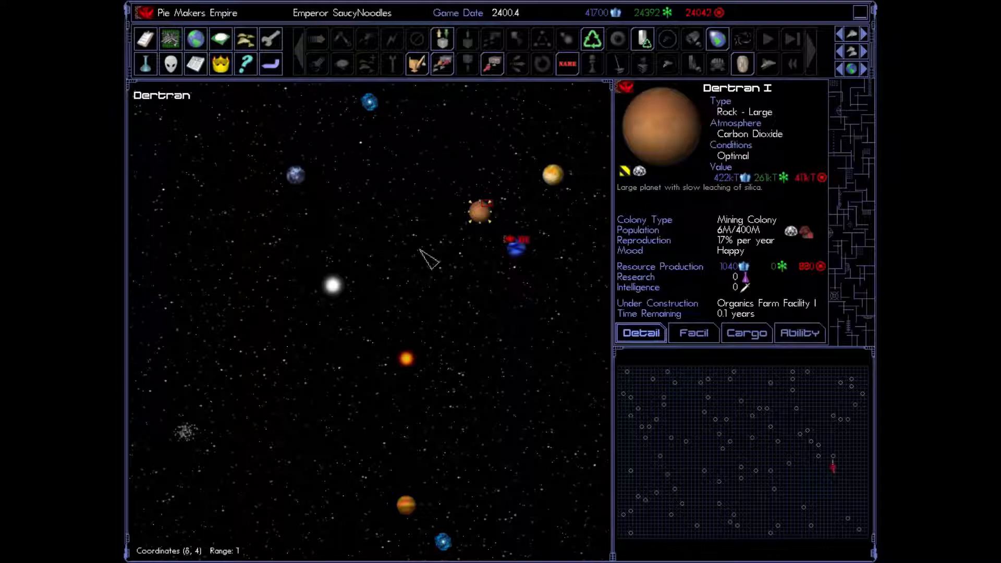
pyautogui.moveTo(194, 64)
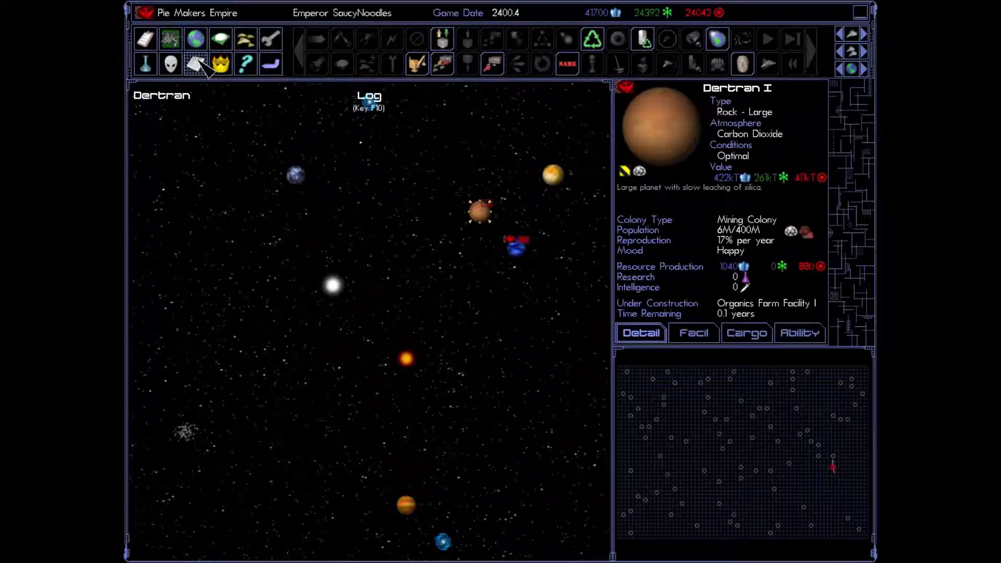
pyautogui.click(196, 63)
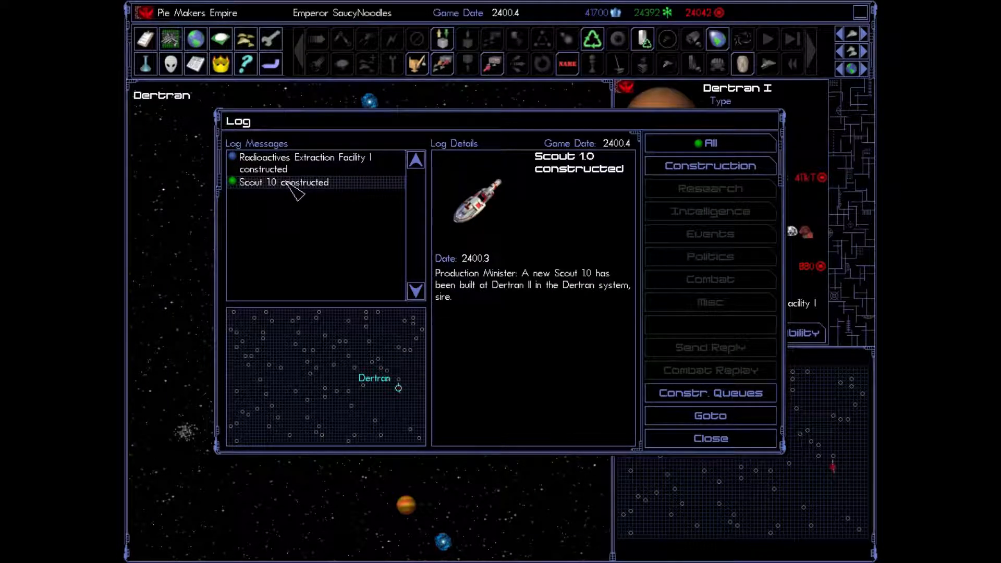
pyautogui.moveTo(710, 415)
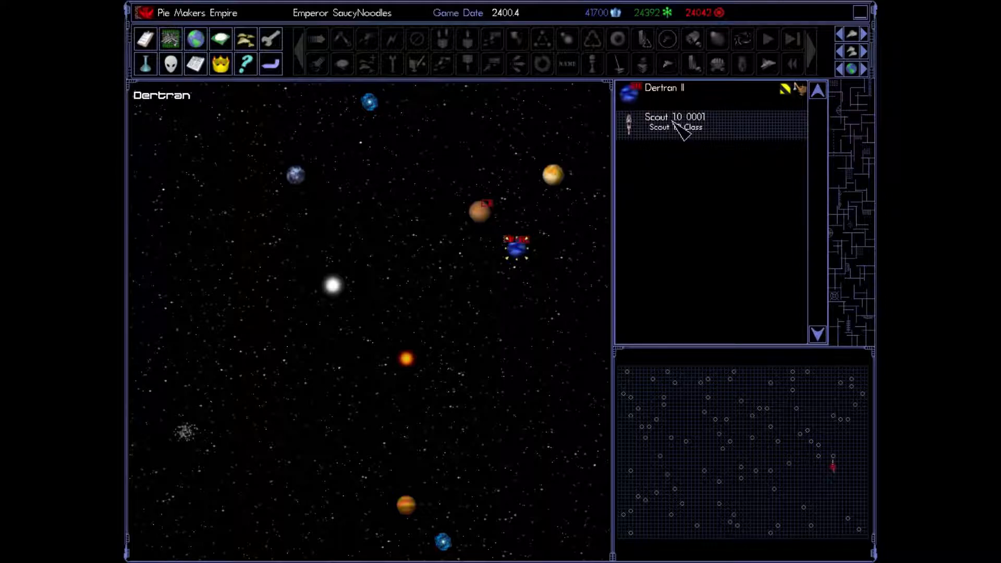
# Step: Select Scout 1.0 0001 at Dertran II and give it the Explore order
pyautogui.click(675, 122)
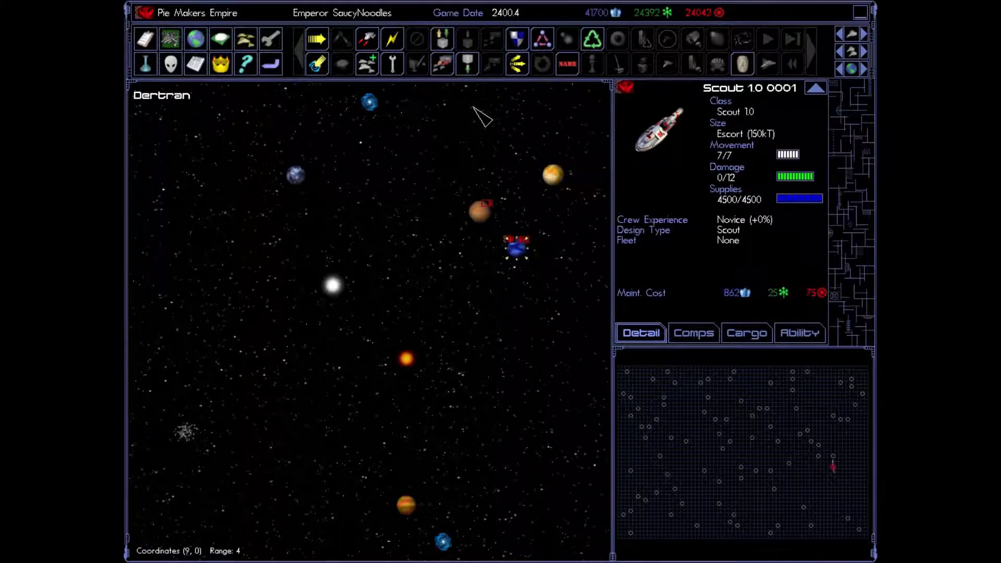
pyautogui.moveTo(441, 517)
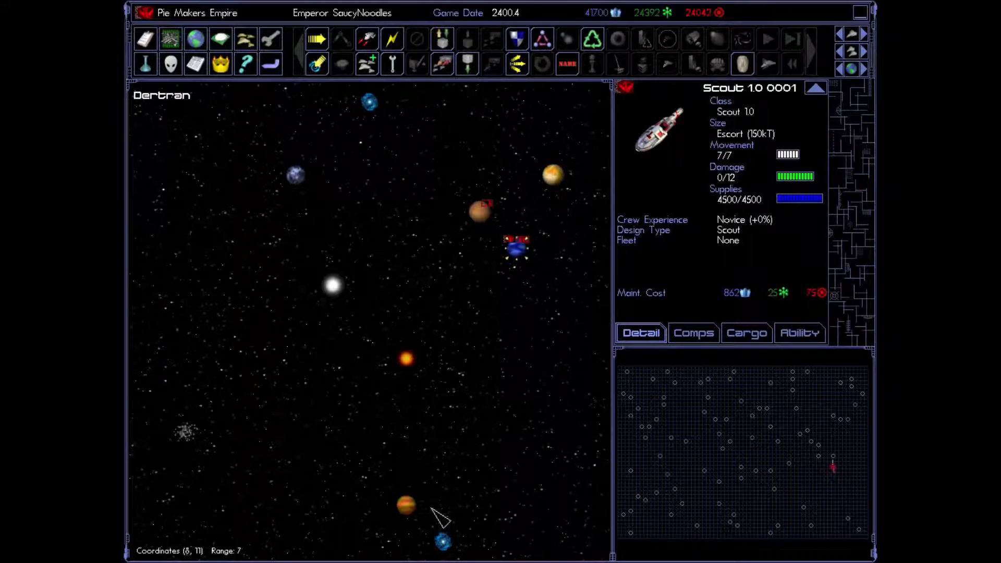
pyautogui.moveTo(294, 134)
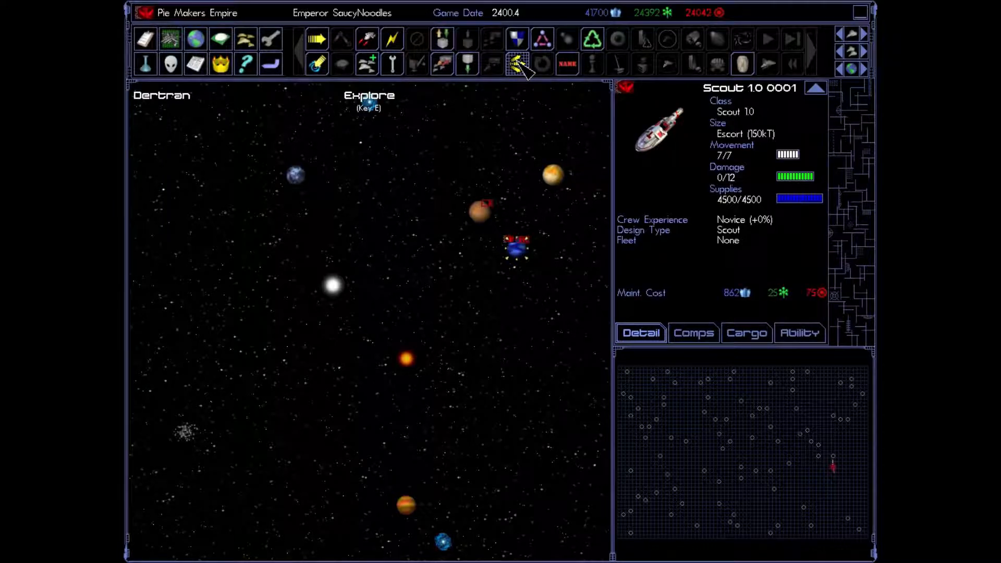
pyautogui.click(518, 63)
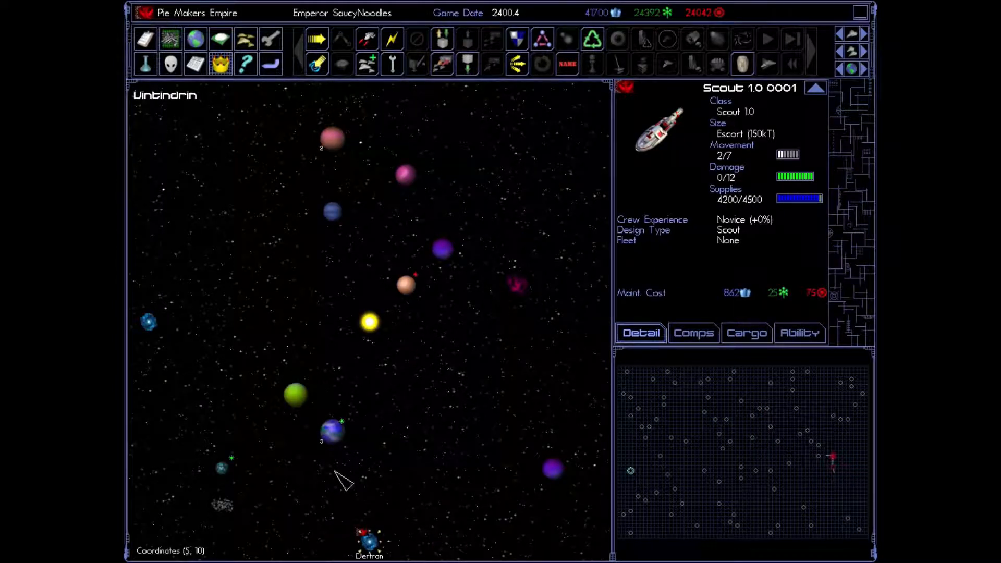
pyautogui.moveTo(390, 230)
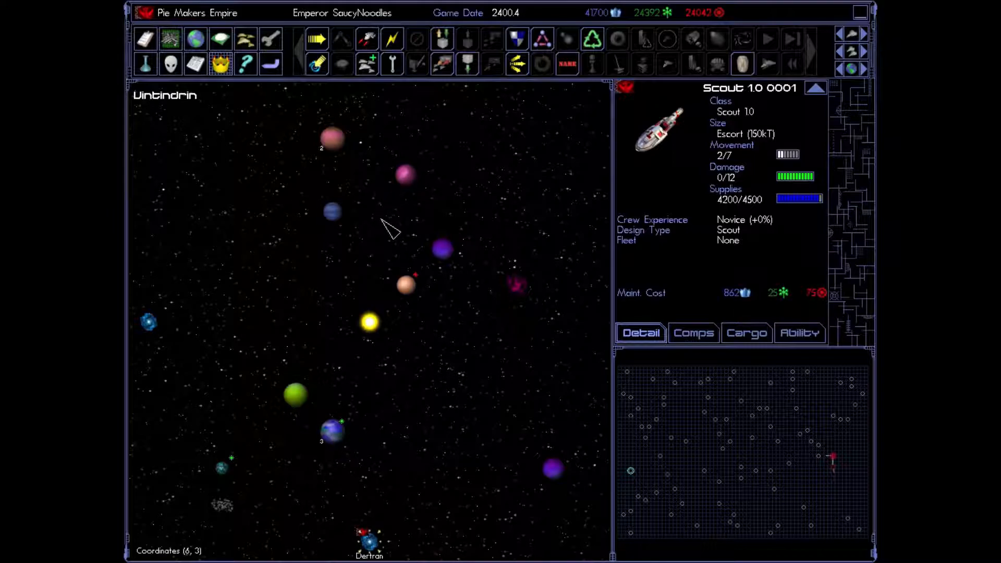
pyautogui.moveTo(471, 395)
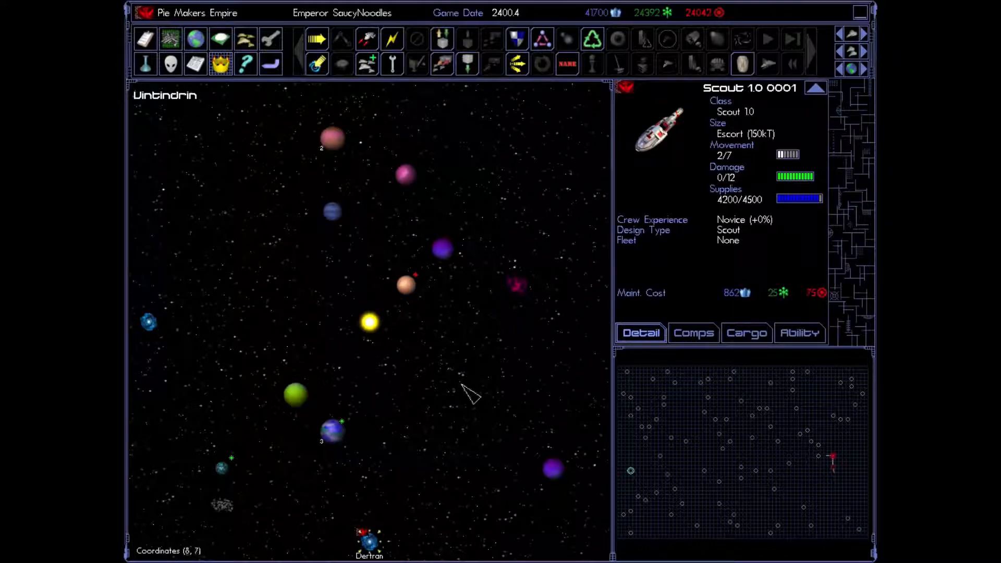
pyautogui.moveTo(367, 320)
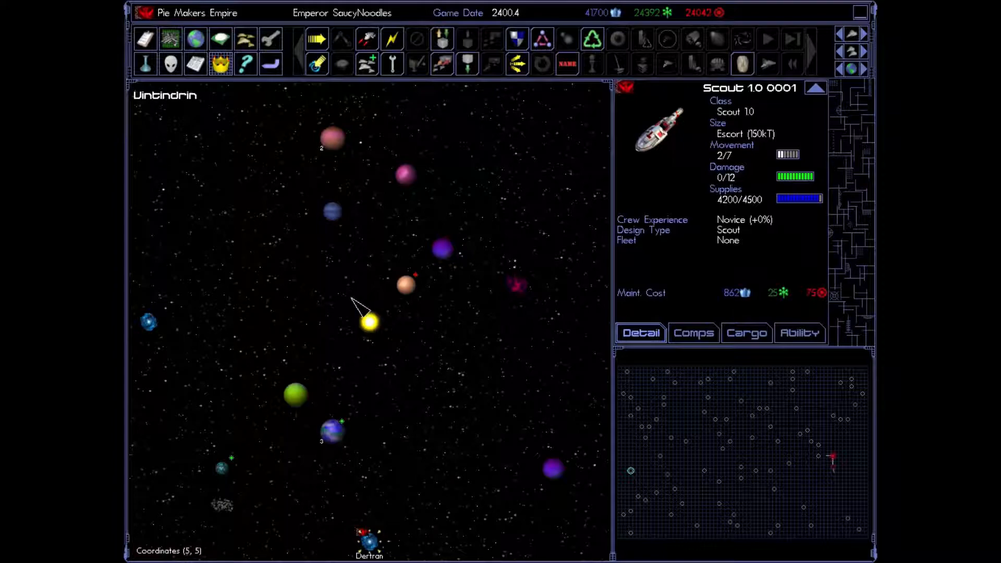
pyautogui.moveTo(677, 438)
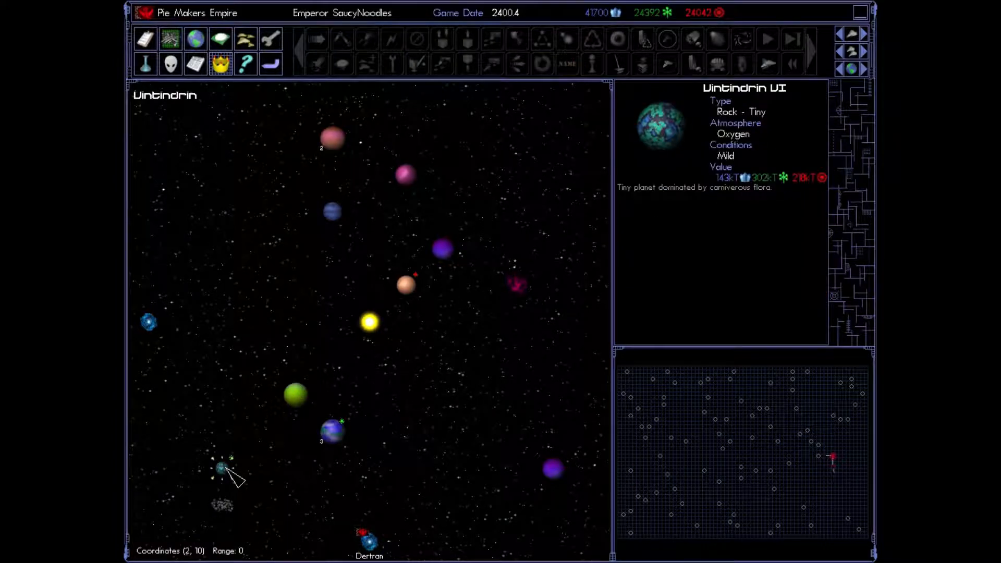
# Step: Inspect Vintindrin IV and its moon Vintindrin IV B, then the Vintindrin IX bodies
pyautogui.click(333, 433)
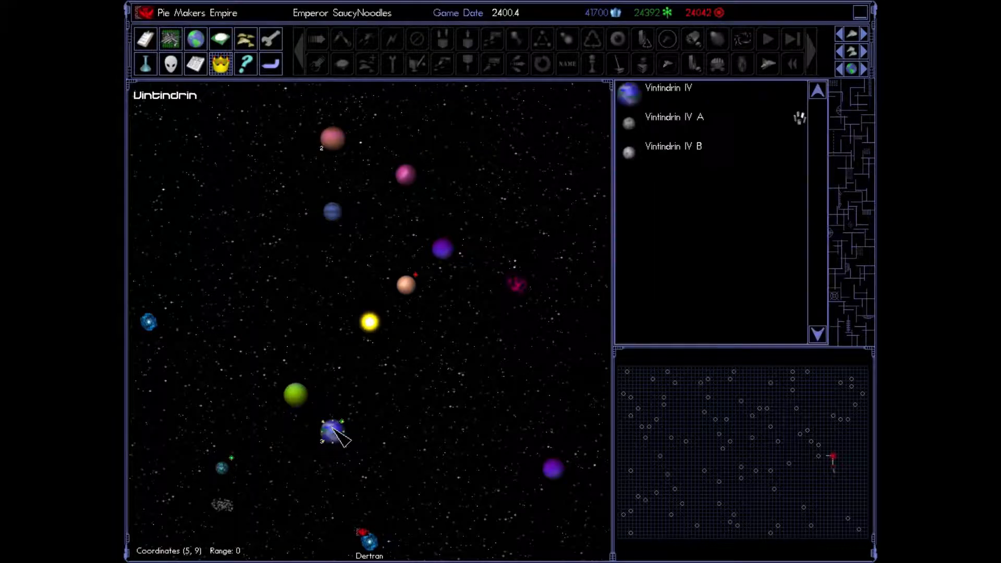
pyautogui.moveTo(227, 492)
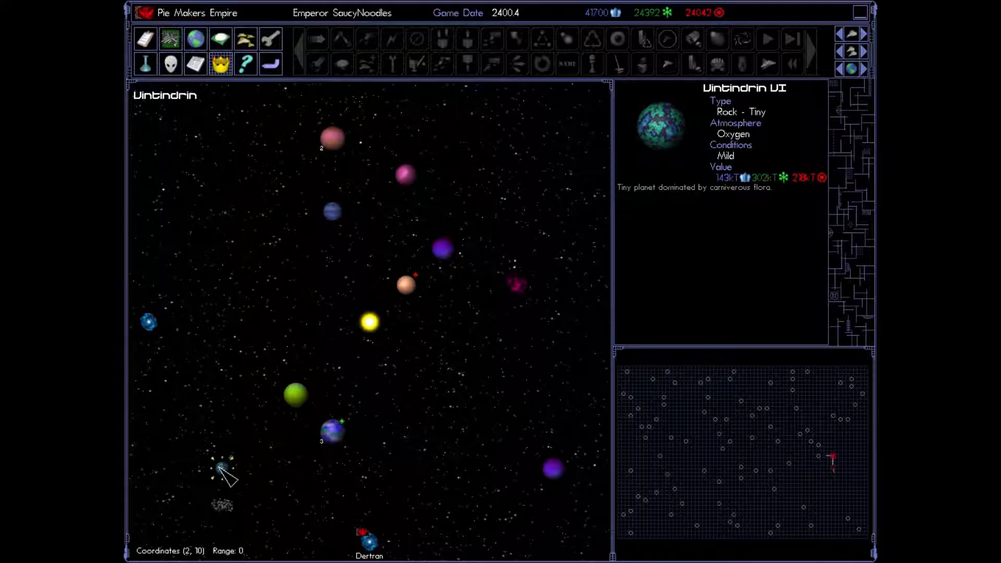
pyautogui.moveTo(376, 517)
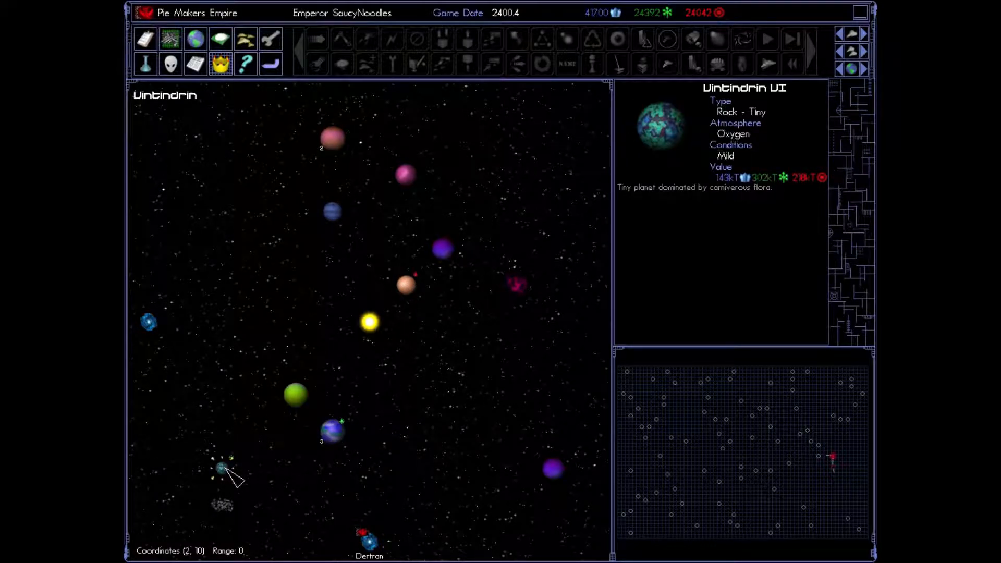
pyautogui.click(407, 284)
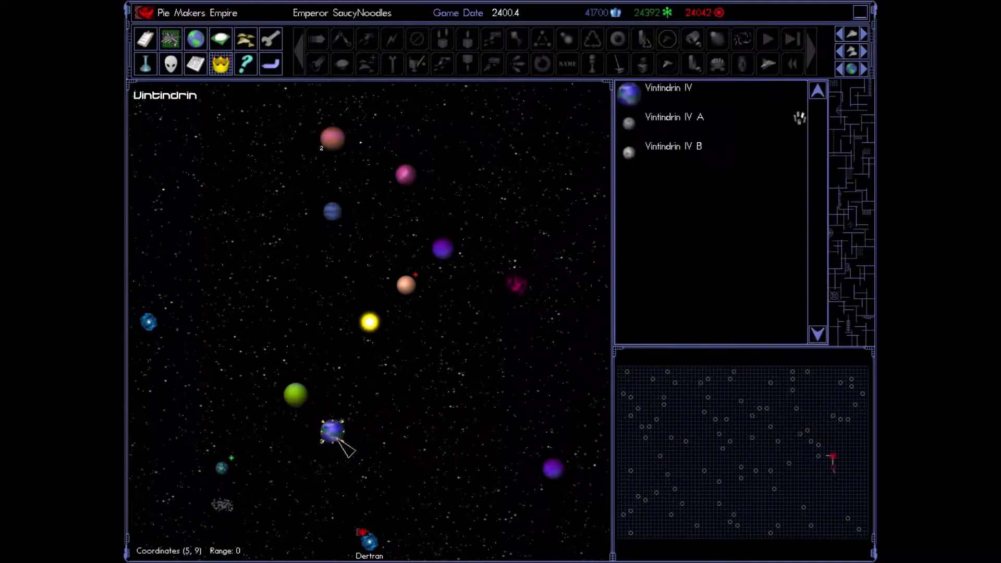
pyautogui.click(675, 117)
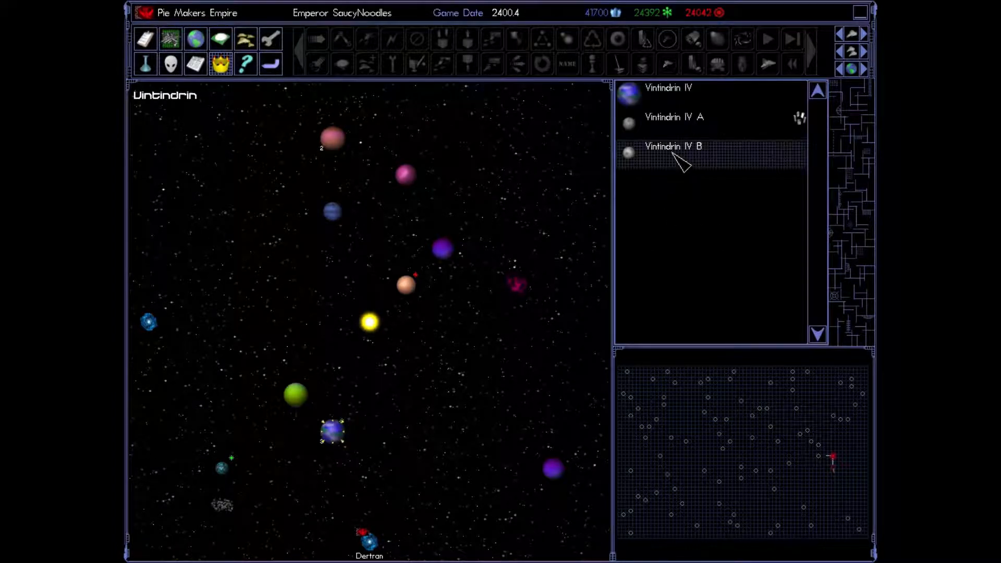
pyautogui.click(674, 146)
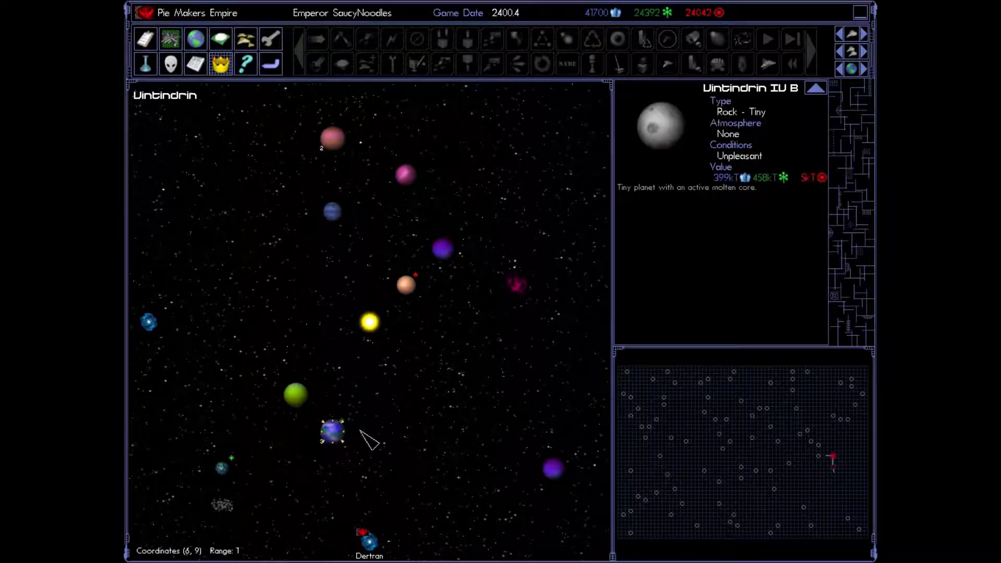
pyautogui.click(407, 282)
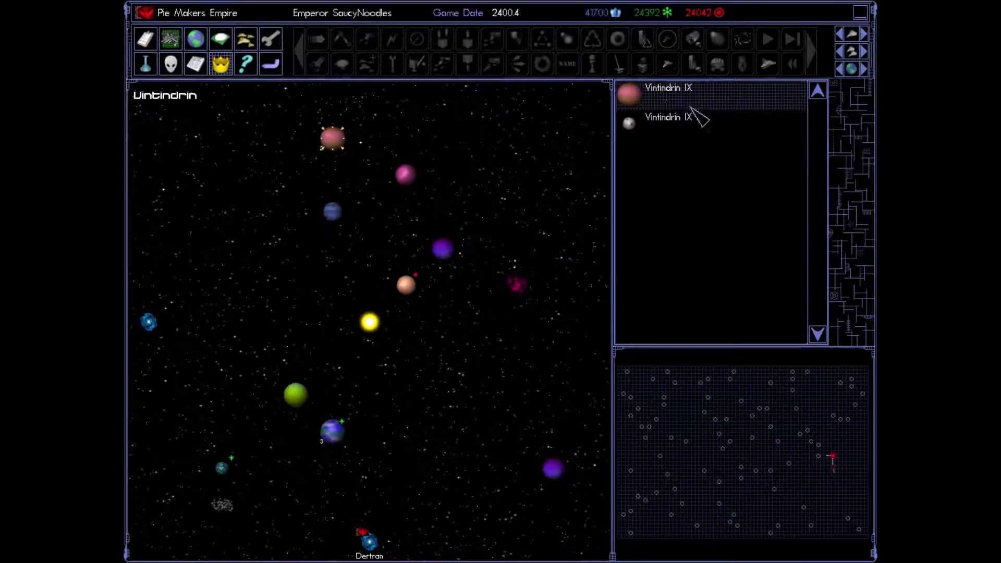
pyautogui.click(668, 117)
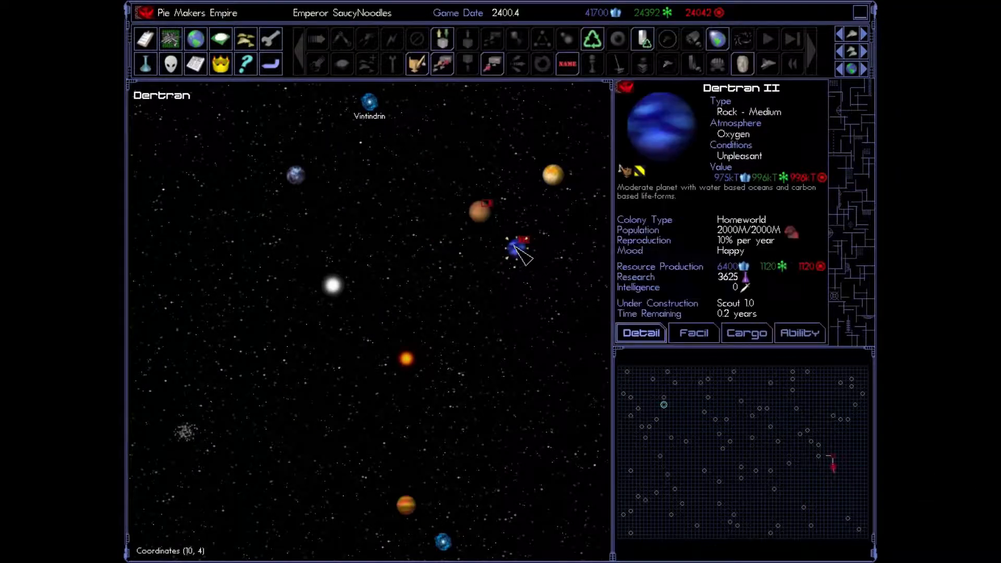
pyautogui.moveTo(417, 63)
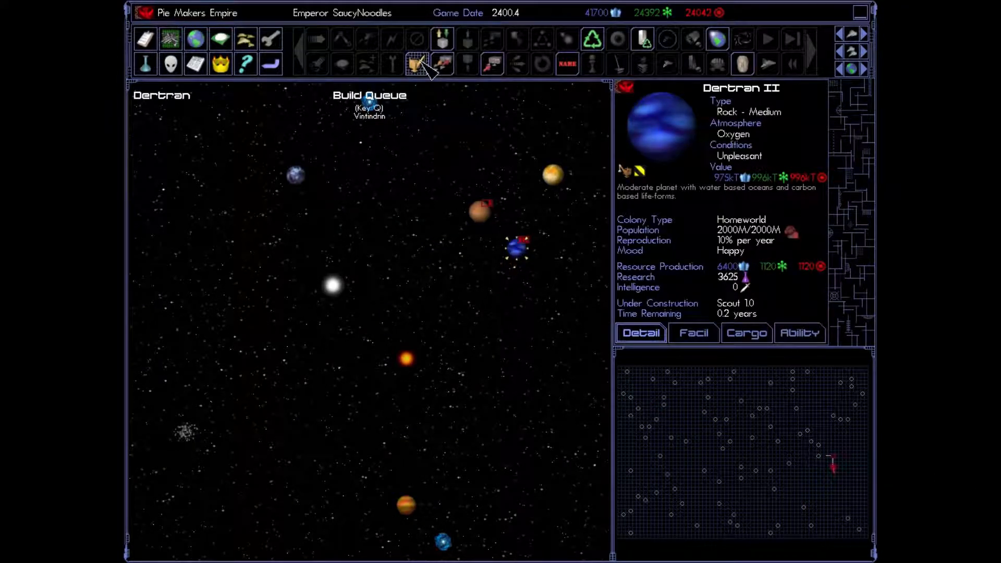
# Step: Queue five Conquoror 1.0 colony ships at Dertran II with Repeat Build turned off
pyautogui.click(416, 63)
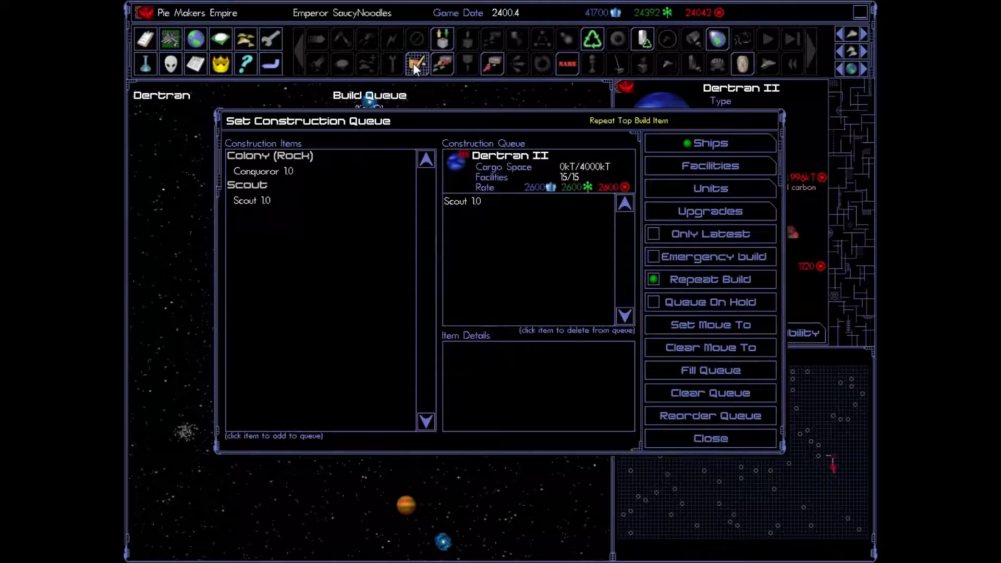
pyautogui.click(461, 201)
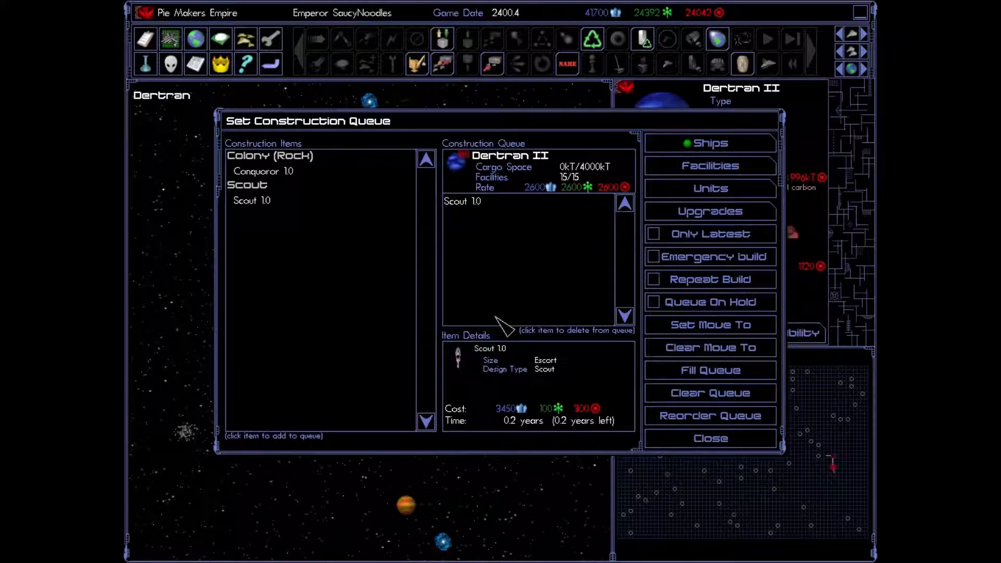
pyautogui.click(262, 171)
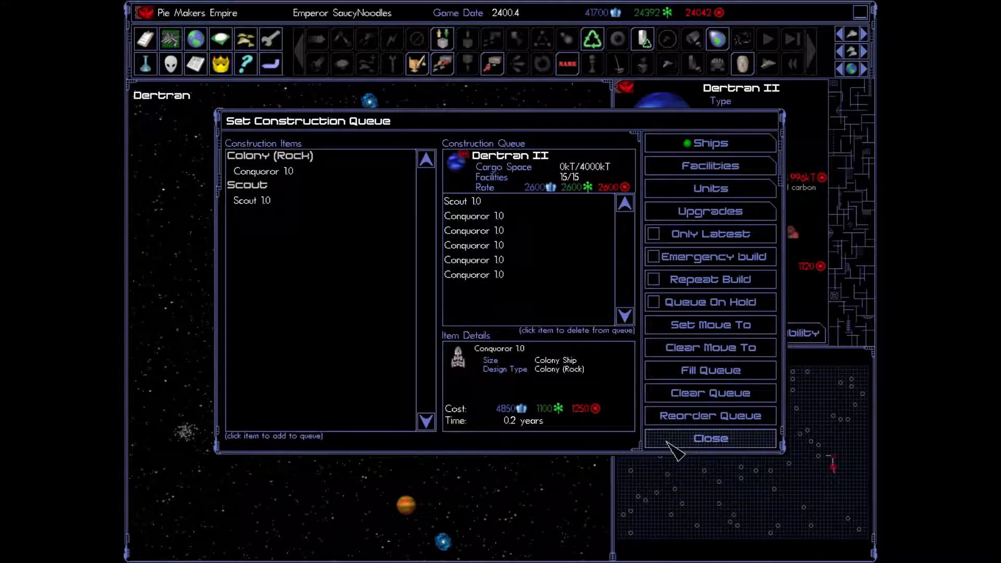
pyautogui.click(709, 438)
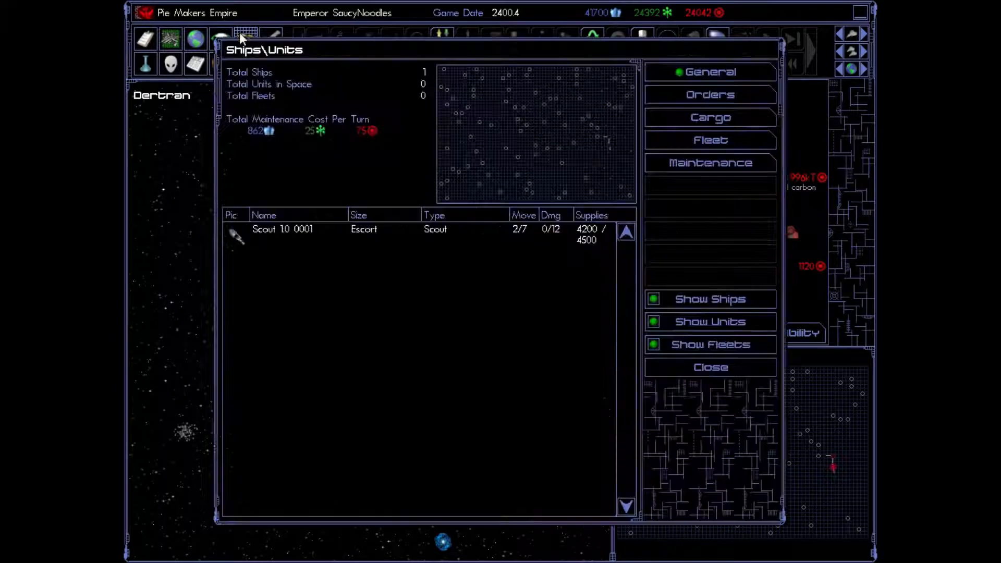
# Step: Check the Ships/Units construction queues overview, then end the turn and confirm
pyautogui.click(288, 229)
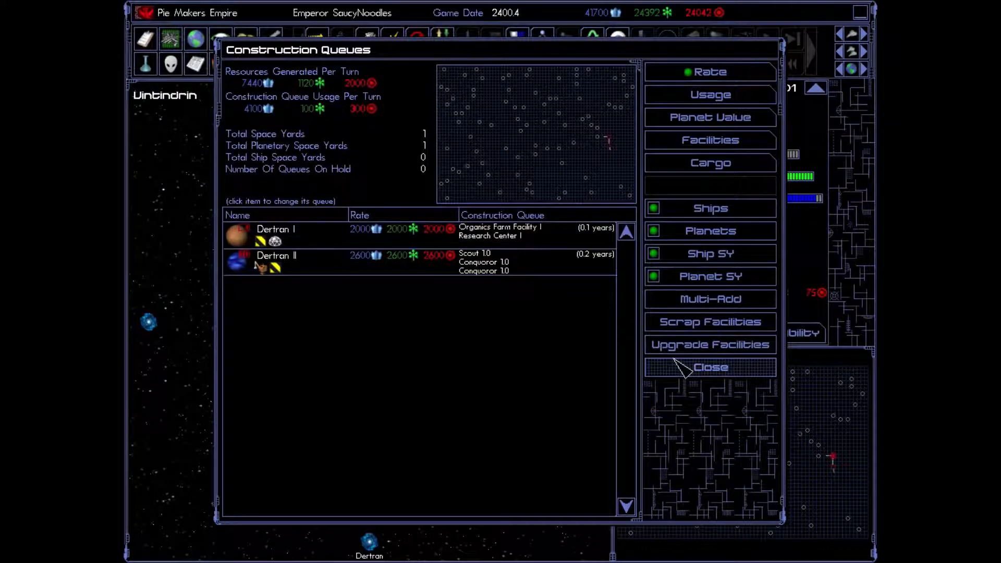
pyautogui.click(708, 368)
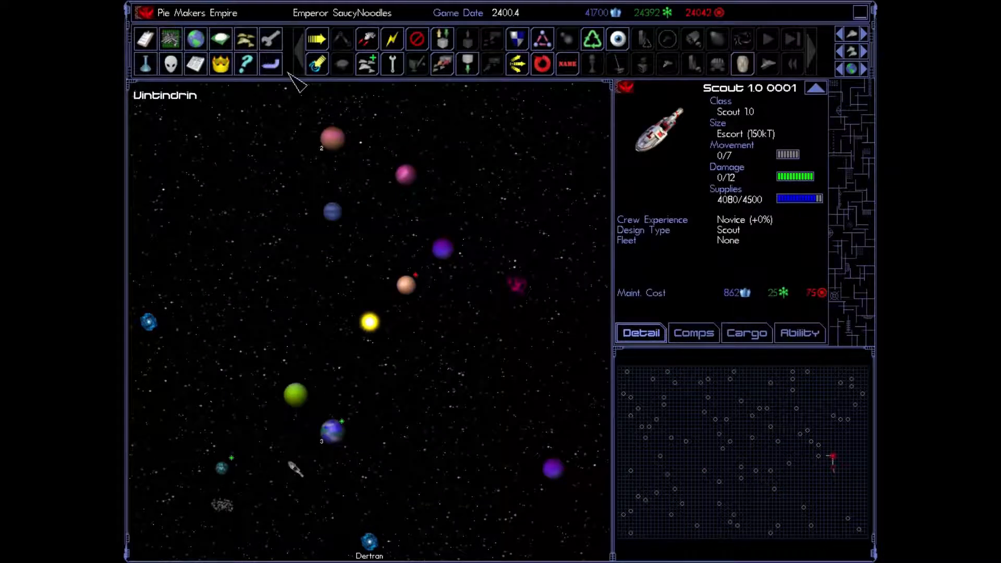
pyautogui.click(767, 39)
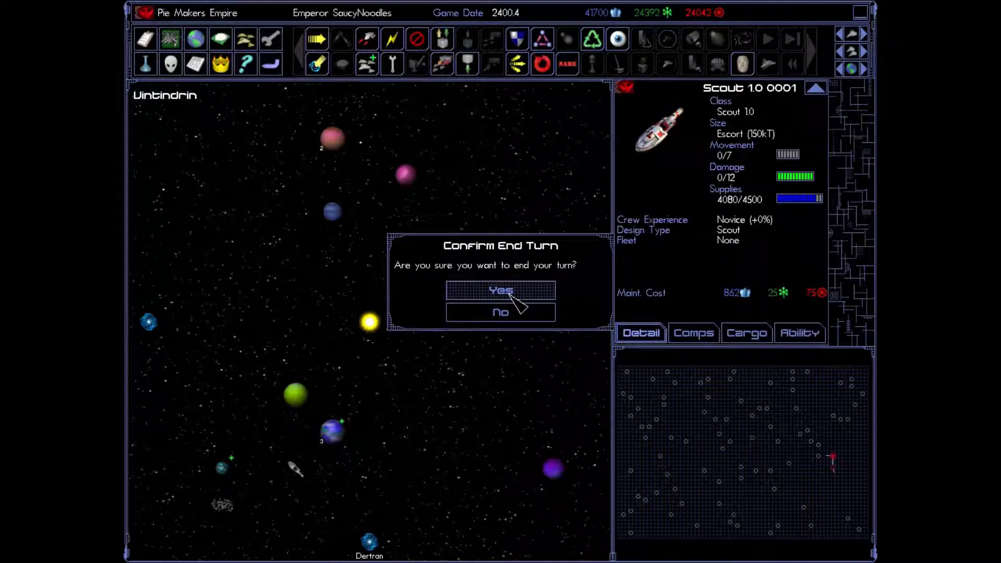
pyautogui.click(500, 290)
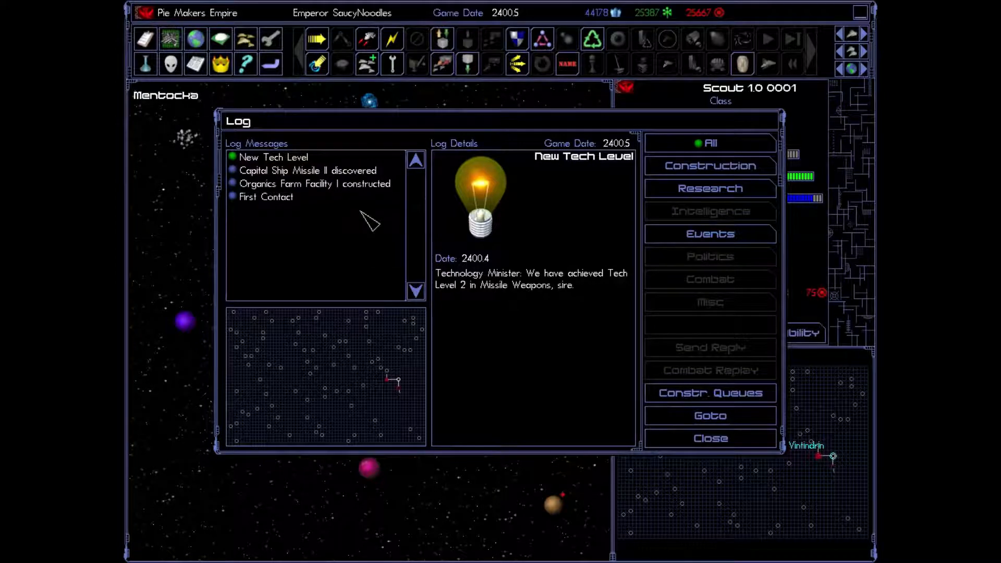
# Step: Read the Organics Farm Facility and Nultoh Group first-contact log entries, then close the log
pyautogui.click(308, 170)
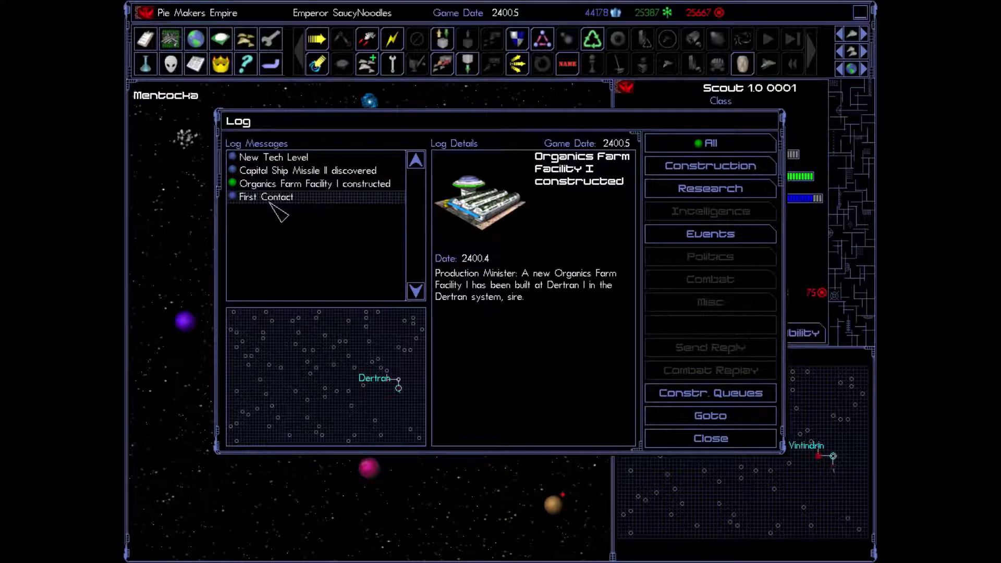
pyautogui.click(264, 197)
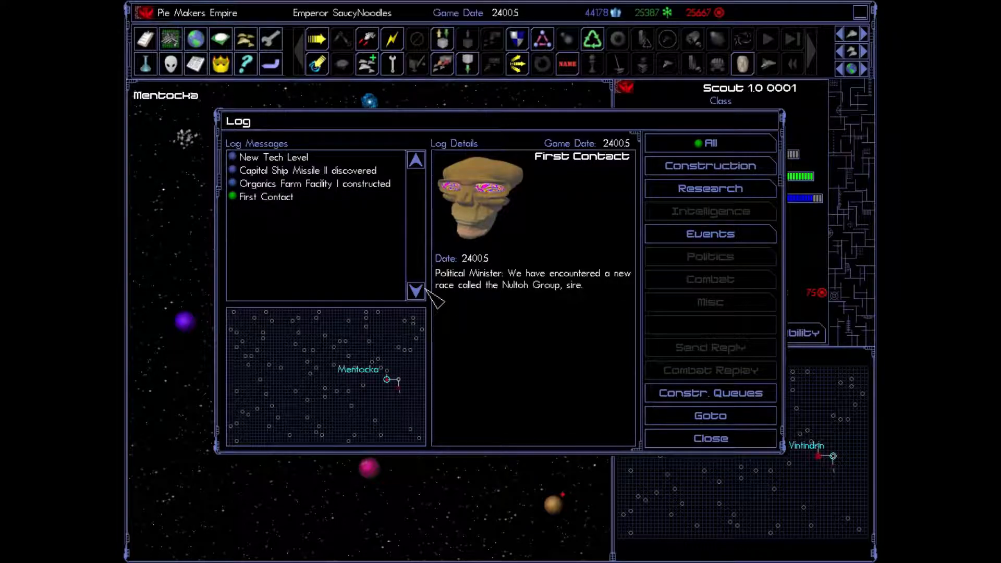
pyautogui.moveTo(514, 310)
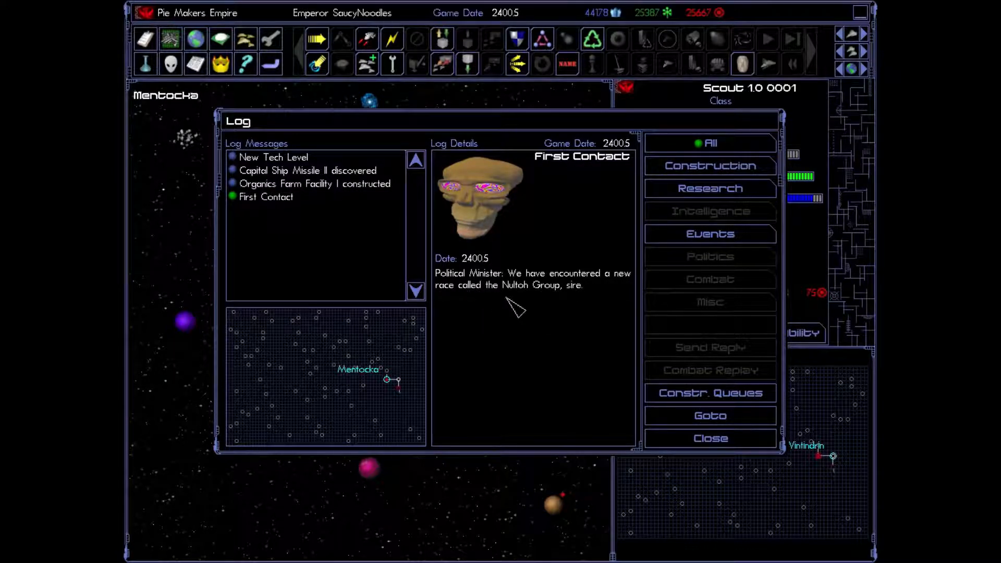
pyautogui.moveTo(581, 304)
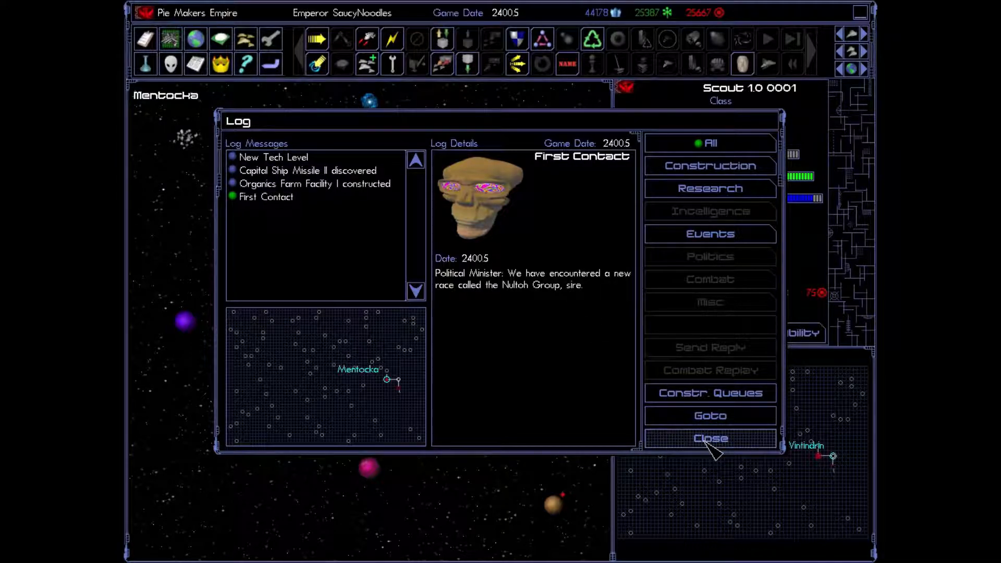
pyautogui.click(709, 438)
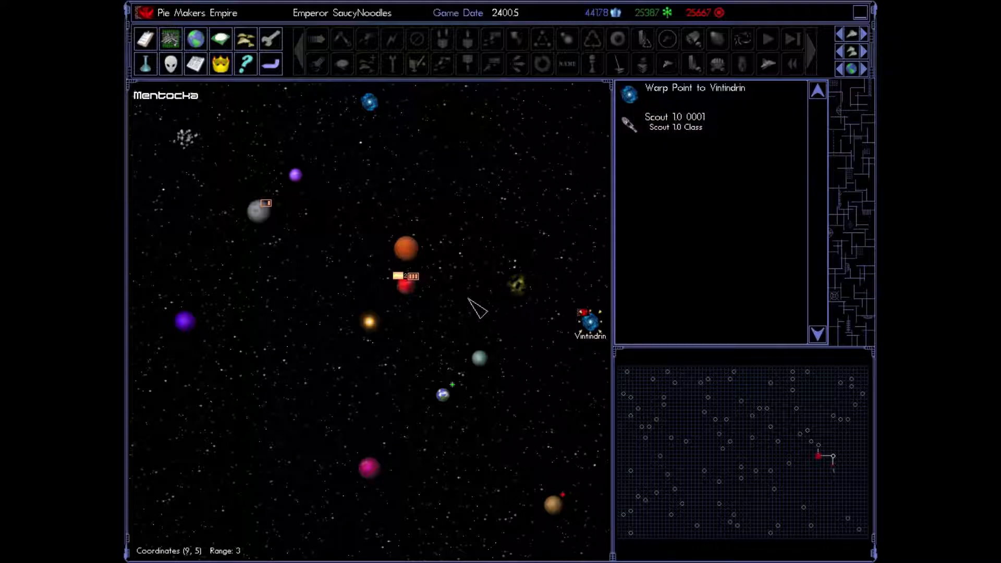
pyautogui.moveTo(422, 304)
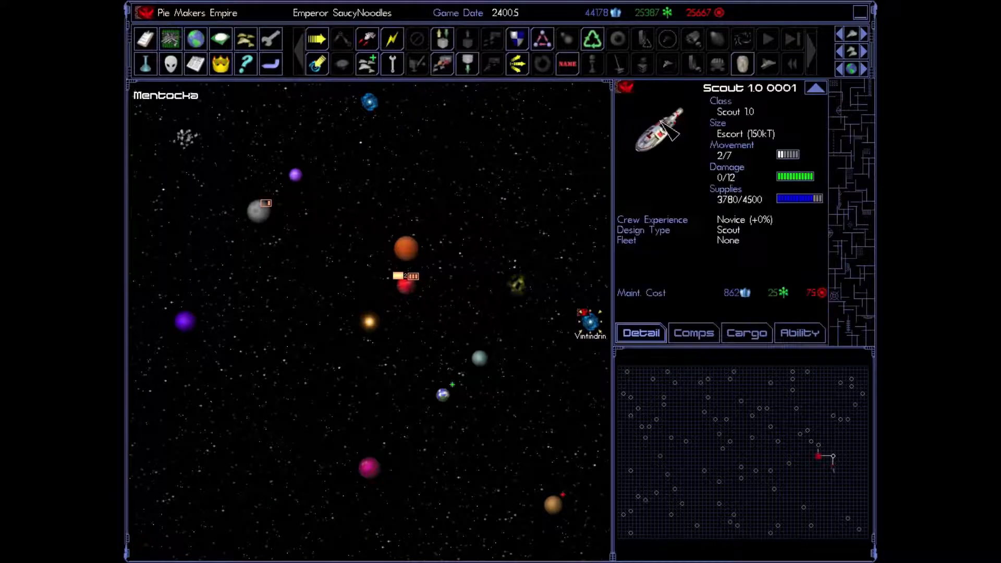
pyautogui.moveTo(517, 64)
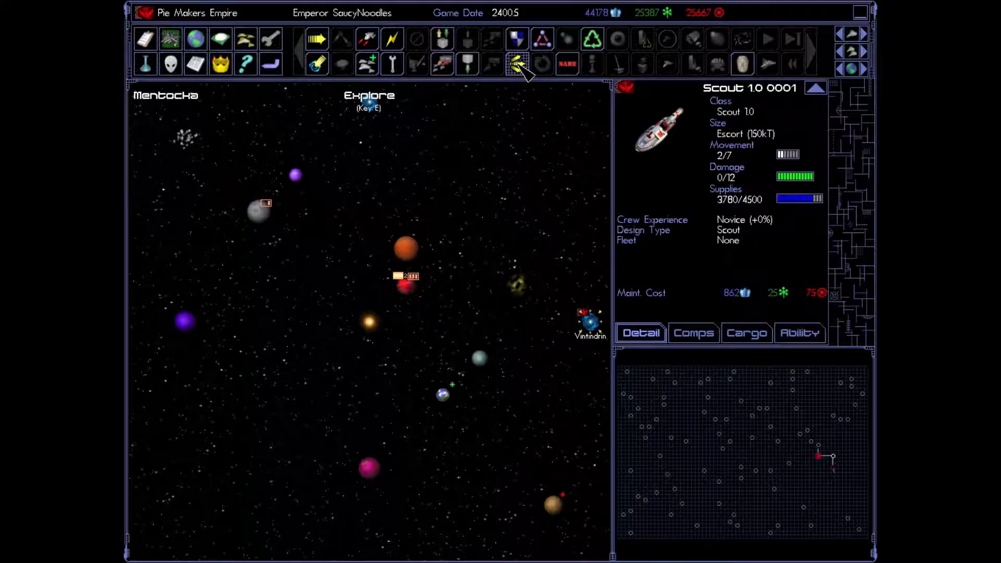
# Step: Give Scout 1.0 0001 the Explore order
pyautogui.click(517, 63)
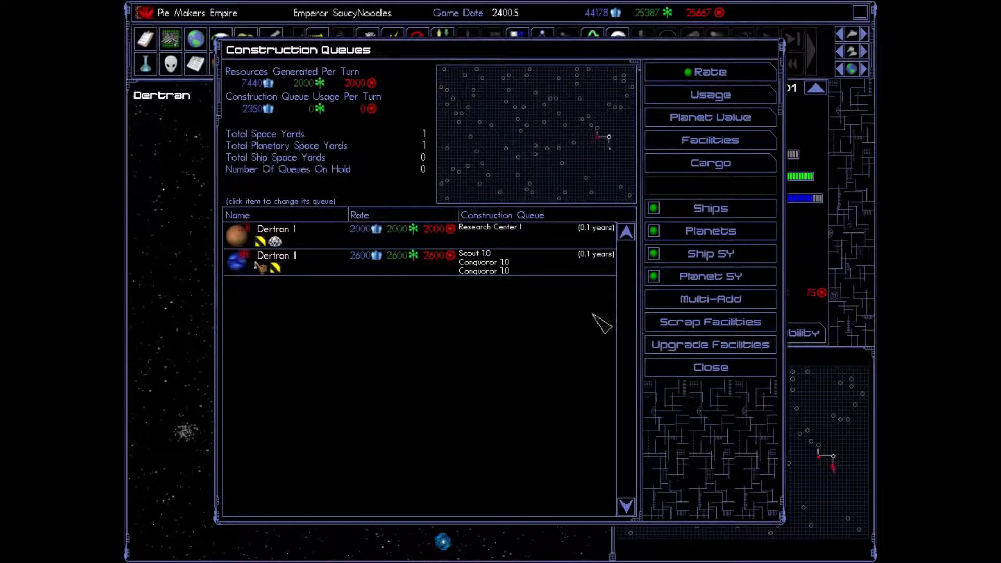
pyautogui.moveTo(696, 310)
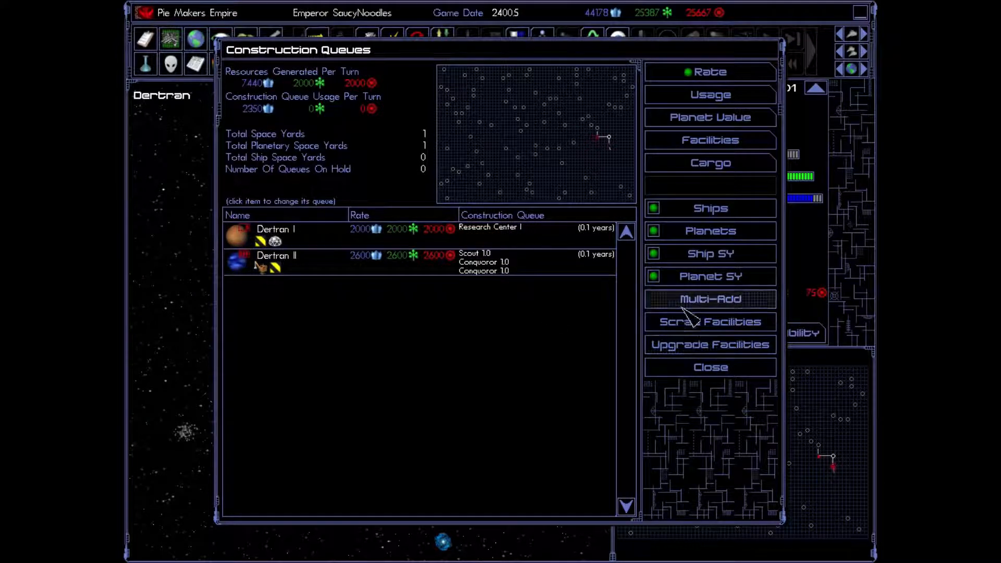
# Step: View colony queues by Usage, Planet Value and Facilities, then close the overview
pyautogui.click(709, 95)
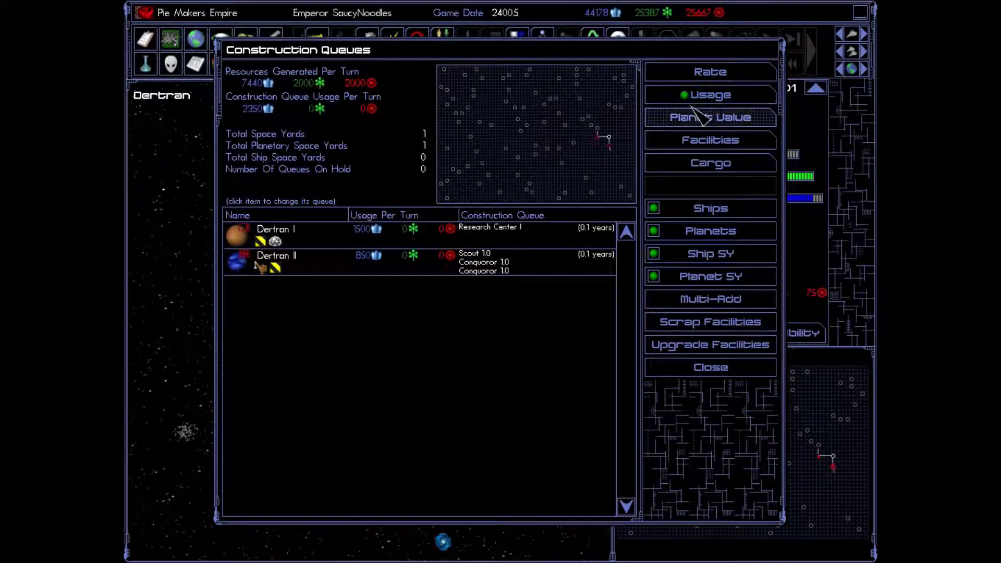
pyautogui.click(709, 117)
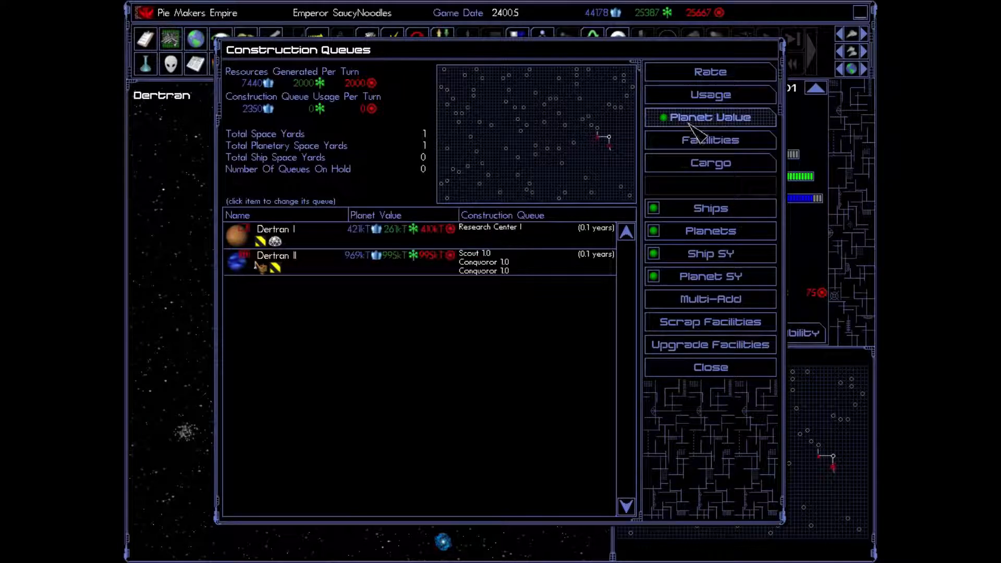
pyautogui.click(709, 140)
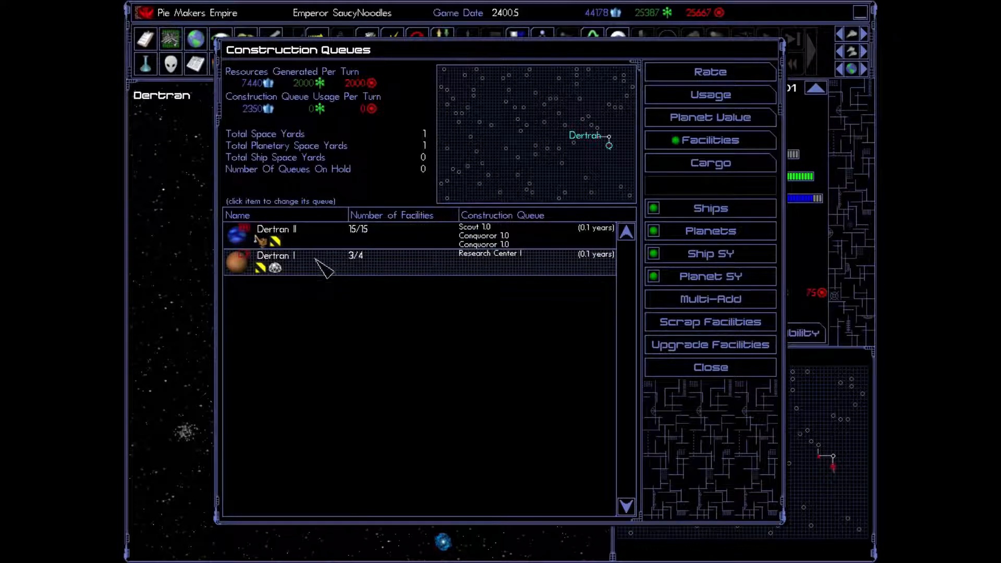
pyautogui.moveTo(399, 275)
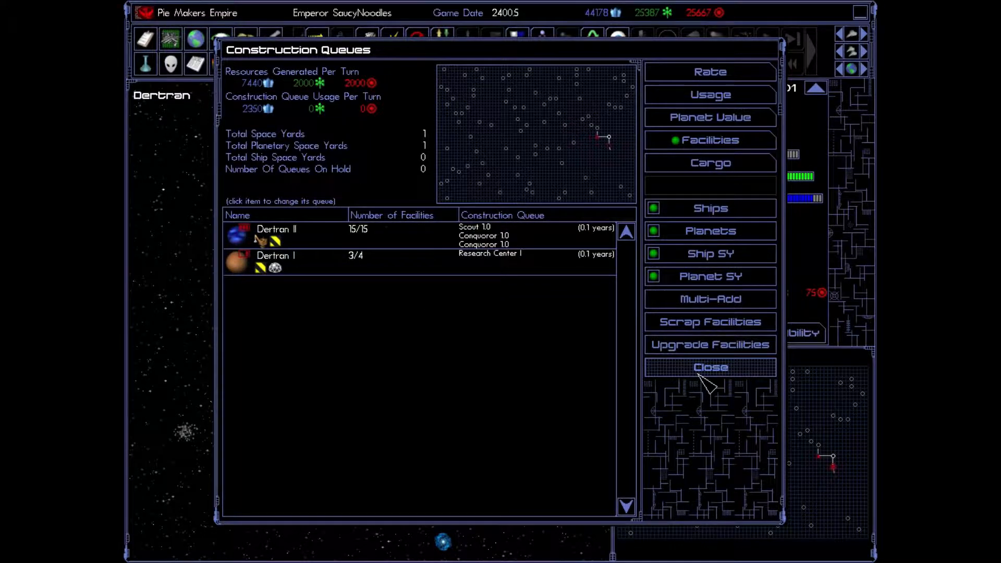
pyautogui.click(709, 367)
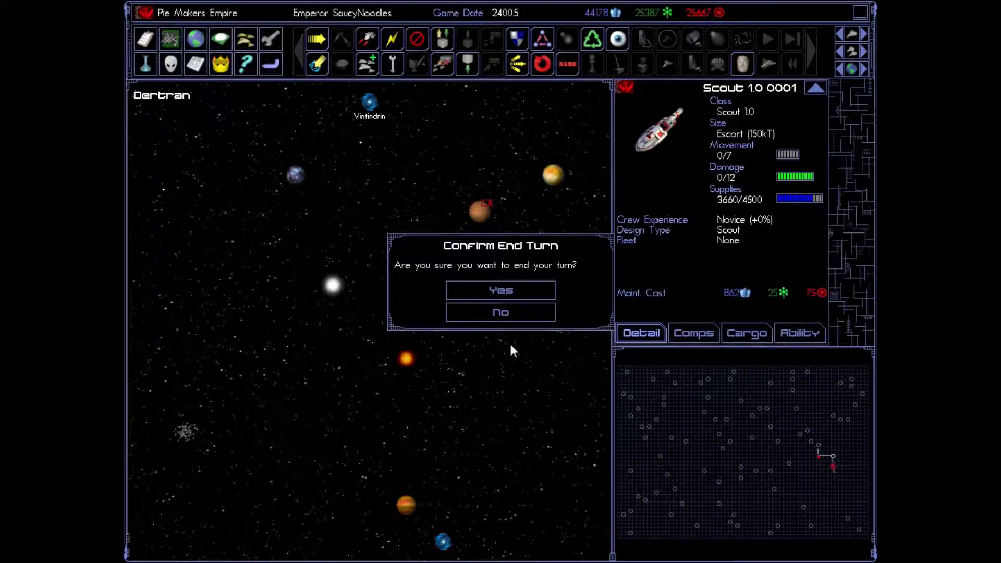
pyautogui.click(500, 290)
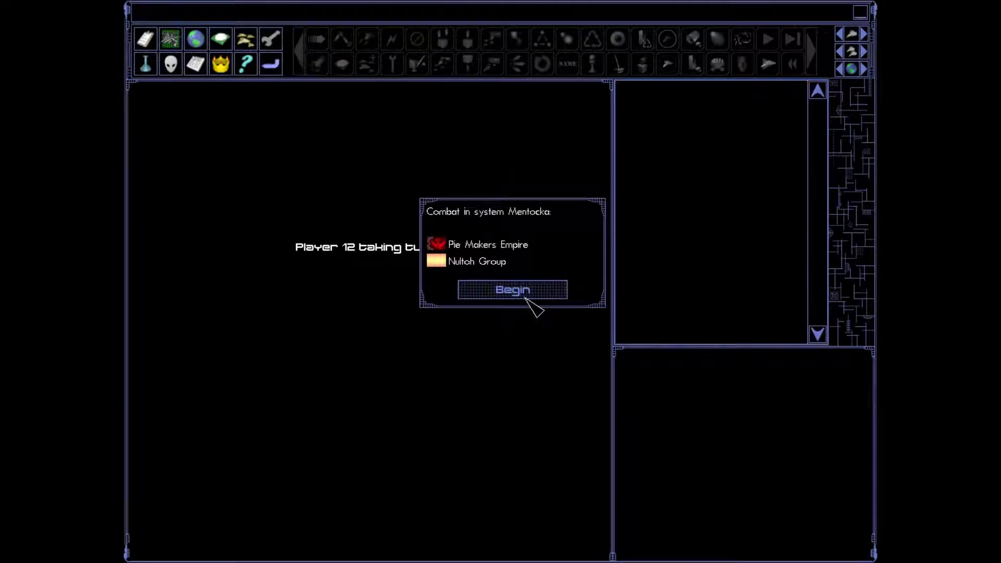
pyautogui.moveTo(504, 265)
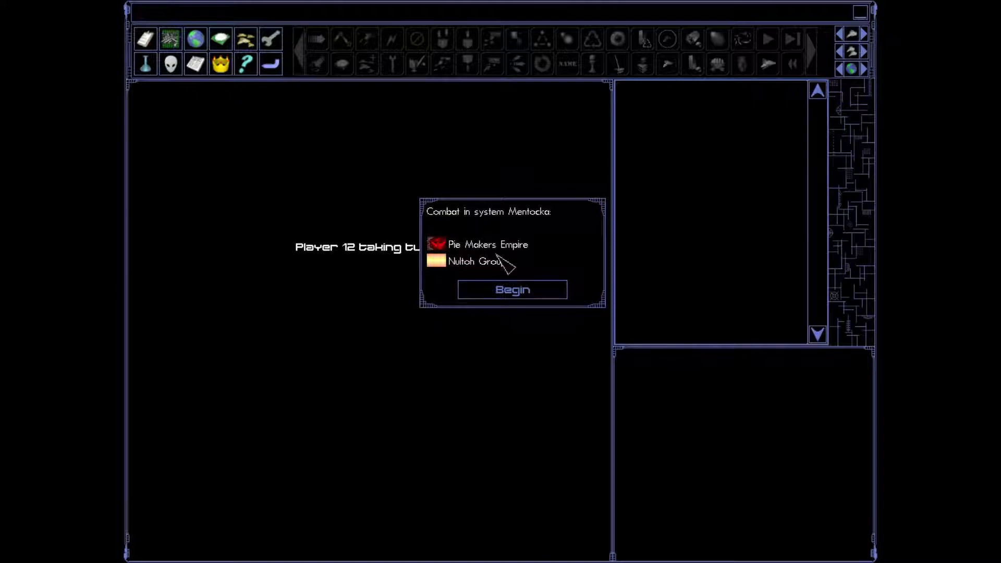
pyautogui.moveTo(536, 234)
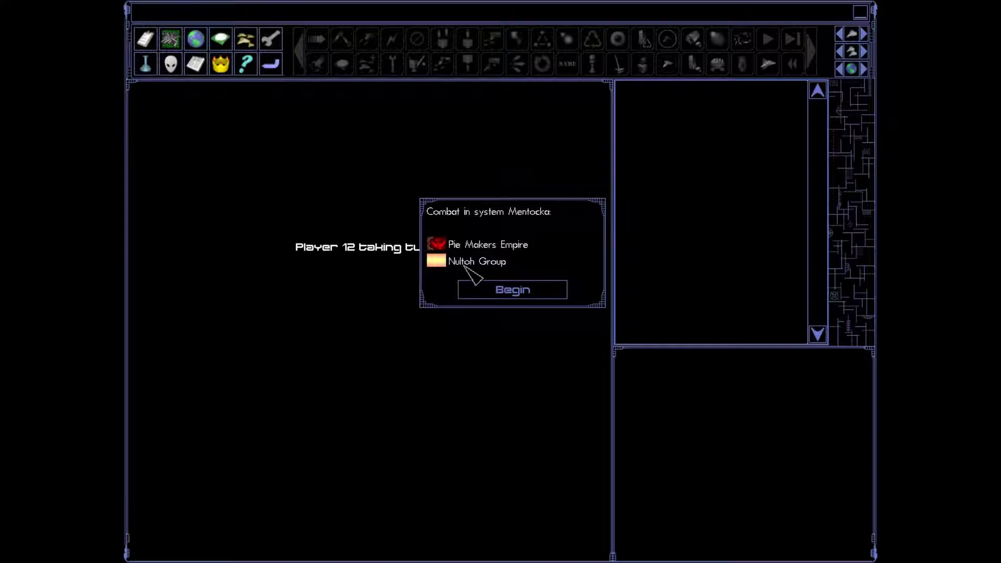
pyautogui.moveTo(495, 265)
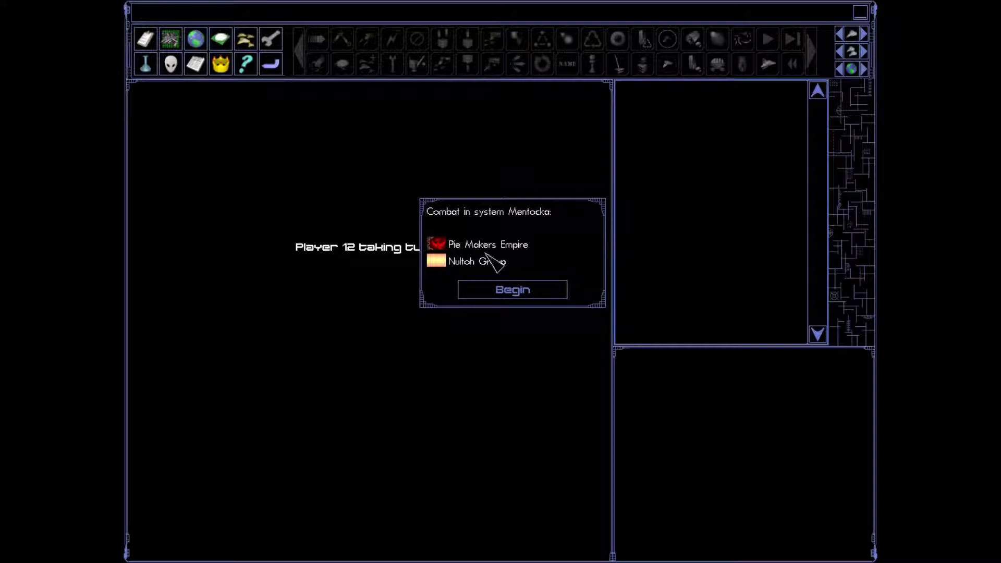
pyautogui.moveTo(482, 273)
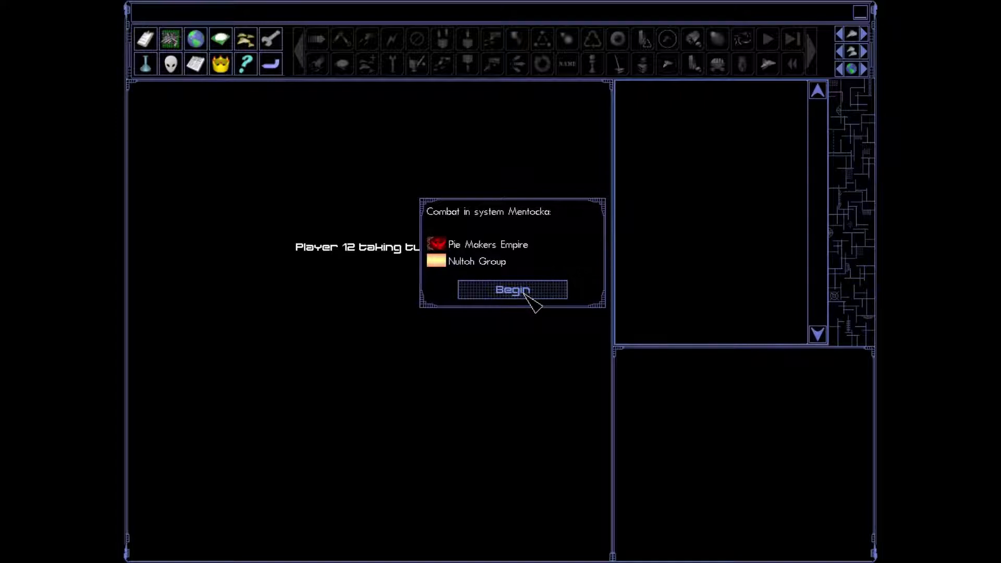
# Step: Begin the Mentocka battle with the Nultoh Group and resolve it as Strategic combat
pyautogui.click(512, 290)
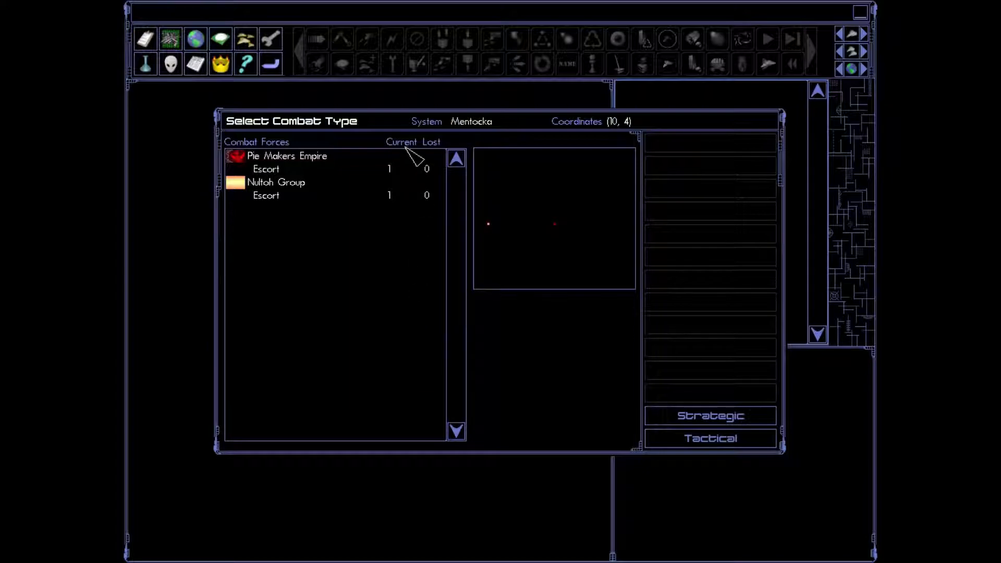
pyautogui.moveTo(399, 179)
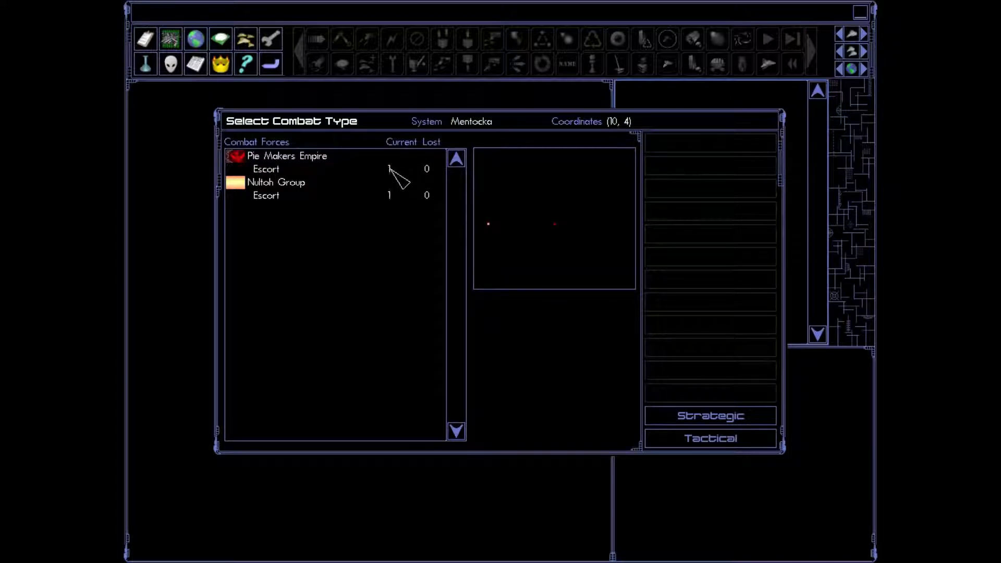
pyautogui.moveTo(453, 175)
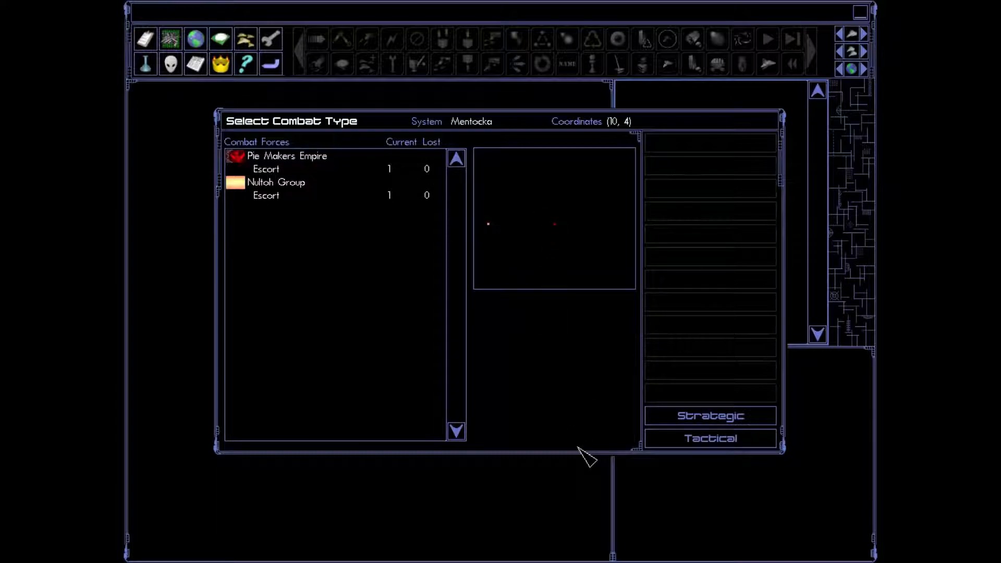
pyautogui.moveTo(570, 353)
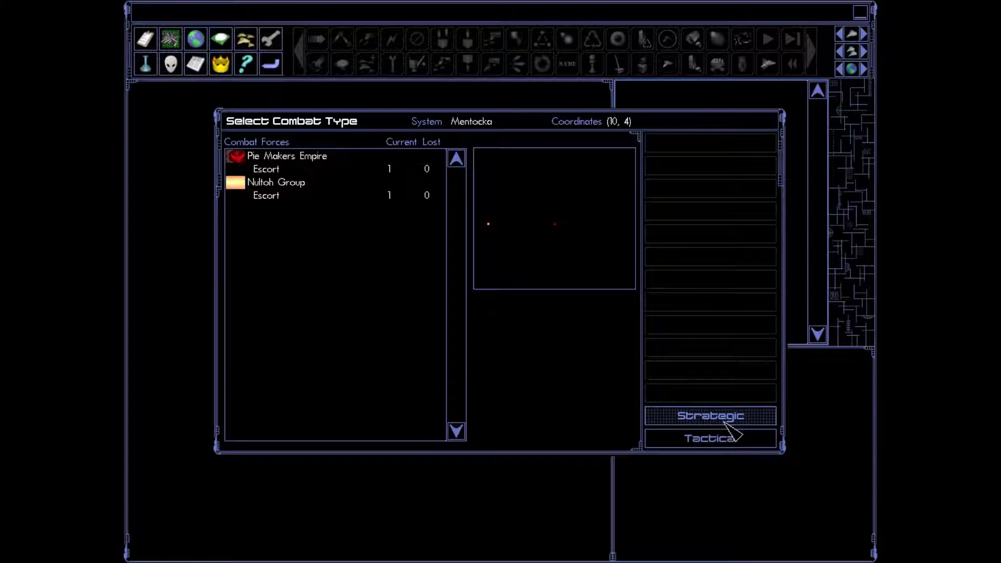
pyautogui.click(709, 415)
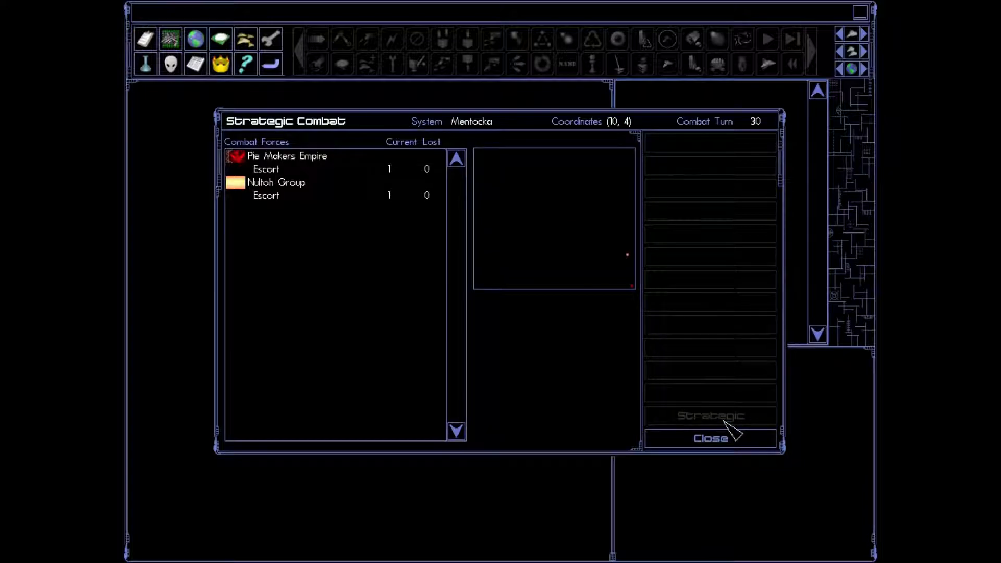
pyautogui.moveTo(570, 176)
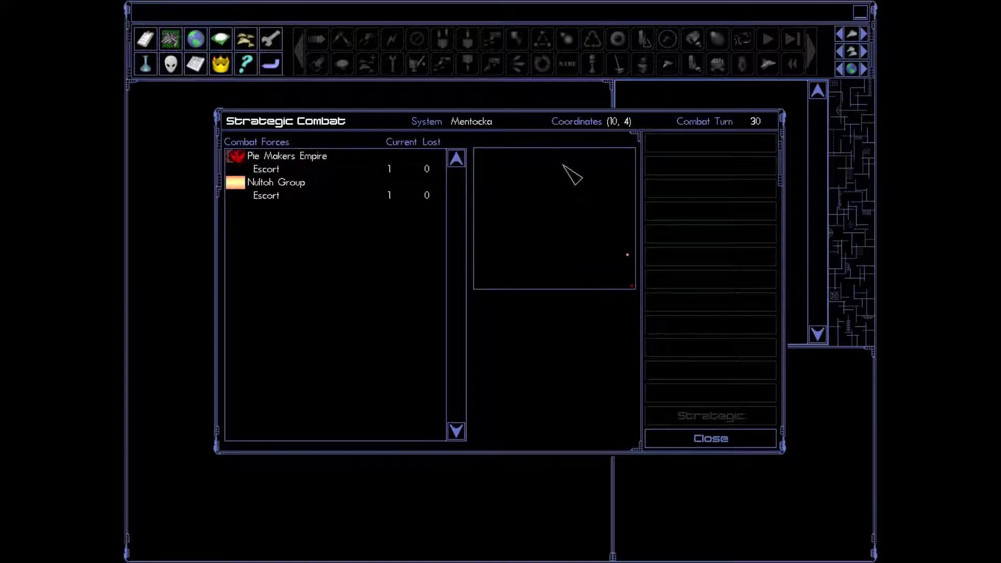
pyautogui.moveTo(548, 268)
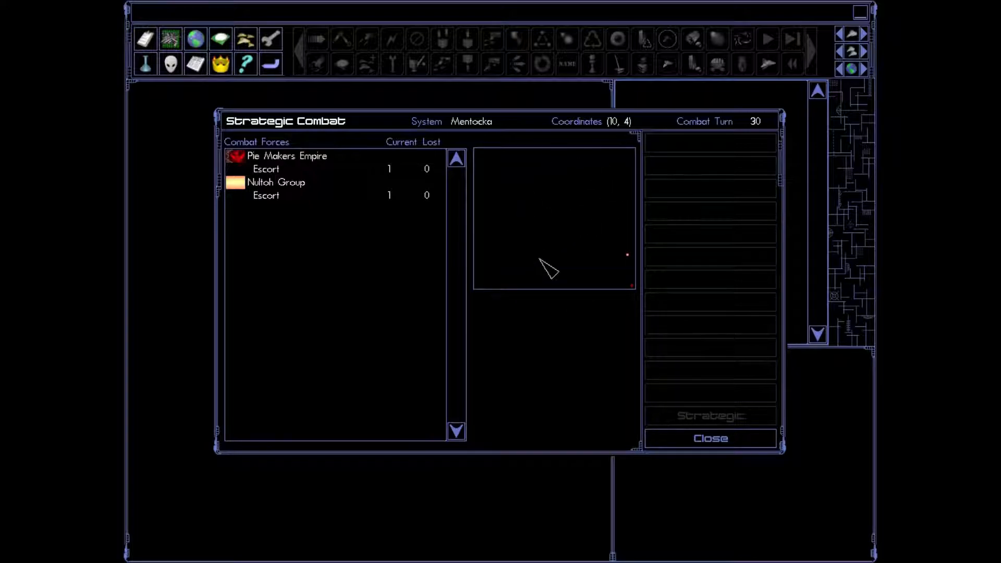
pyautogui.moveTo(632, 204)
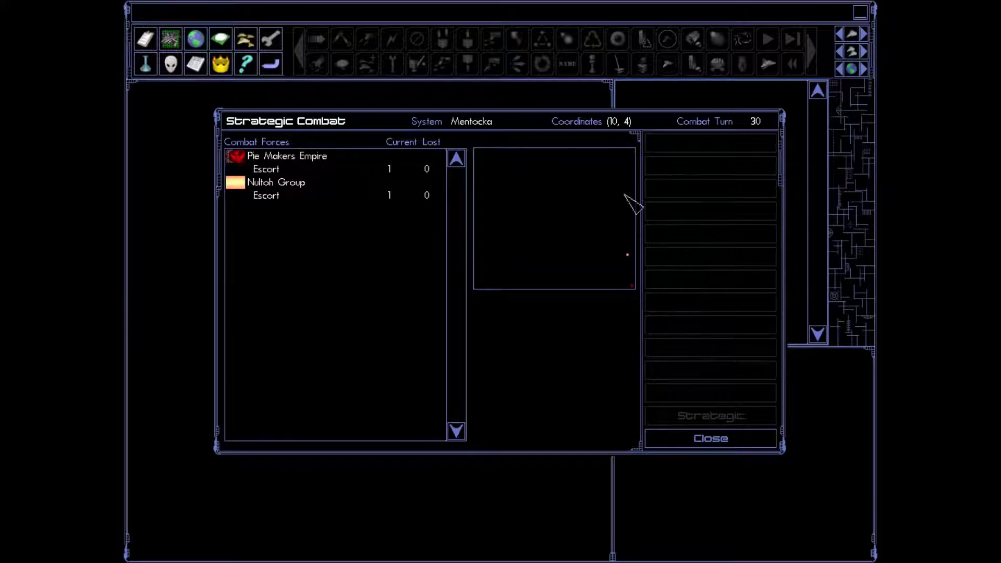
pyautogui.moveTo(638, 253)
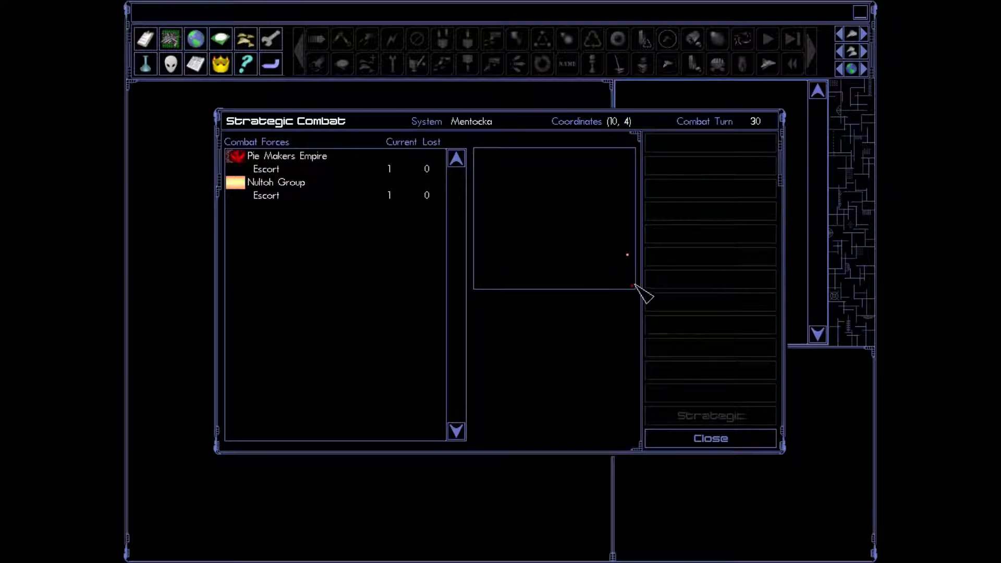
pyautogui.moveTo(637, 303)
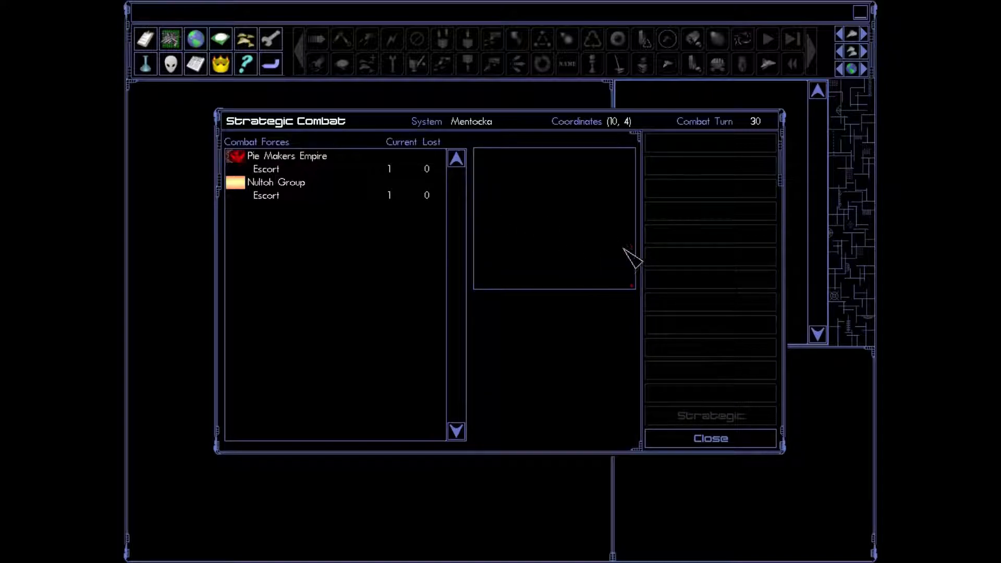
pyautogui.moveTo(517, 268)
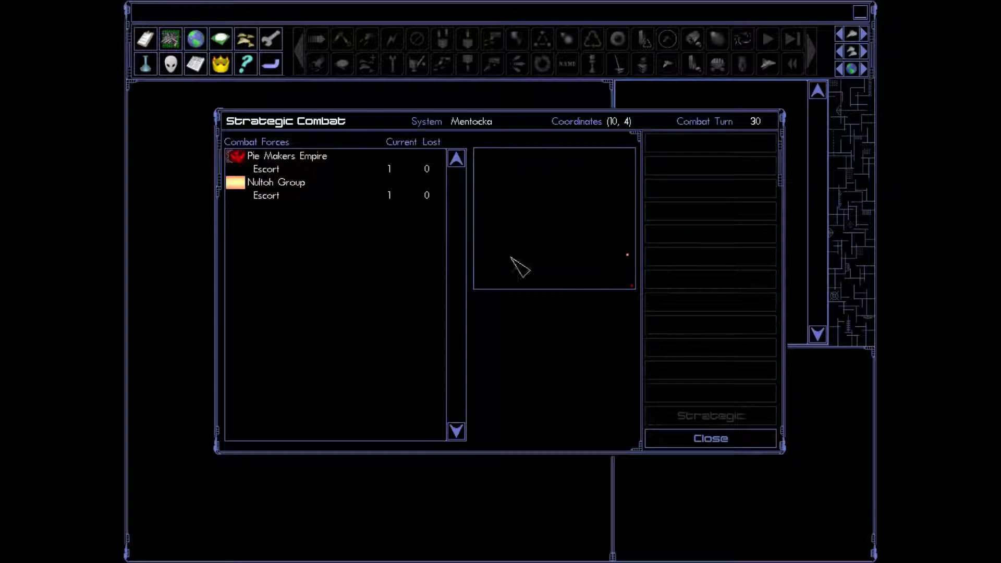
pyautogui.moveTo(530, 277)
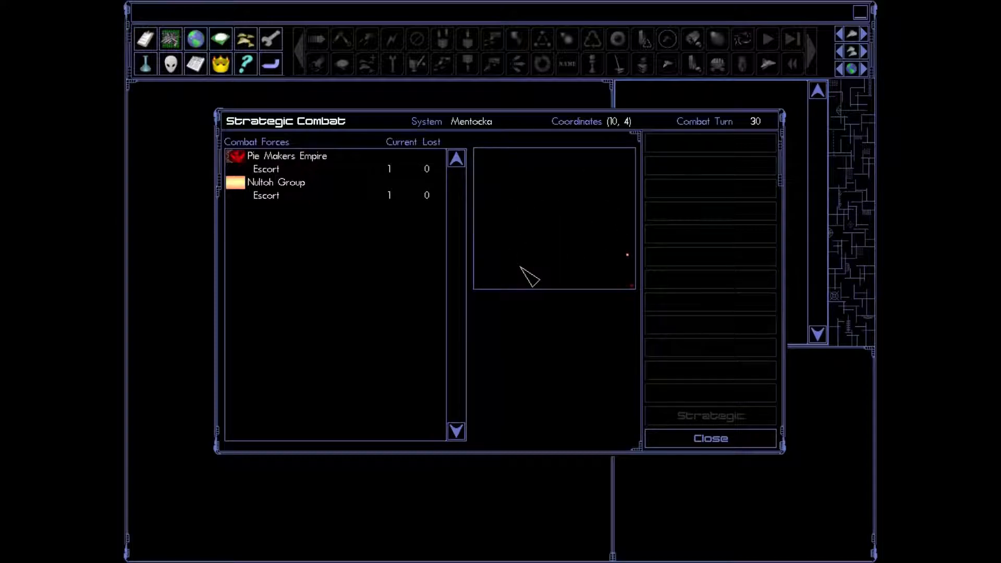
pyautogui.moveTo(529, 212)
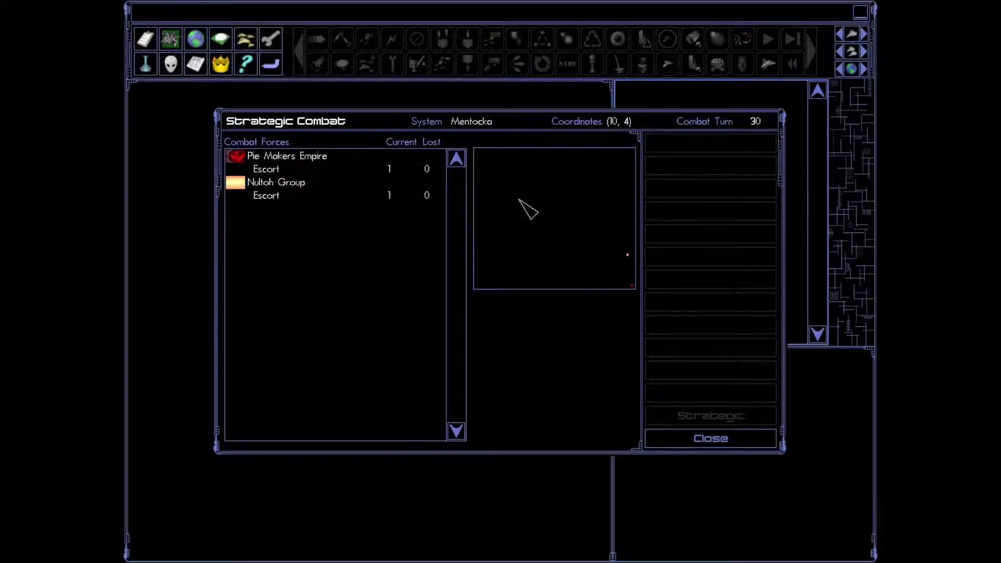
pyautogui.moveTo(418, 372)
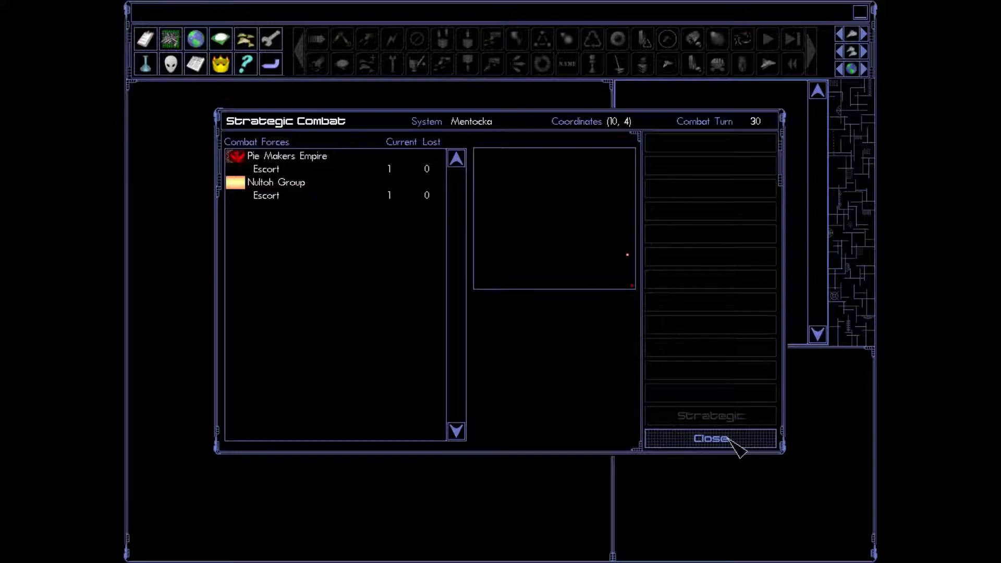
# Step: Close combat results, read the Mentocka combat and Scout 1.0 constructed entries, then close the log
pyautogui.click(709, 439)
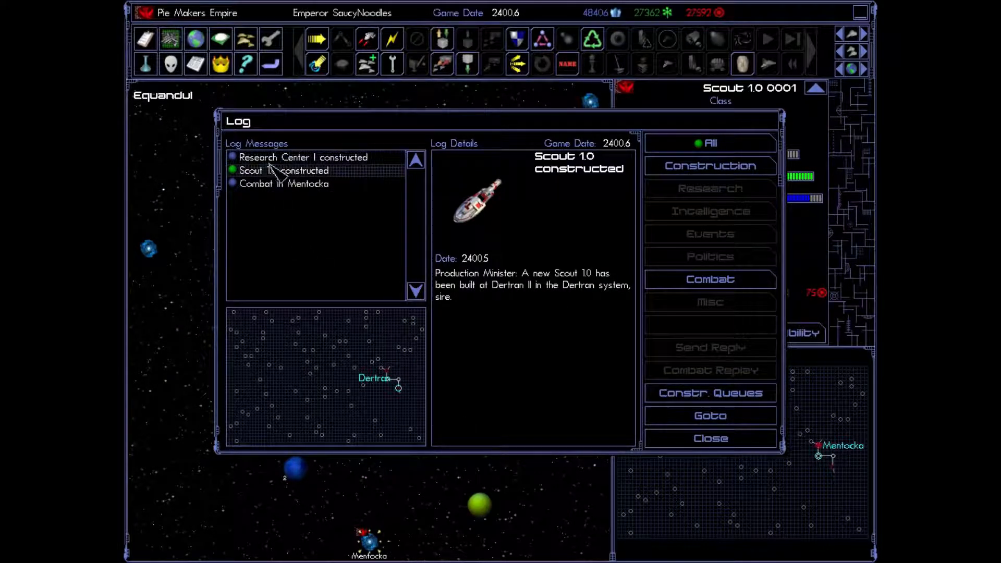
pyautogui.click(289, 183)
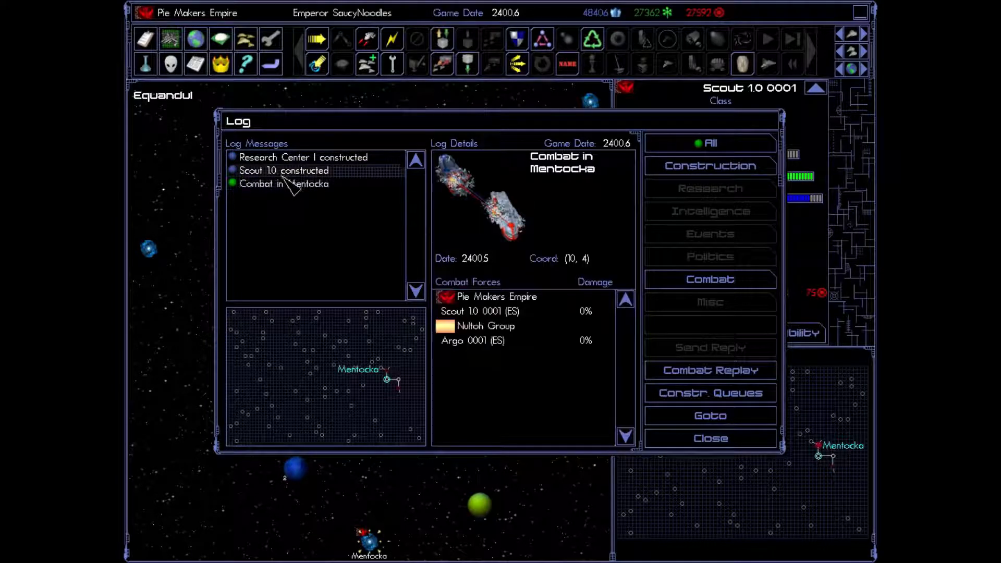
pyautogui.click(282, 171)
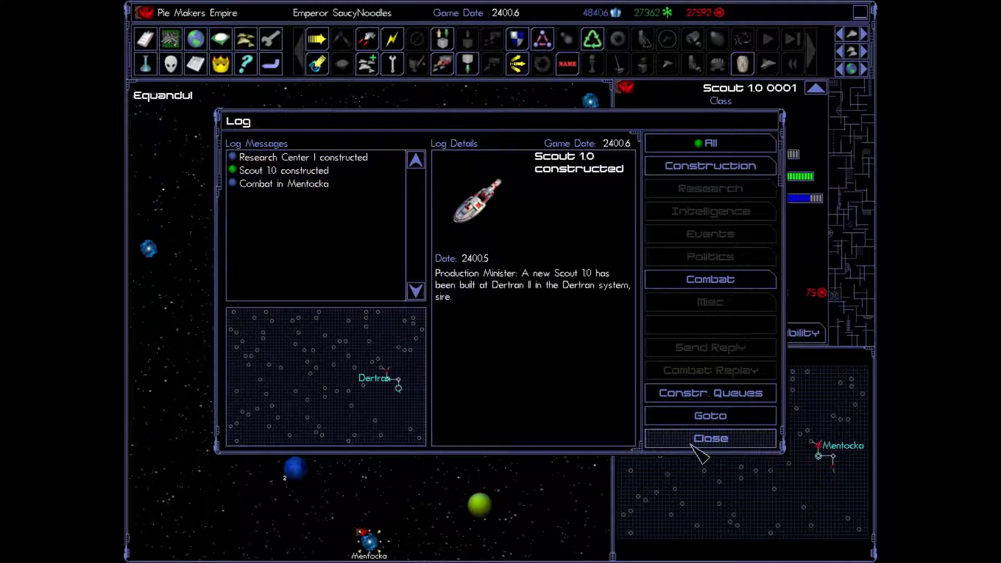
pyautogui.click(709, 438)
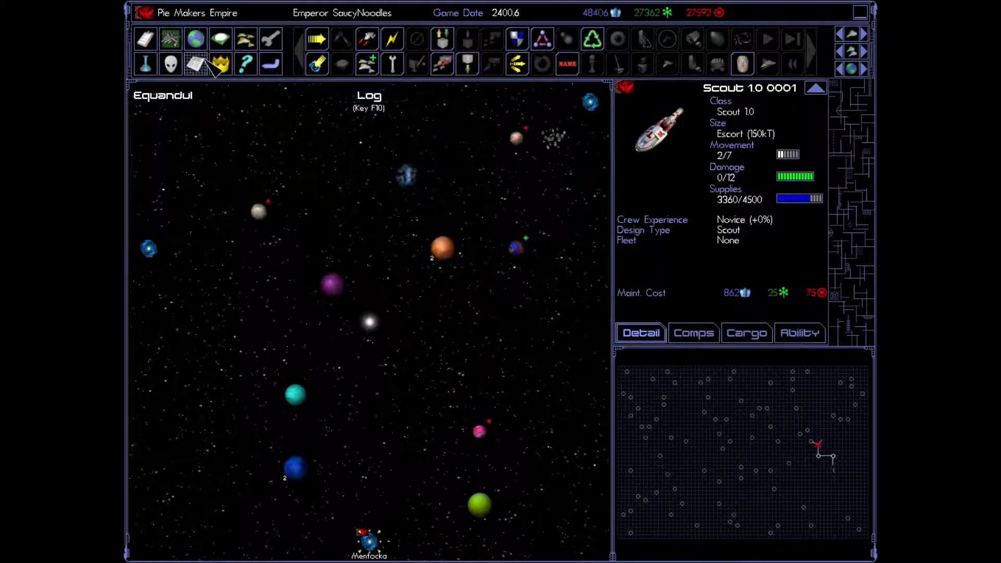
# Step: Move Scout 1.0 0001 into Equandul, spending its remaining movement
pyautogui.click(194, 64)
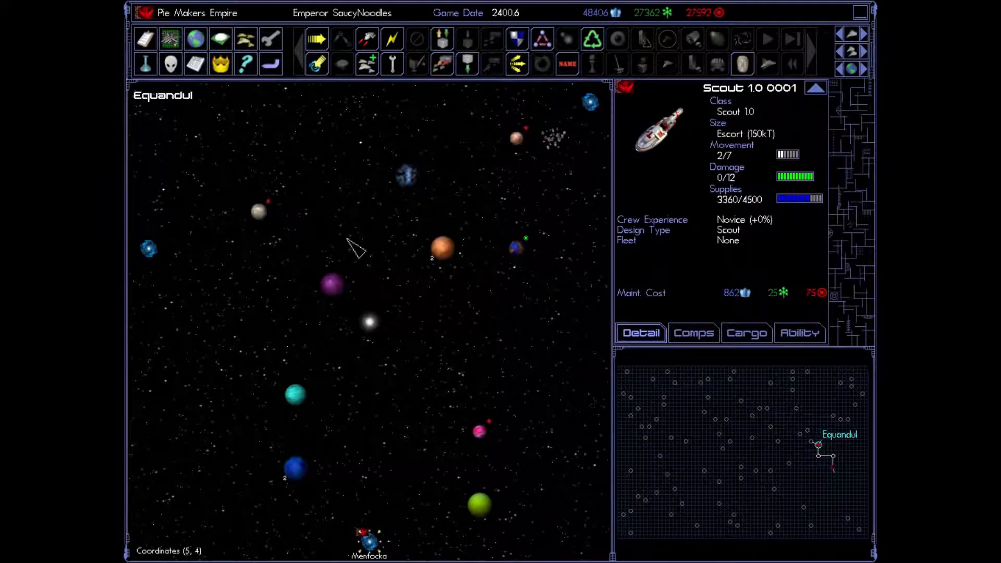
pyautogui.moveTo(518, 64)
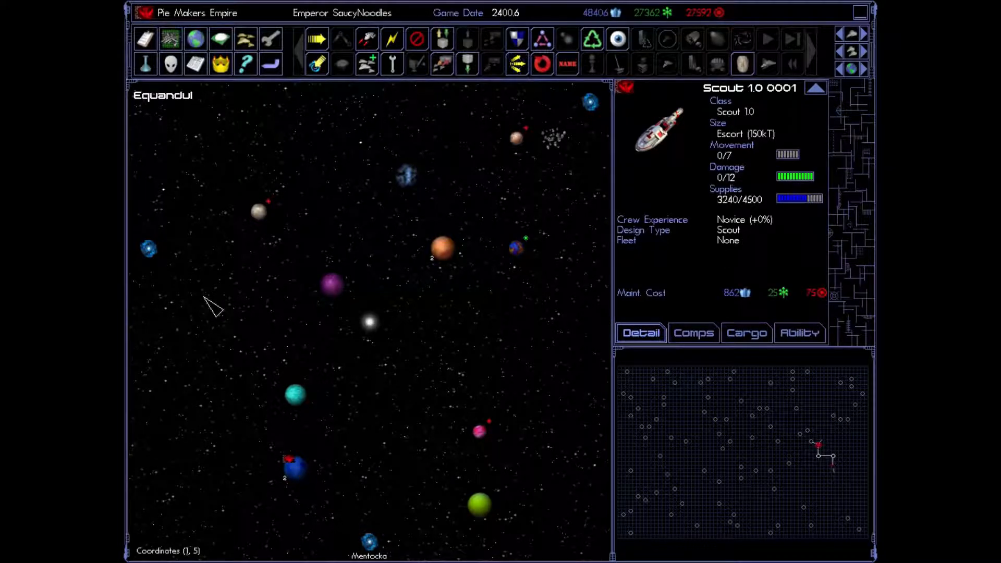
pyautogui.moveTo(271, 63)
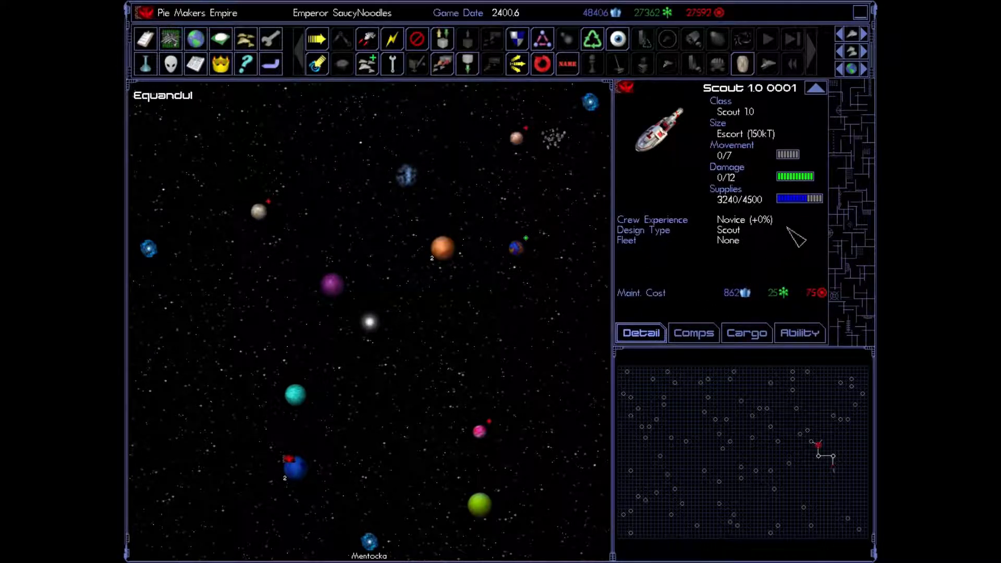
pyautogui.moveTo(820, 214)
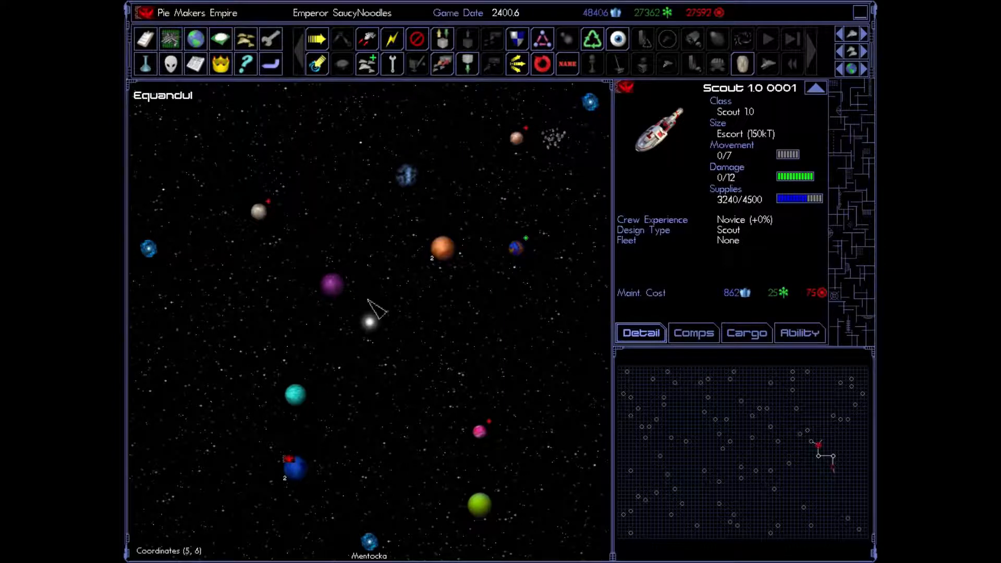
pyautogui.moveTo(342, 526)
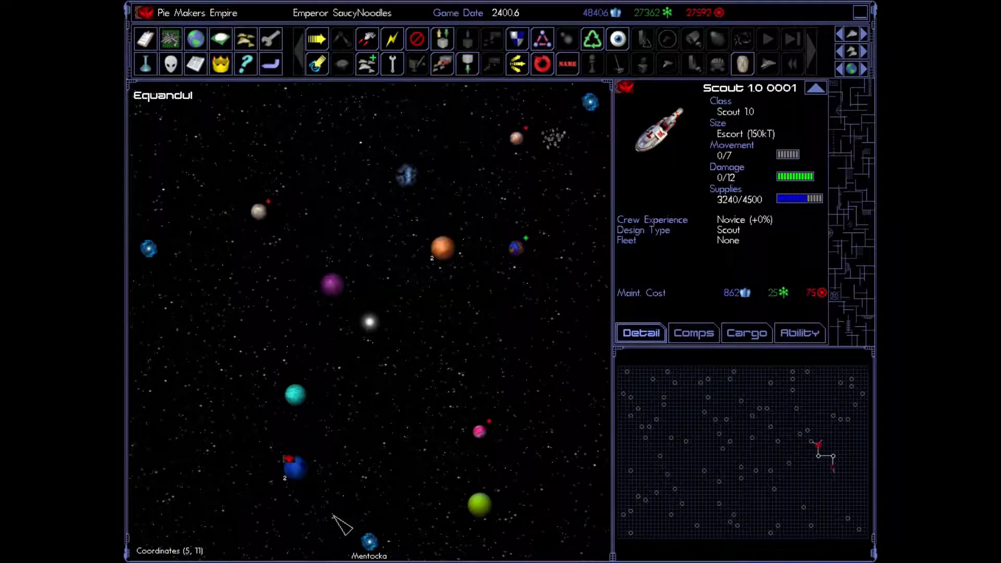
pyautogui.moveTo(811, 210)
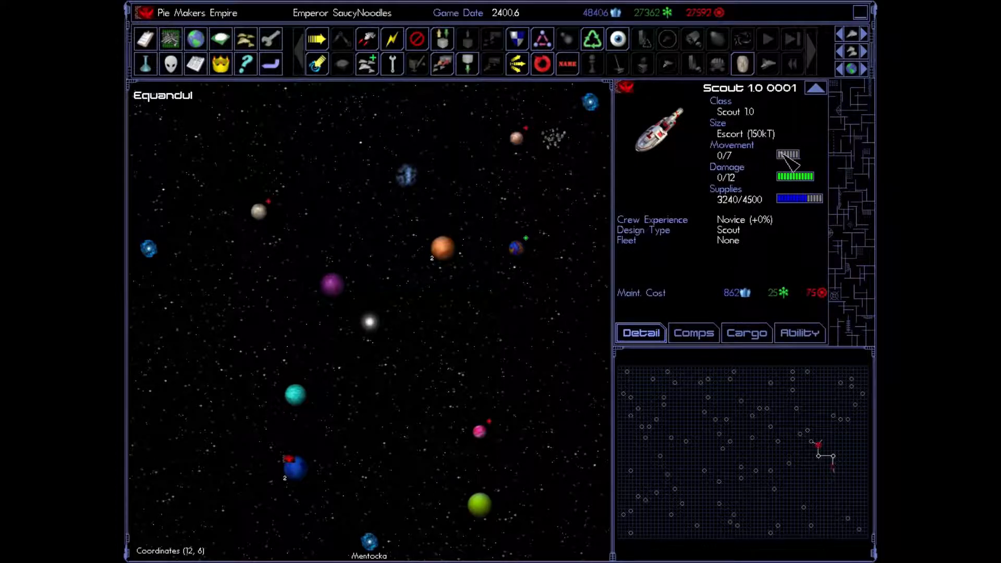
pyautogui.moveTo(374, 546)
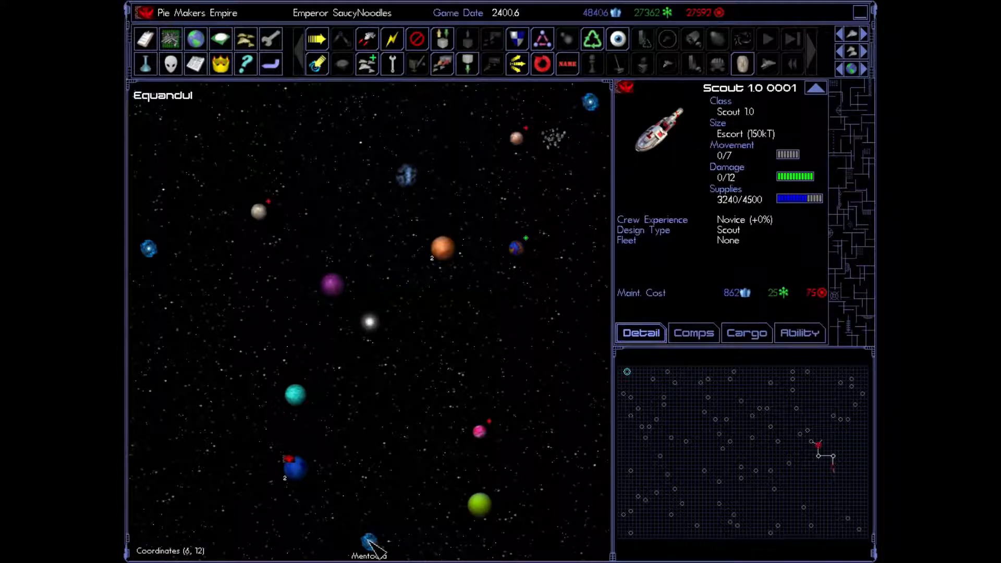
pyautogui.moveTo(374, 505)
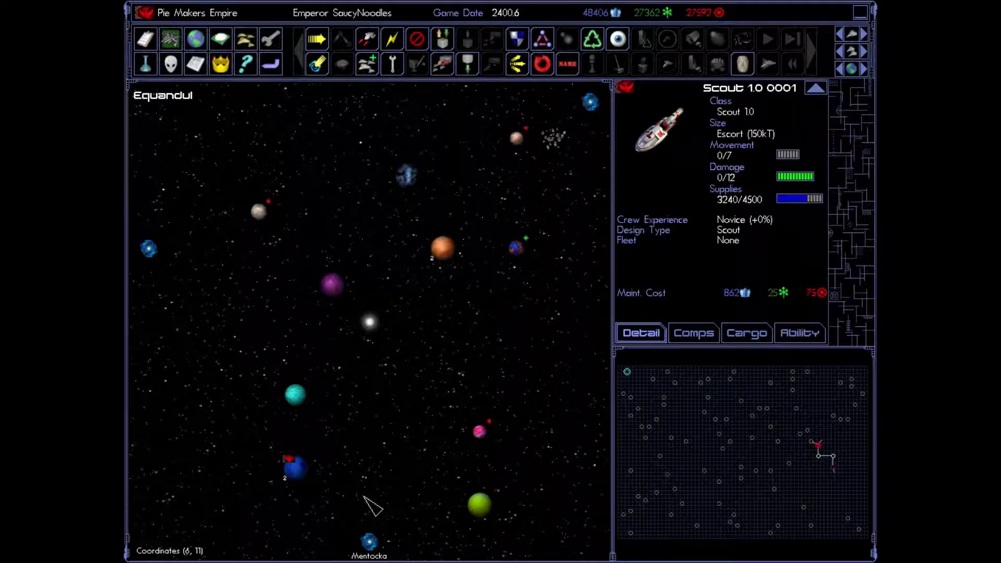
pyautogui.moveTo(396, 418)
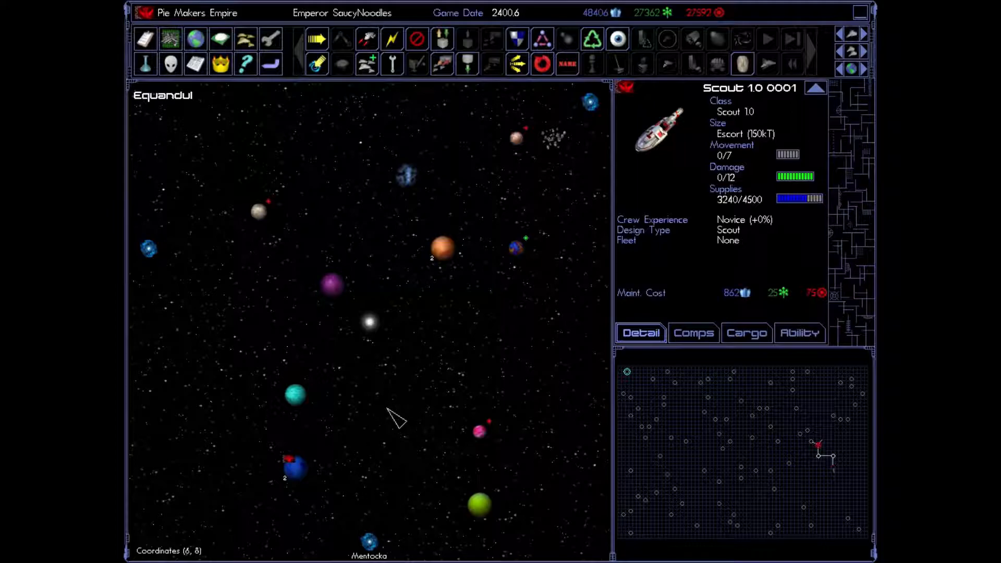
pyautogui.moveTo(396, 358)
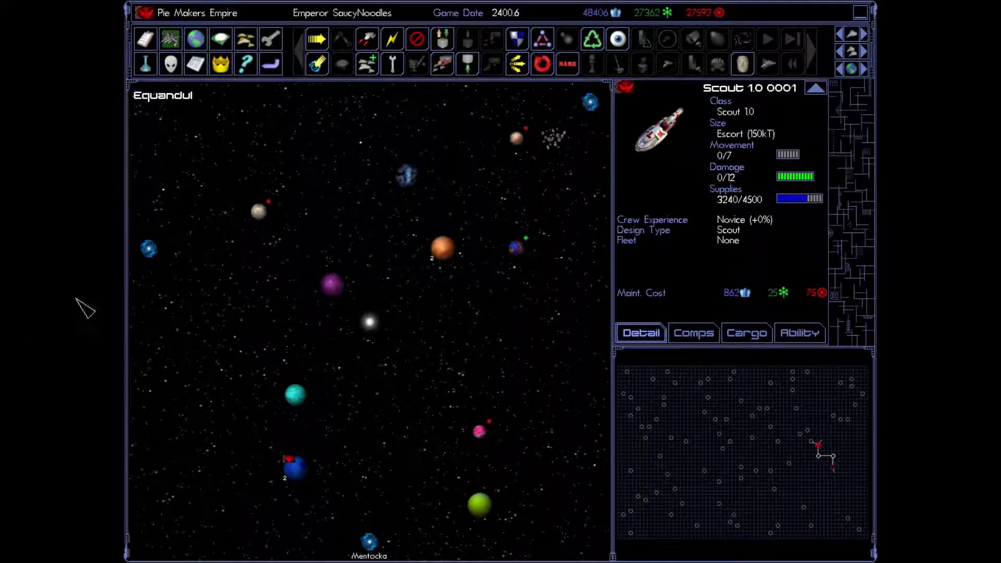
pyautogui.moveTo(51, 158)
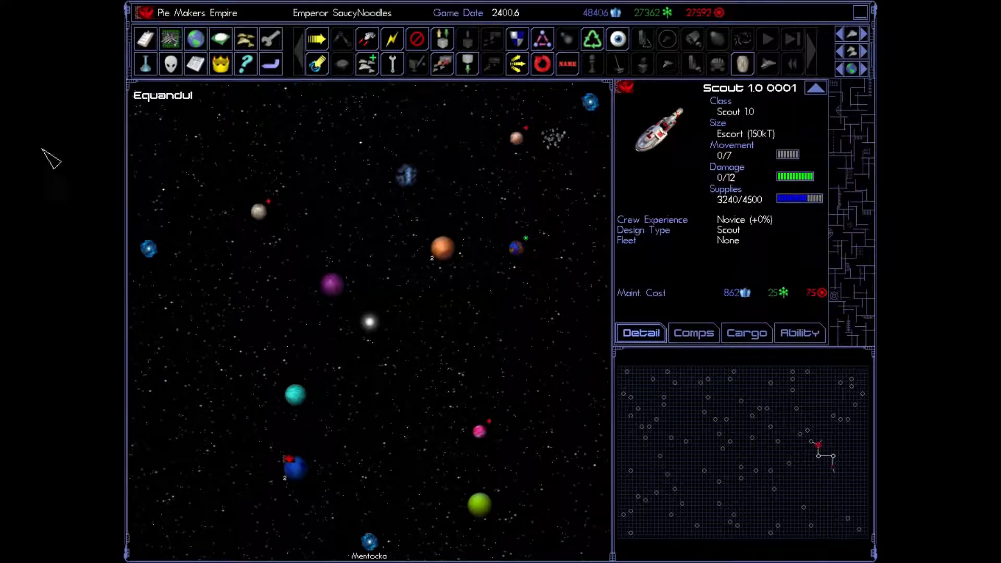
pyautogui.moveTo(310, 144)
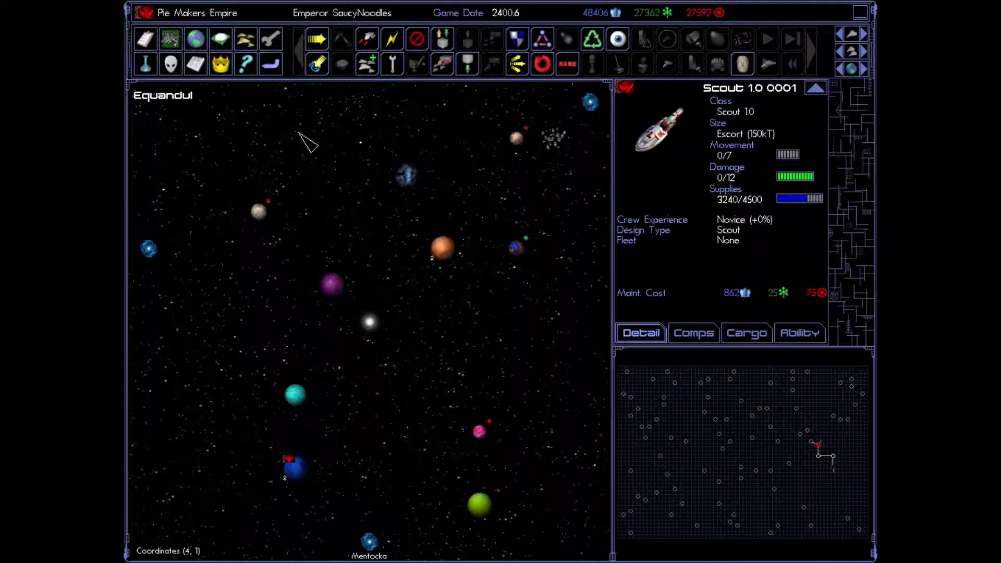
pyautogui.moveTo(278, 102)
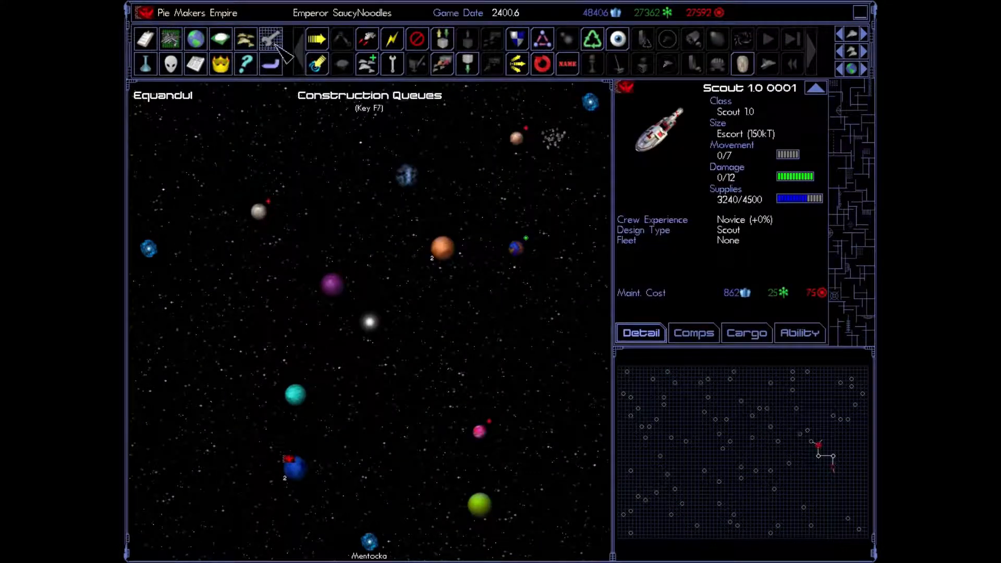
# Step: Show the construction queues overview for Dertran II and Dertran I
pyautogui.click(271, 39)
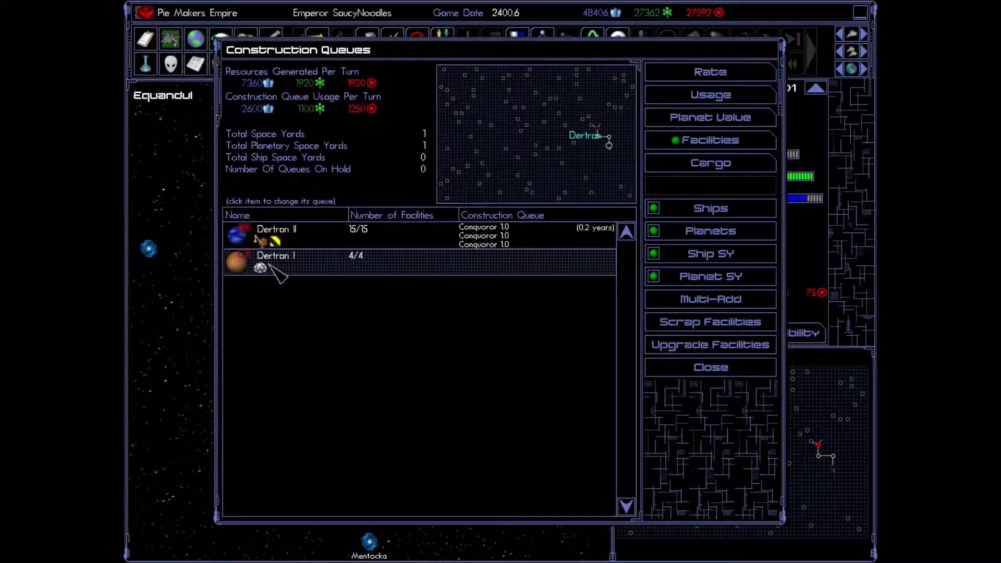
pyautogui.moveTo(518, 282)
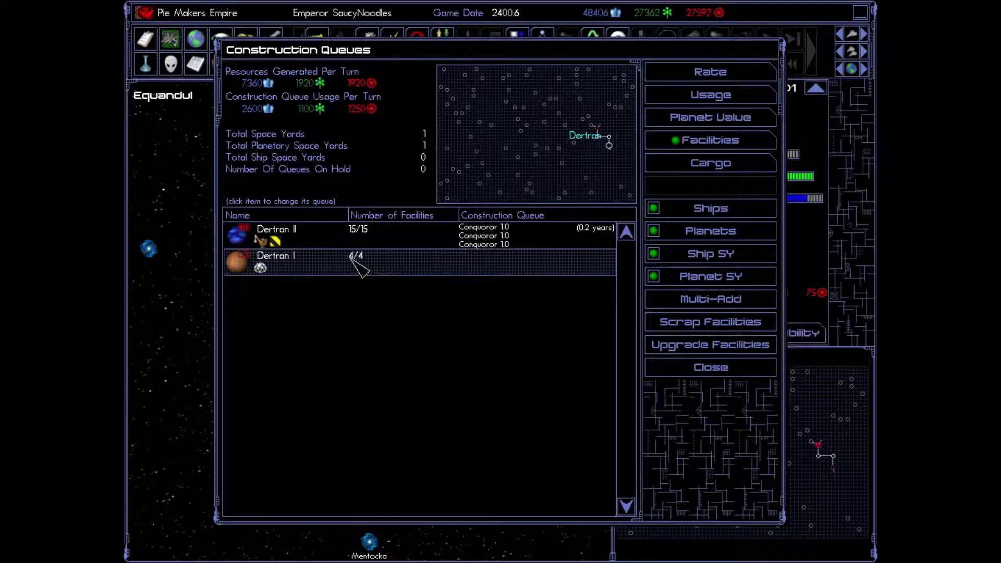
pyautogui.moveTo(309, 275)
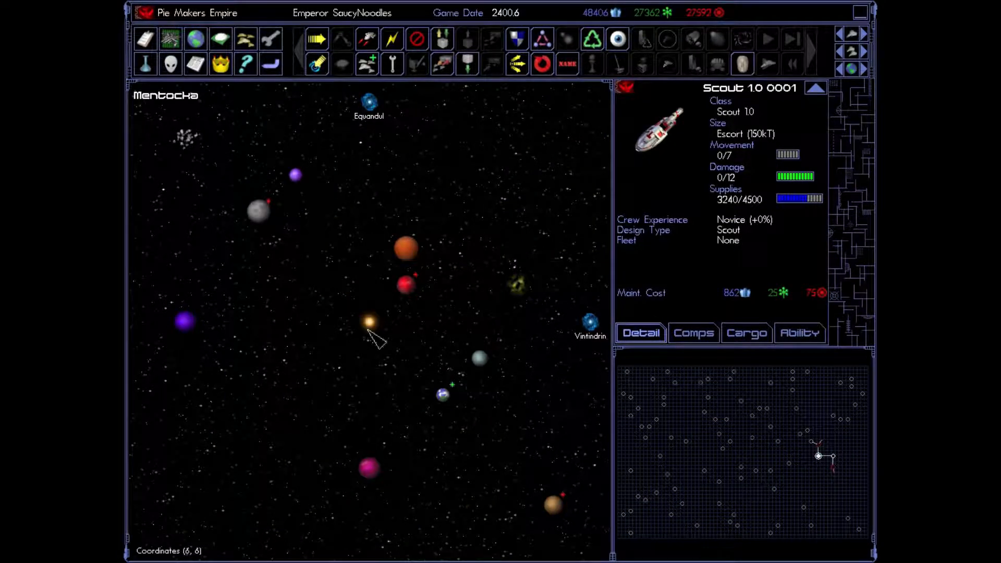
pyautogui.moveTo(824, 457)
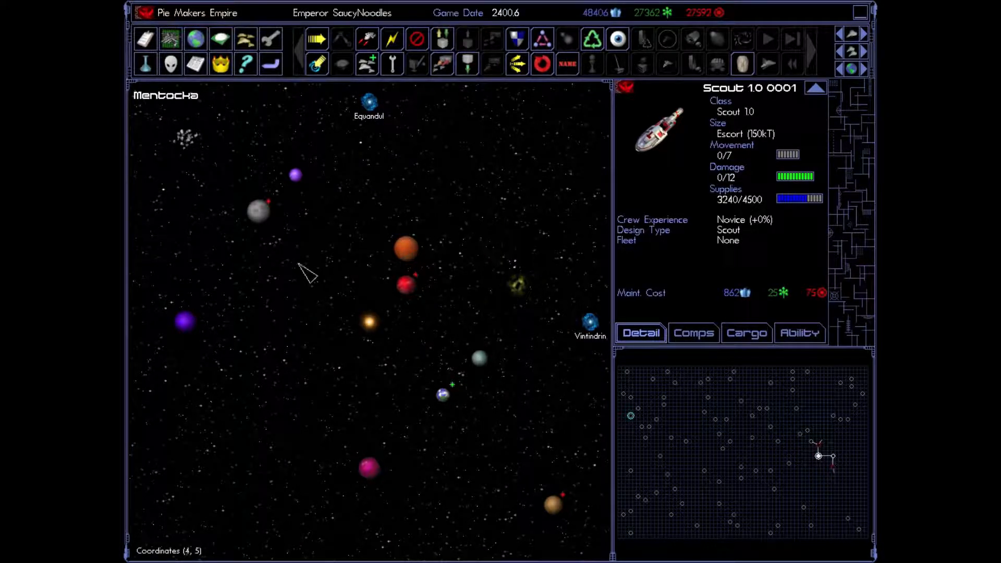
pyautogui.moveTo(479, 447)
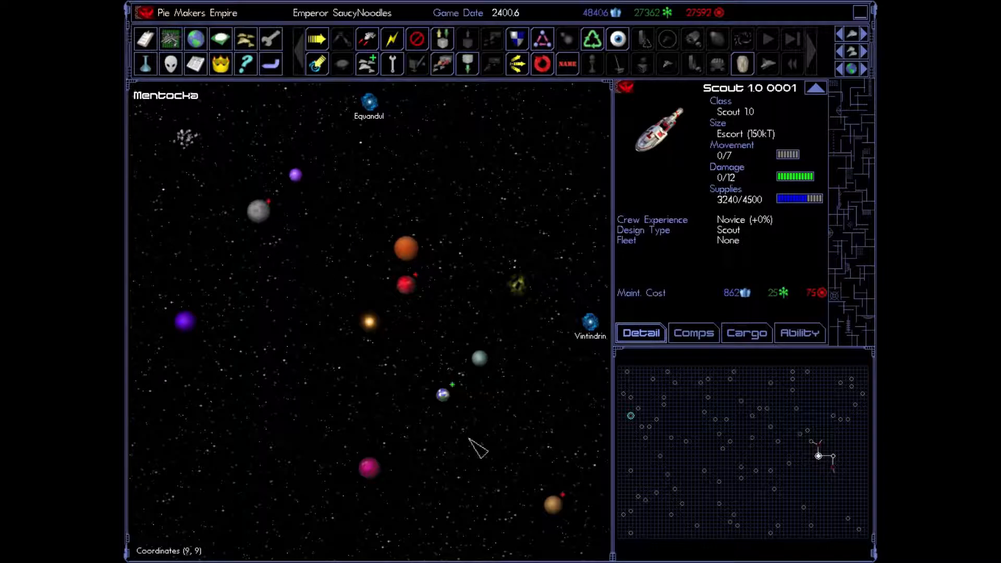
pyautogui.moveTo(406, 322)
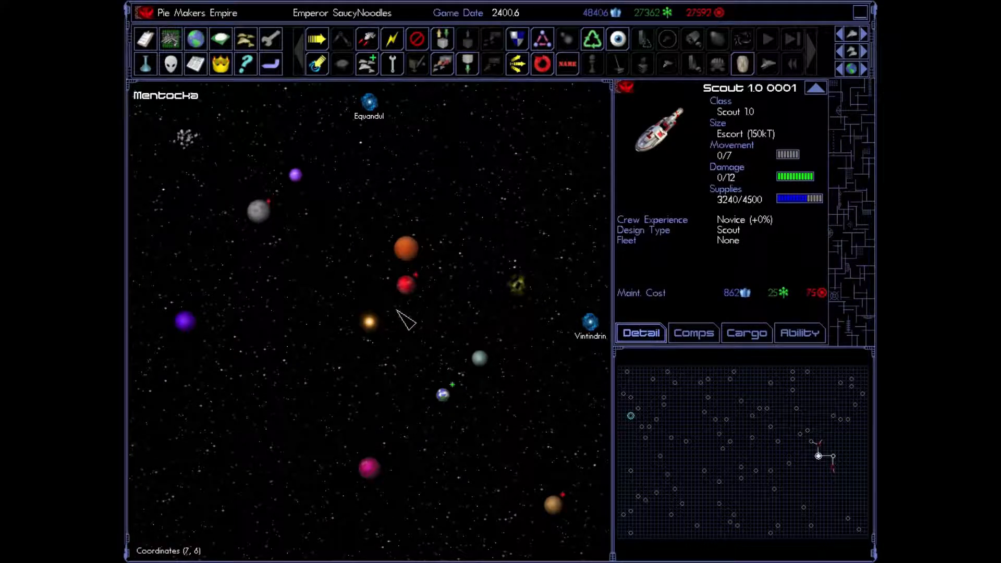
pyautogui.moveTo(411, 287)
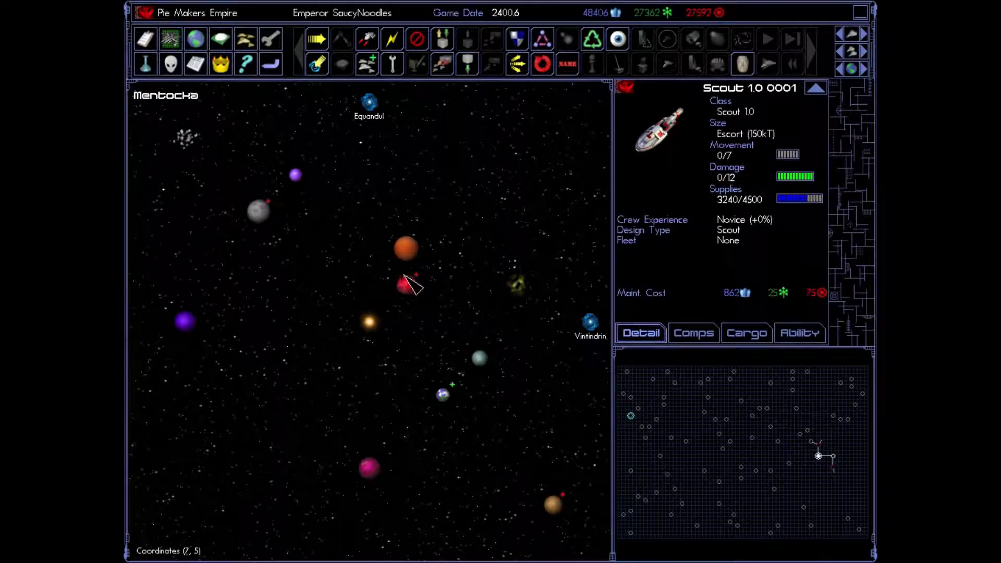
pyautogui.moveTo(426, 287)
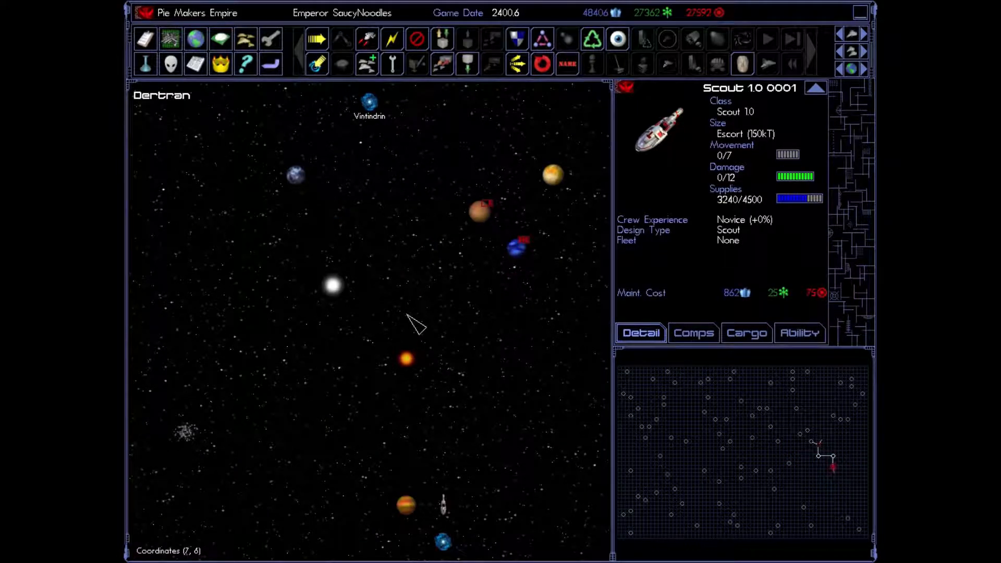
pyautogui.moveTo(467, 214)
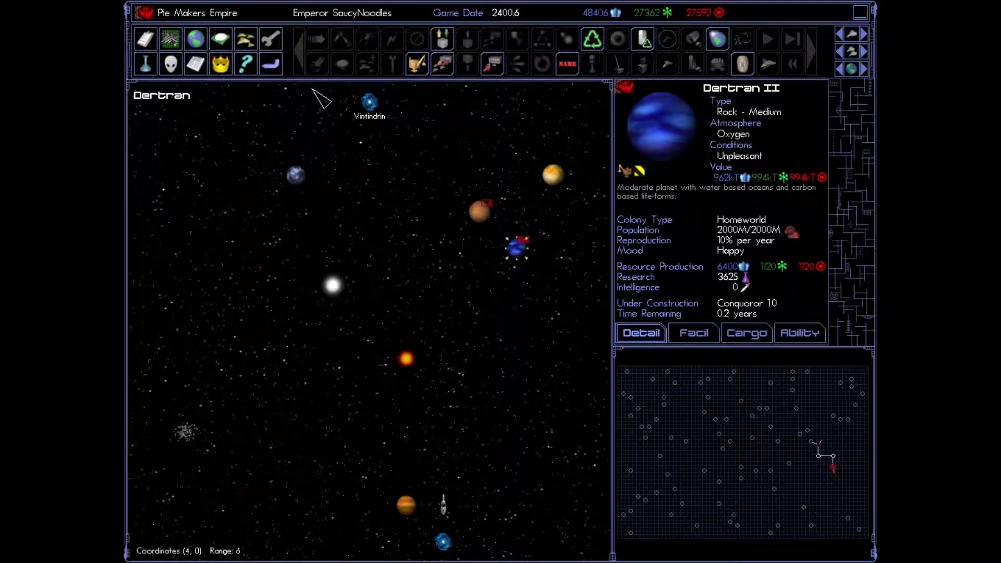
pyautogui.moveTo(453, 182)
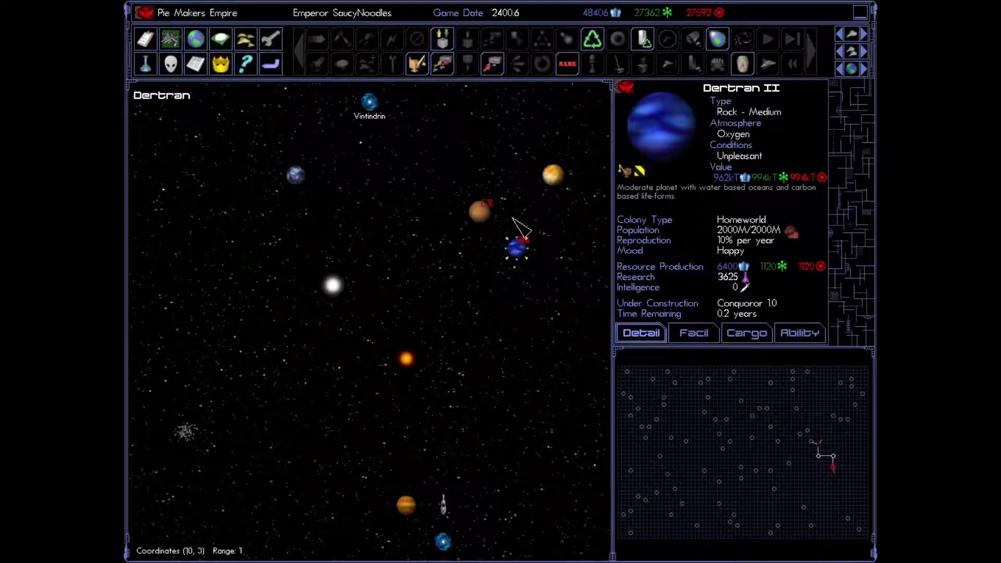
pyautogui.moveTo(147, 25)
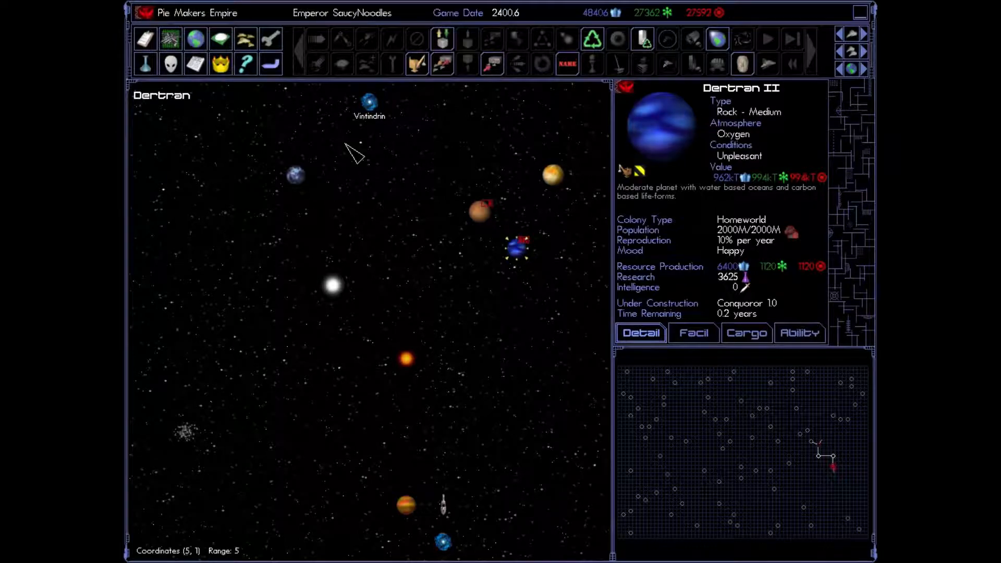
# Step: Create a new blank satellite design from Unit Designs in the Designs window
pyautogui.click(169, 38)
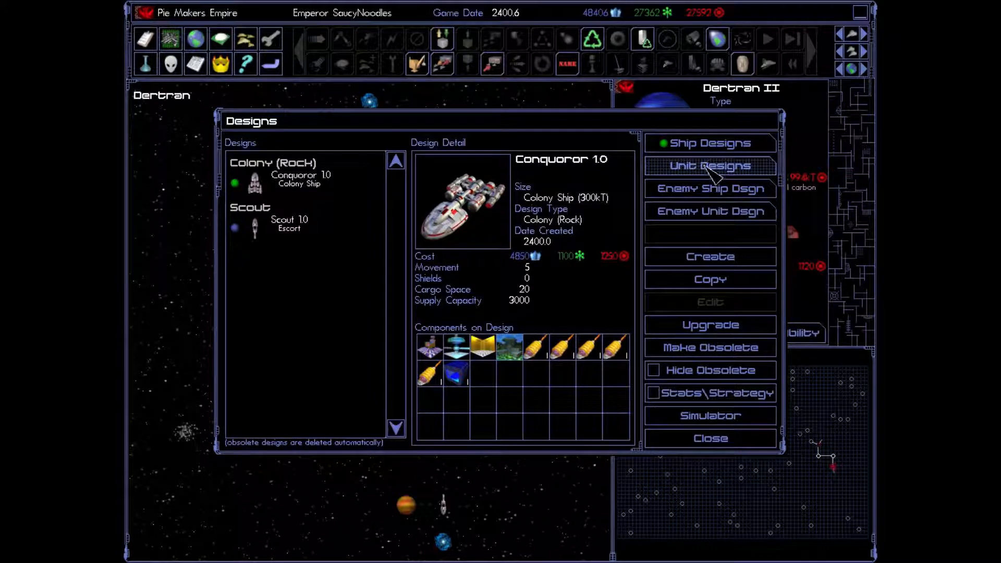
pyautogui.click(710, 166)
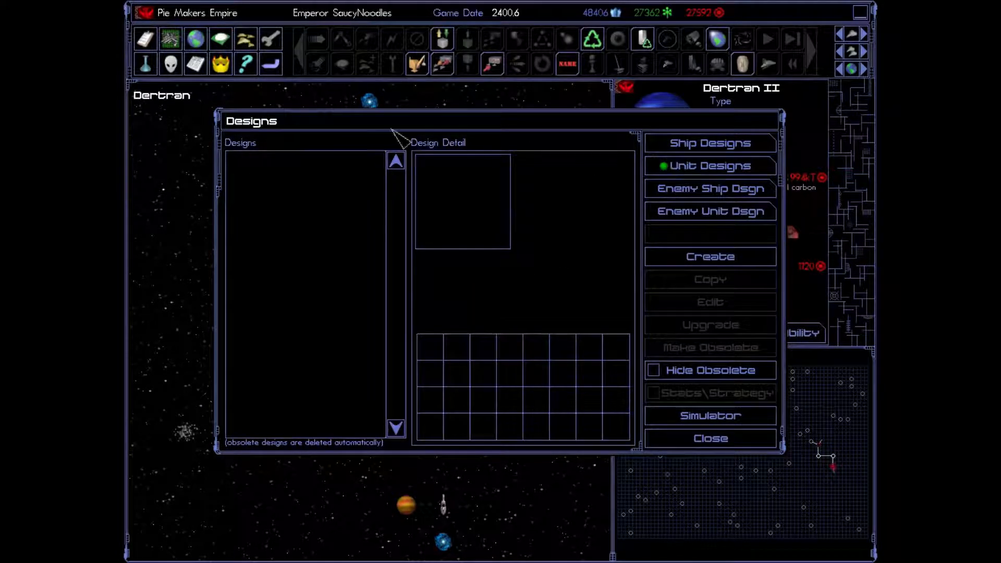
pyautogui.moveTo(757, 246)
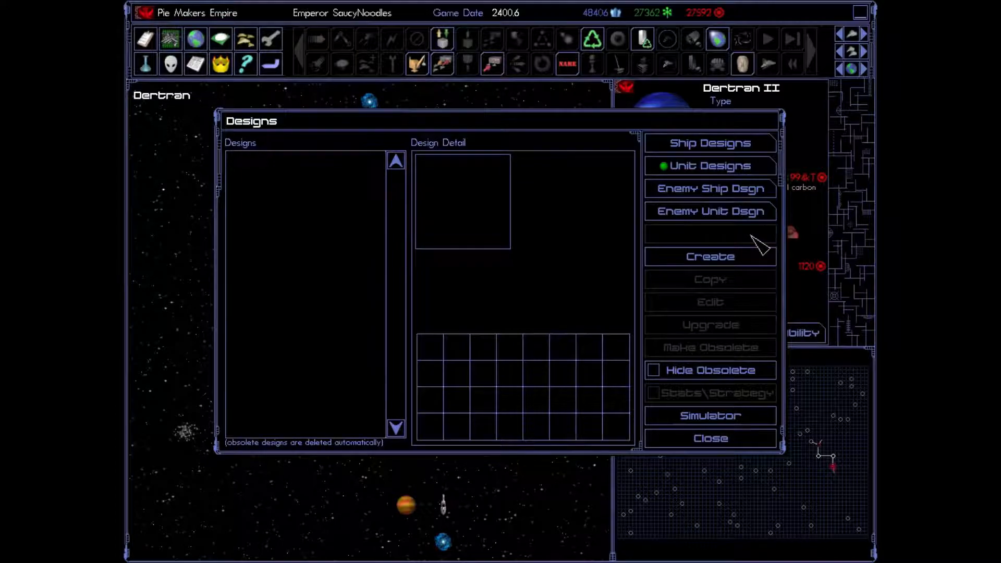
pyautogui.click(709, 256)
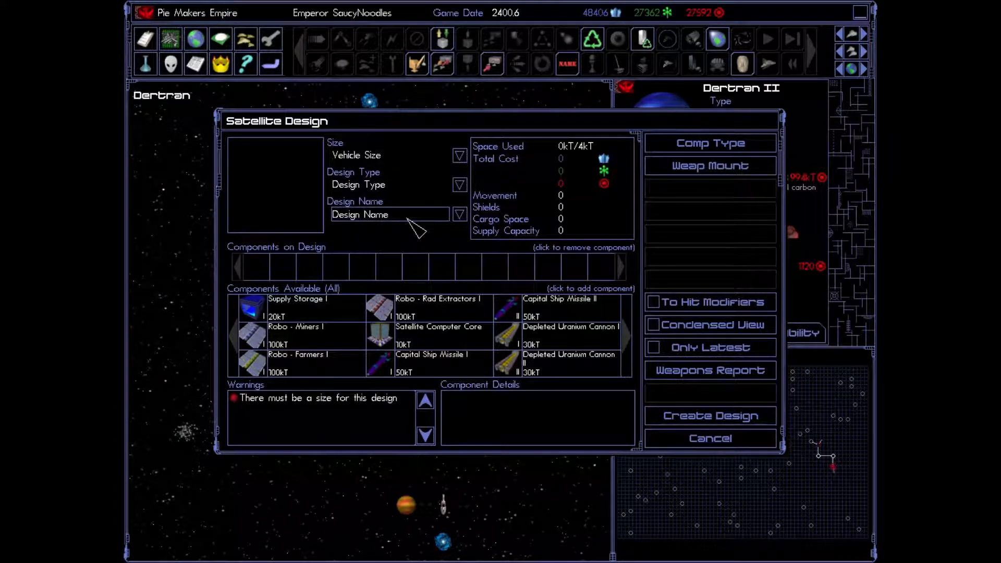
# Step: Set the design to Small Satellite size and Satellite type, showing only the latest components
pyautogui.click(459, 155)
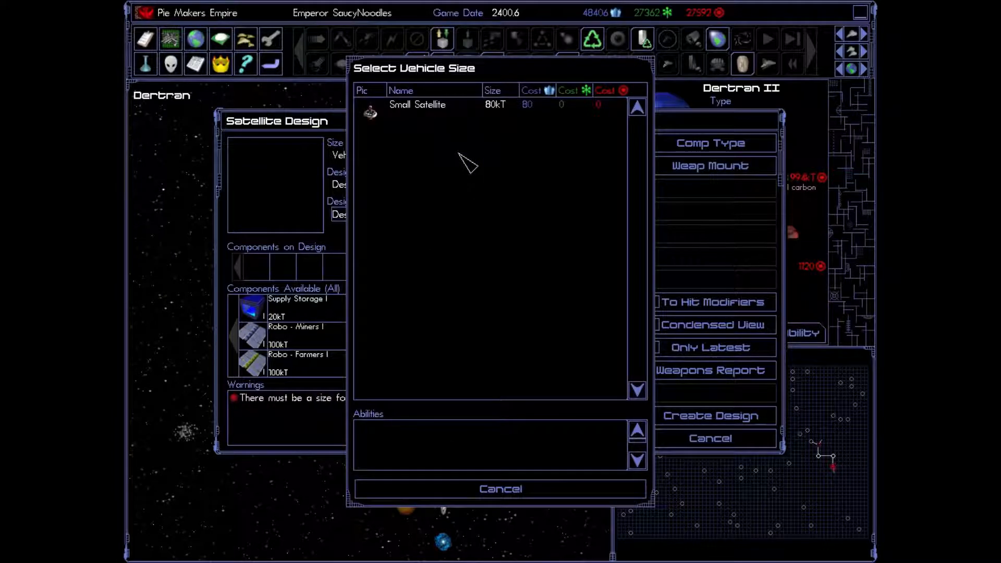
pyautogui.click(418, 104)
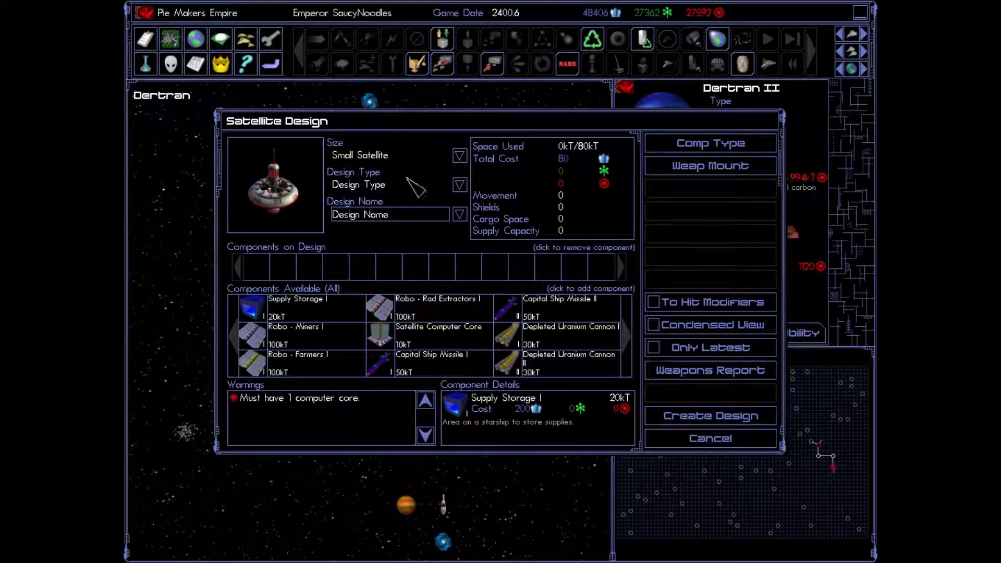
pyautogui.click(459, 185)
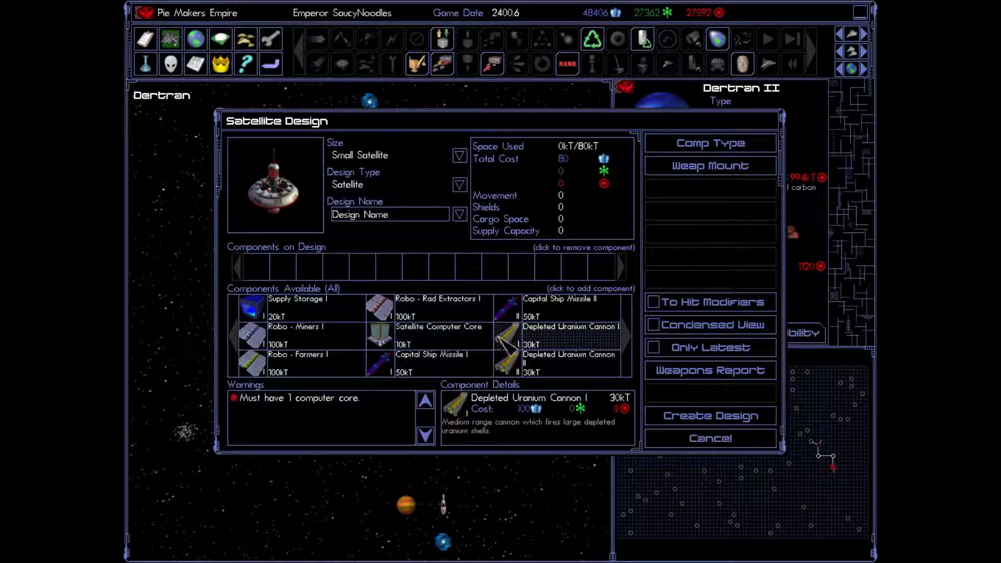
pyautogui.moveTo(431, 358)
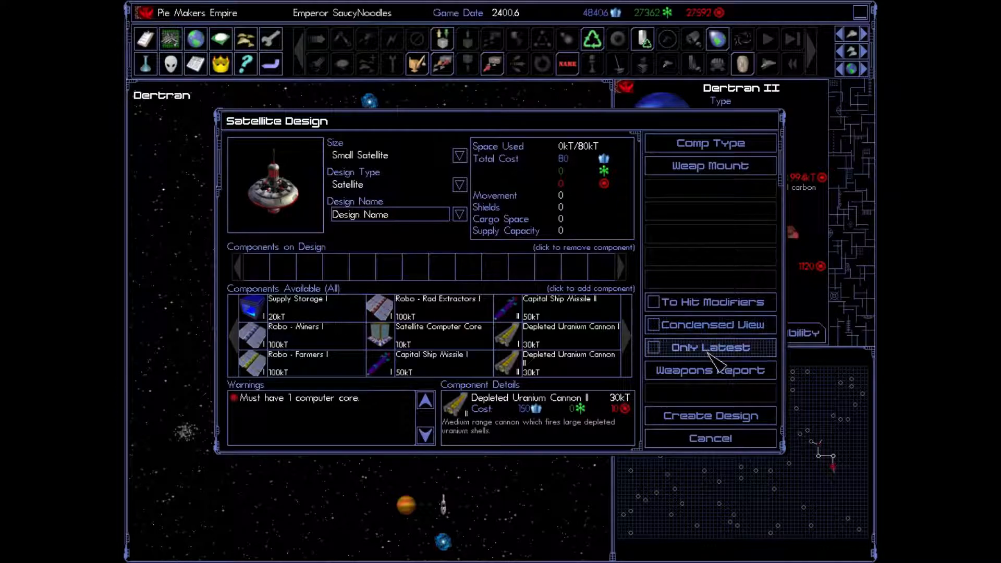
pyautogui.click(654, 347)
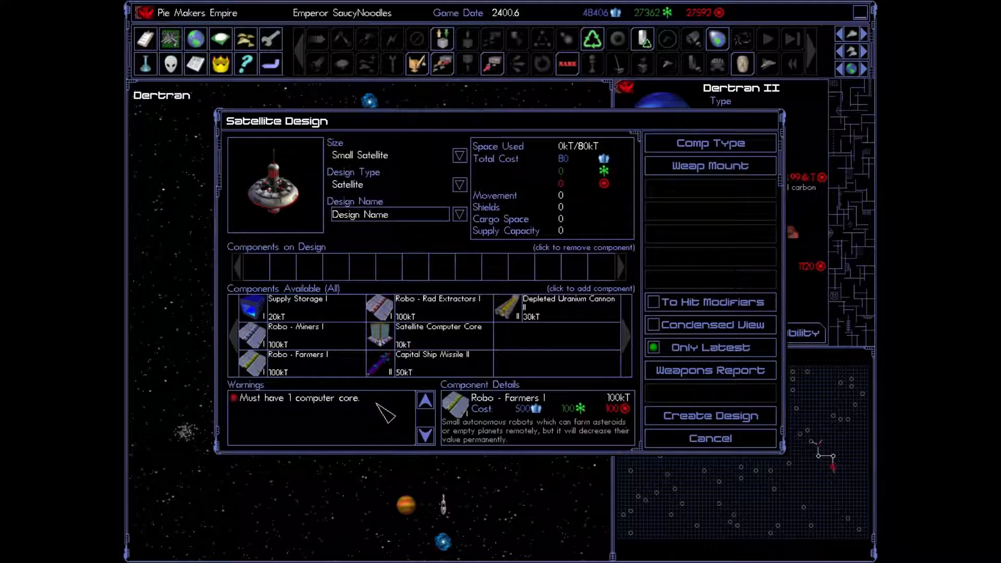
# Step: Add a Satellite Computer Core to the small satellite, using 10kT of 80kT
pyautogui.click(380, 335)
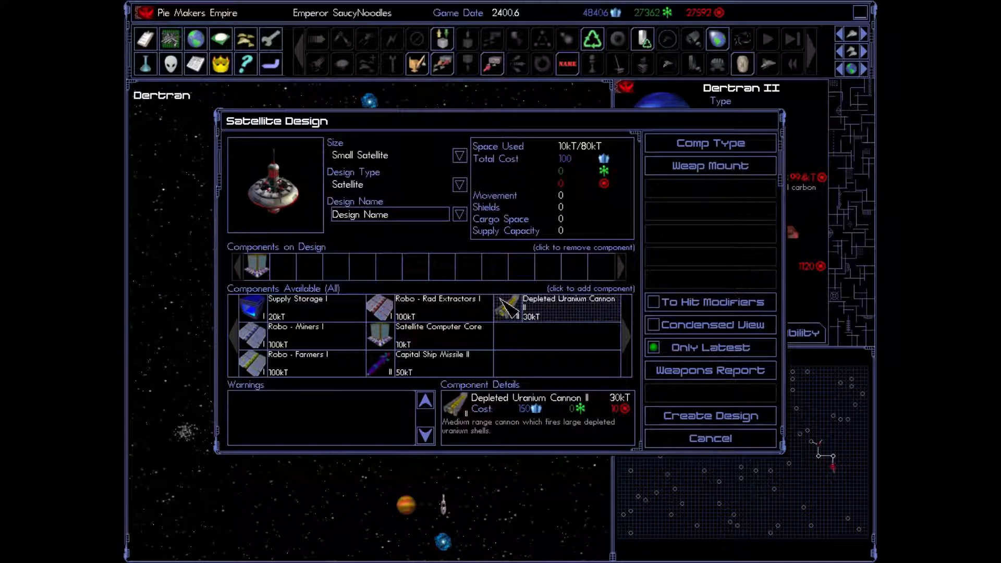
pyautogui.moveTo(450, 364)
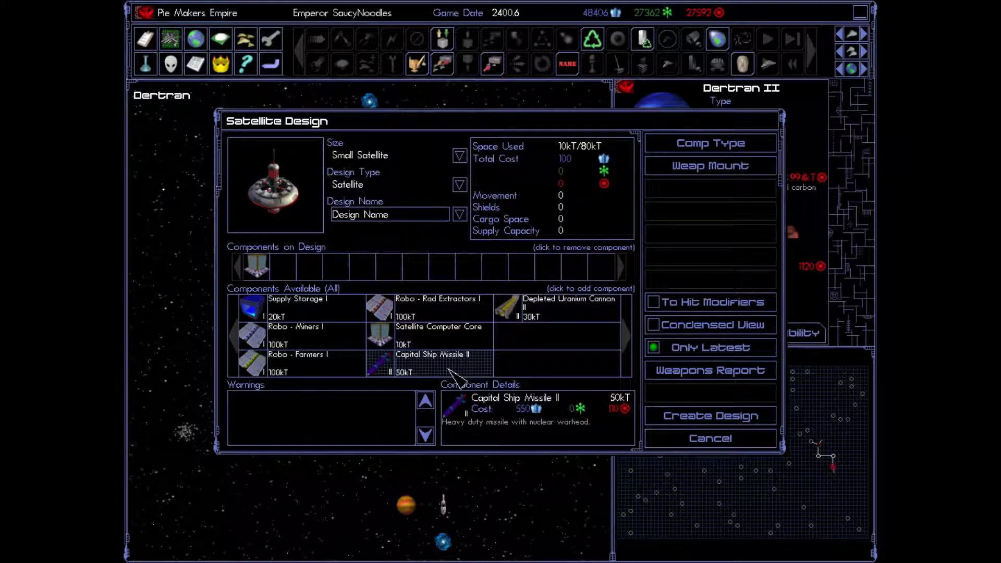
pyautogui.click(569, 304)
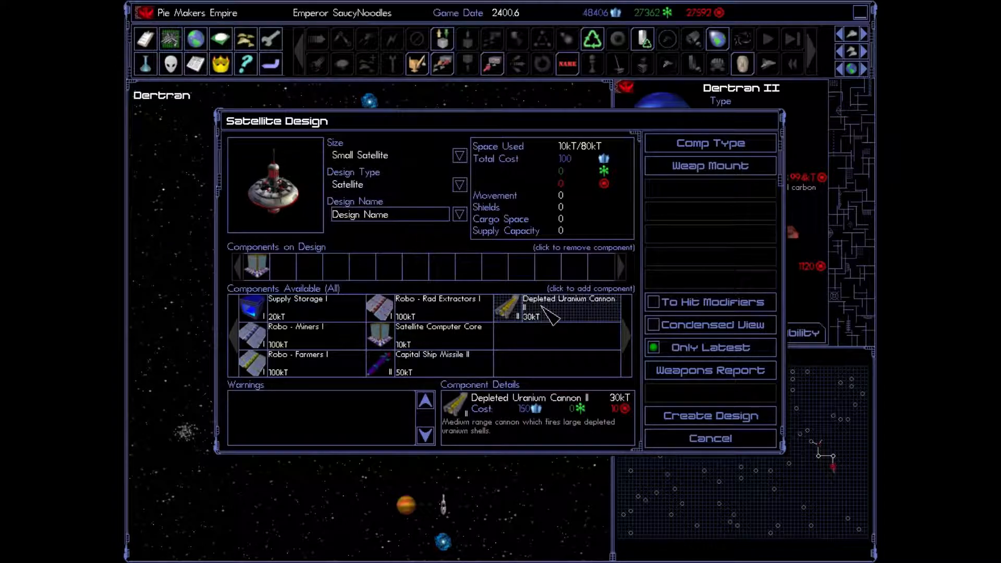
pyautogui.moveTo(434, 361)
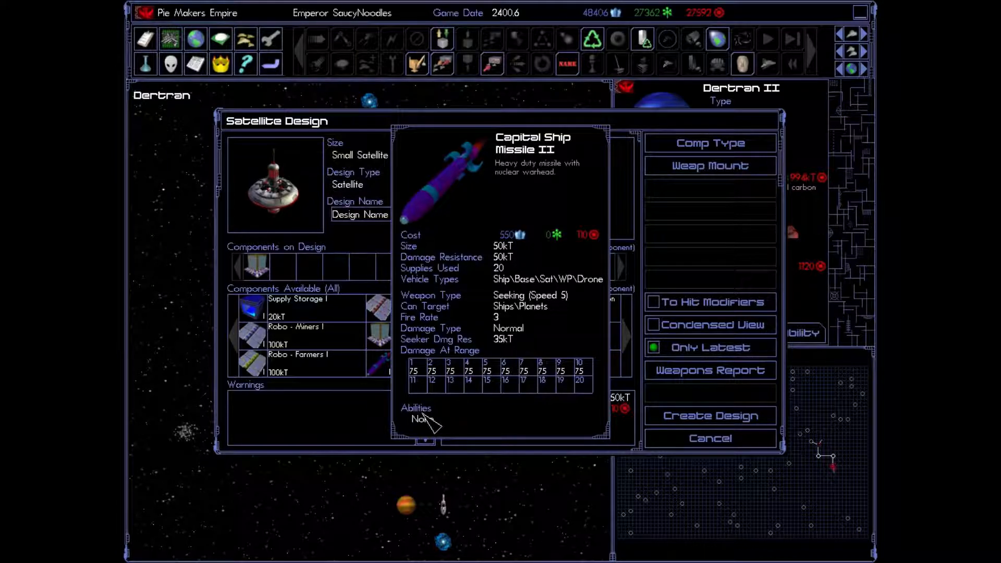
pyautogui.moveTo(262, 227)
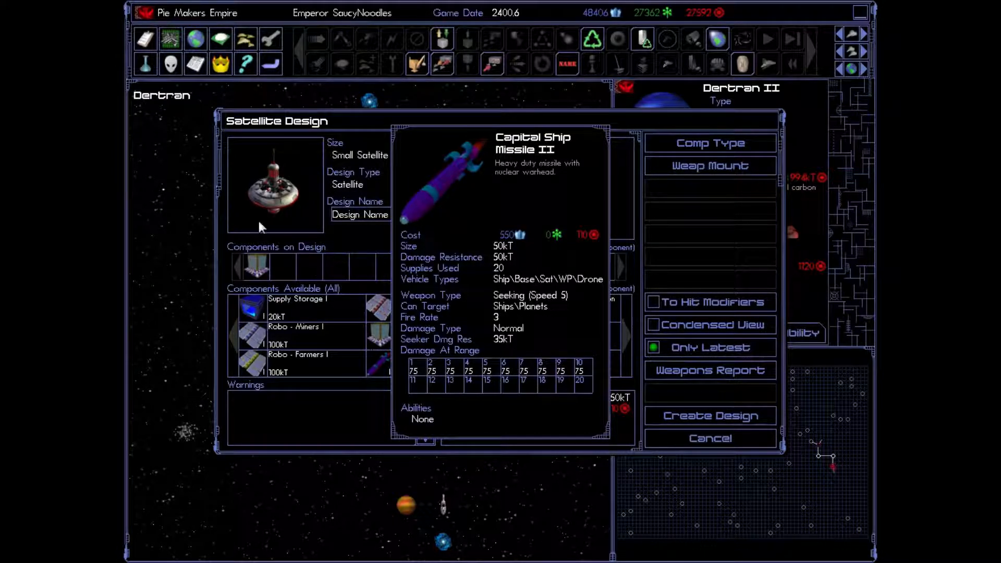
pyautogui.moveTo(310, 366)
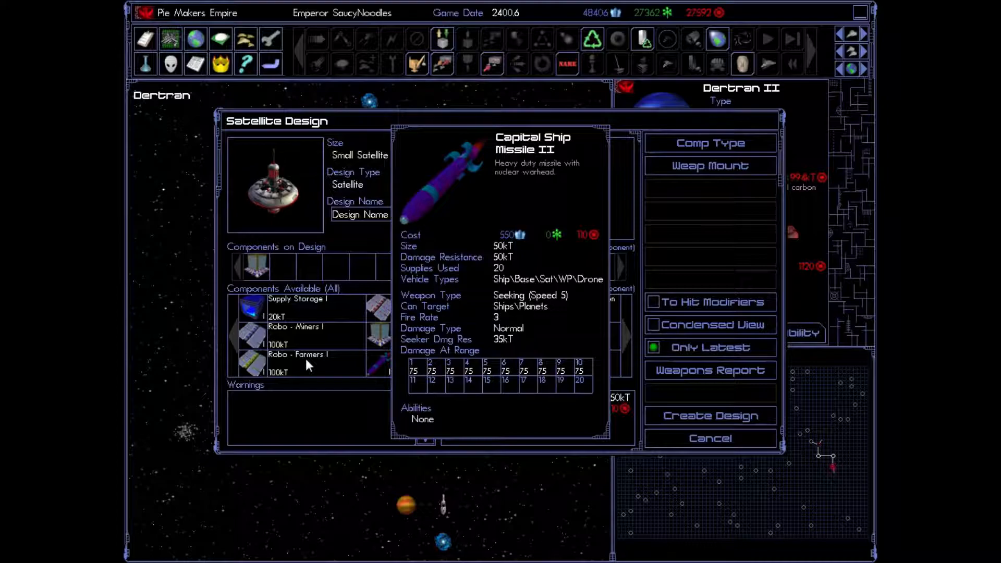
pyautogui.moveTo(311, 350)
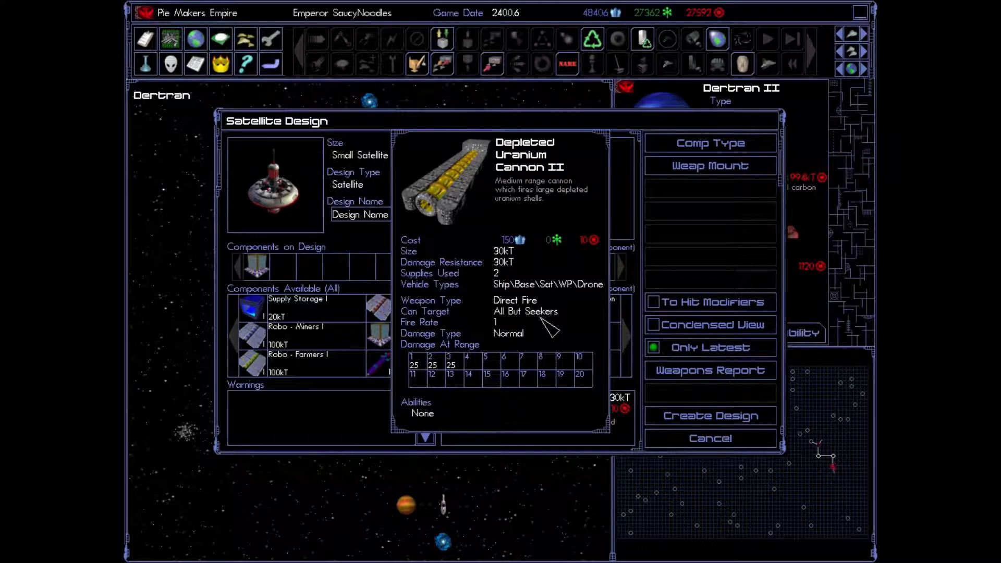
pyautogui.moveTo(454, 377)
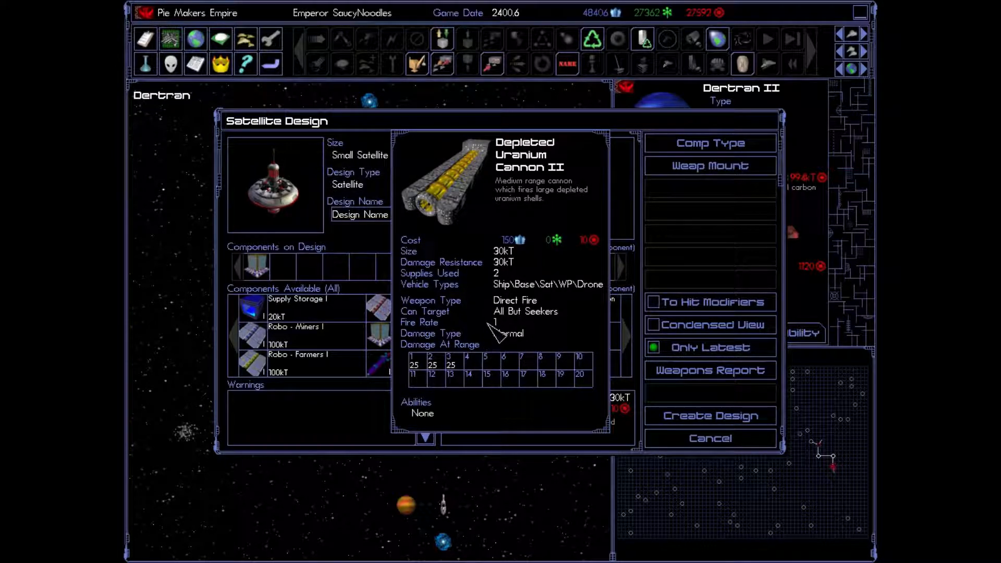
pyautogui.moveTo(454, 363)
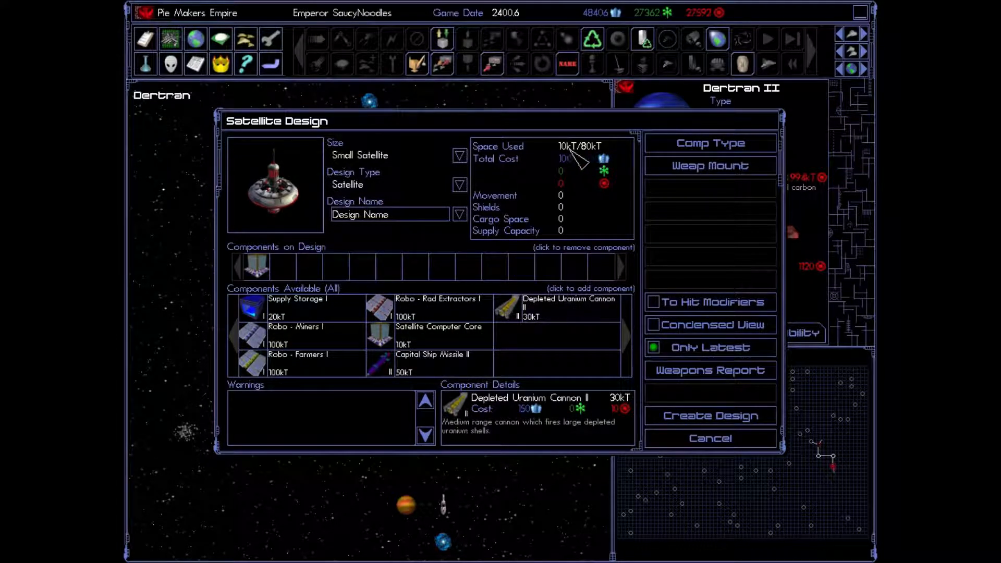
# Step: Arm the satellite with two Depleted Uranium Cannon IIs, removing the Capital Ship Missile II
pyautogui.click(569, 307)
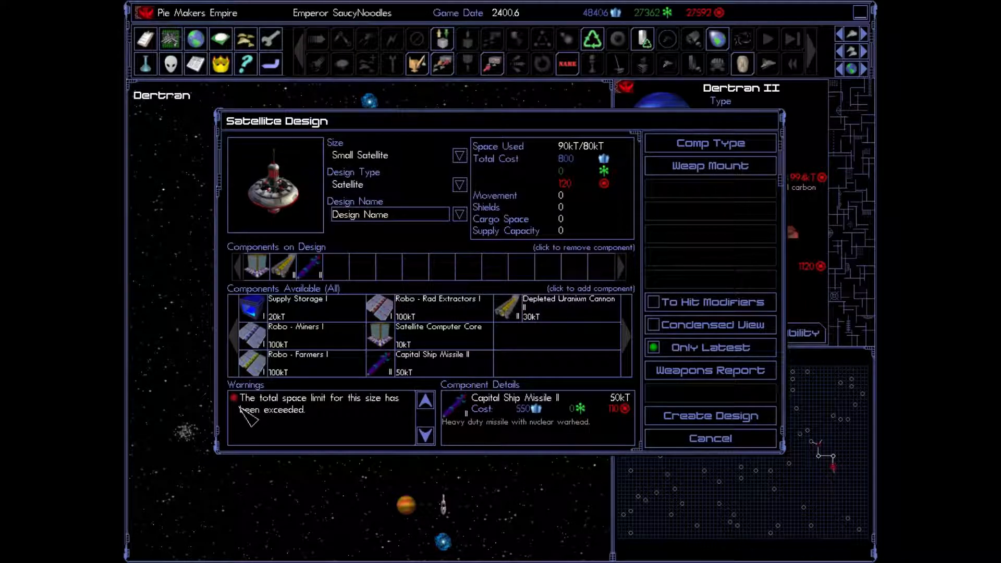
pyautogui.moveTo(310, 434)
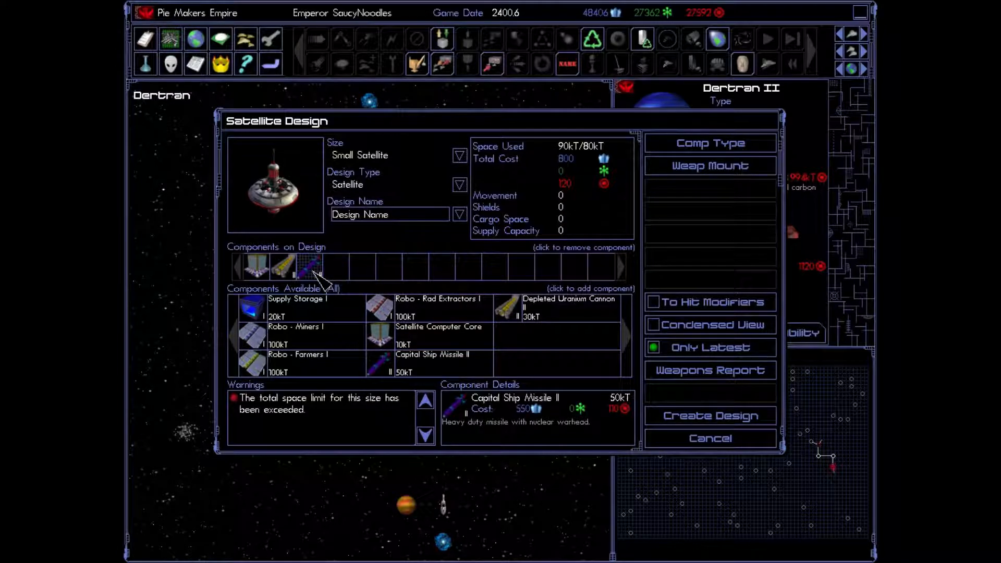
pyautogui.click(313, 267)
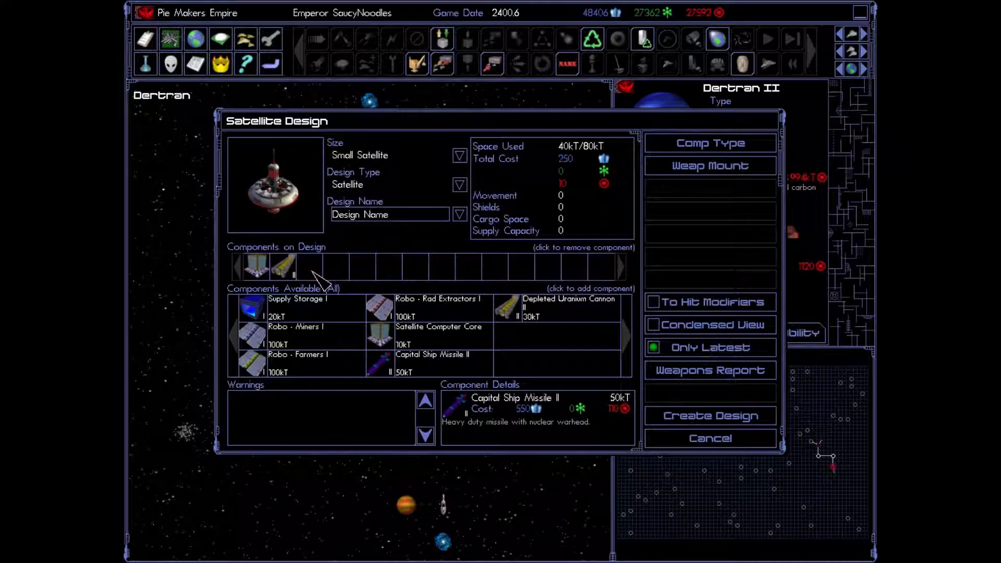
pyautogui.click(509, 307)
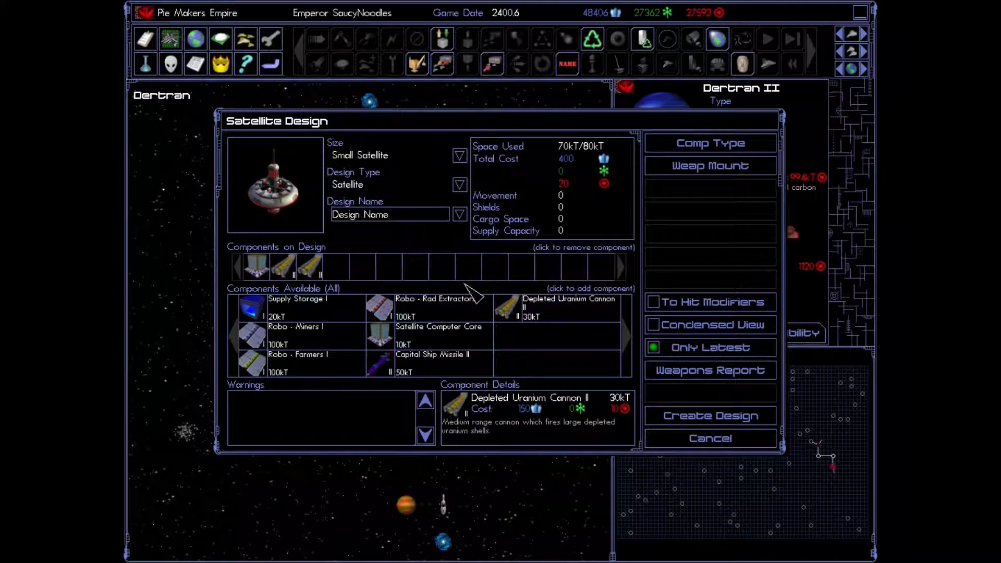
pyautogui.click(428, 364)
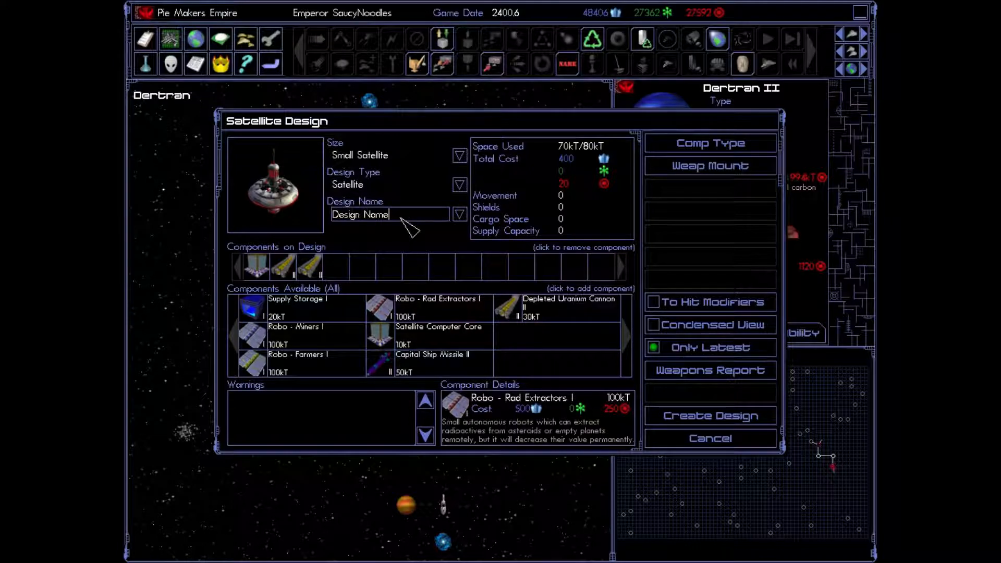
# Step: Name the satellite design 2xDUC2 and save it
pyautogui.click(389, 214)
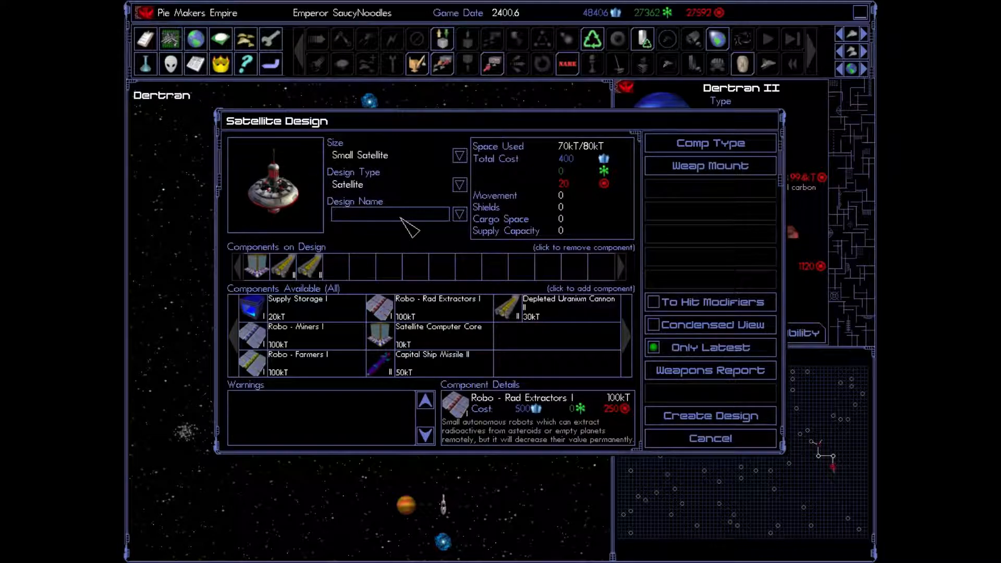
pyautogui.write('2x')
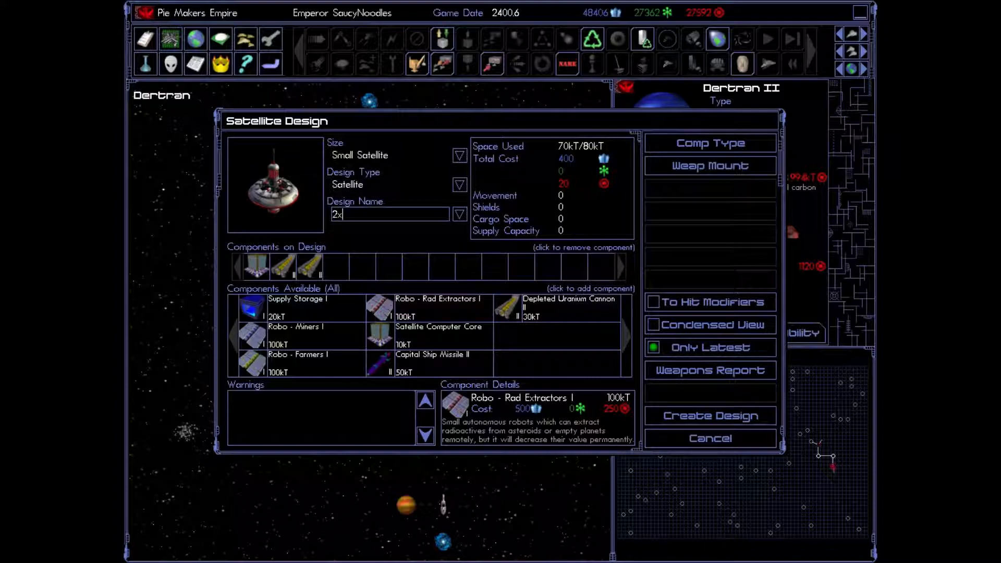
pyautogui.write('DUC2')
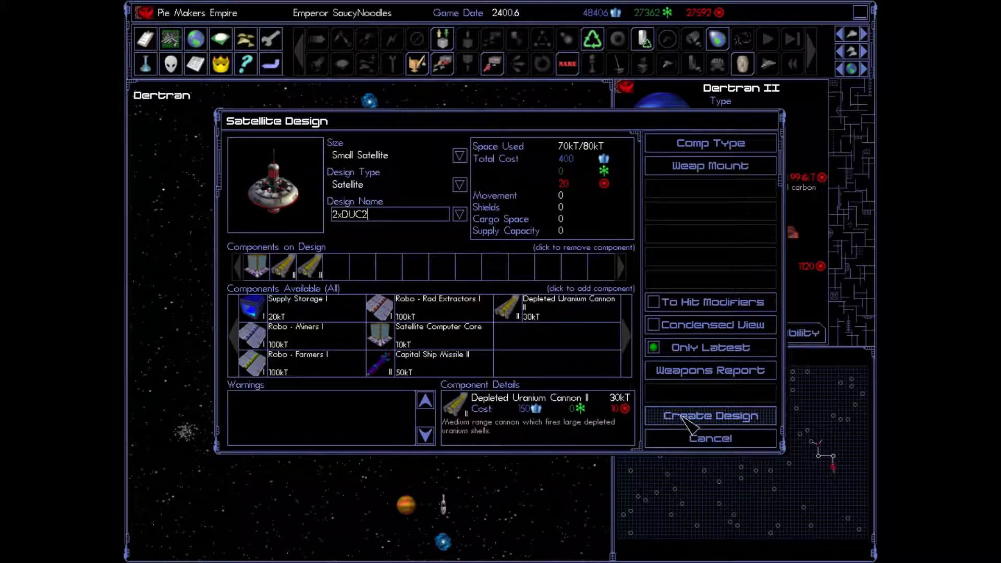
pyautogui.click(709, 415)
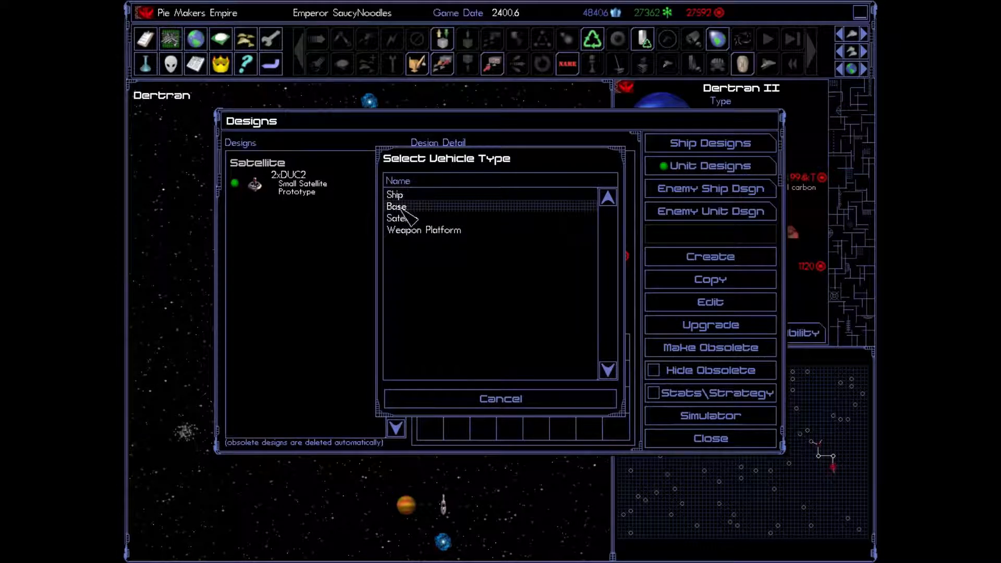
# Step: Save a new satellite design 1xCSM2 with one Capital Ship Missile II, dropping Supply Storage
pyautogui.click(395, 218)
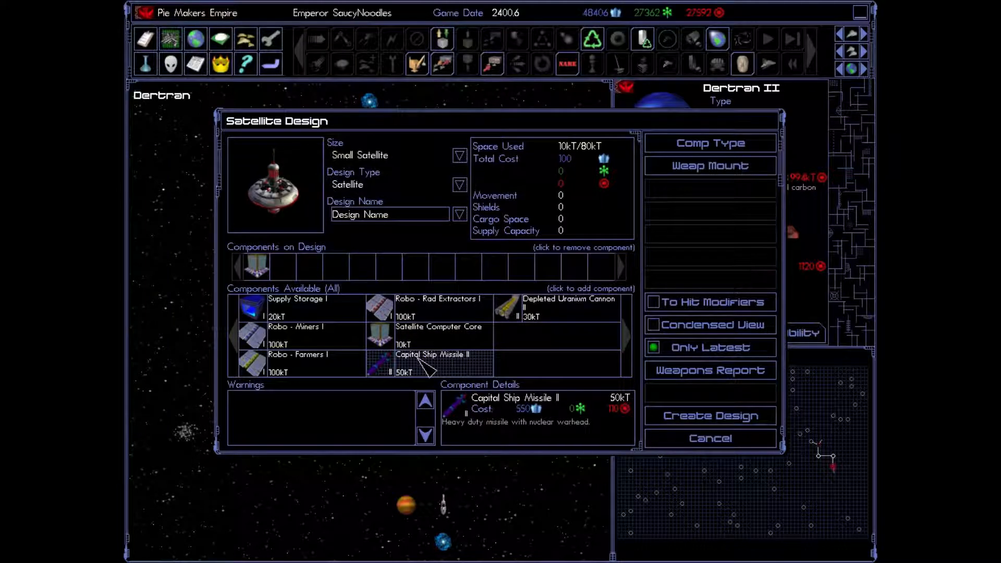
pyautogui.click(440, 359)
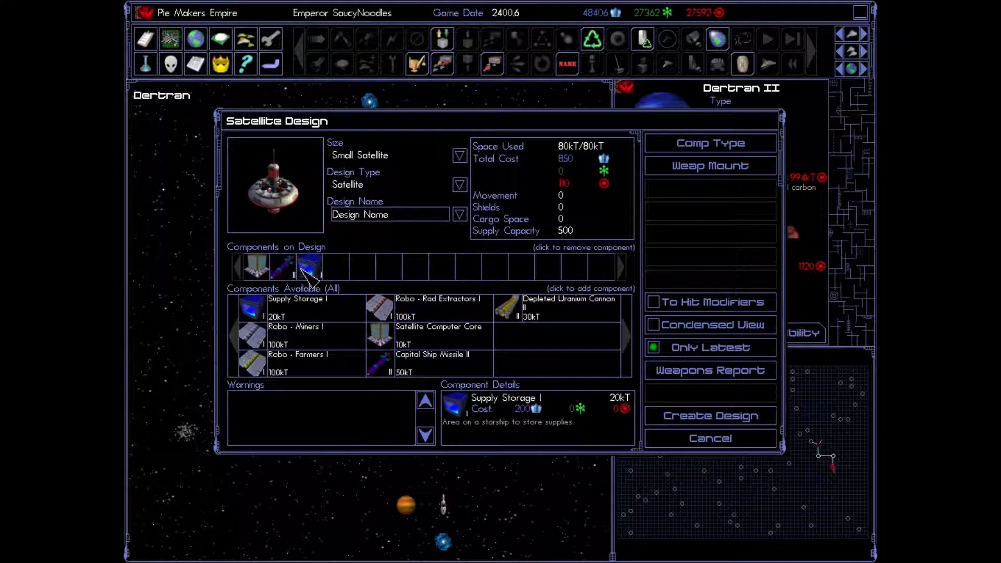
pyautogui.click(308, 267)
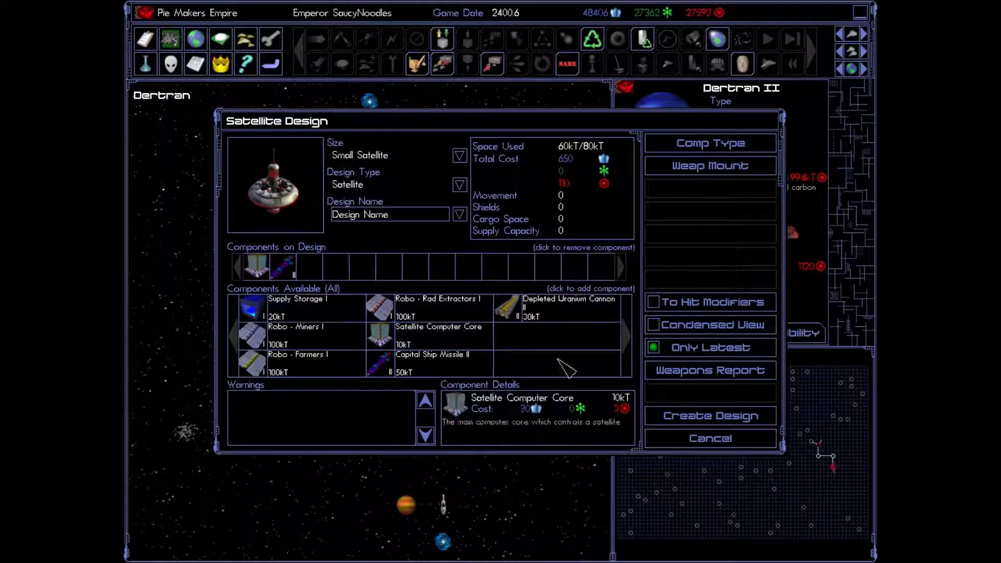
pyautogui.moveTo(415, 361)
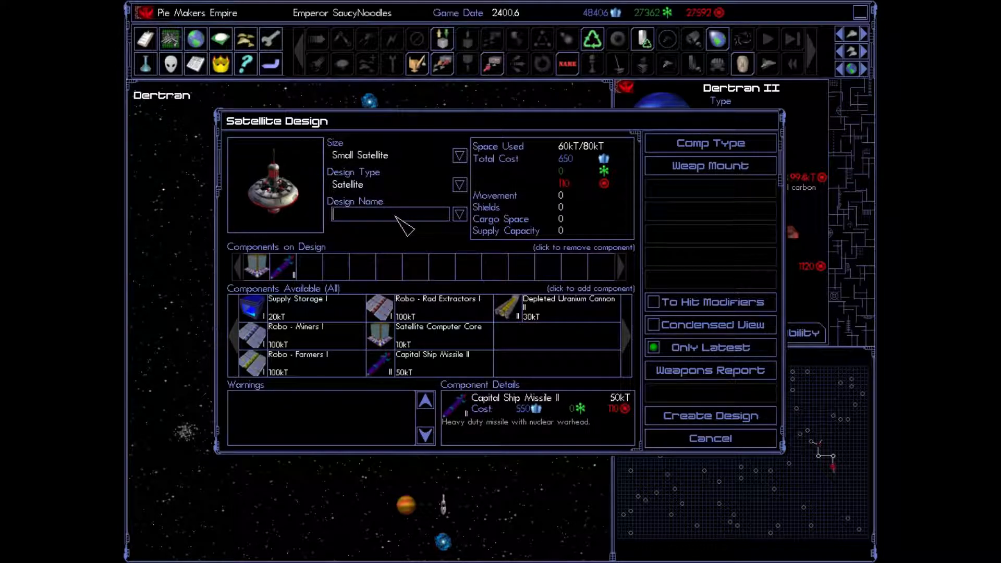
pyautogui.write('1xCSM2')
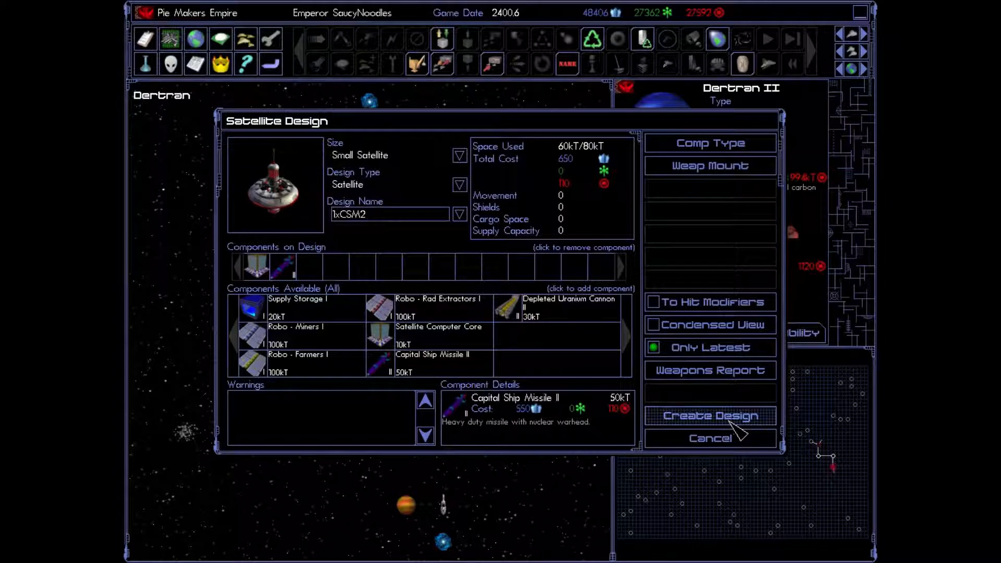
pyautogui.click(709, 415)
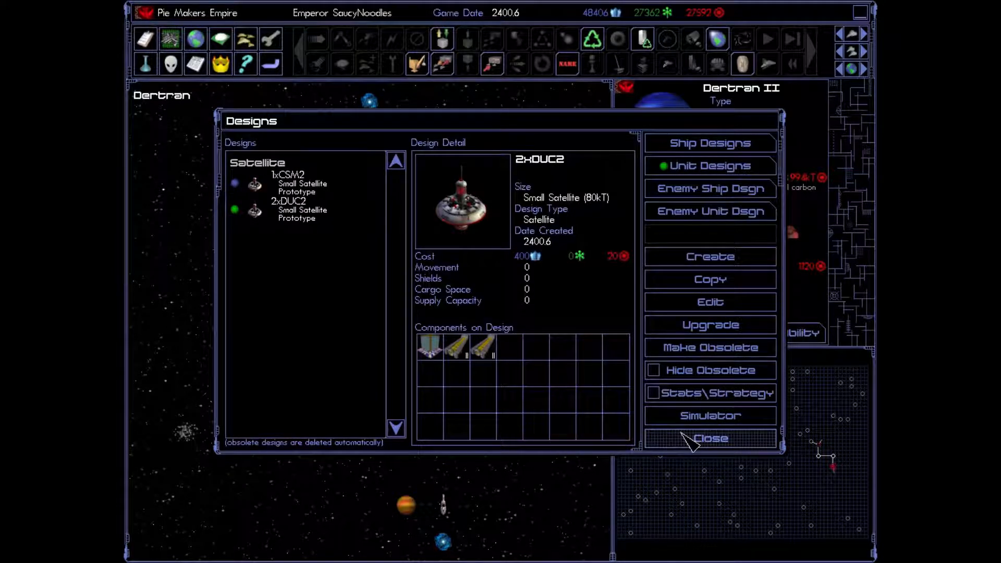
# Step: Open Dertran I's construction queue with the unit designs listed
pyautogui.click(708, 438)
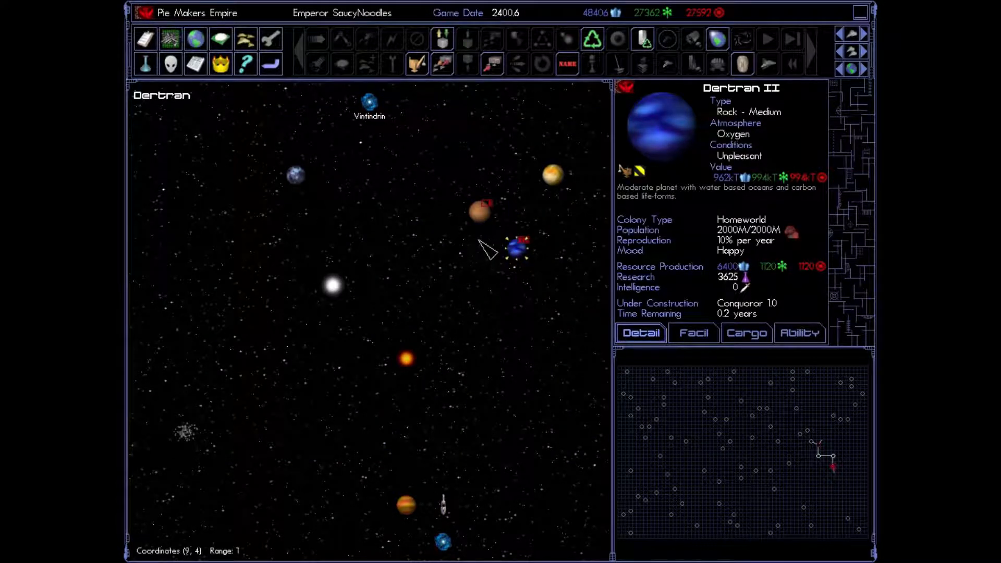
pyautogui.click(478, 211)
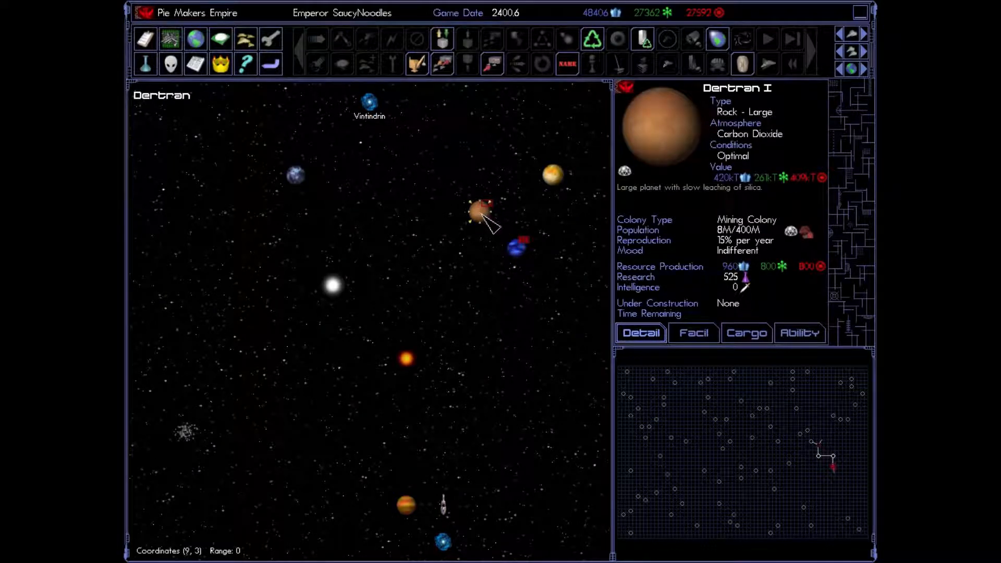
pyautogui.moveTo(501, 230)
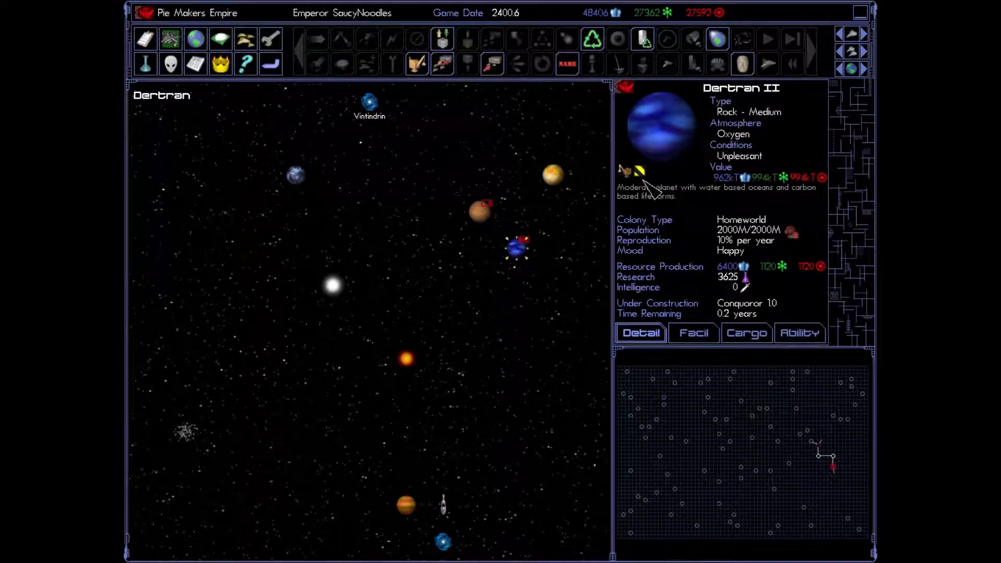
pyautogui.click(481, 213)
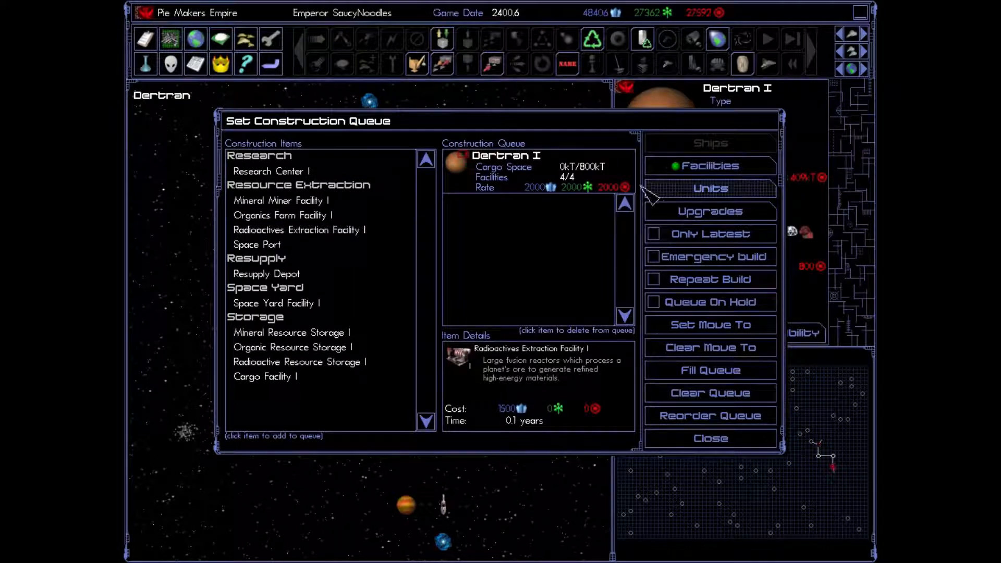
pyautogui.click(709, 188)
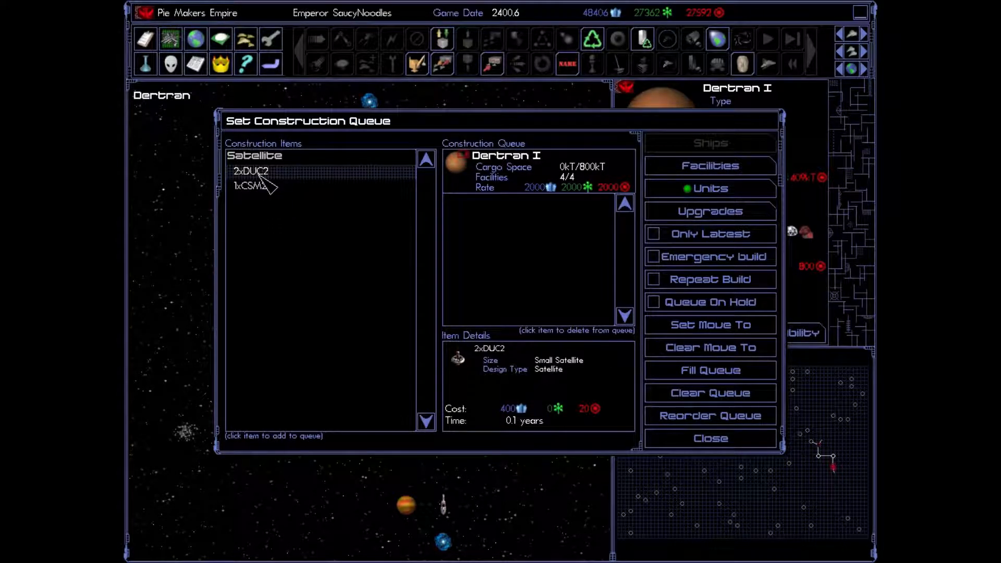
# Step: Queue five 2xDUC2 and three 1xCSM2 satellites, review the orders, and close the queue
pyautogui.click(250, 171)
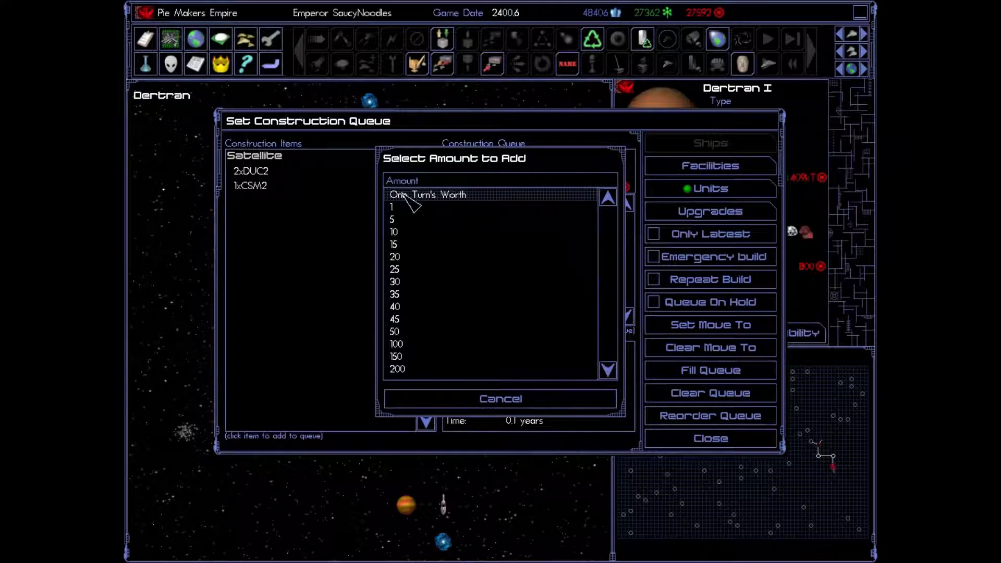
pyautogui.click(391, 219)
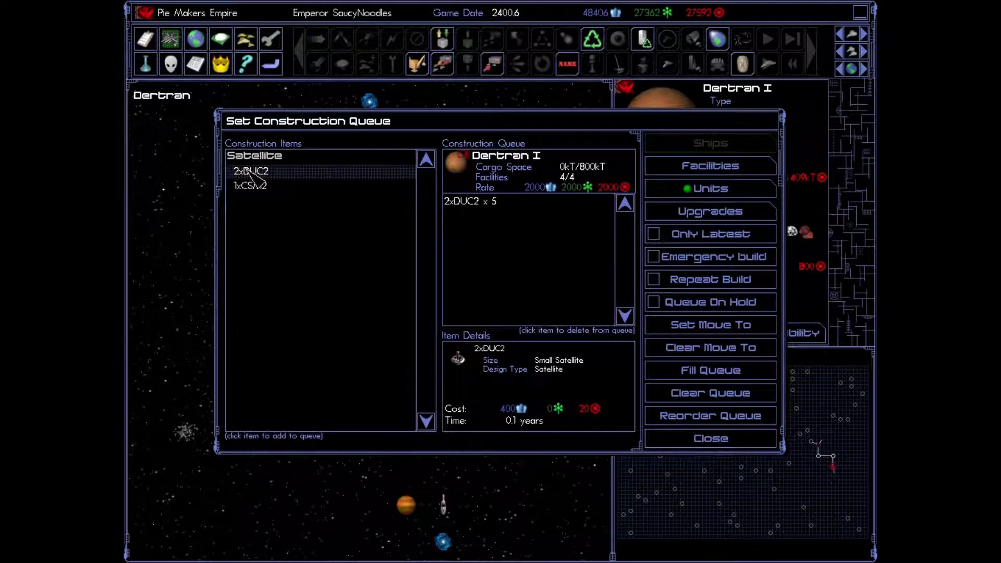
pyautogui.click(250, 171)
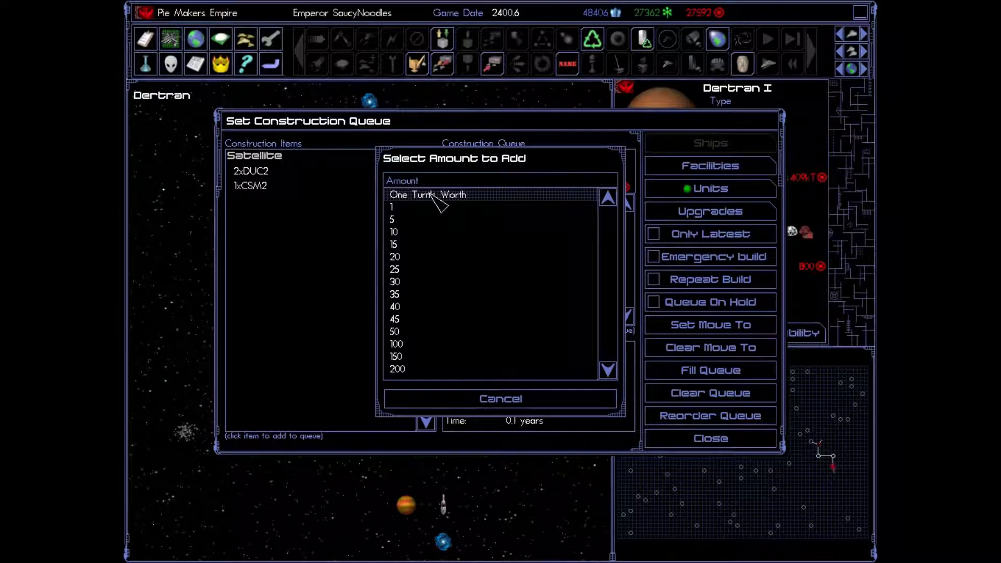
pyautogui.click(392, 219)
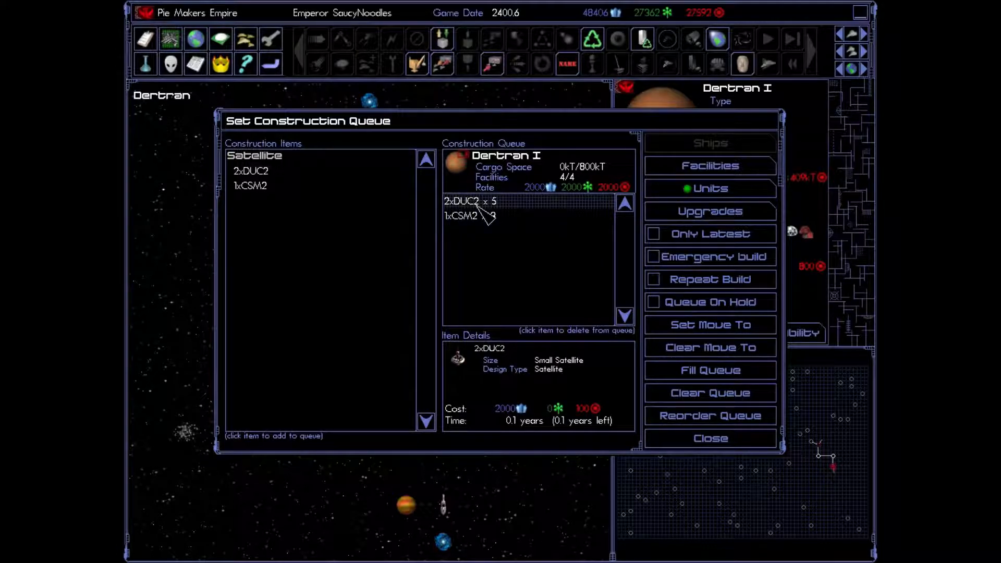
pyautogui.click(461, 216)
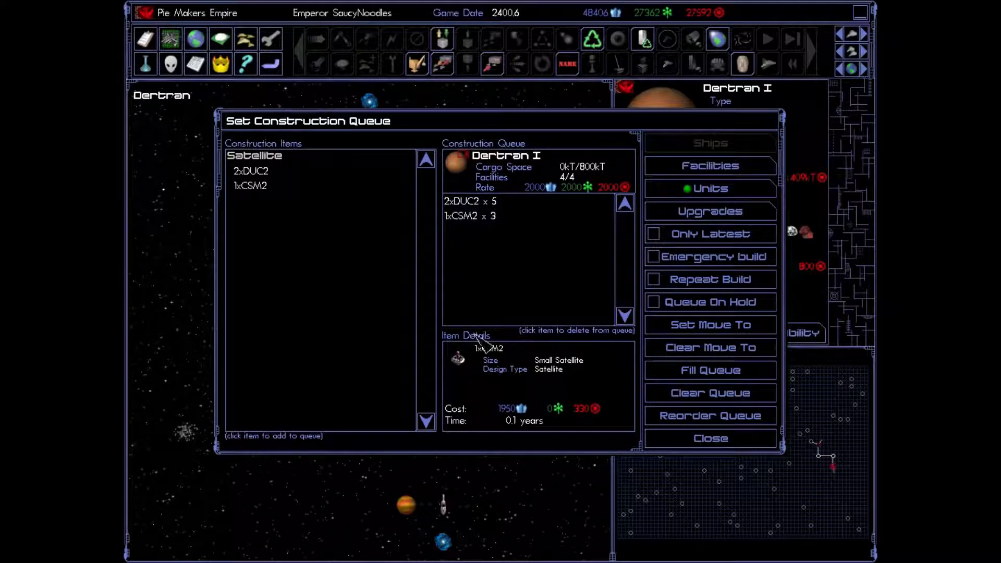
pyautogui.click(470, 200)
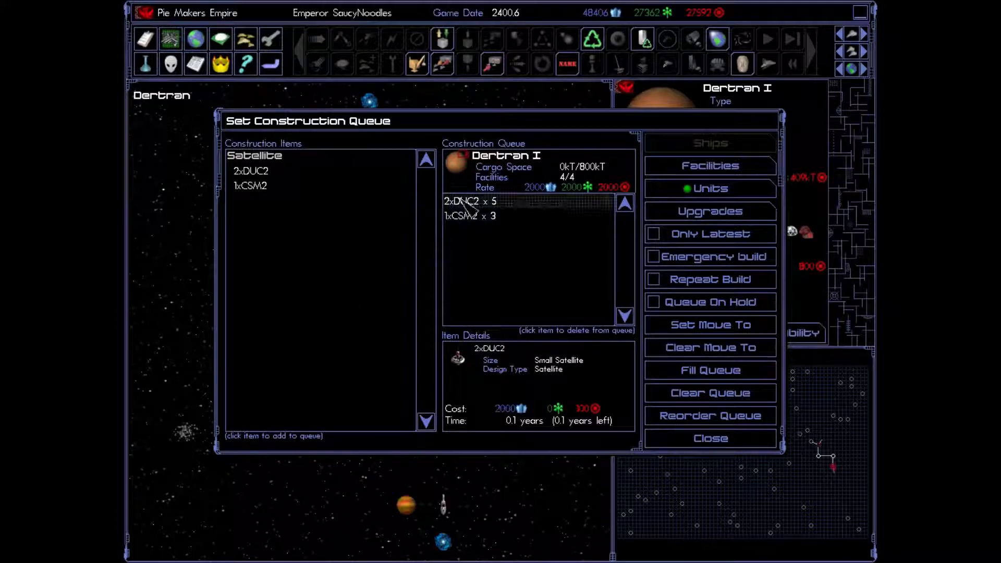
pyautogui.click(470, 216)
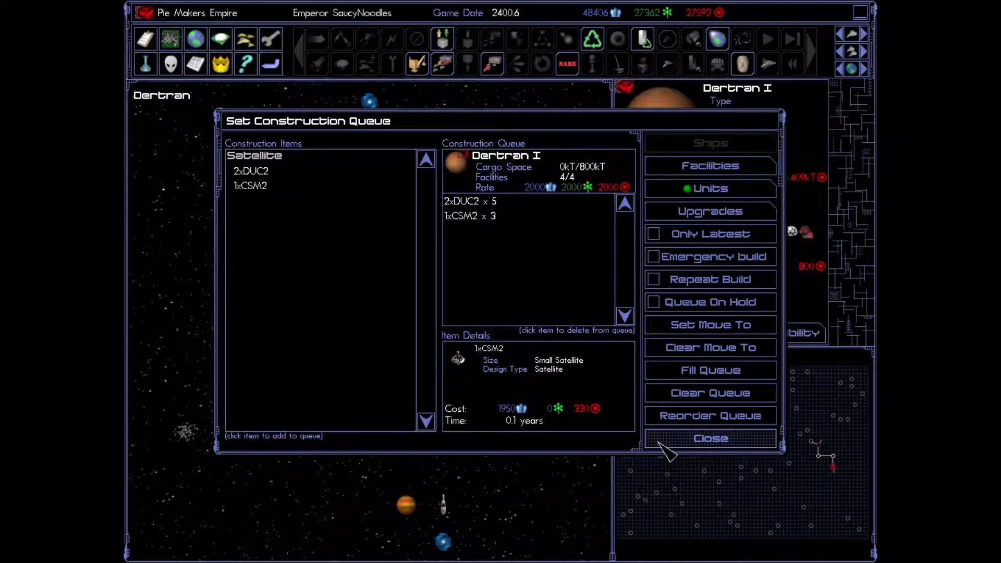
pyautogui.click(709, 438)
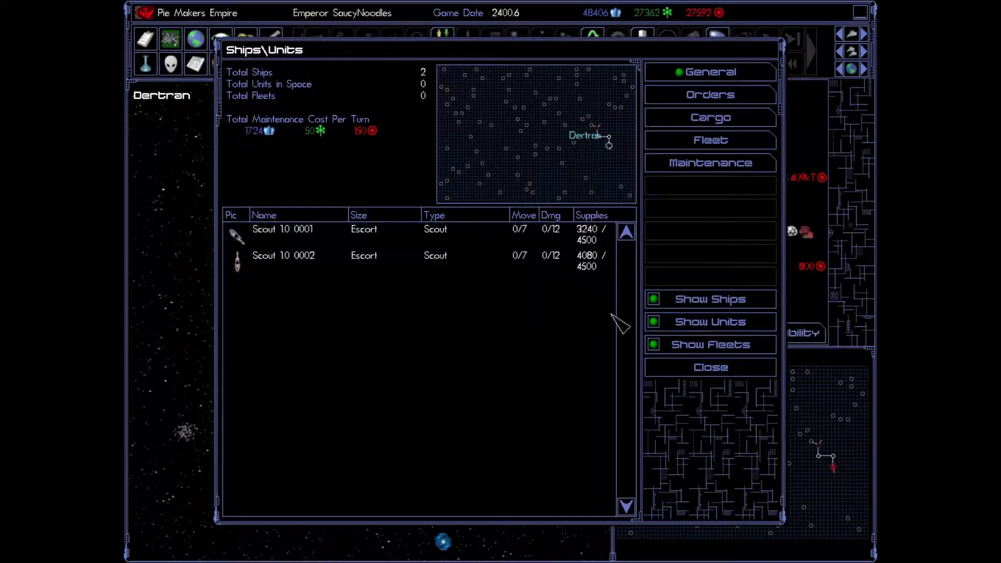
# Step: Glance at the Construction Queues overview, then confirm ending the turn
pyautogui.click(270, 33)
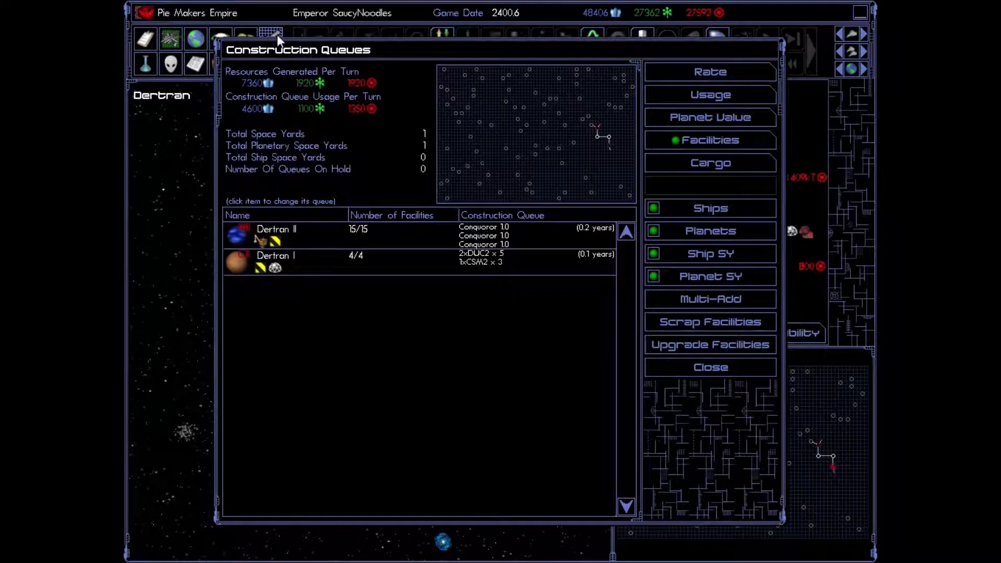
pyautogui.click(710, 367)
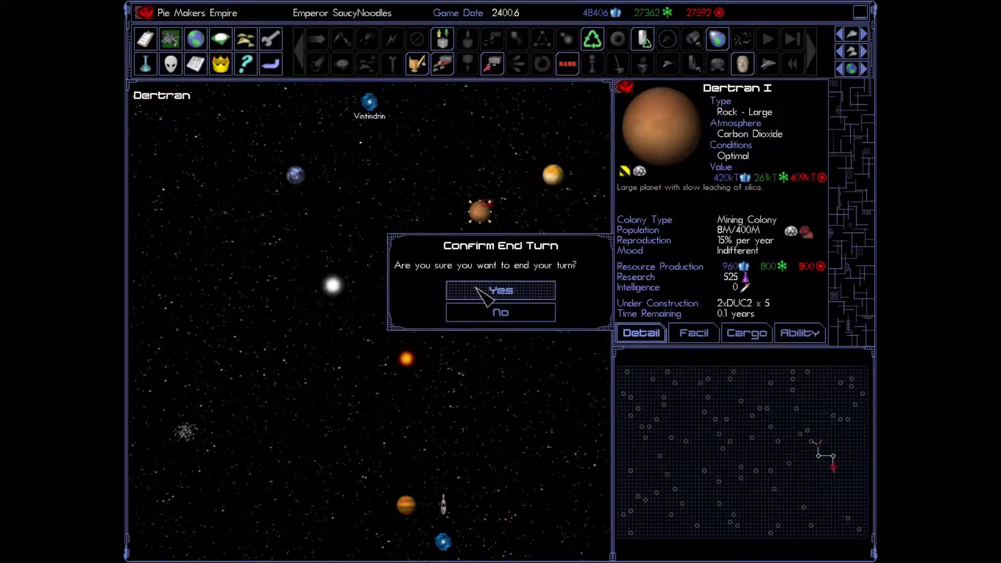
pyautogui.click(501, 291)
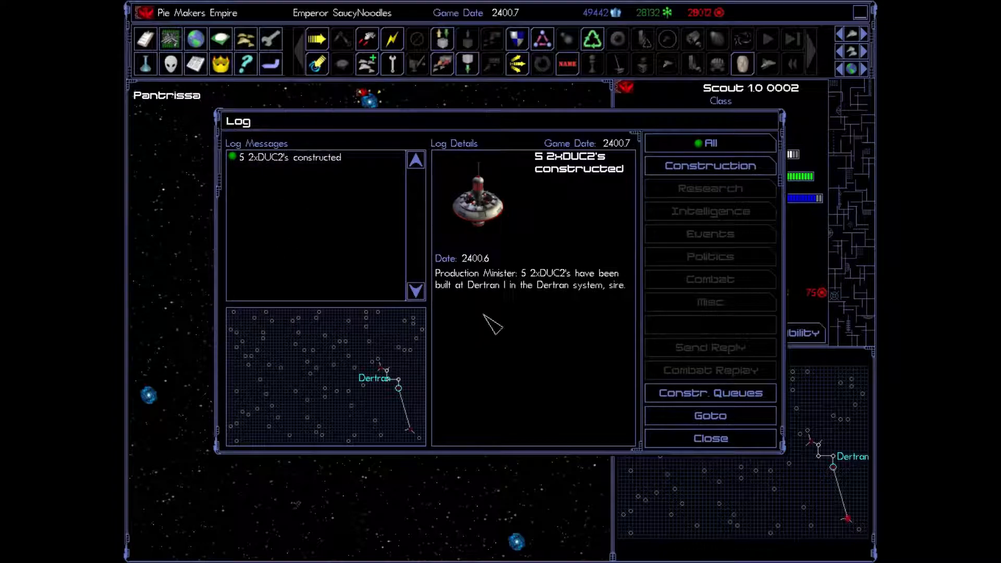
pyautogui.moveTo(570, 288)
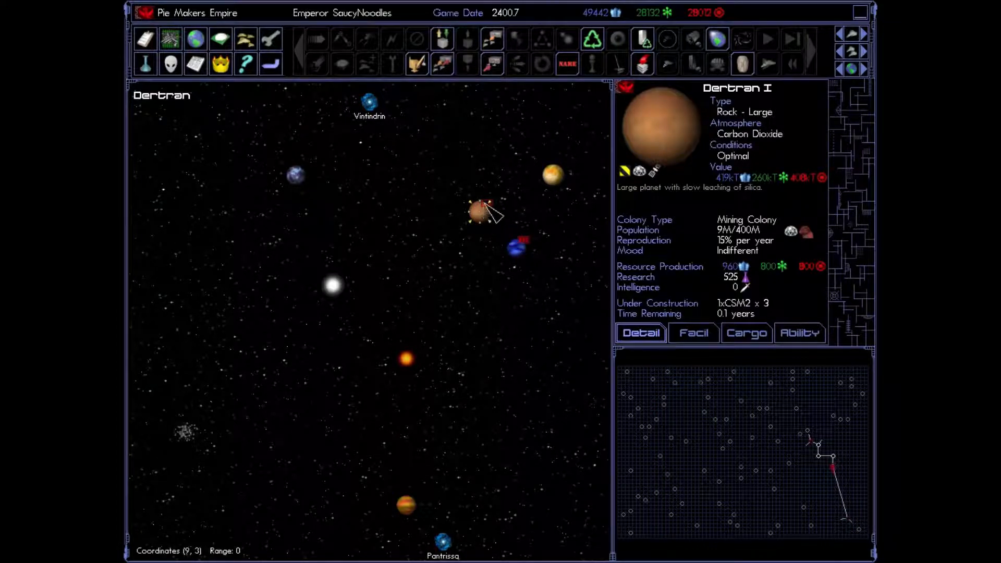
pyautogui.moveTo(645, 176)
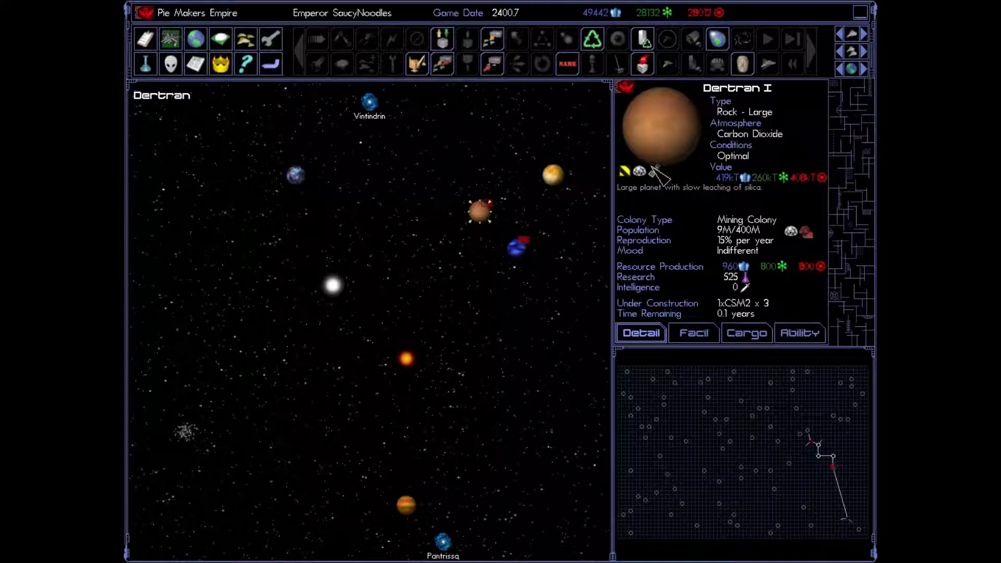
pyautogui.moveTo(661, 186)
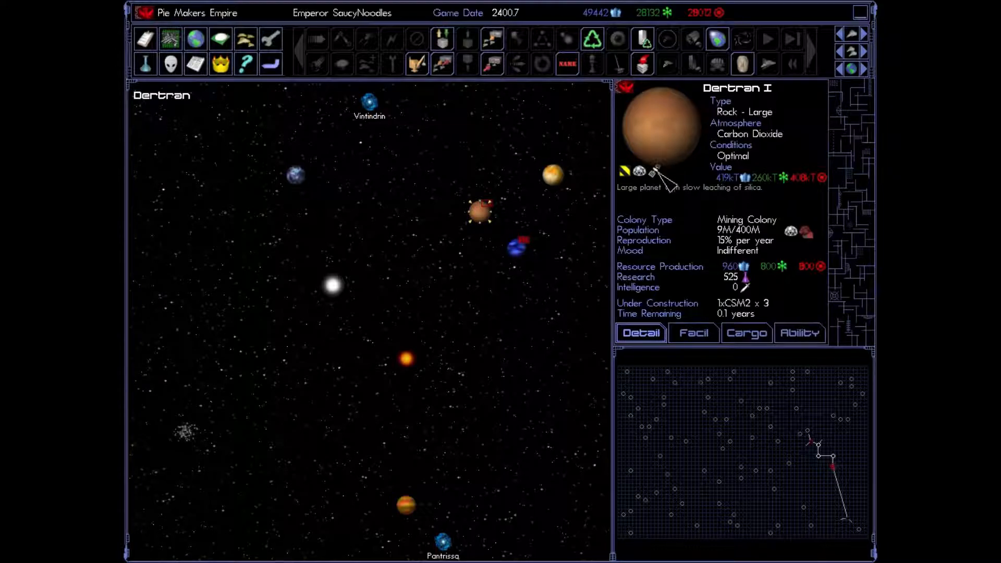
# Step: Switch between Dertran I's Cargo and Detail tabs to confirm five satellites using 400kT of 800kT
pyautogui.click(746, 332)
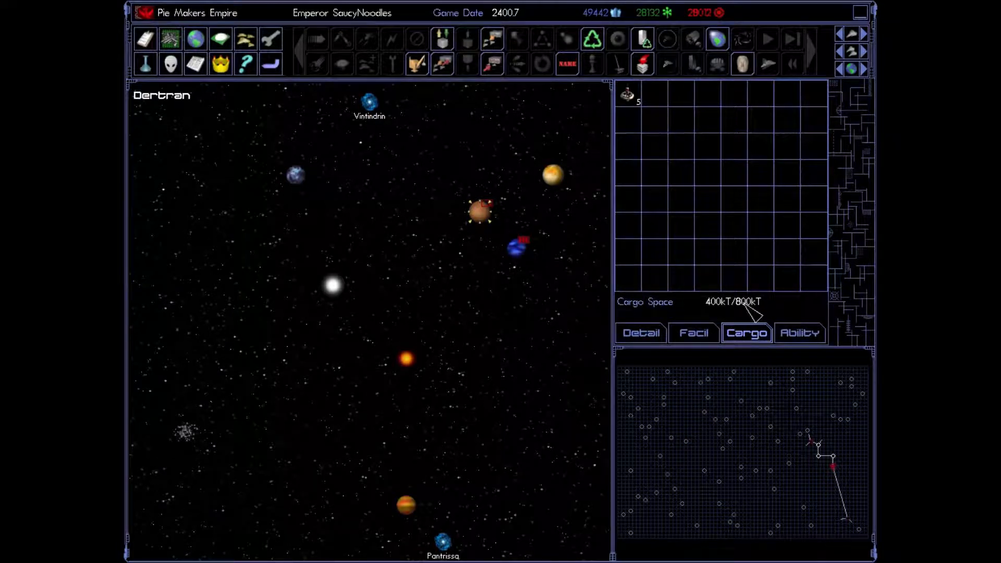
pyautogui.click(477, 214)
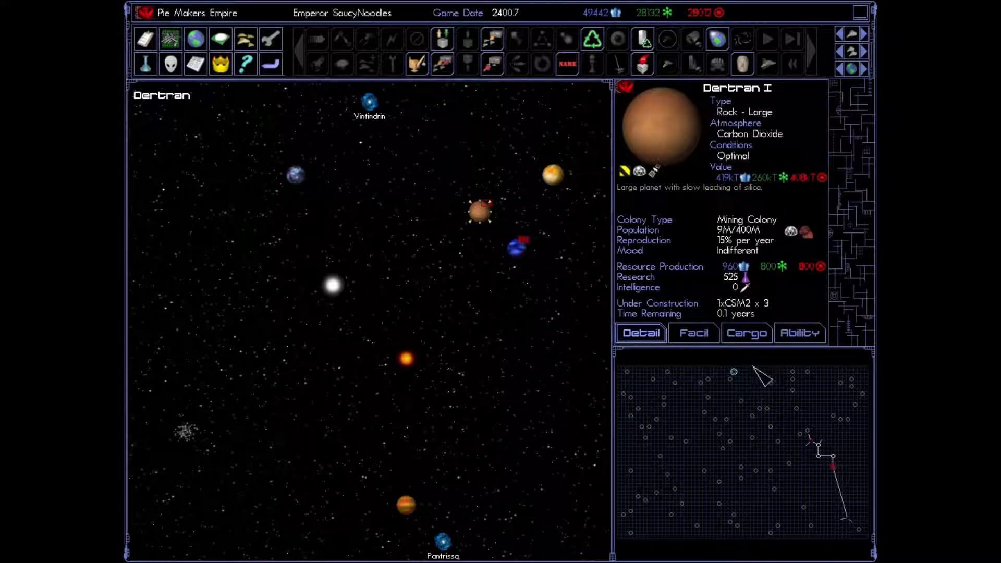
pyautogui.click(746, 333)
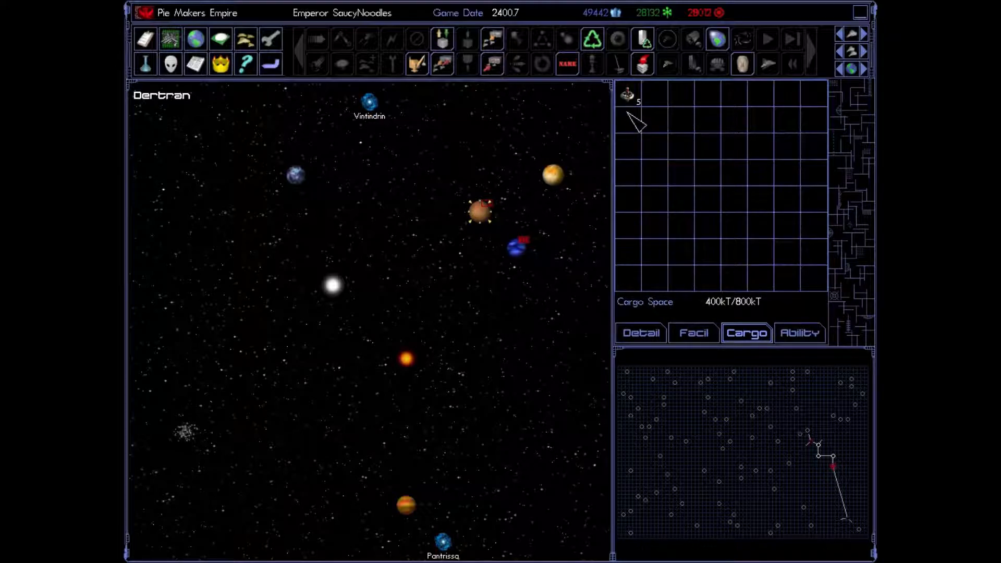
pyautogui.click(640, 333)
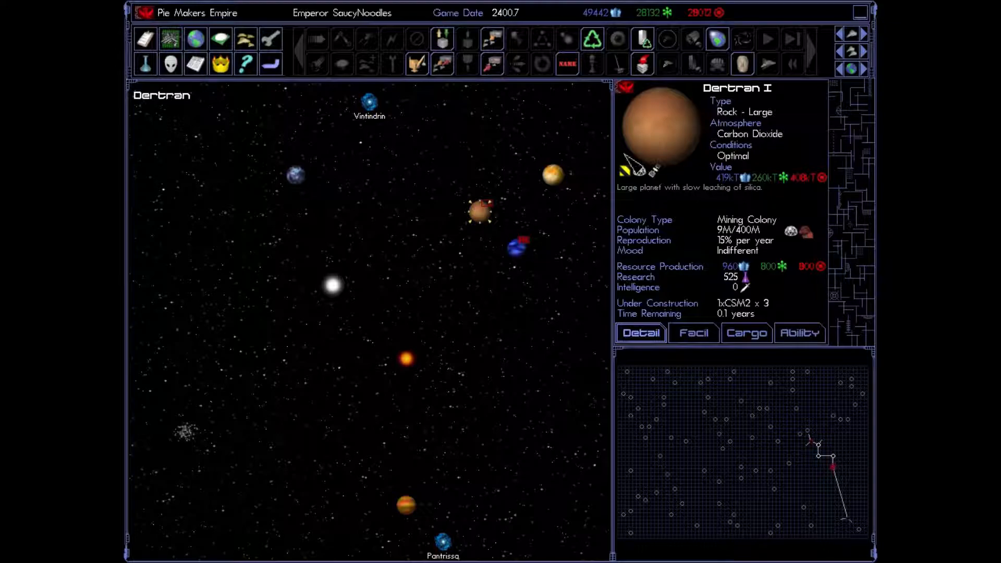
pyautogui.moveTo(441, 63)
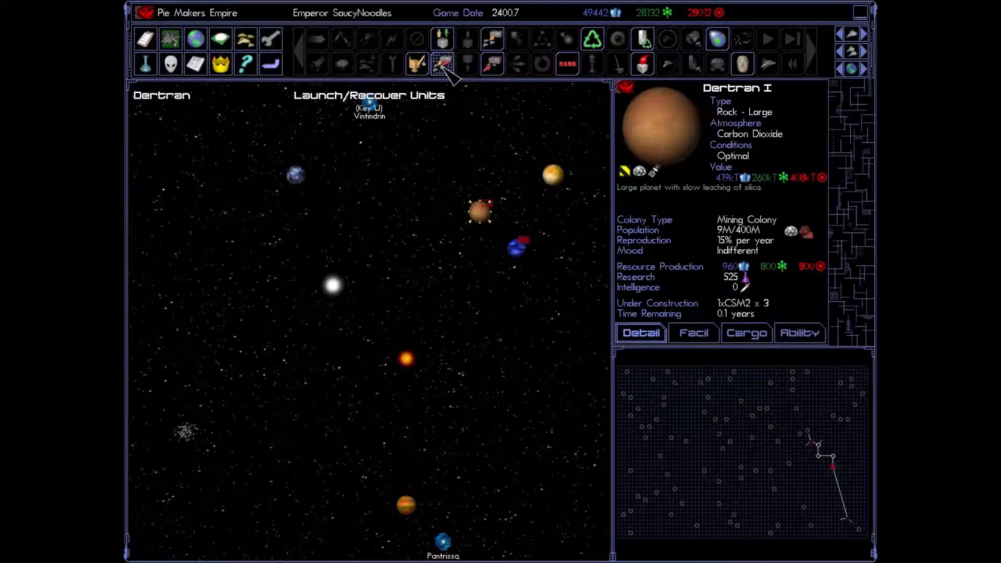
# Step: Launch the 2xDUC2 satellites from Dertran I with Launch/Recover Units
pyautogui.click(441, 64)
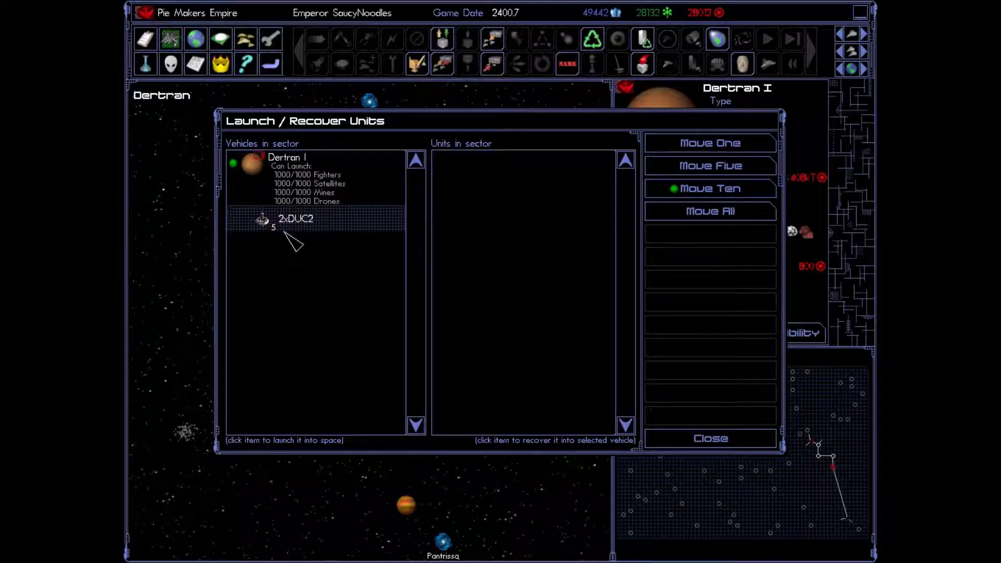
pyautogui.click(294, 219)
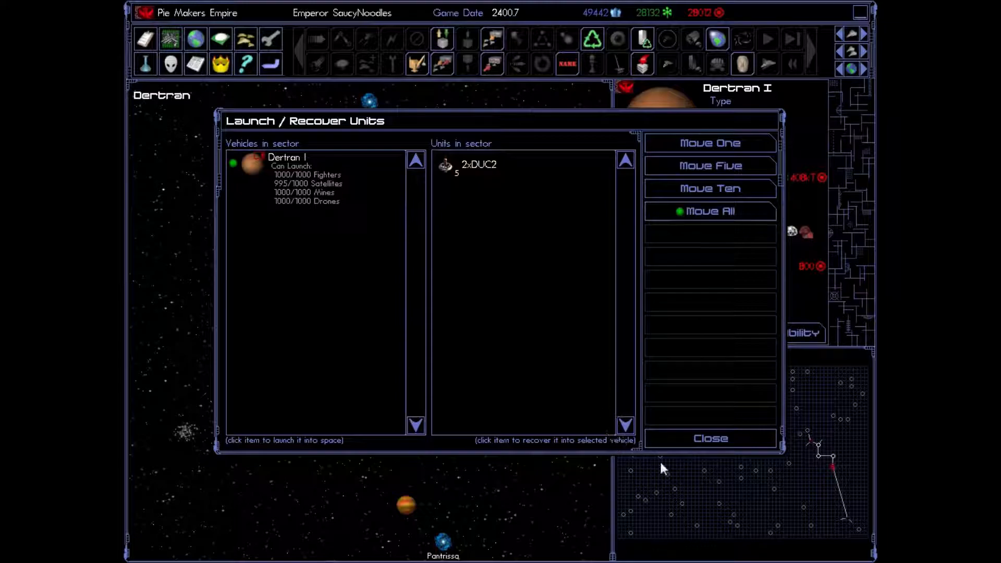
pyautogui.click(709, 439)
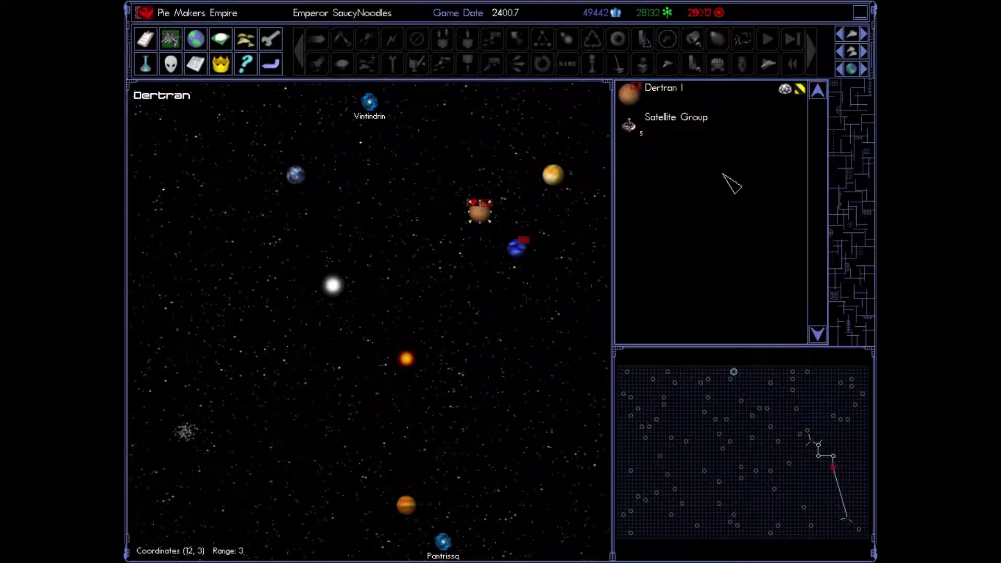
pyautogui.moveTo(702, 166)
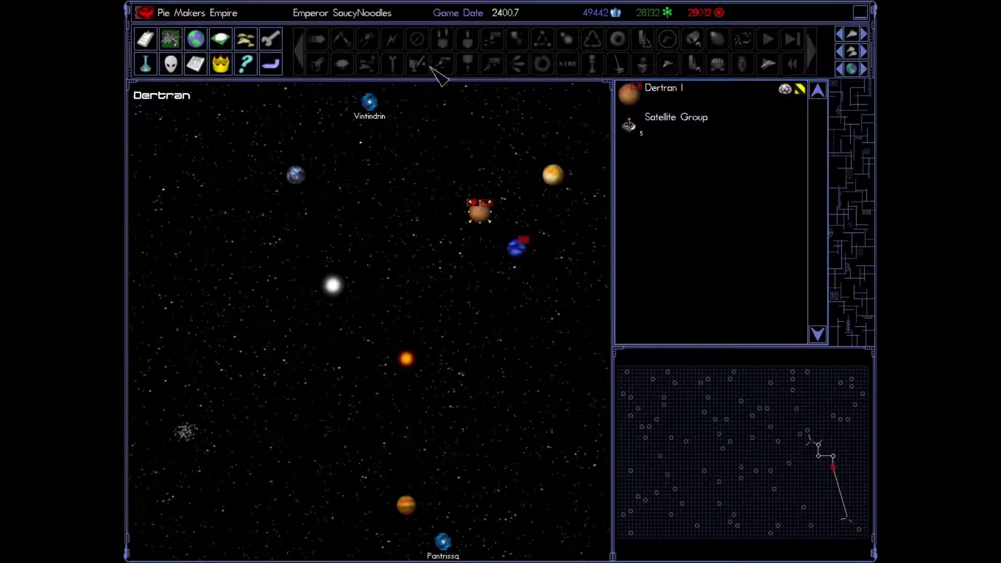
pyautogui.moveTo(270, 63)
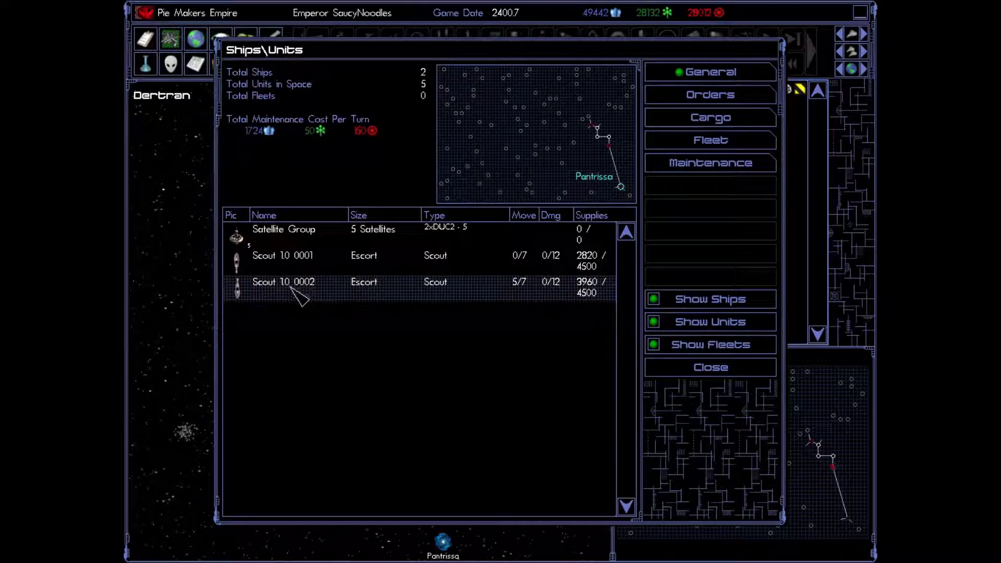
# Step: Select the Satellite Group in the Ships/Units roster, then reopen the roster
pyautogui.click(287, 288)
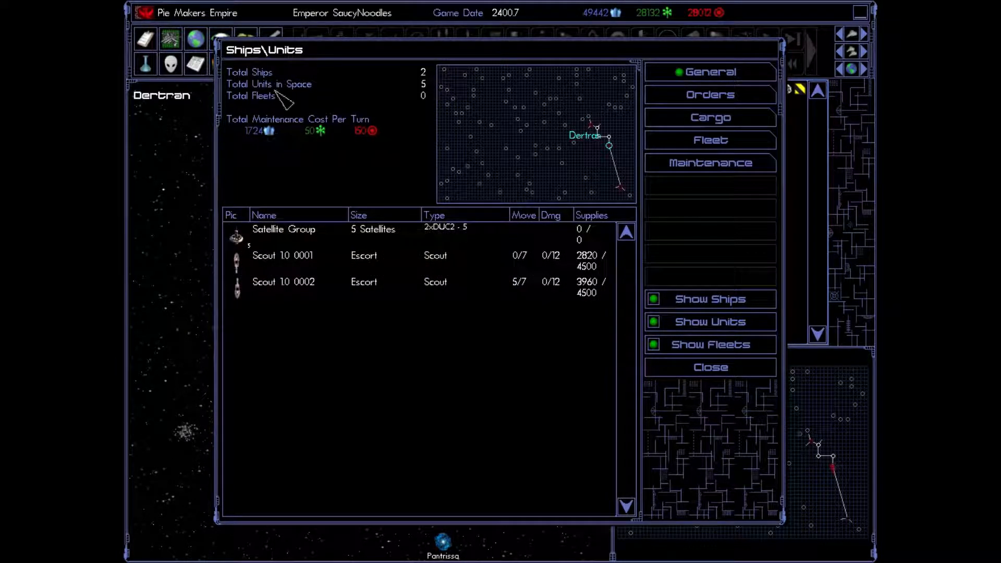
pyautogui.click(283, 229)
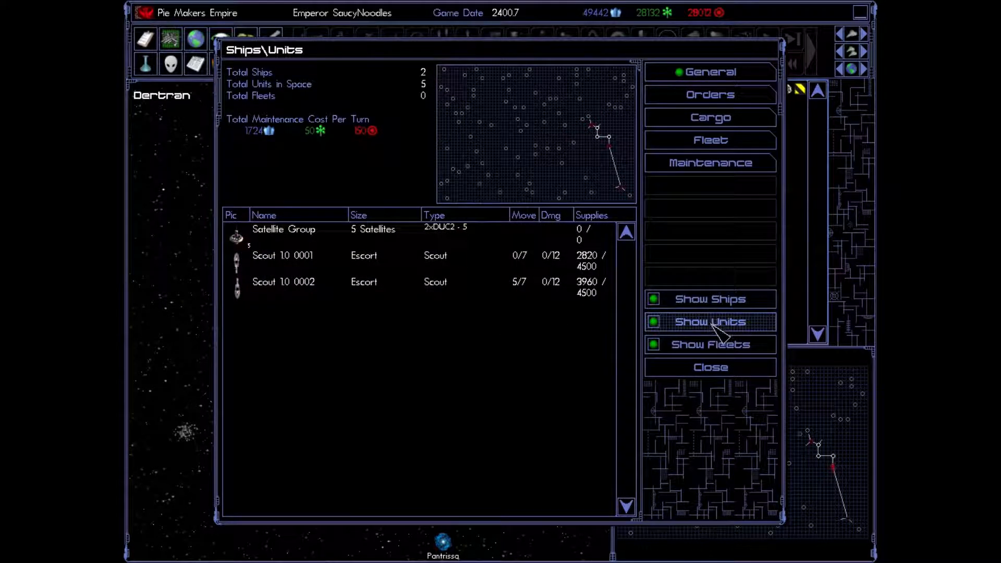
pyautogui.click(710, 367)
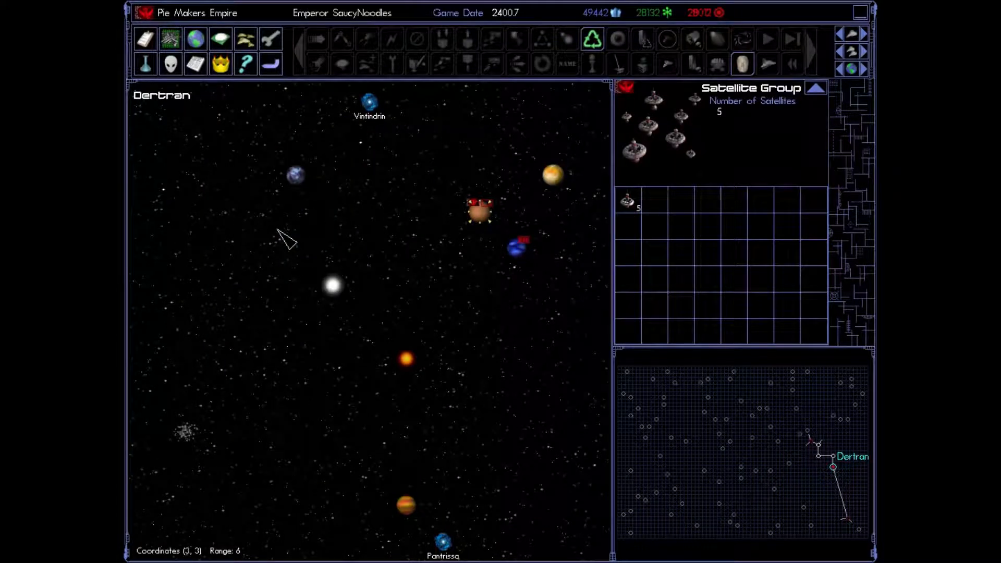
pyautogui.moveTo(245, 42)
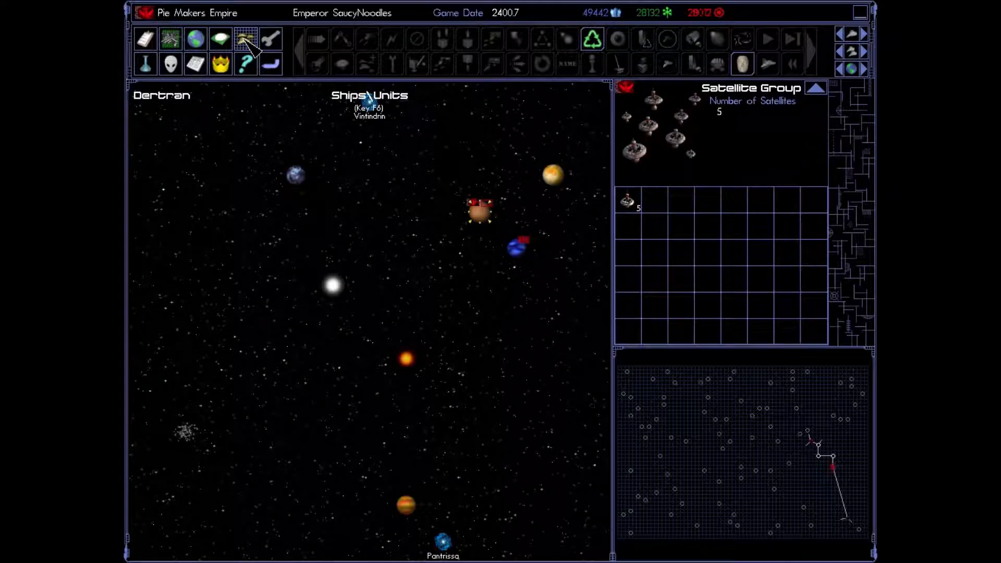
pyautogui.click(244, 38)
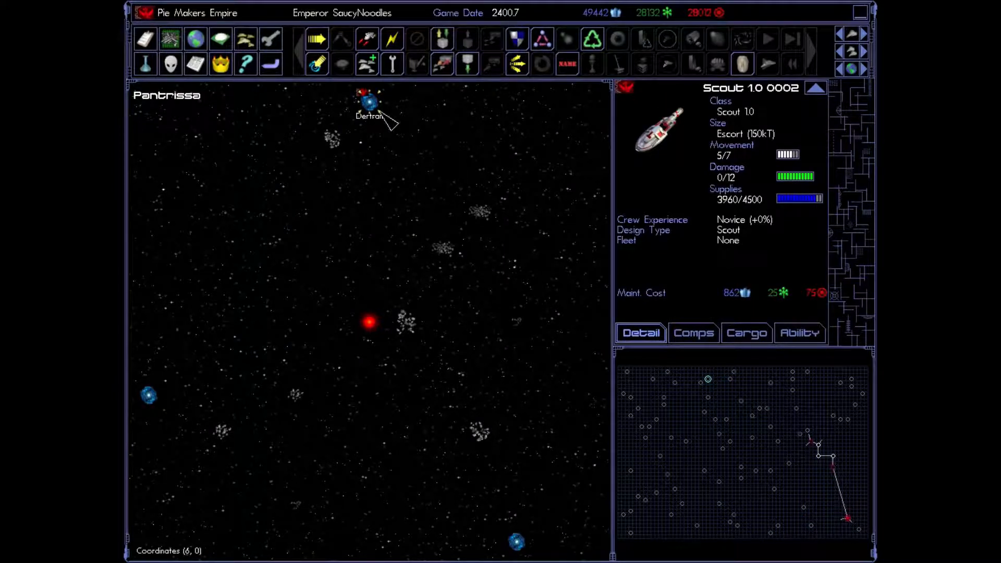
pyautogui.moveTo(398, 278)
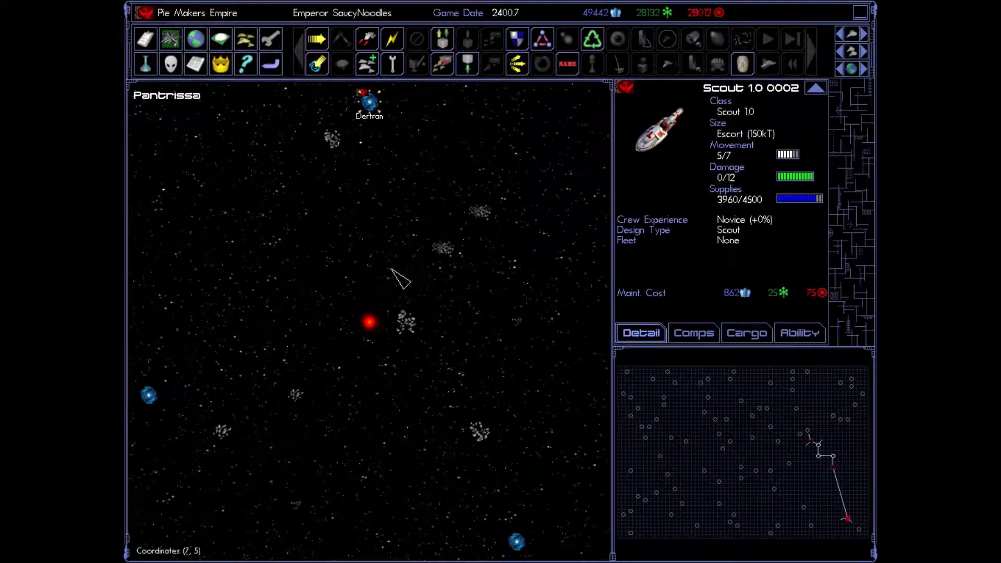
# Step: Inspect Pantrissa's red star and its three asteroid belts
pyautogui.click(370, 324)
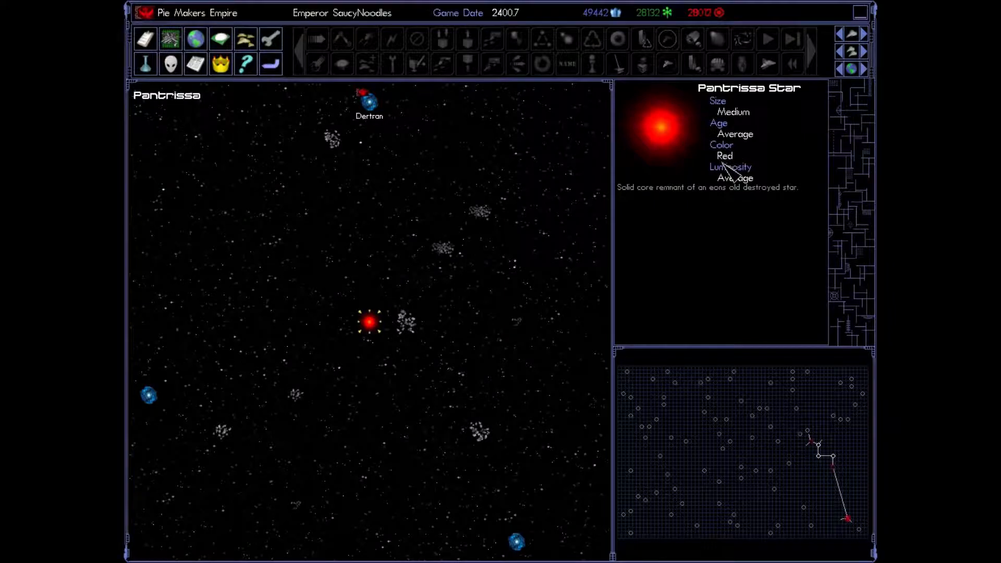
pyautogui.moveTo(722, 211)
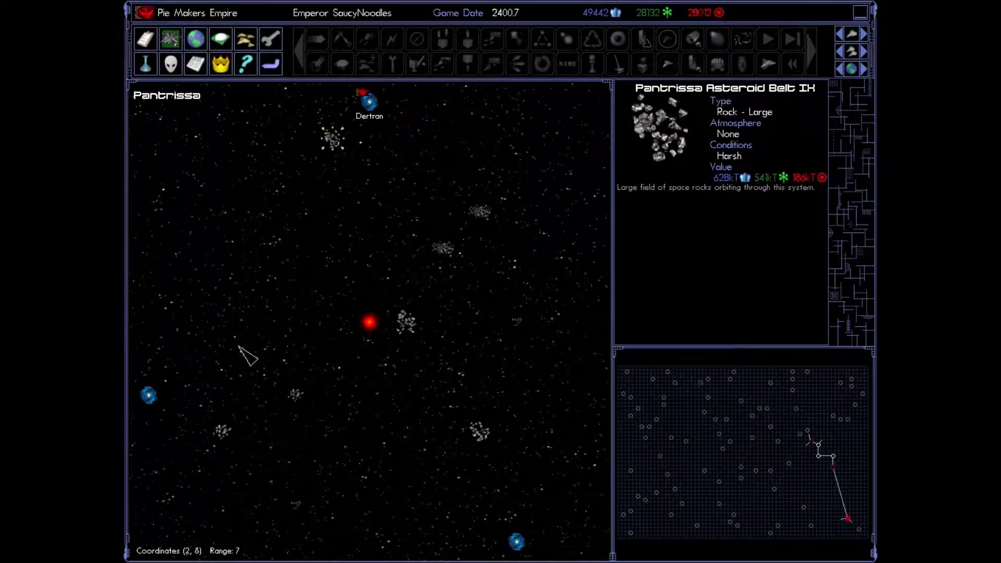
pyautogui.click(444, 248)
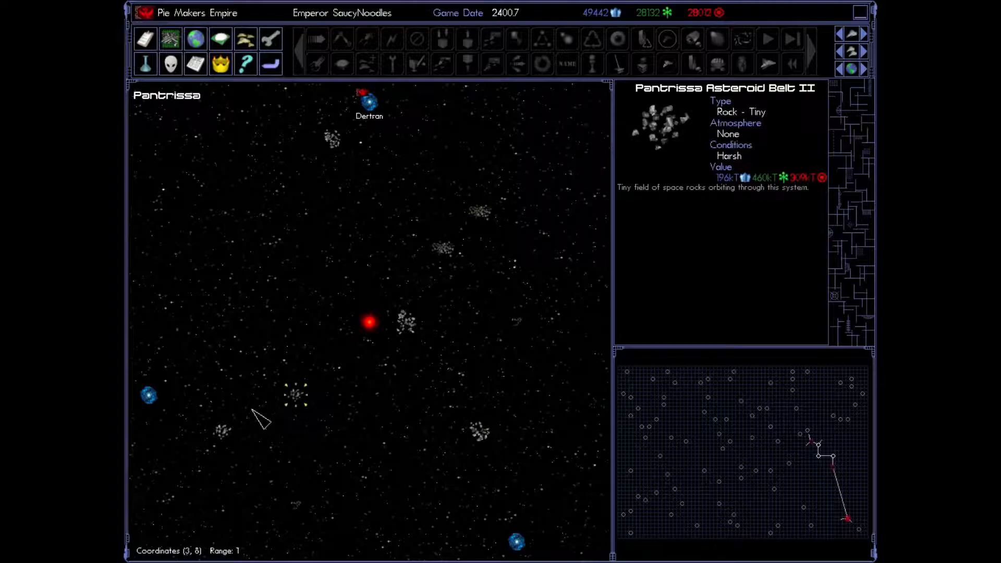
pyautogui.click(293, 396)
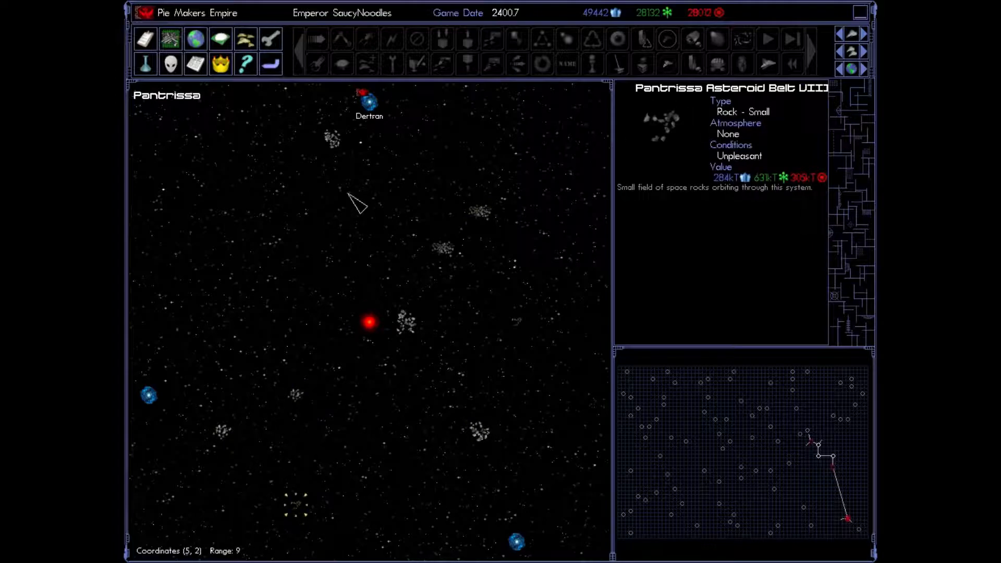
pyautogui.click(369, 100)
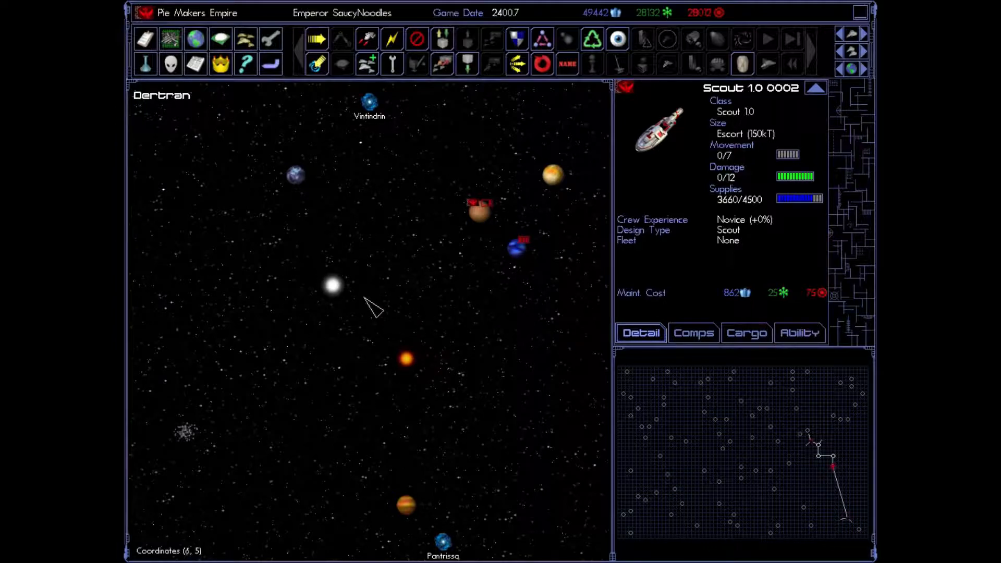
# Step: Inspect Dertran's white and dim orange stars, then bring up the Construction Queues overview
pyautogui.click(332, 287)
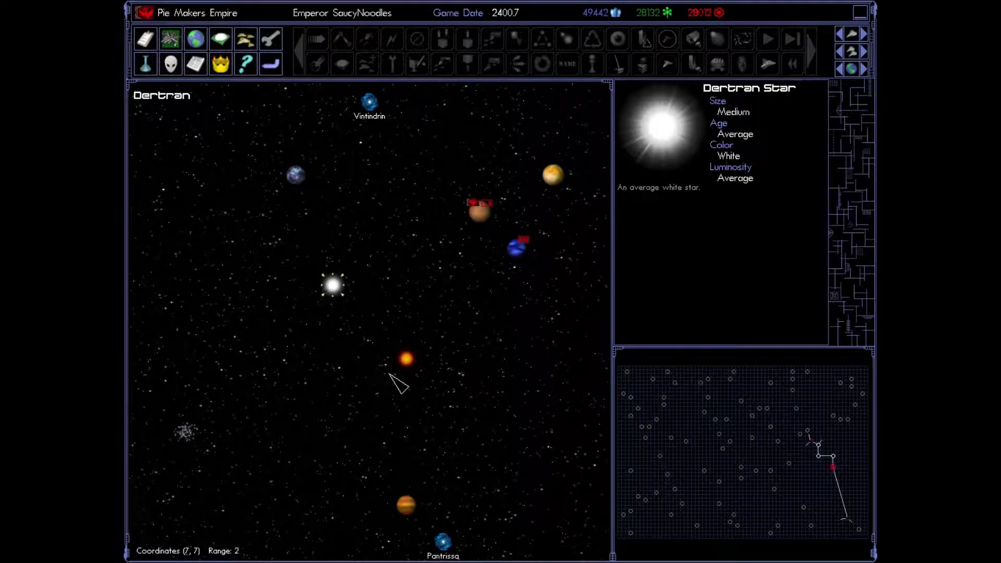
pyautogui.click(407, 358)
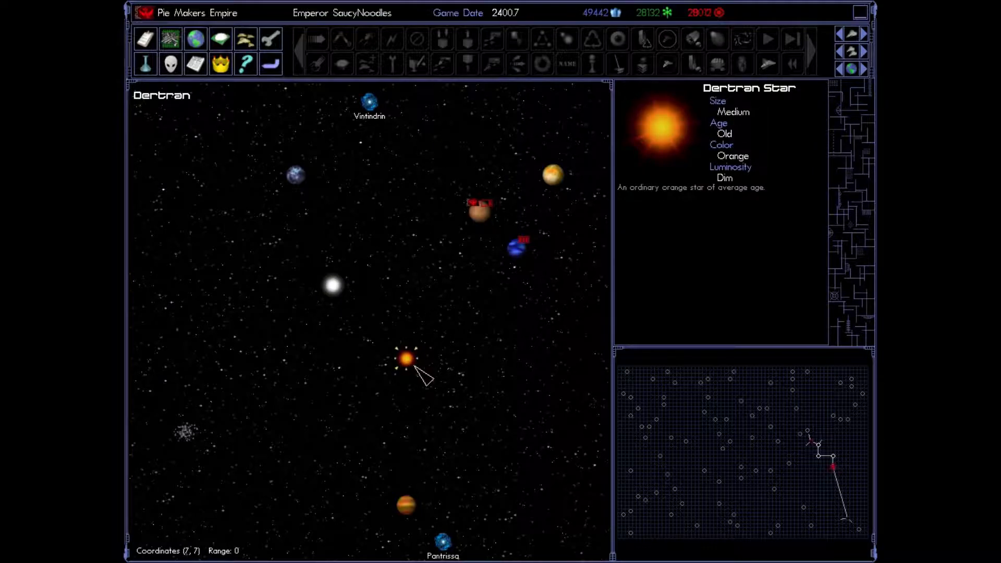
pyautogui.click(333, 286)
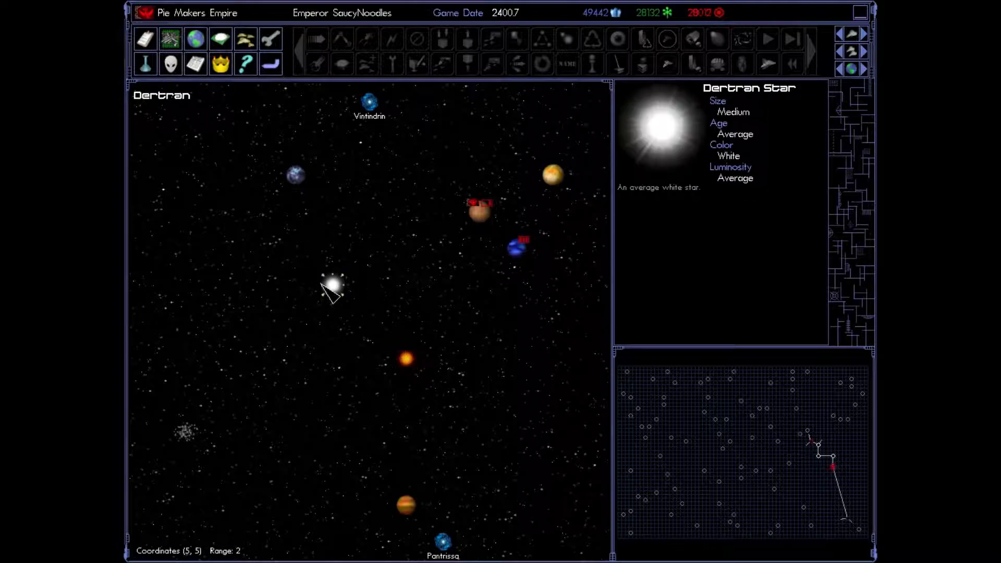
pyautogui.moveTo(422, 374)
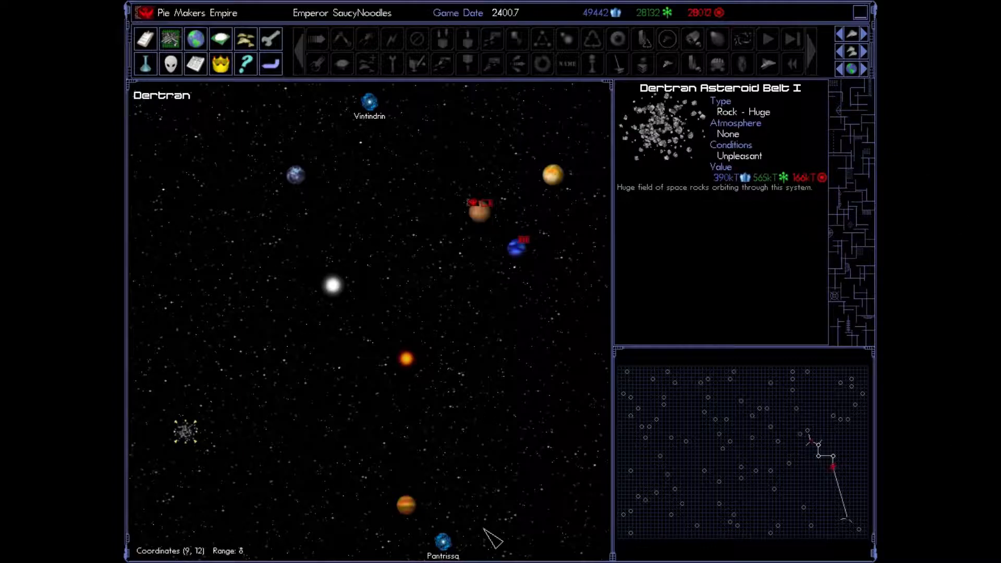
pyautogui.click(555, 174)
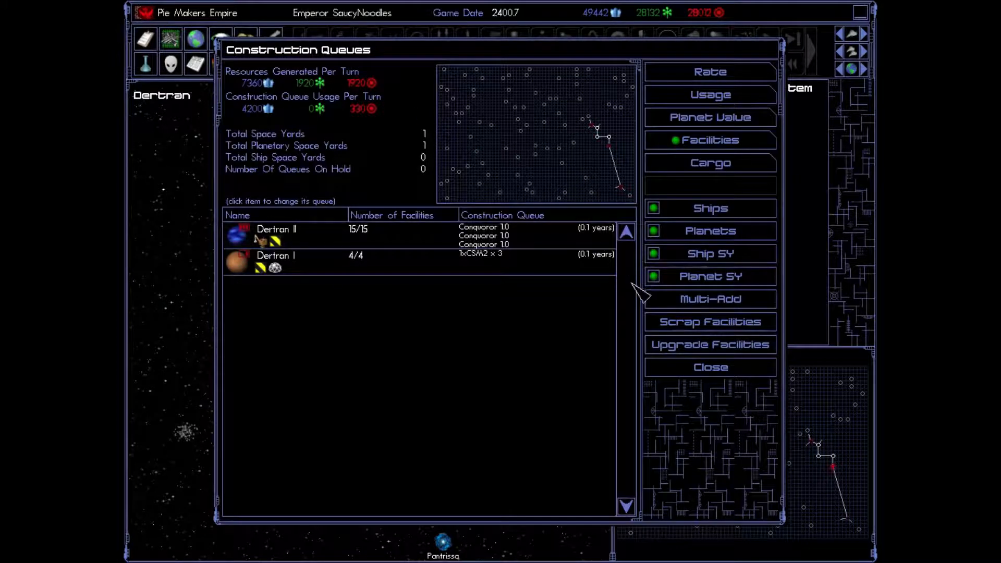
# Step: Close the construction queues overview and confirm ending the turn
pyautogui.click(709, 367)
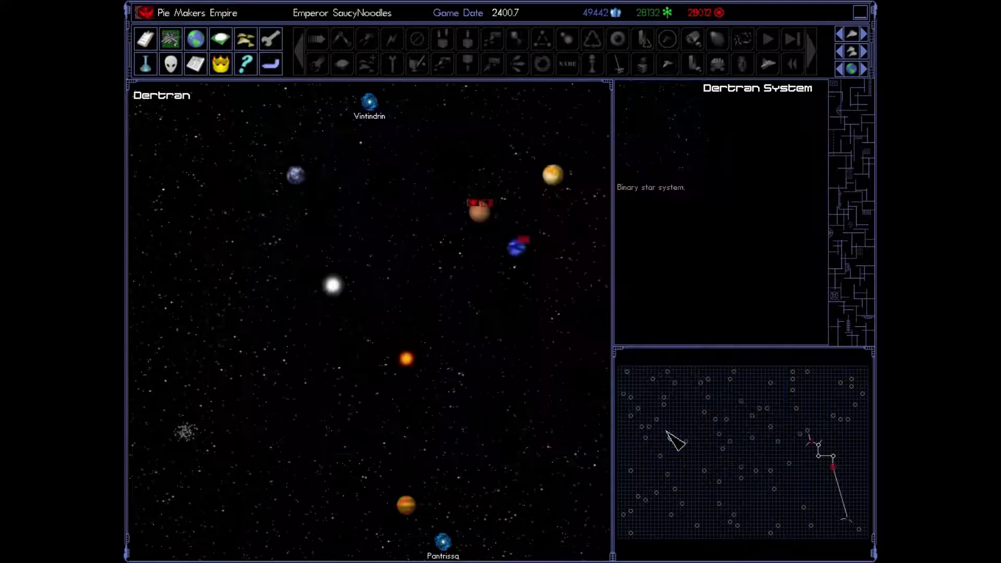
pyautogui.click(791, 39)
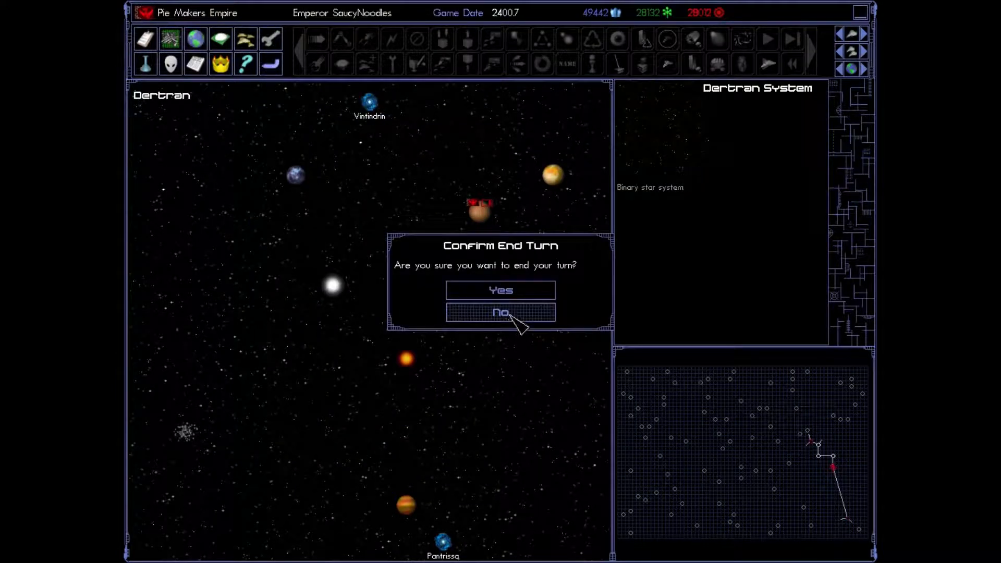
pyautogui.click(500, 290)
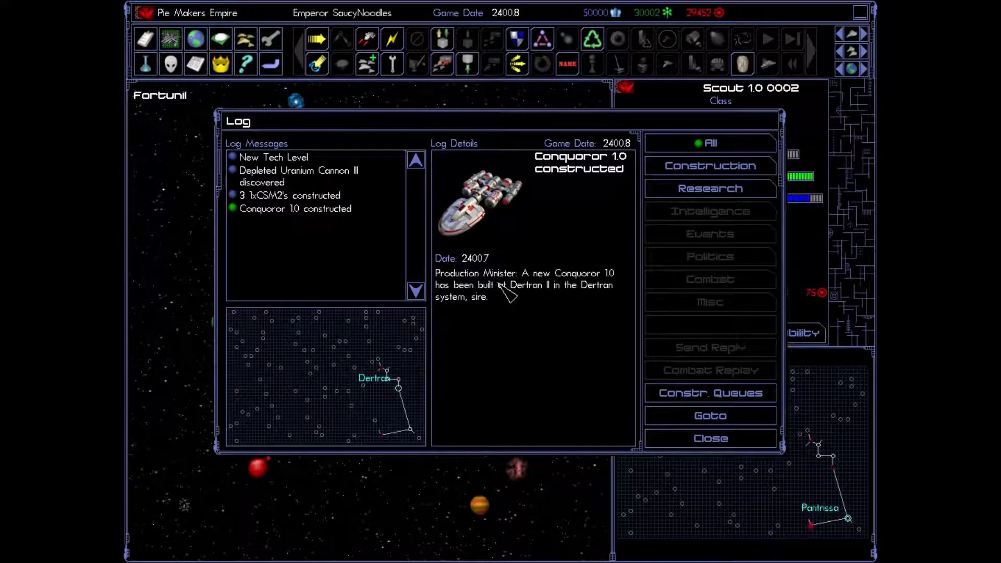
# Step: Read the Depleted Uranium Cannon III, three-satellite and Conquoror 1.0 log reports
pyautogui.click(298, 176)
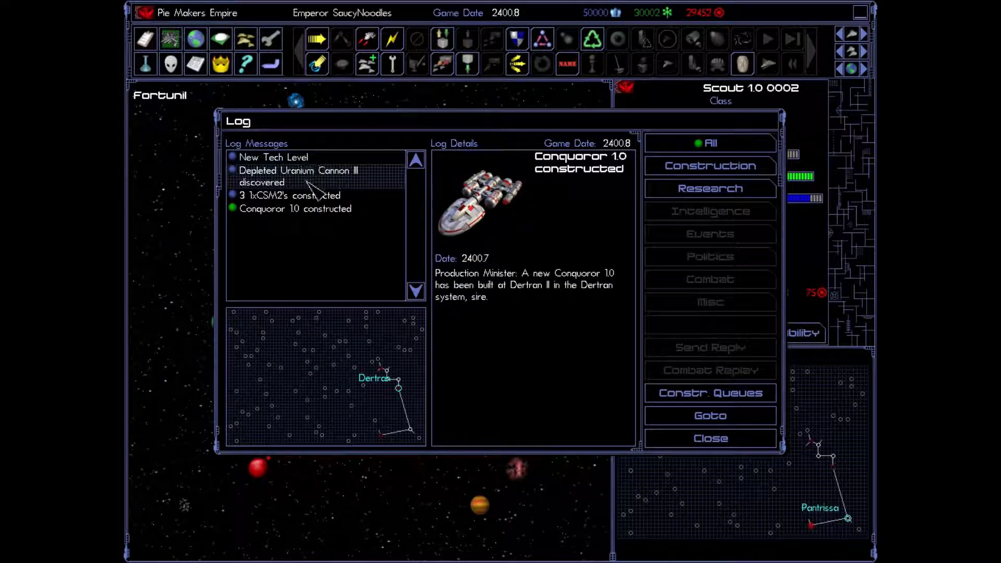
pyautogui.click(296, 176)
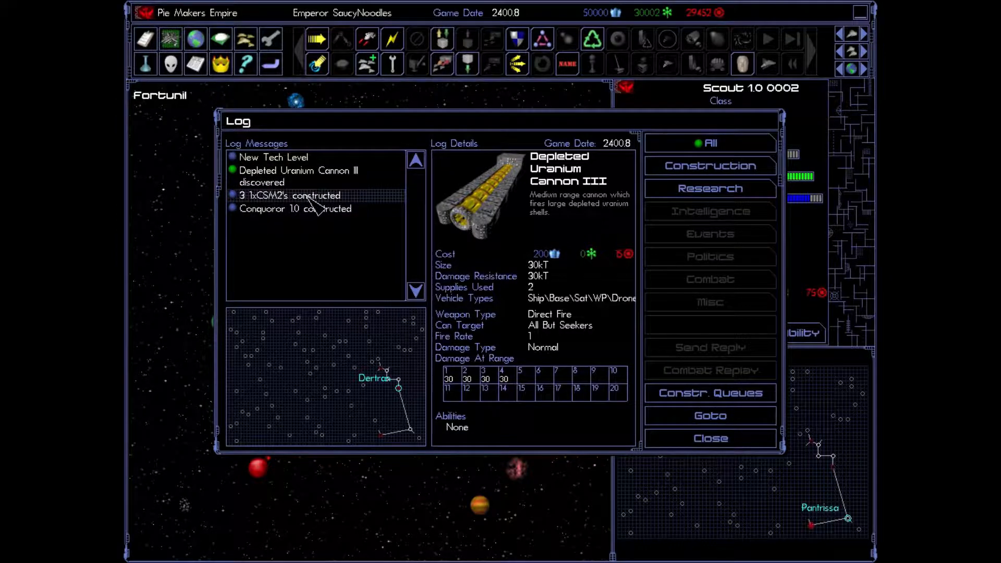
pyautogui.click(290, 196)
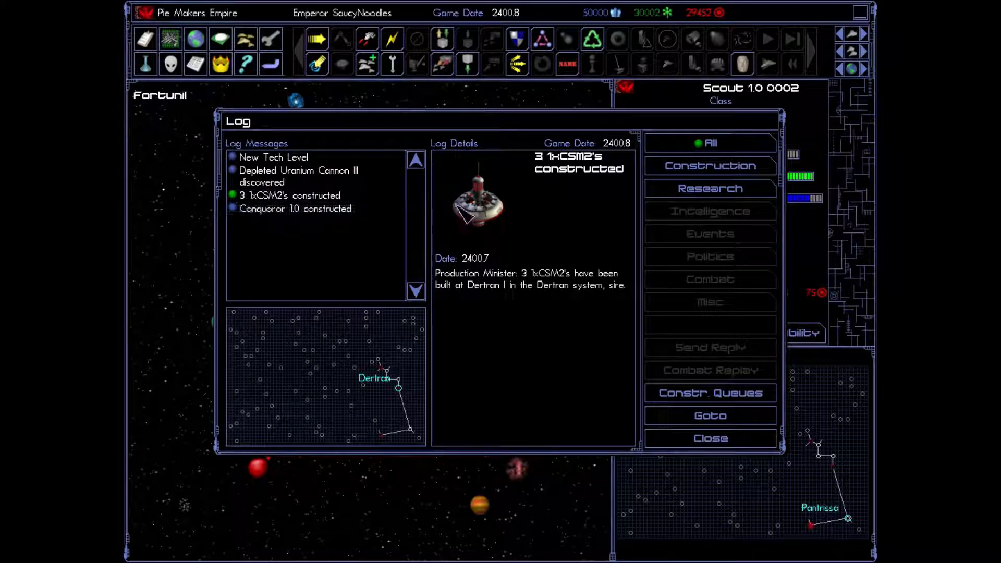
pyautogui.click(295, 208)
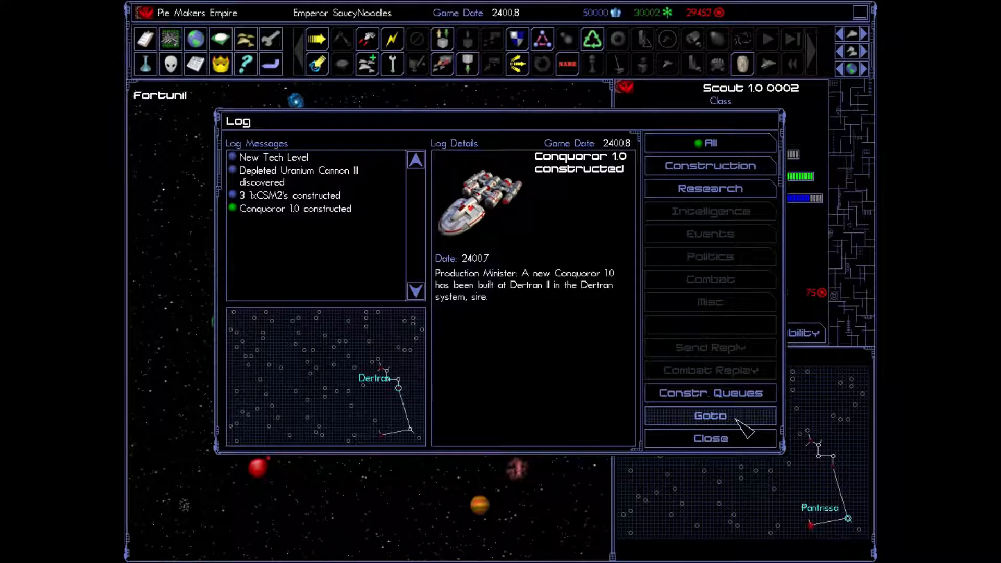
# Step: Check Conquoror 1.0's population cargo and move it through the warp point into Vintindrin
pyautogui.click(709, 415)
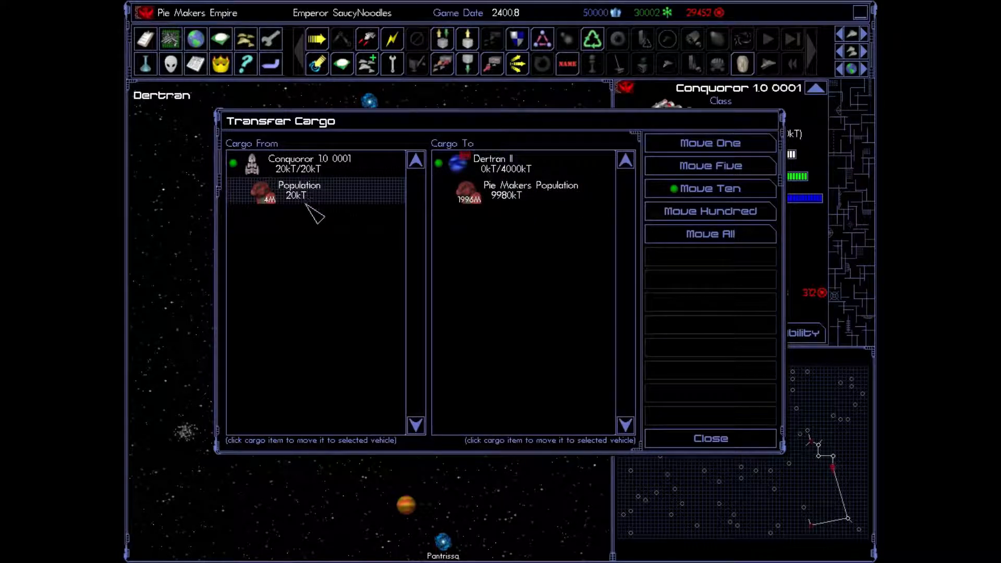
pyautogui.click(709, 438)
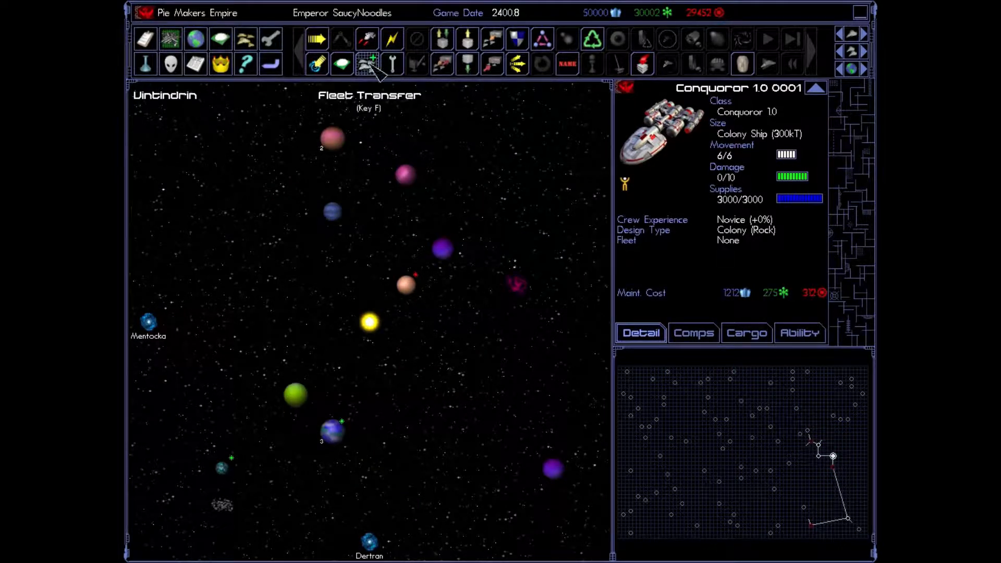
pyautogui.click(341, 63)
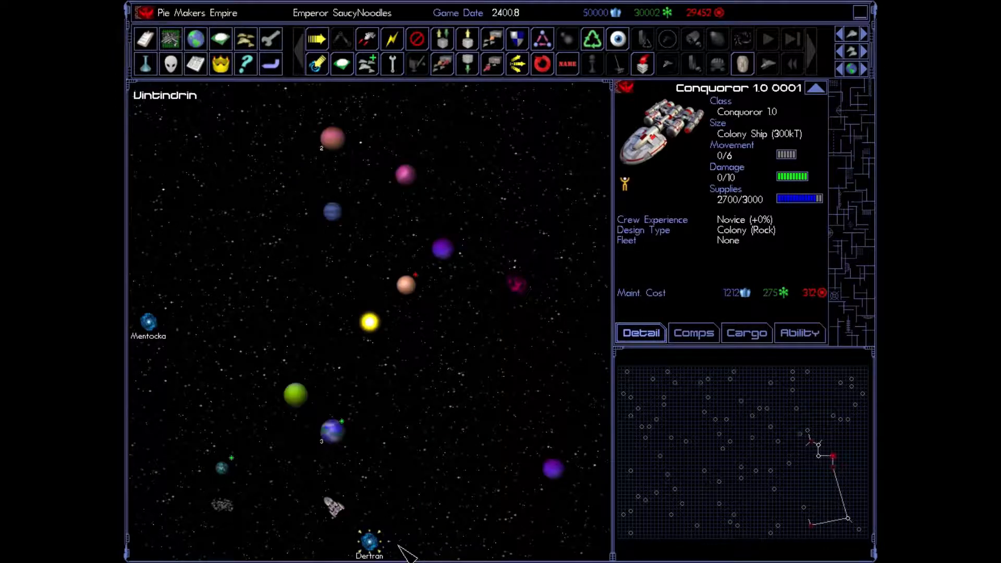
pyautogui.moveTo(194, 64)
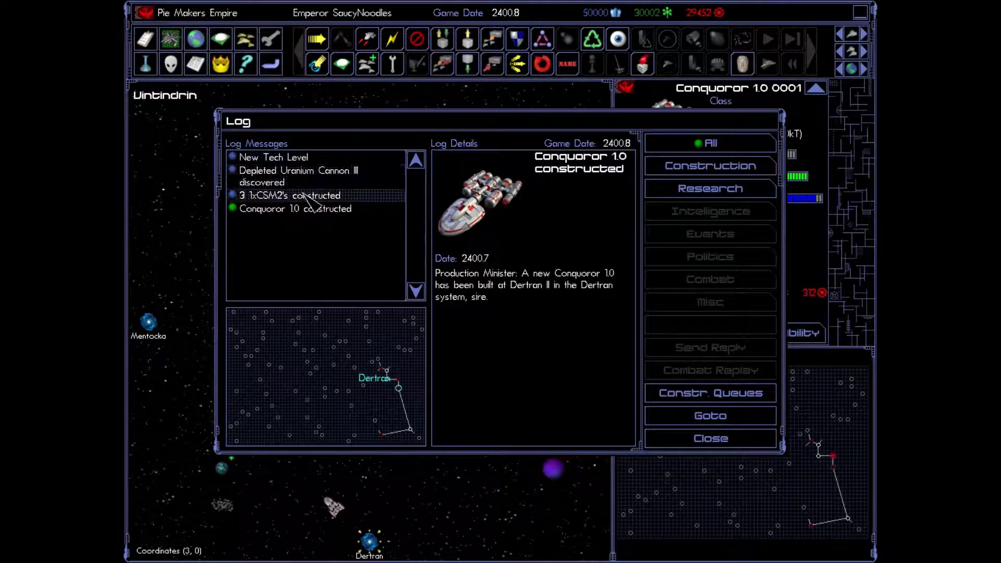
# Step: Launch Dertran I's three 1xCSM2 satellites from the Launch/Recover Units window
pyautogui.click(709, 439)
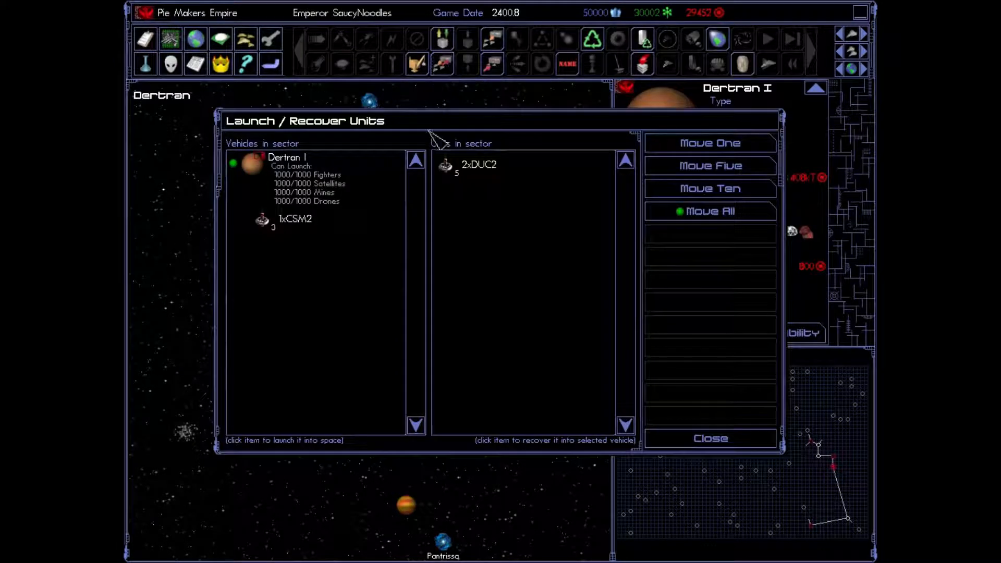
pyautogui.click(295, 219)
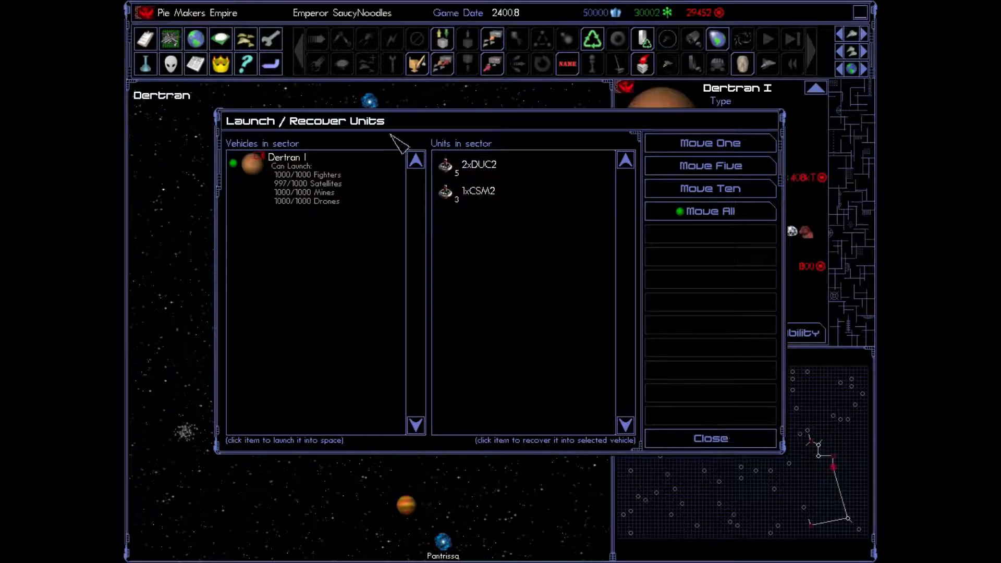
pyautogui.click(709, 439)
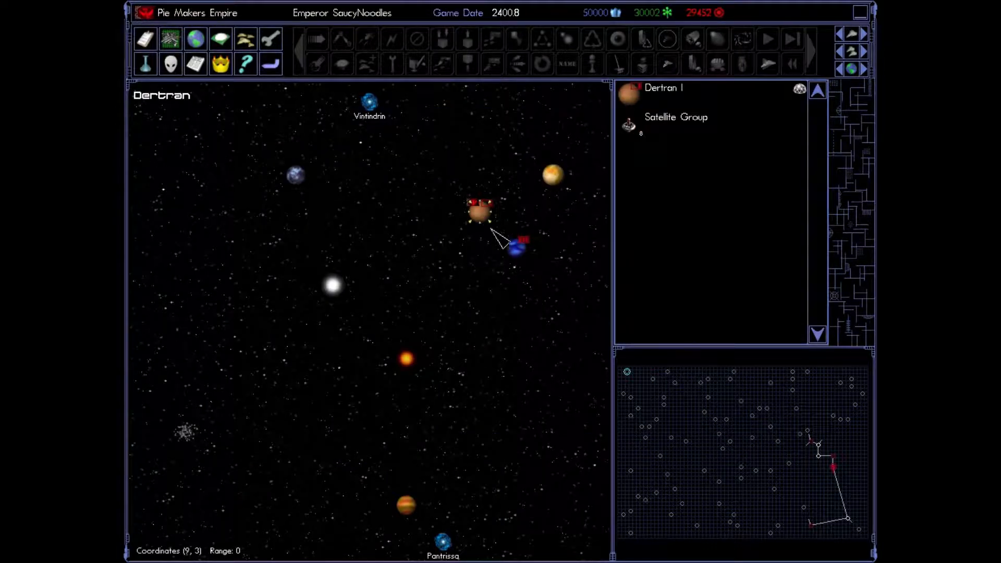
pyautogui.moveTo(386, 147)
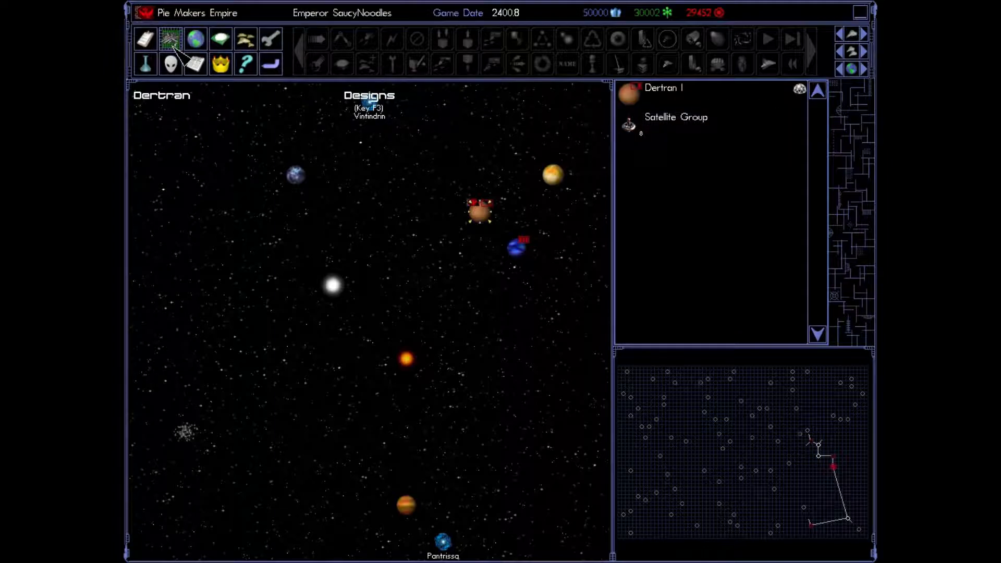
pyautogui.click(145, 62)
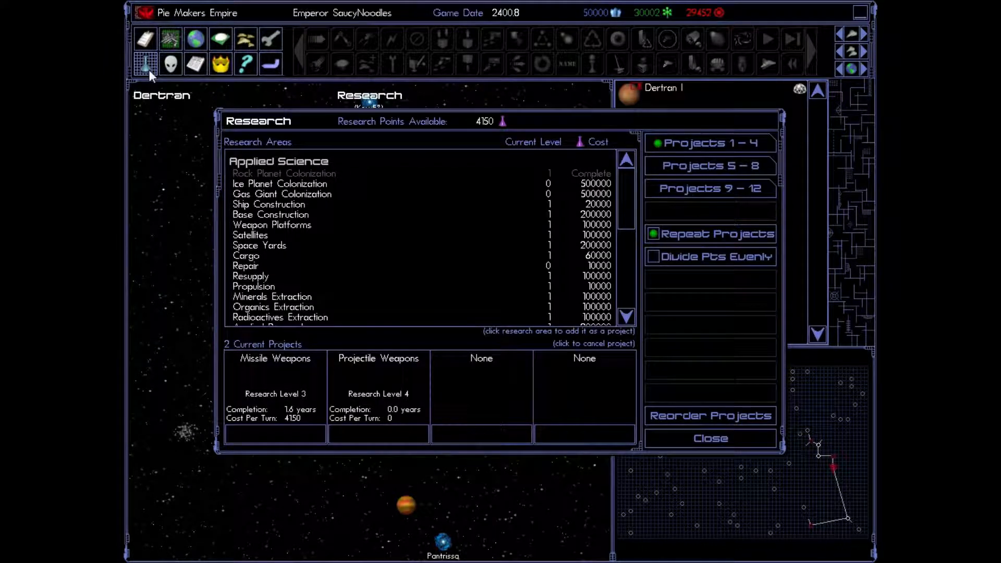
pyautogui.click(195, 63)
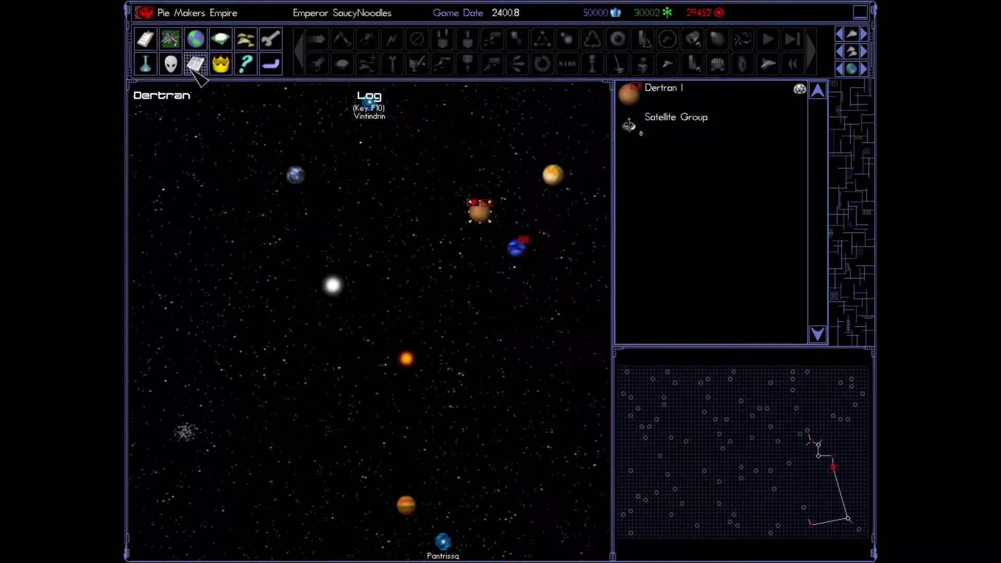
pyautogui.click(194, 63)
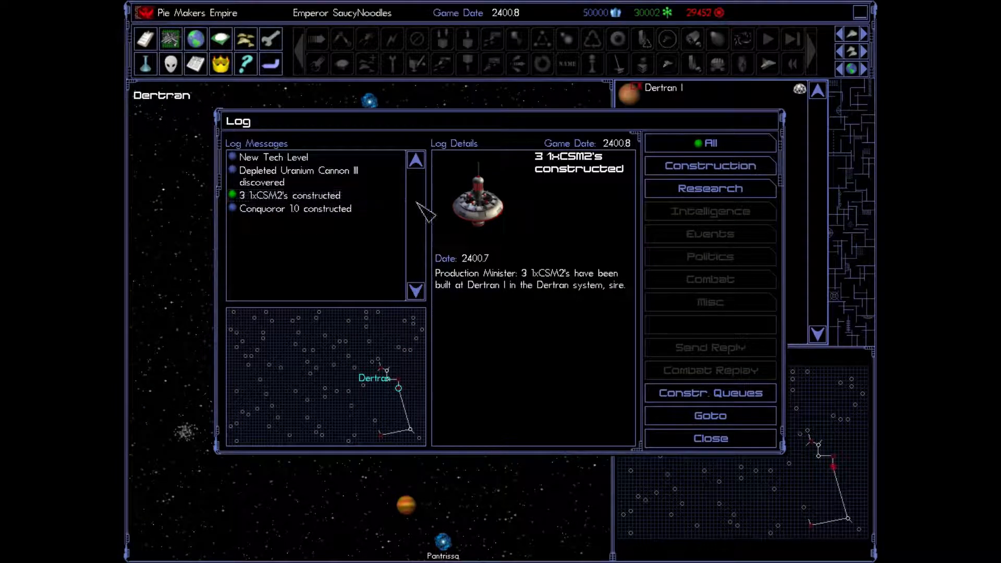
pyautogui.click(709, 438)
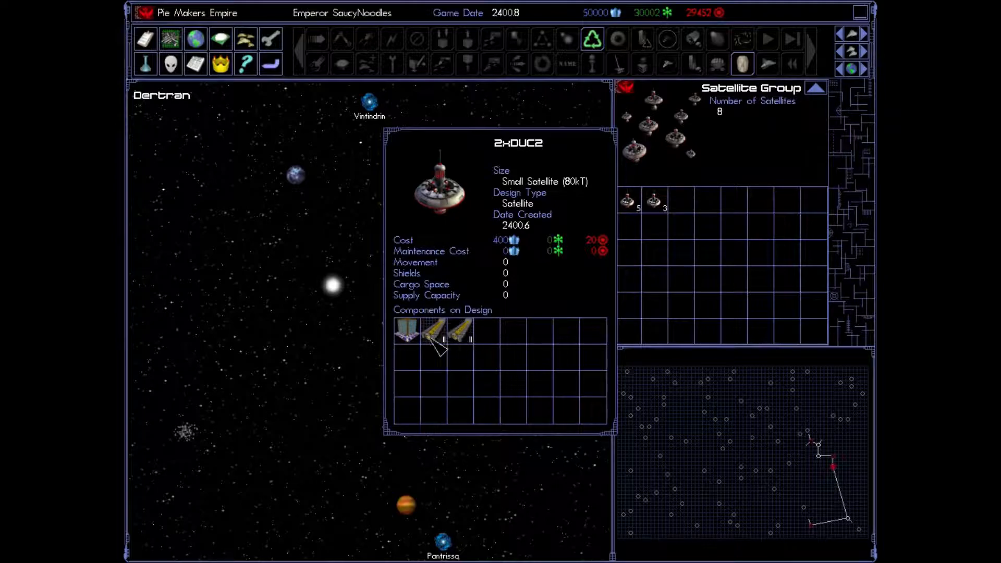
pyautogui.moveTo(482, 358)
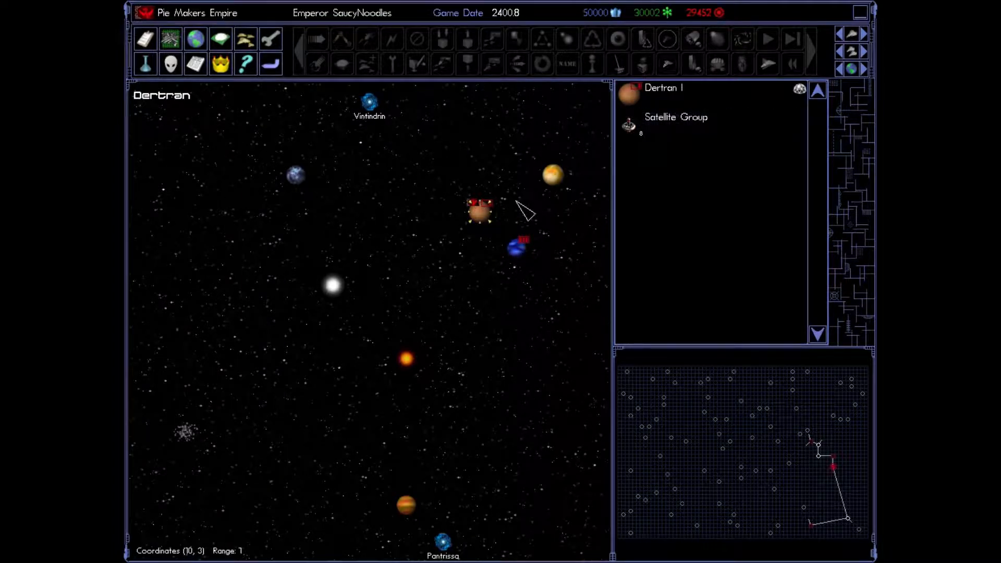
# Step: Start upgrading the 2xDUC2 satellite design and rename it 2xDUC3
pyautogui.click(169, 39)
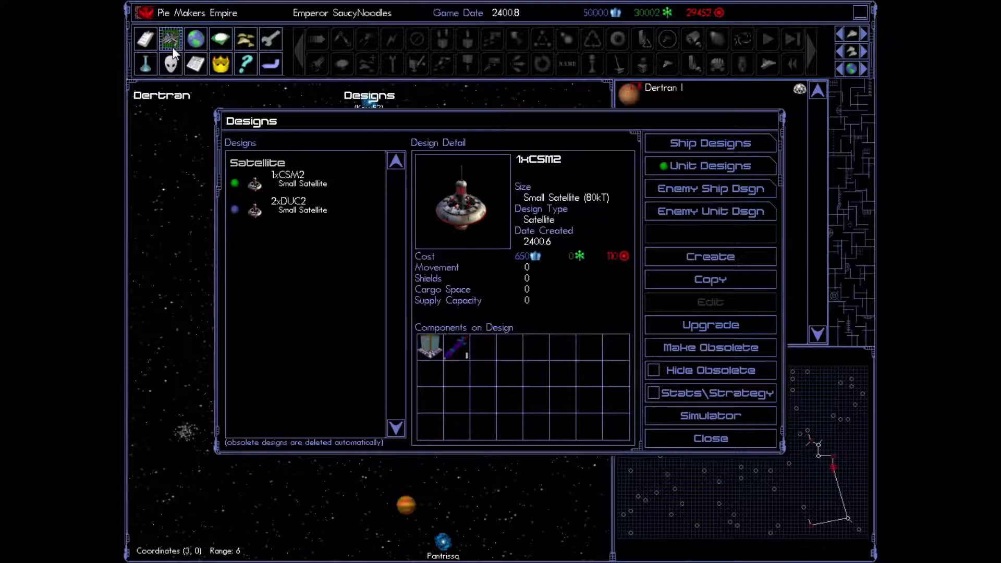
pyautogui.click(287, 205)
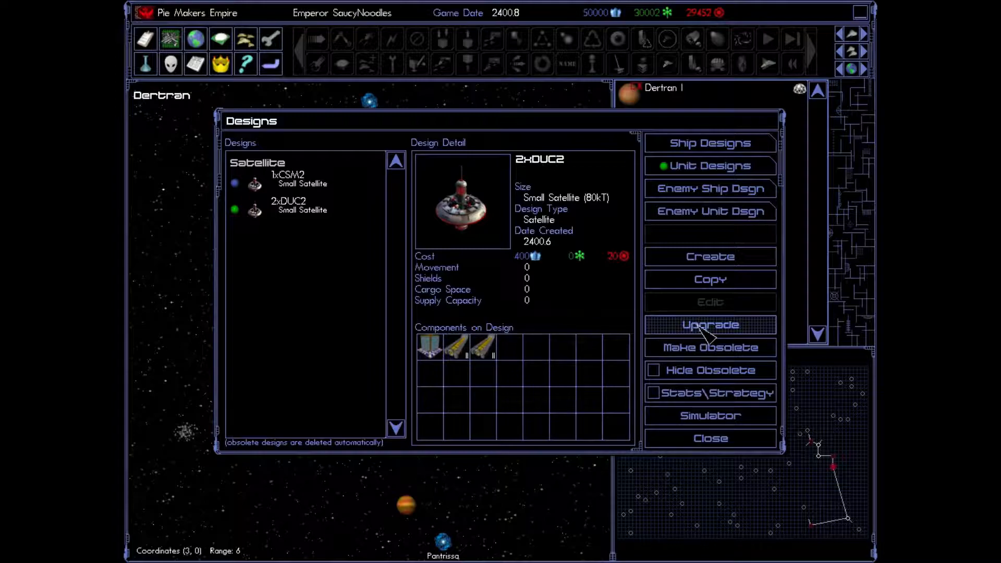
pyautogui.click(710, 324)
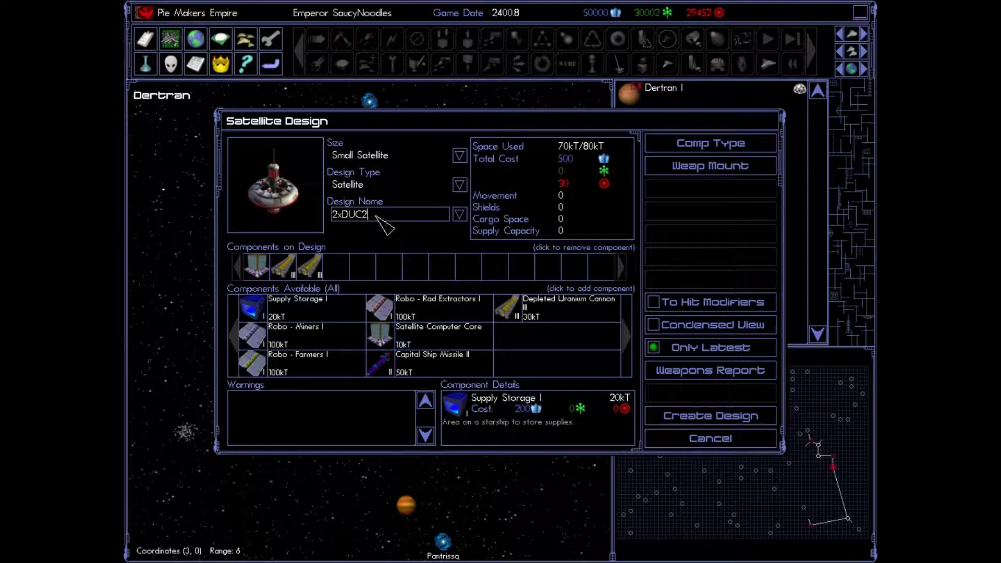
pyautogui.press('Backspace')
pyautogui.write('3')
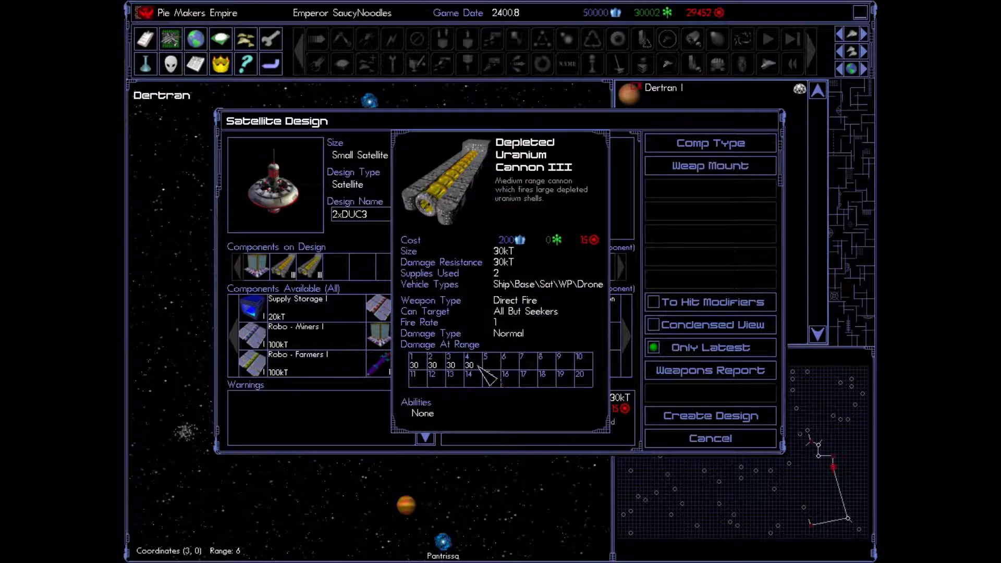
pyautogui.moveTo(453, 376)
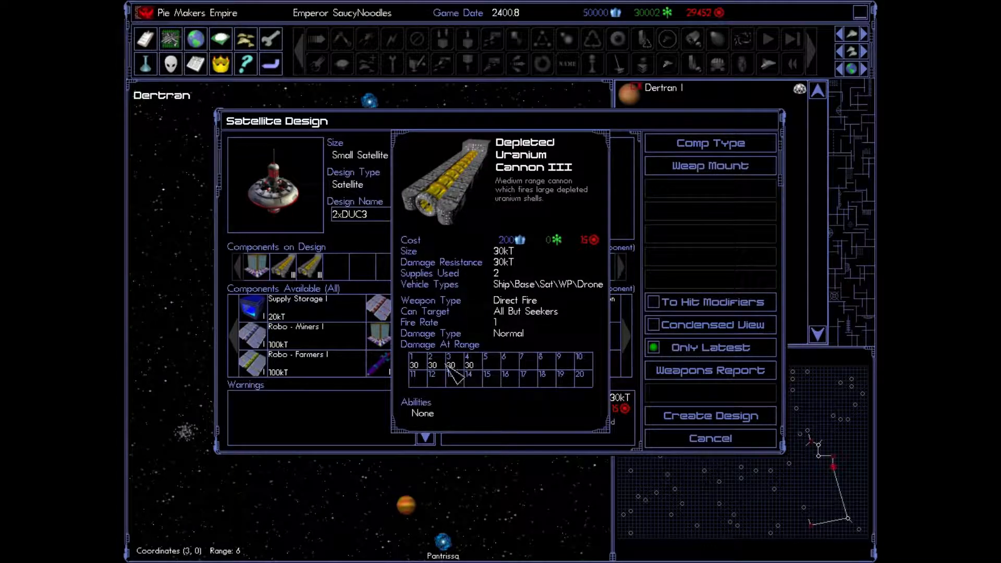
pyautogui.moveTo(414, 370)
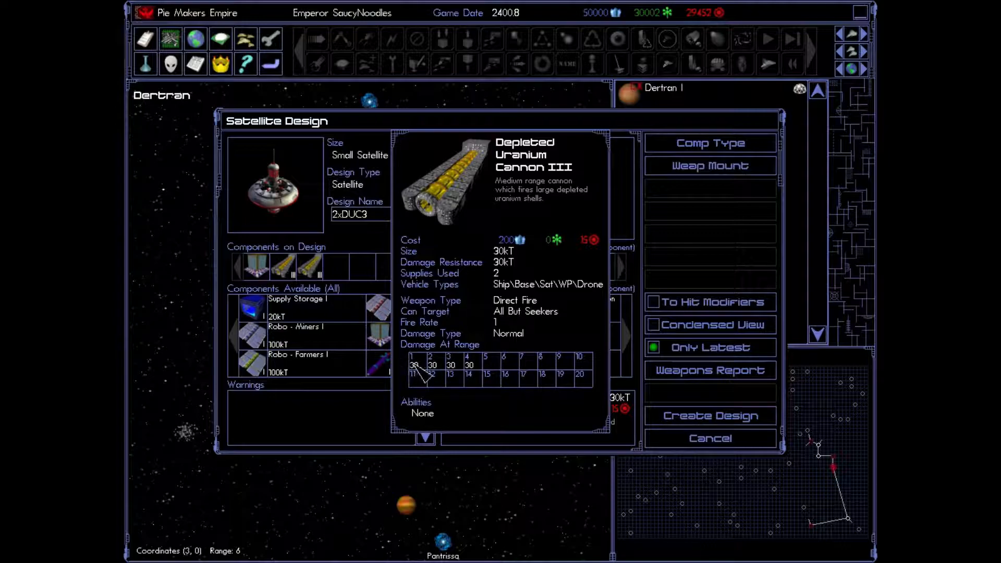
pyautogui.moveTo(429, 376)
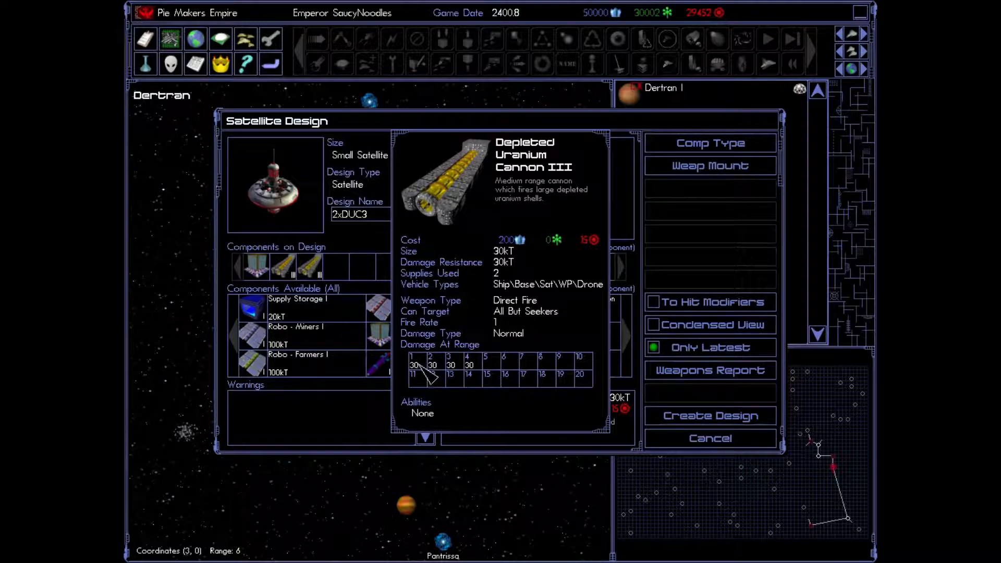
pyautogui.moveTo(461, 373)
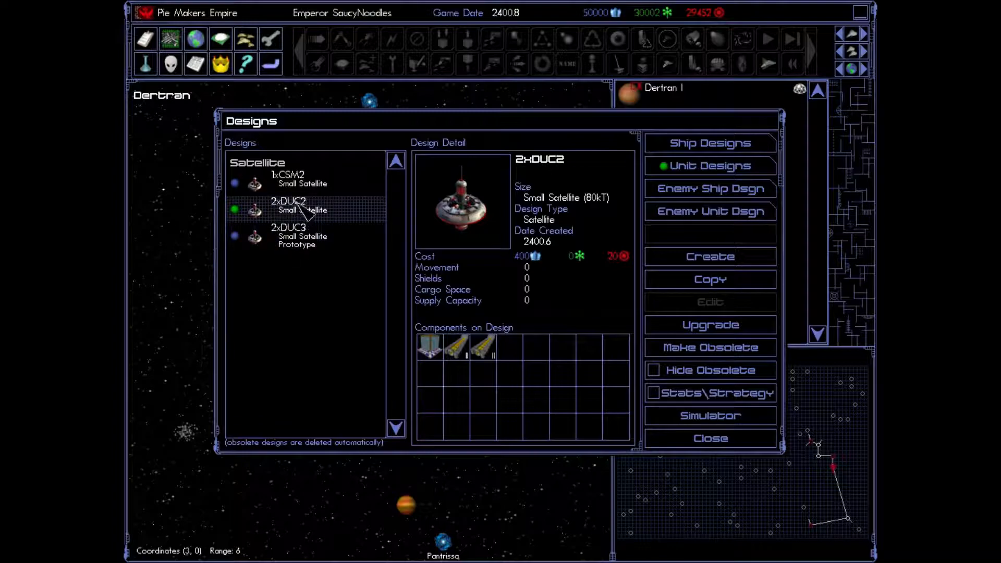
# Step: Make 2xDUC2 obsolete, hide obsolete designs, and close the Designs window
pyautogui.click(297, 236)
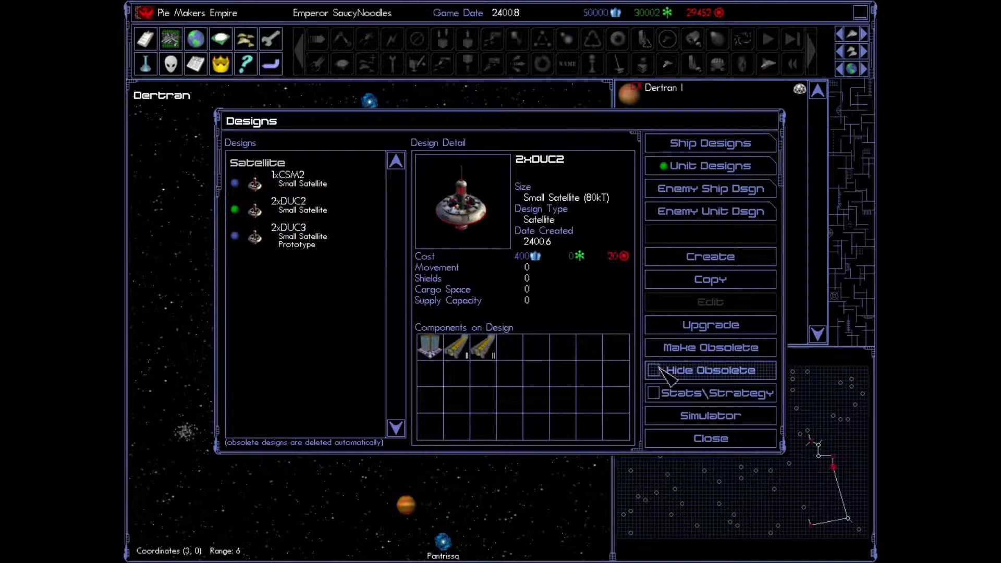
pyautogui.click(653, 370)
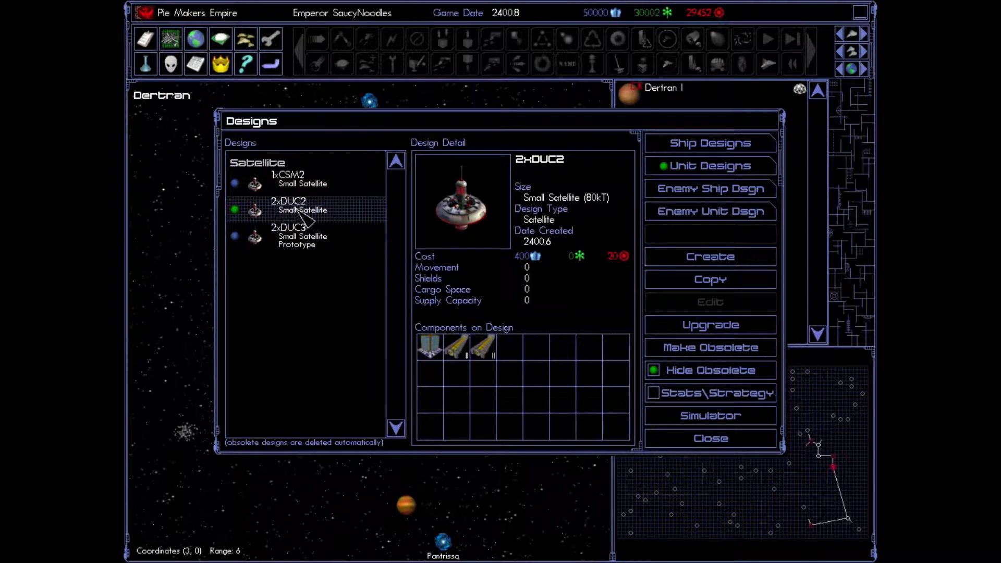
pyautogui.moveTo(443, 258)
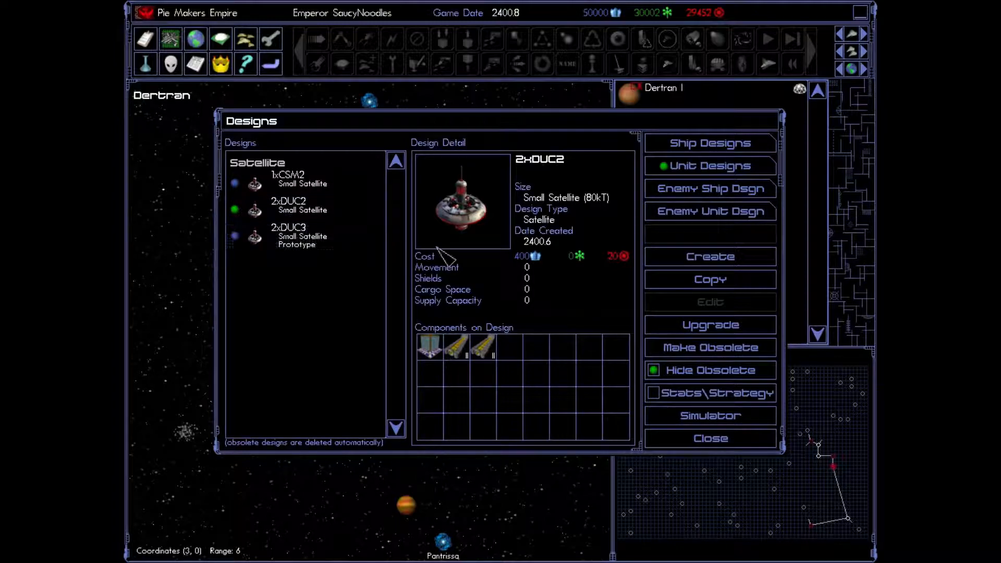
pyautogui.click(710, 347)
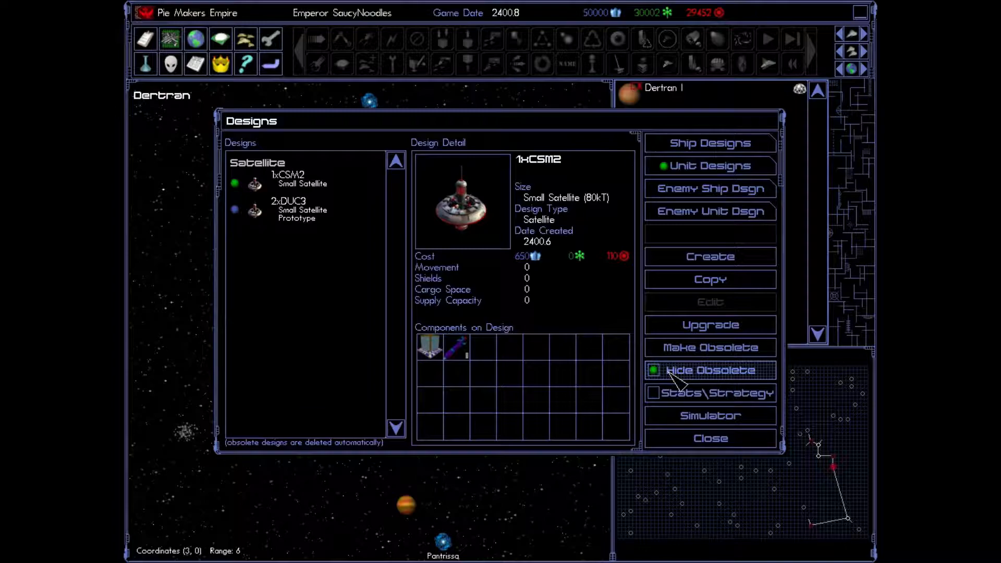
pyautogui.click(653, 371)
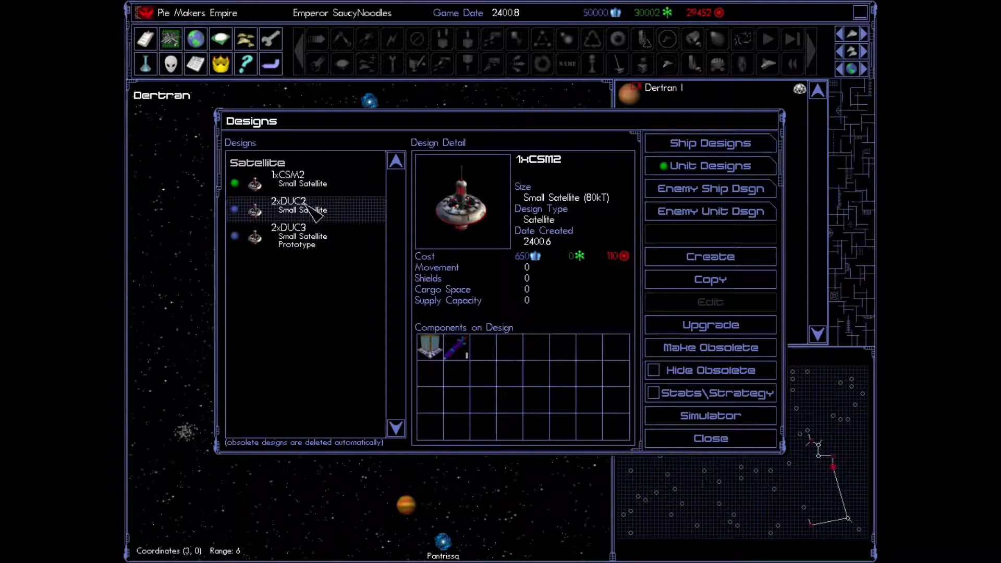
pyautogui.click(654, 370)
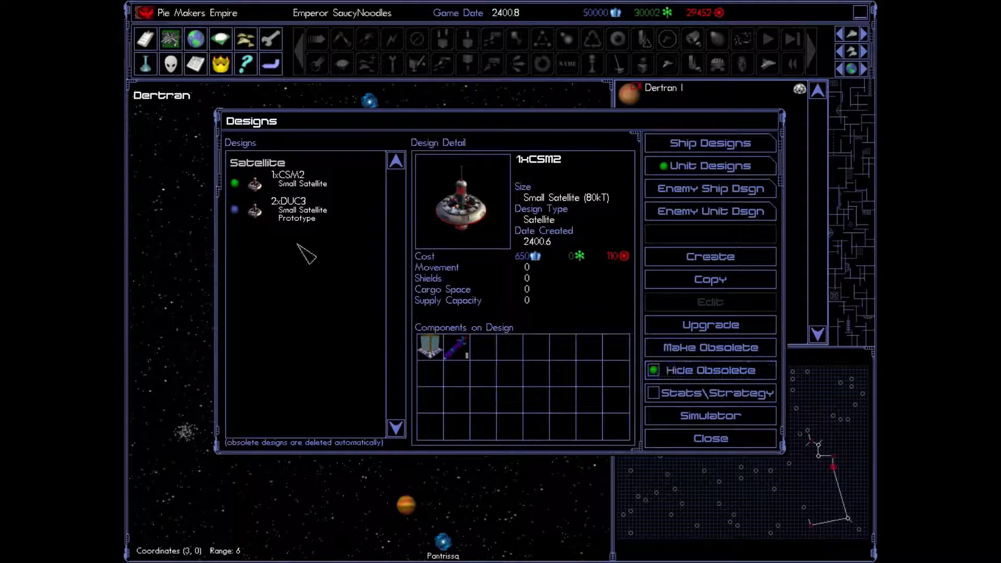
pyautogui.click(287, 204)
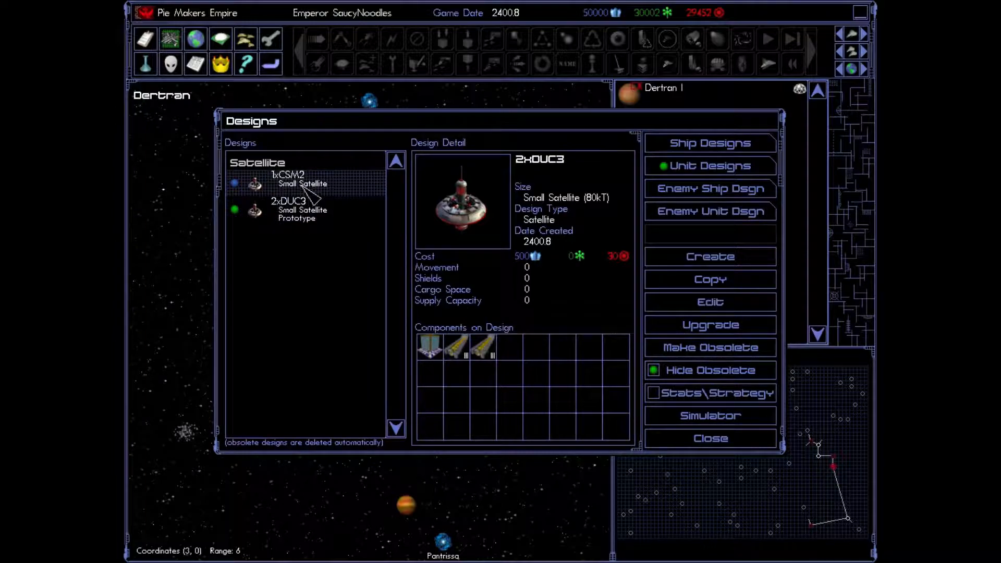
pyautogui.click(709, 438)
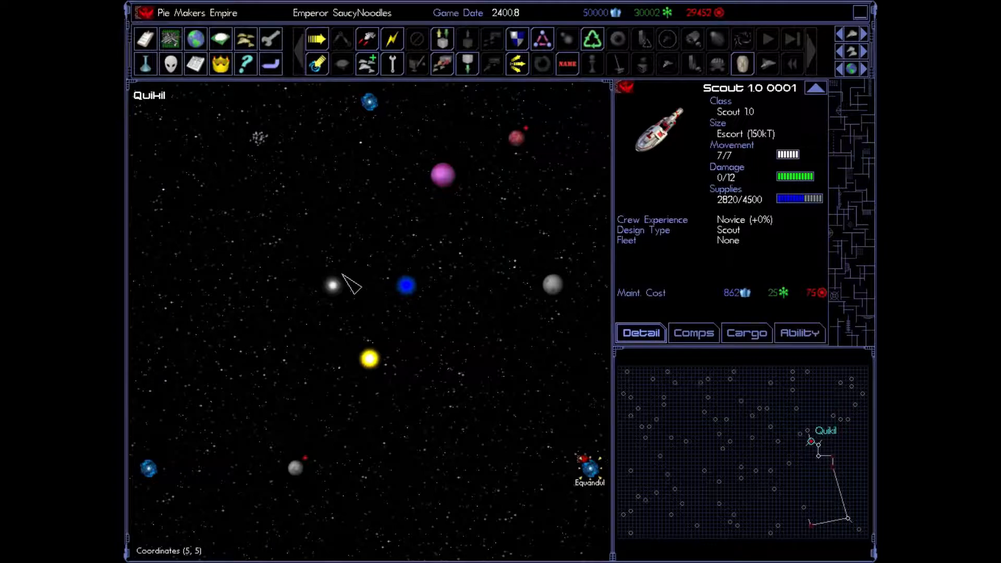
pyautogui.moveTo(517, 63)
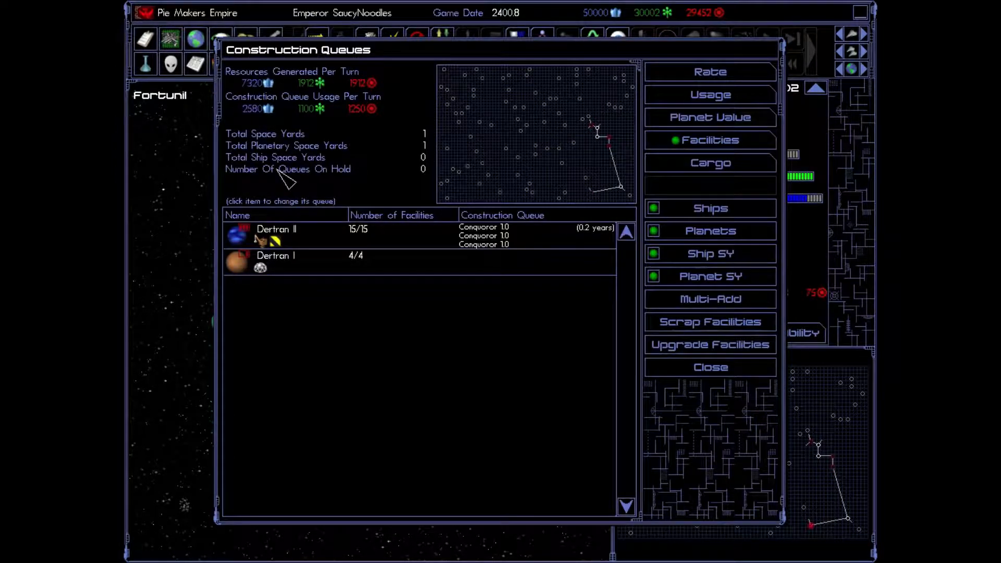
# Step: Queue one turn's worth of satellites at Dertran I: three 1xCSM2 and four 2xDUC3
pyautogui.click(276, 255)
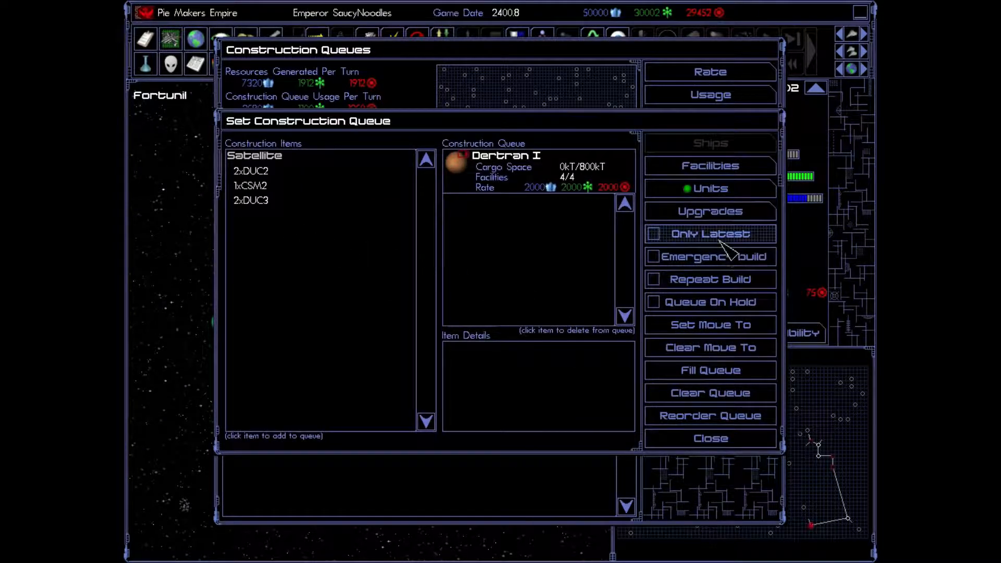
pyautogui.click(655, 234)
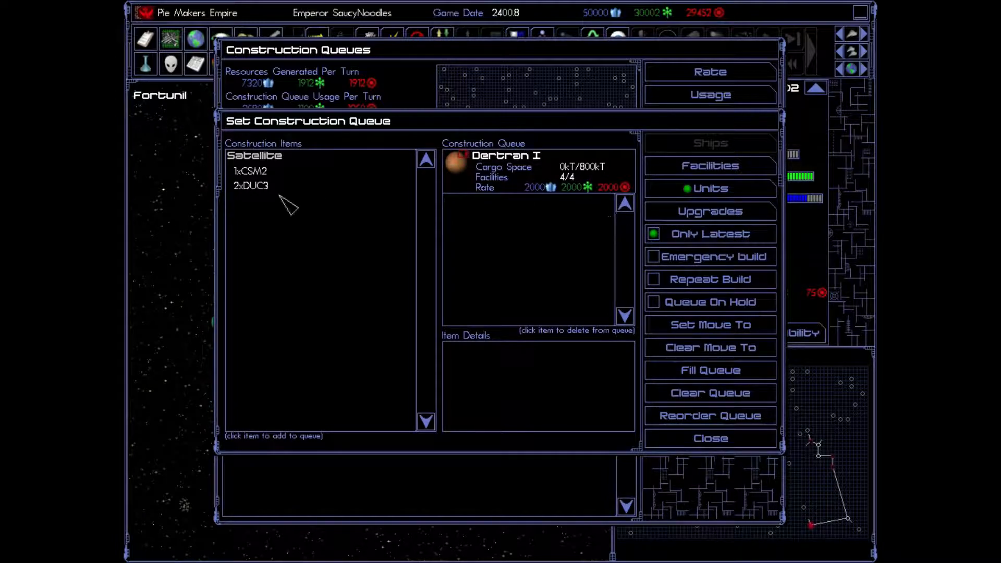
pyautogui.click(251, 186)
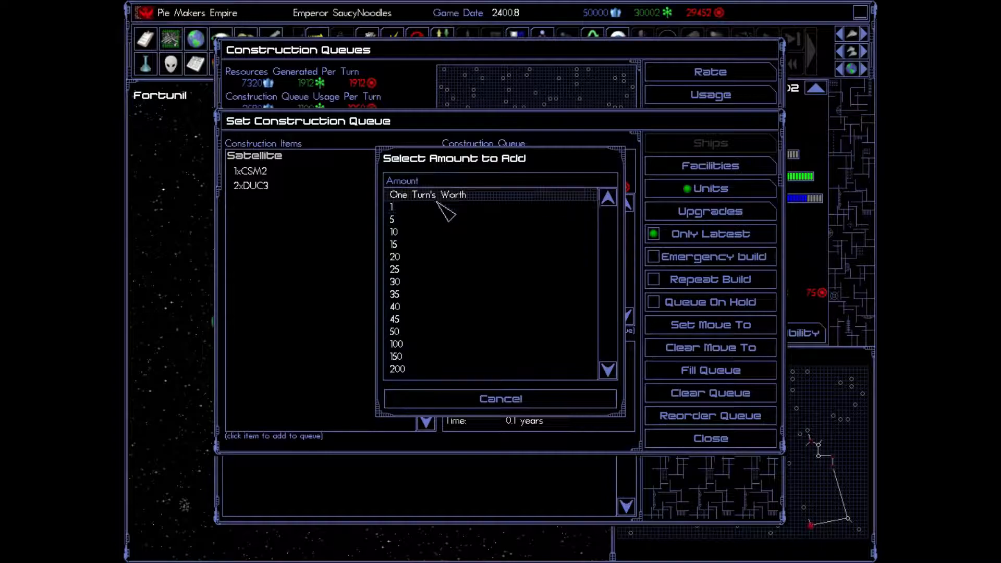
pyautogui.click(392, 207)
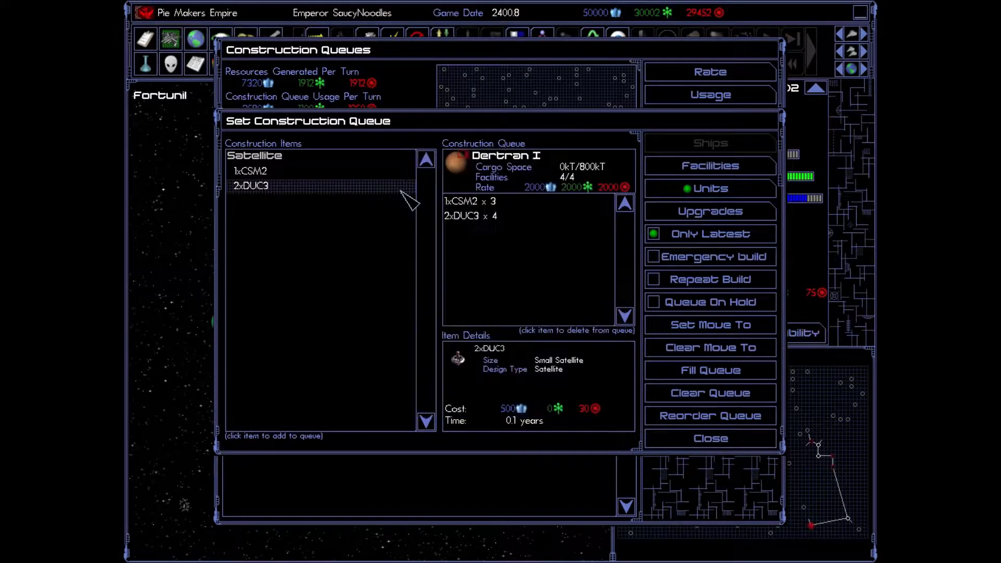
pyautogui.click(709, 438)
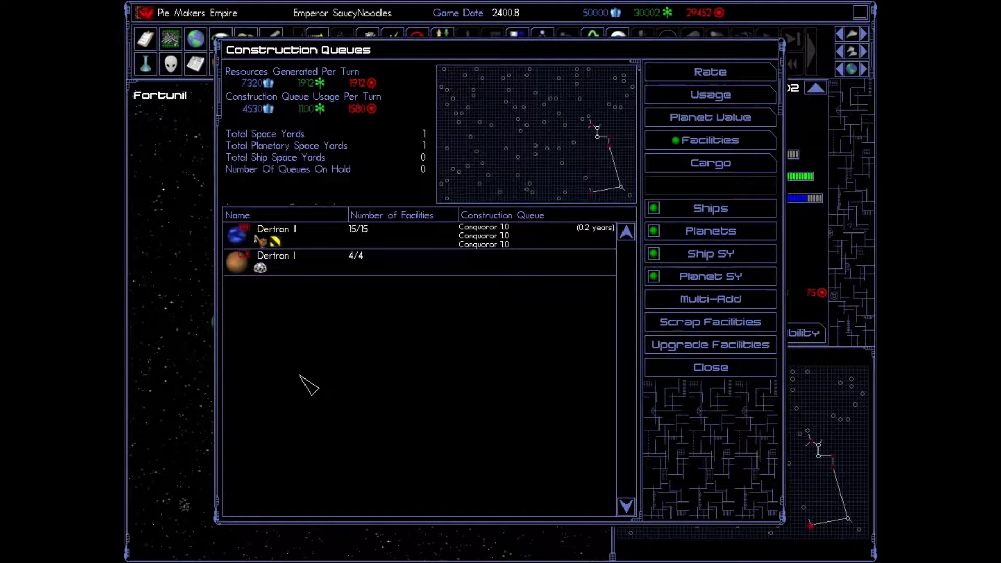
pyautogui.moveTo(680, 373)
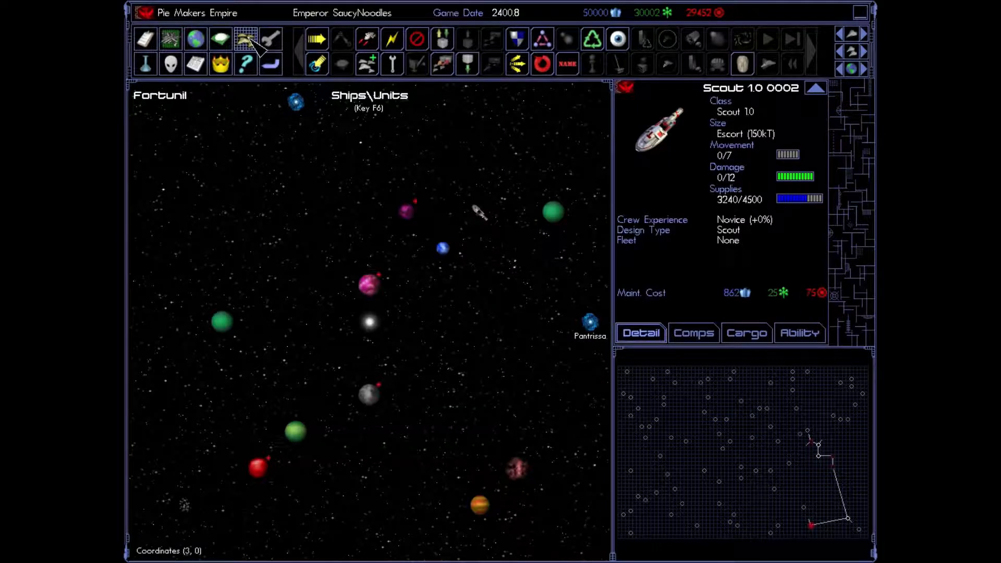
# Step: Review the Ships\Units list before ending the turn
pyautogui.click(244, 39)
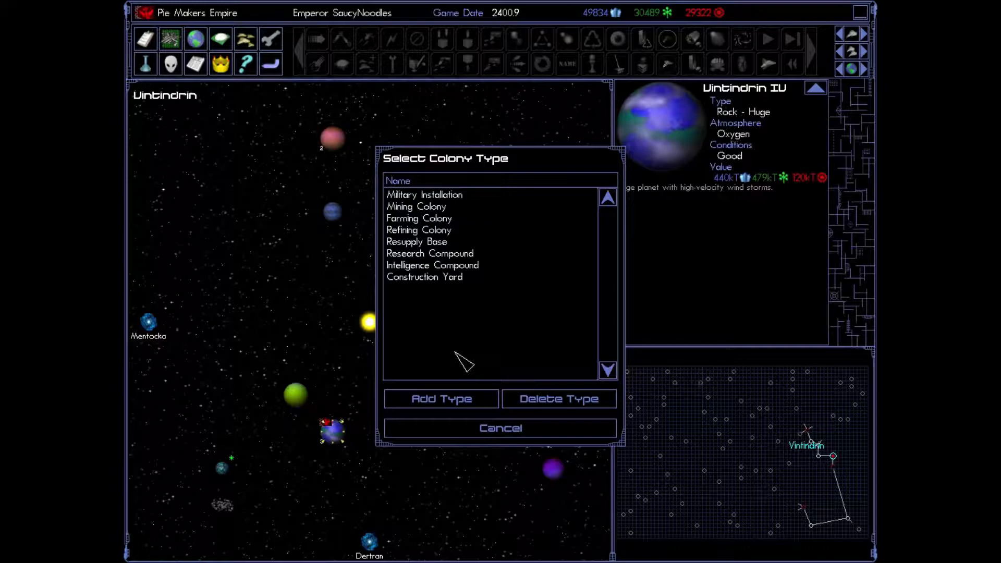
pyautogui.moveTo(415, 336)
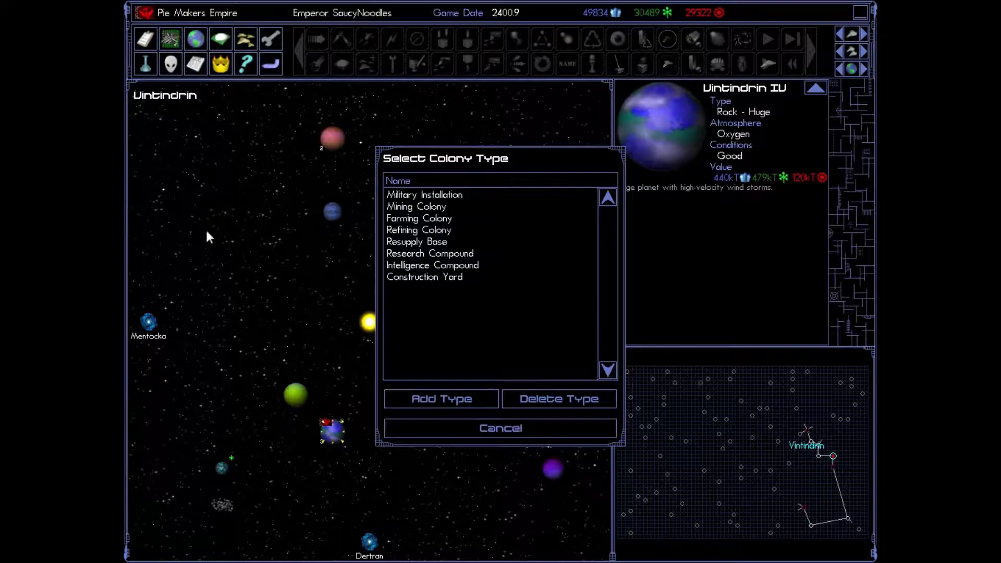
pyautogui.moveTo(332, 429)
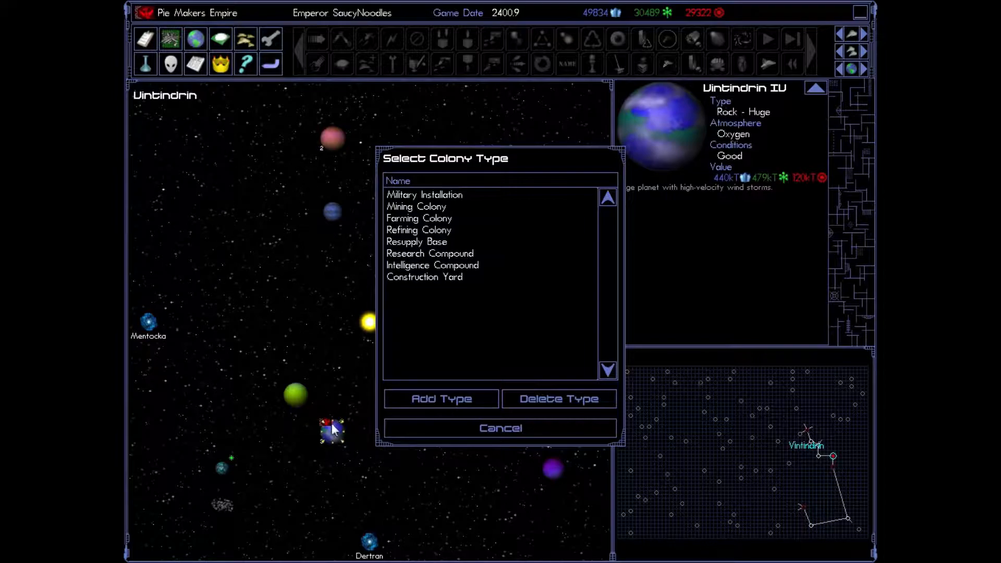
pyautogui.moveTo(322, 404)
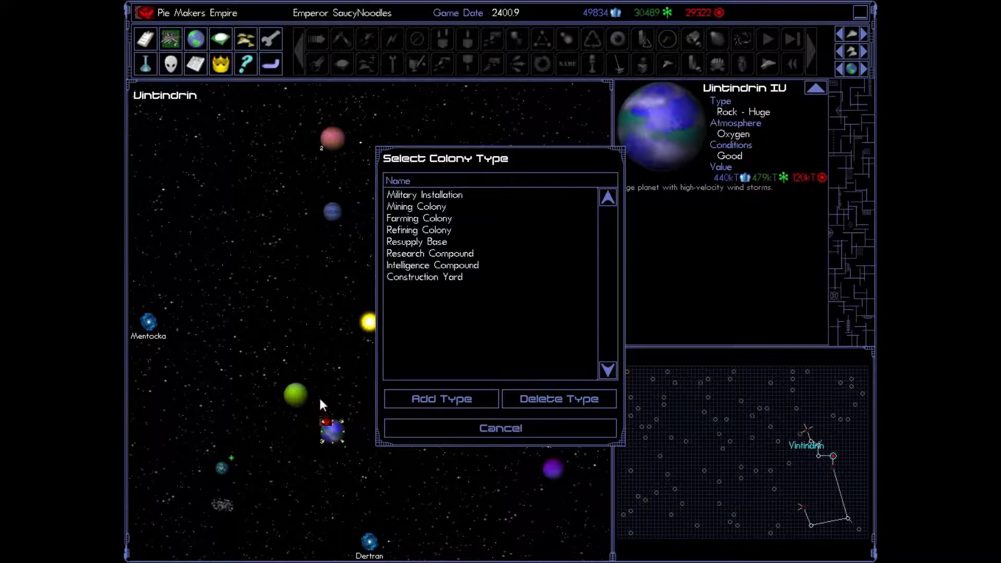
pyautogui.moveTo(268, 460)
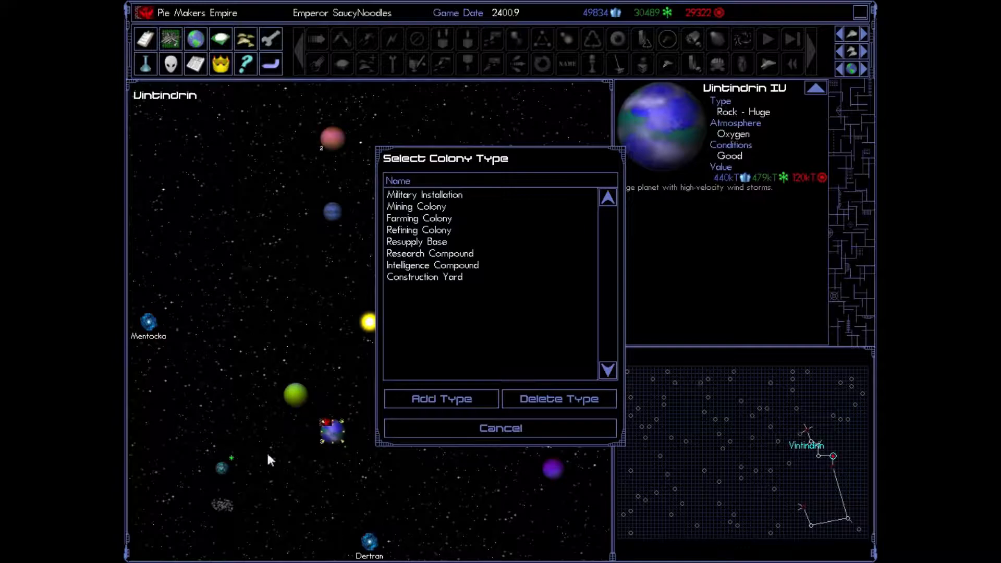
pyautogui.moveTo(368, 409)
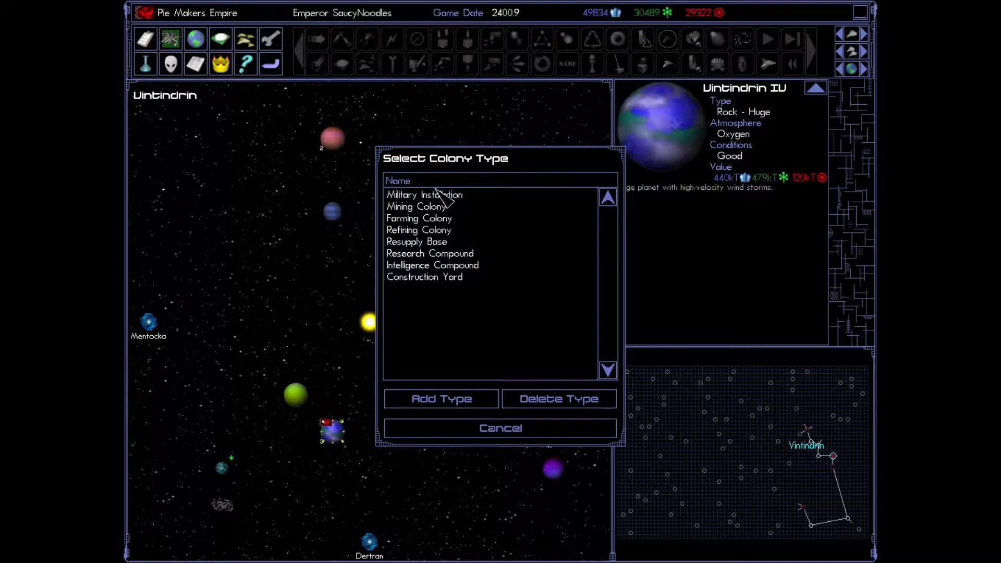
# Step: Pick Military Installation as Vintindrin IV's colony type
pyautogui.click(423, 195)
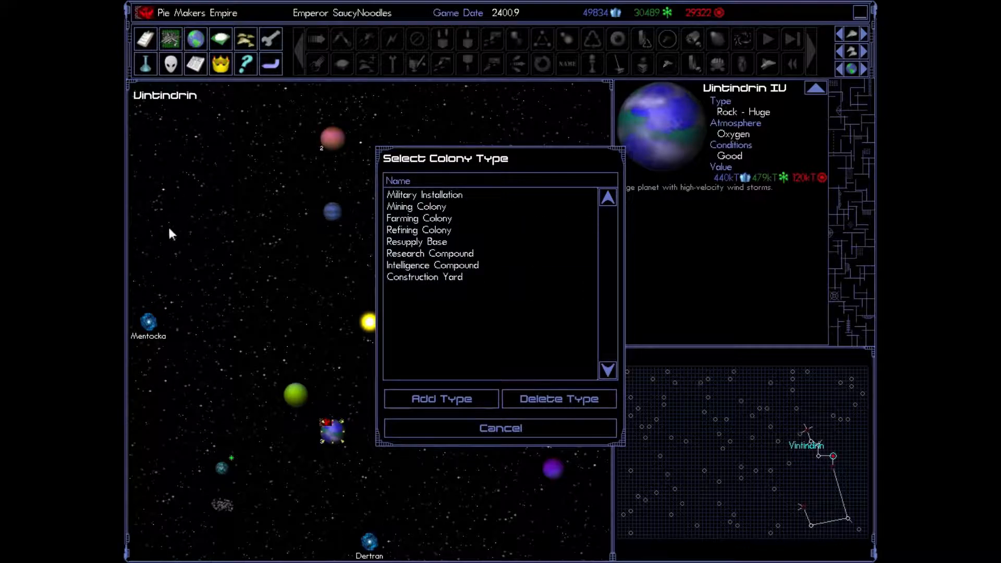
pyautogui.moveTo(235, 287)
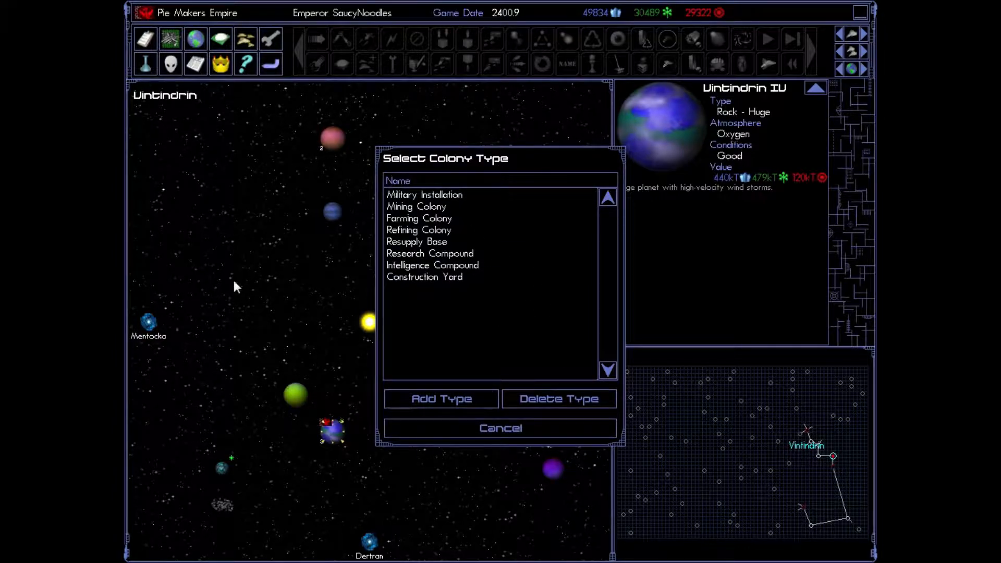
pyautogui.moveTo(838, 475)
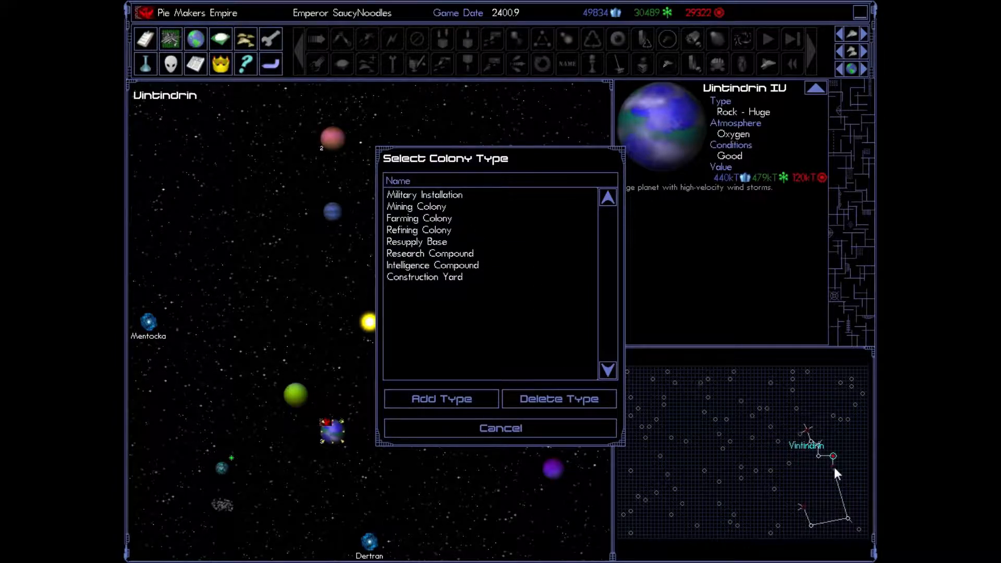
pyautogui.moveTo(785, 504)
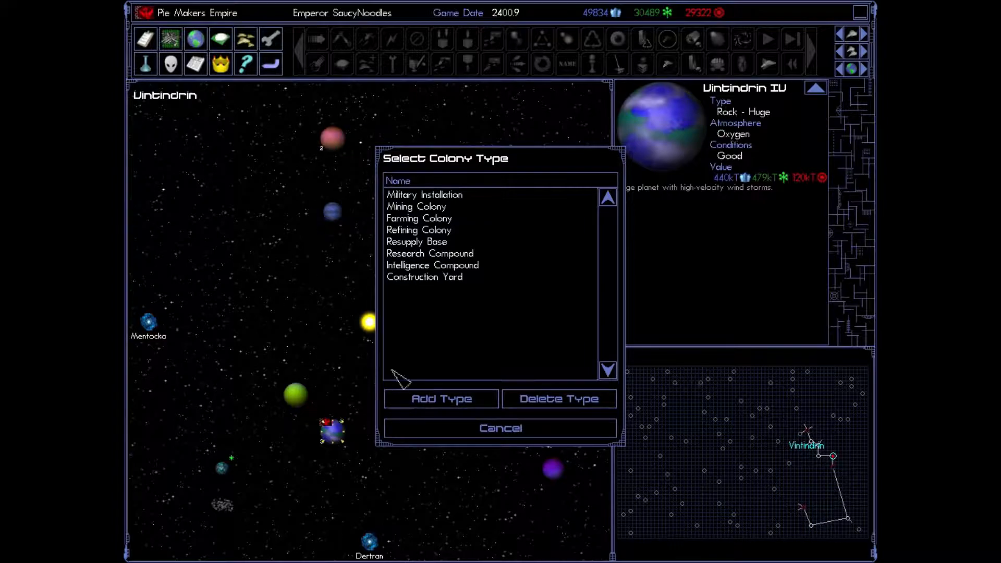
pyautogui.moveTo(329, 444)
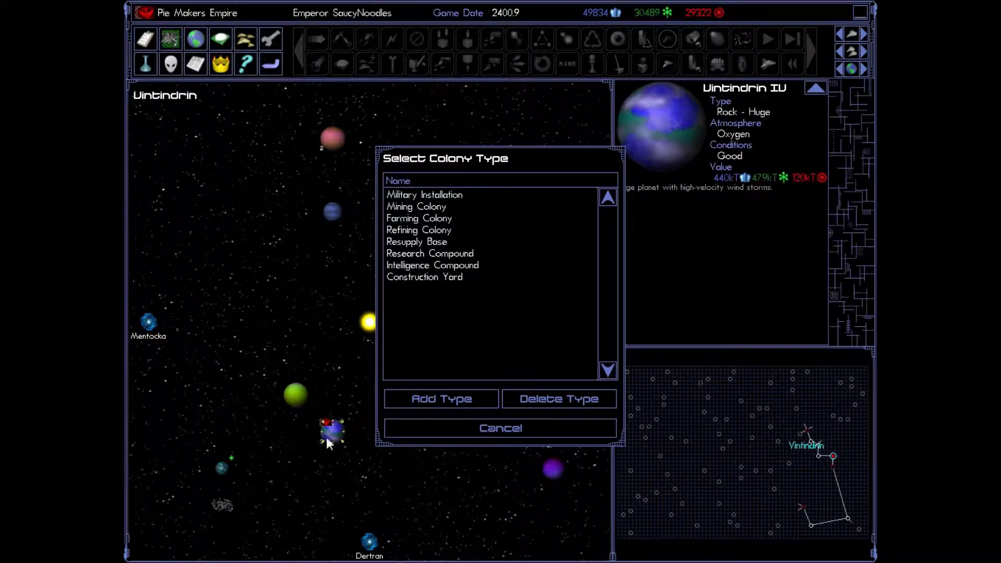
pyautogui.moveTo(591, 371)
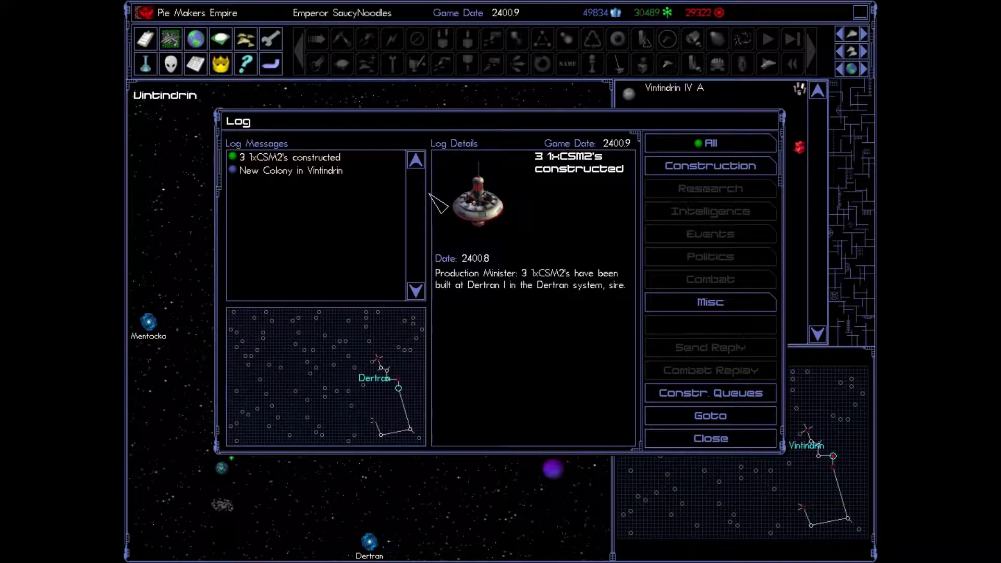
# Step: Launch Dertran I's satellites, then use the log's new-colony message to reach Vintindrin
pyautogui.click(289, 171)
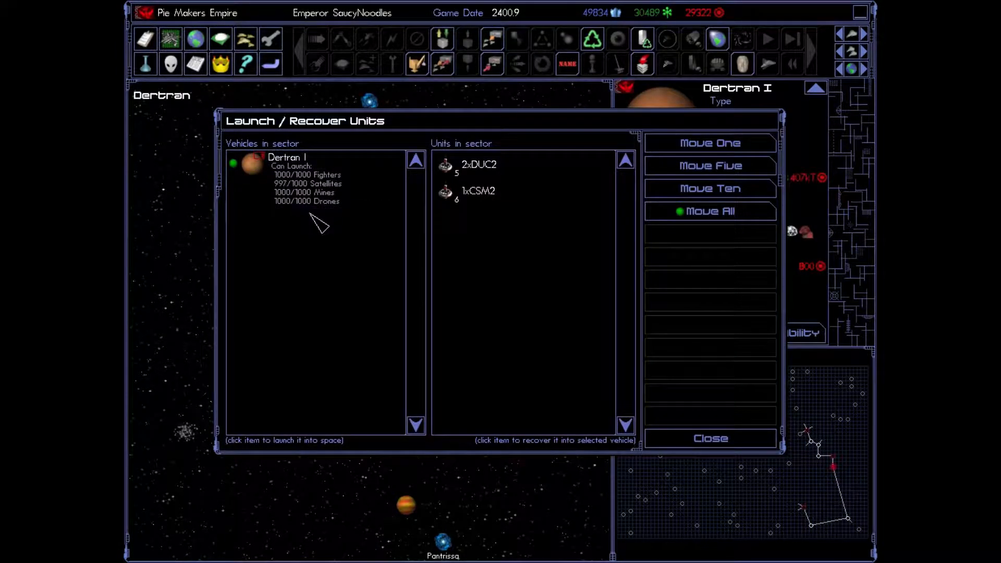
pyautogui.click(709, 439)
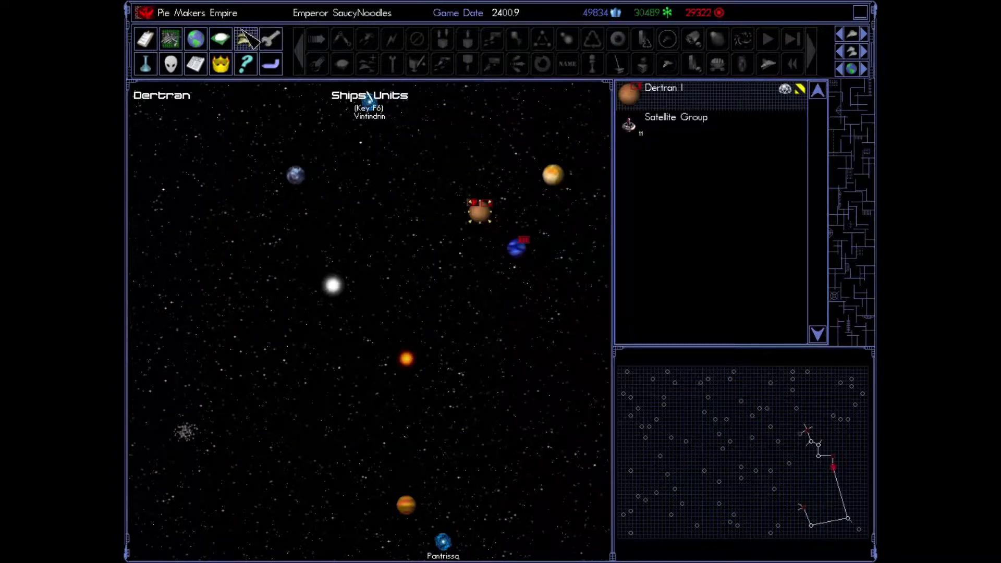
pyautogui.click(194, 64)
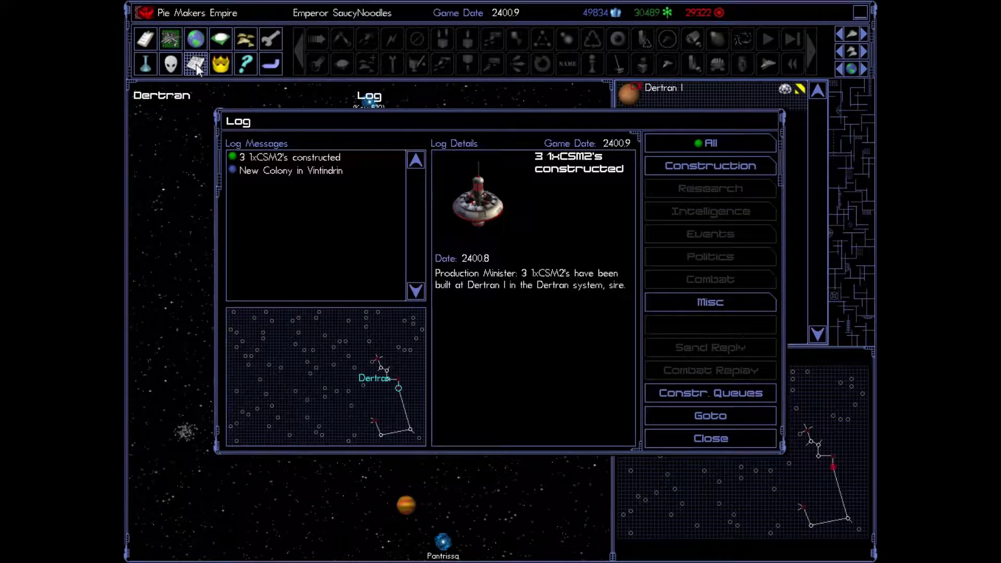
pyautogui.click(291, 170)
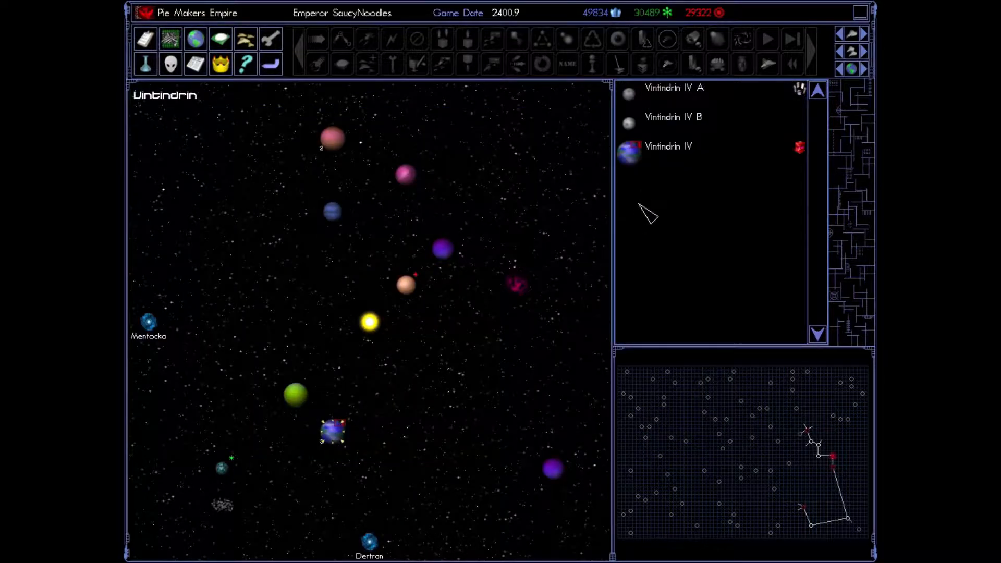
# Step: Select Vintindrin IV and review its Military Installation details and 0/25 facilities
pyautogui.click(669, 146)
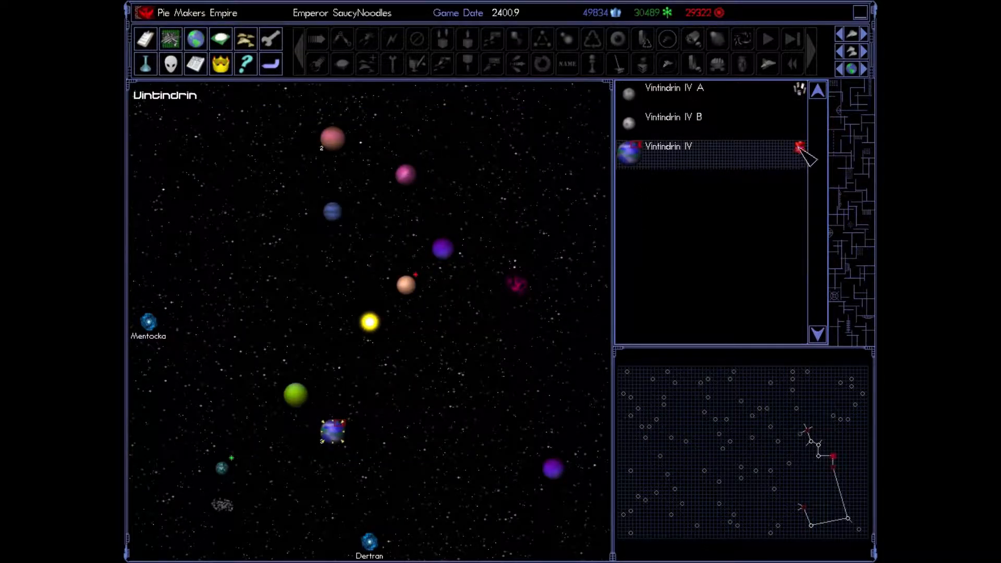
pyautogui.click(668, 145)
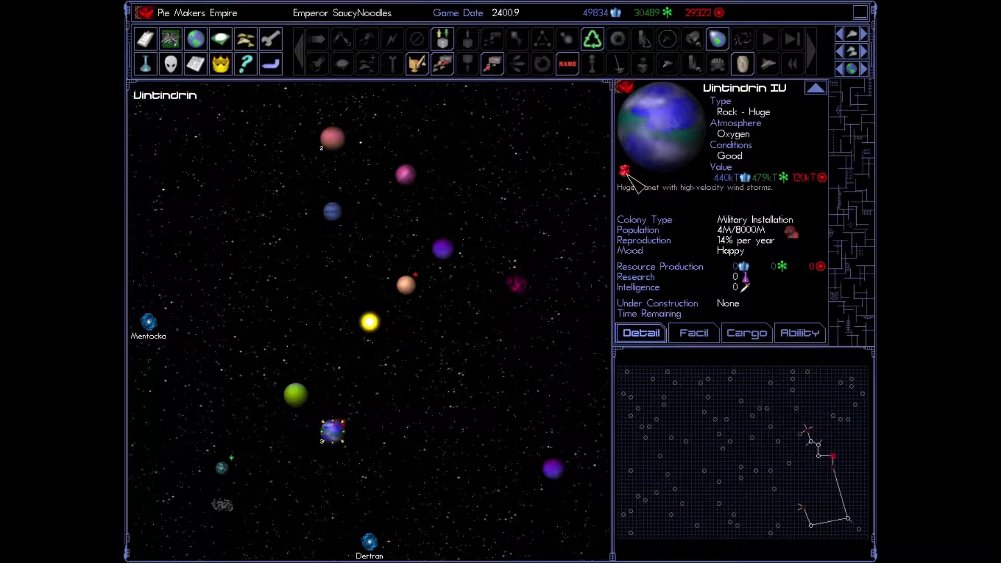
pyautogui.moveTo(645, 185)
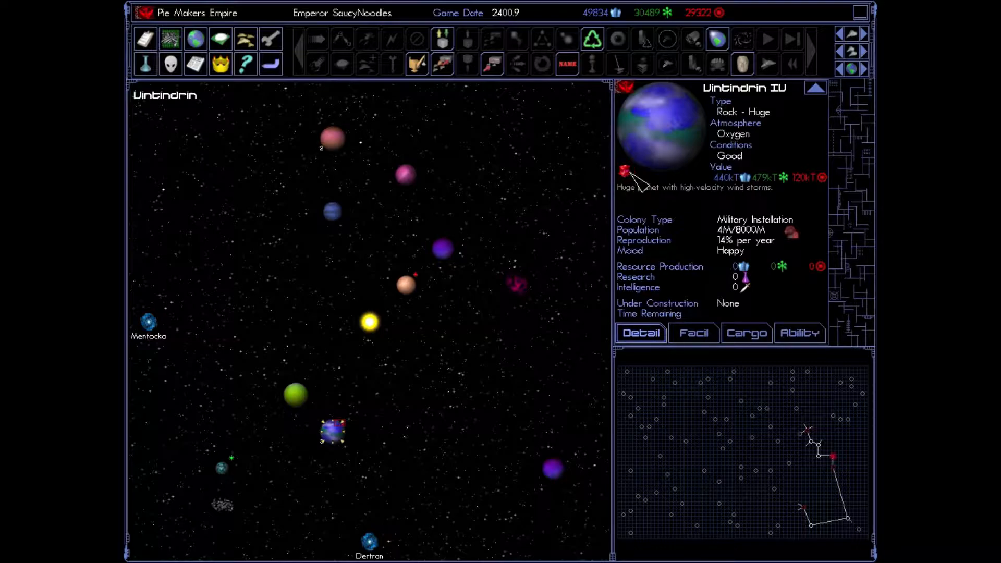
pyautogui.click(693, 333)
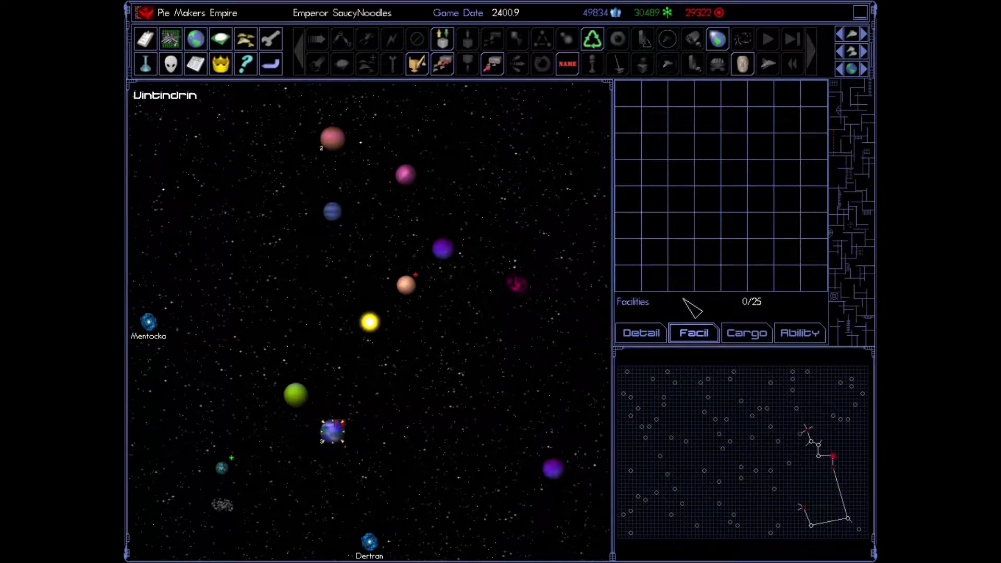
pyautogui.moveTo(820, 291)
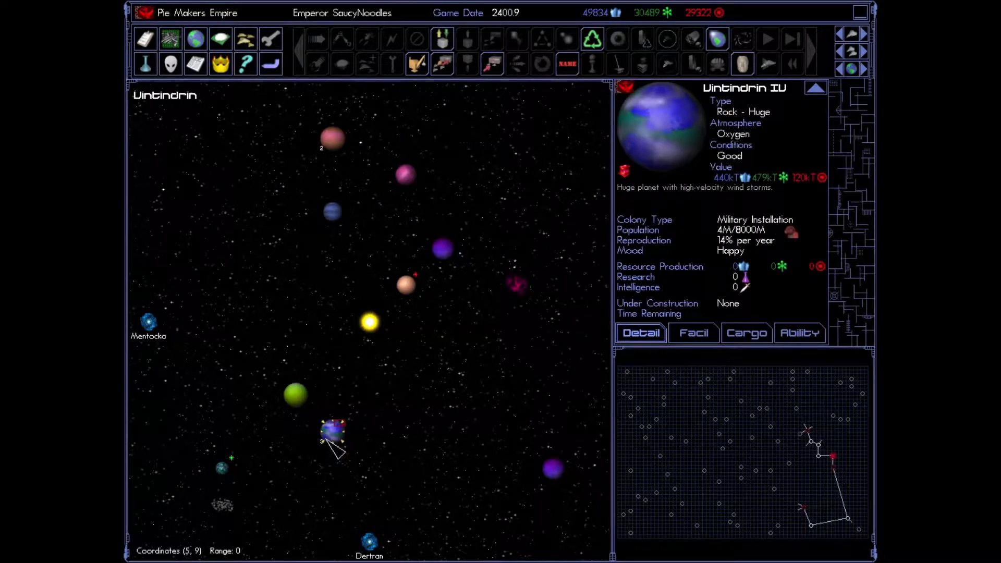
pyautogui.moveTo(342, 447)
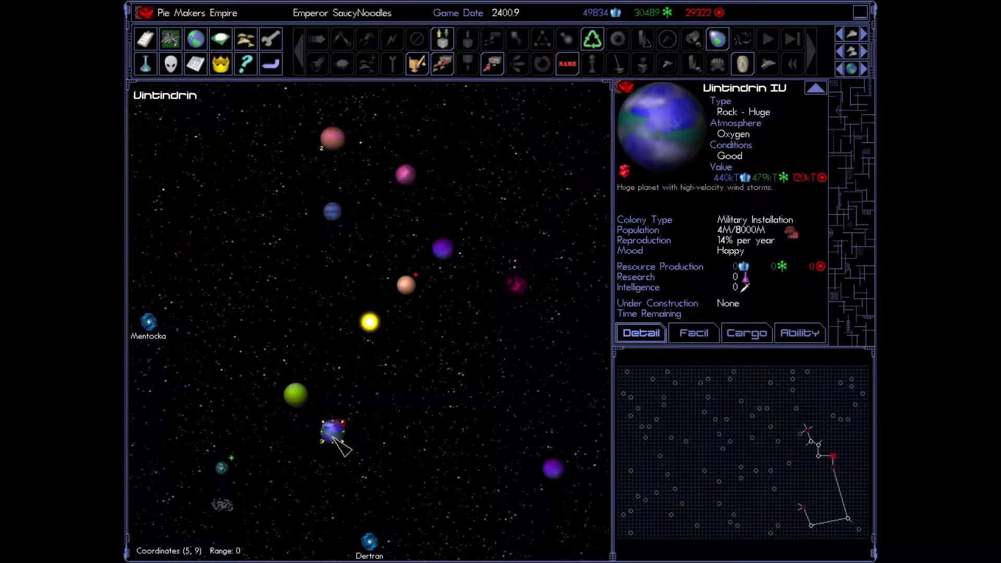
pyautogui.moveTo(303, 447)
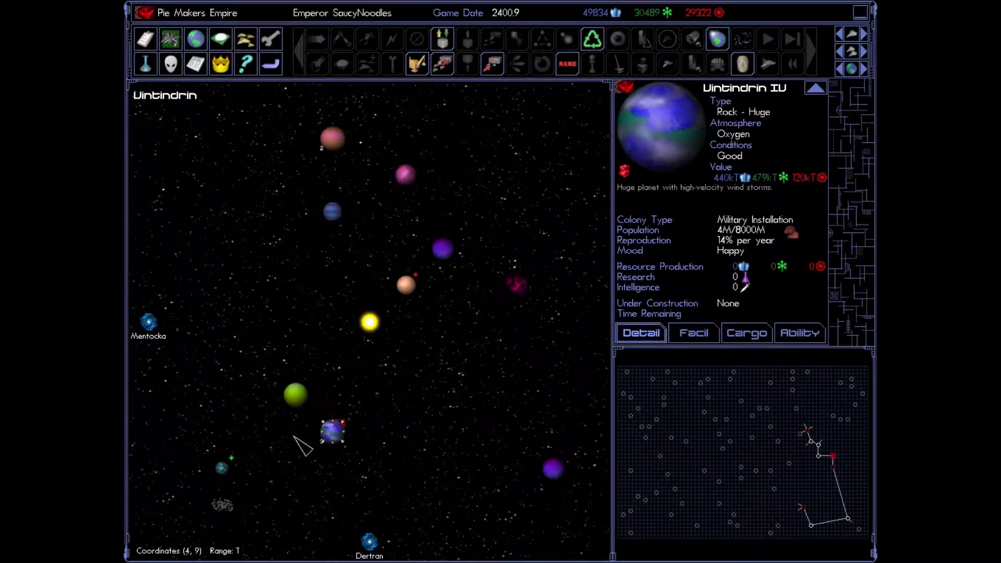
pyautogui.moveTo(326, 453)
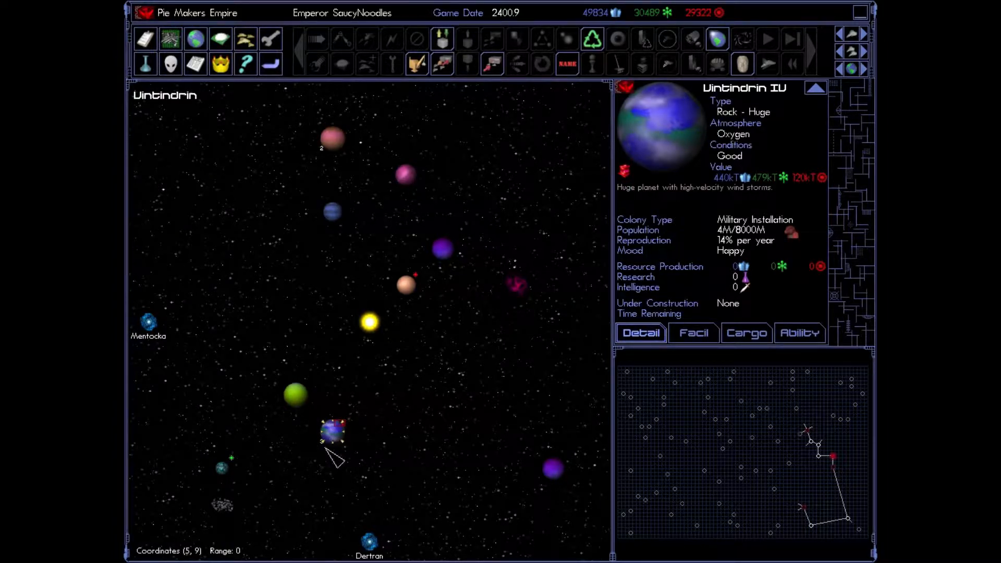
pyautogui.moveTo(367, 348)
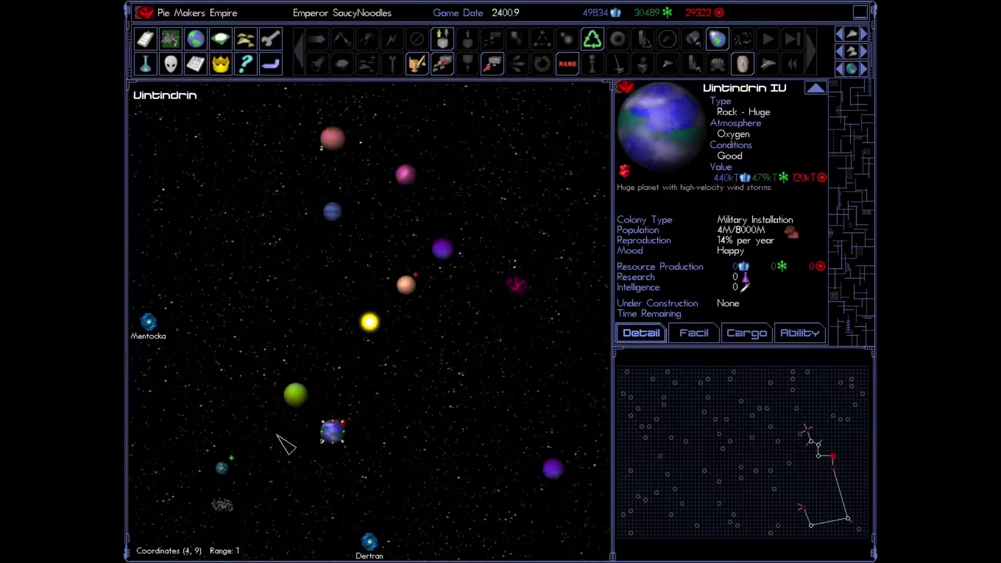
pyautogui.moveTo(617, 301)
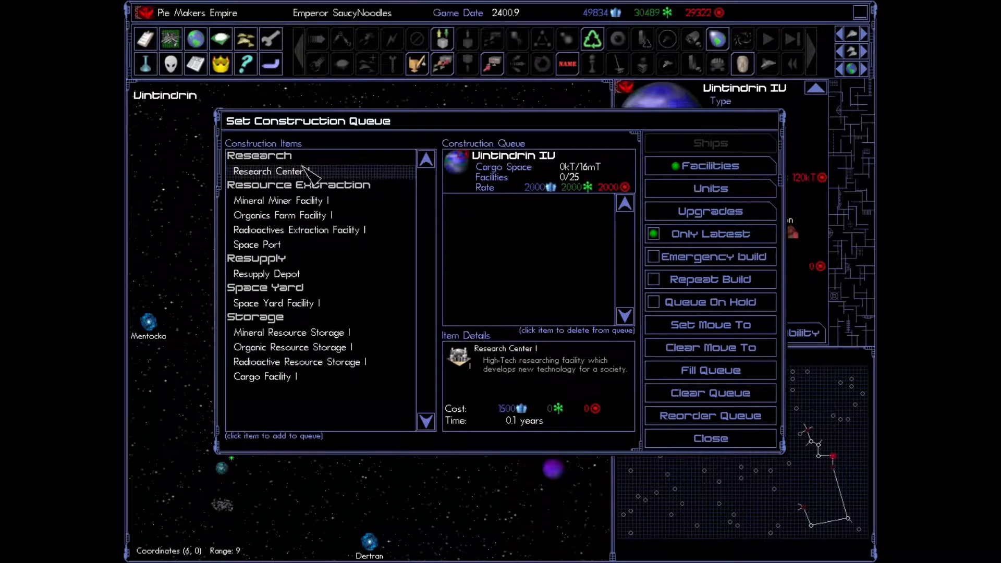
# Step: Remove the queued miner and queue a Resupply Depot, Space Yard and Space Port
pyautogui.click(283, 215)
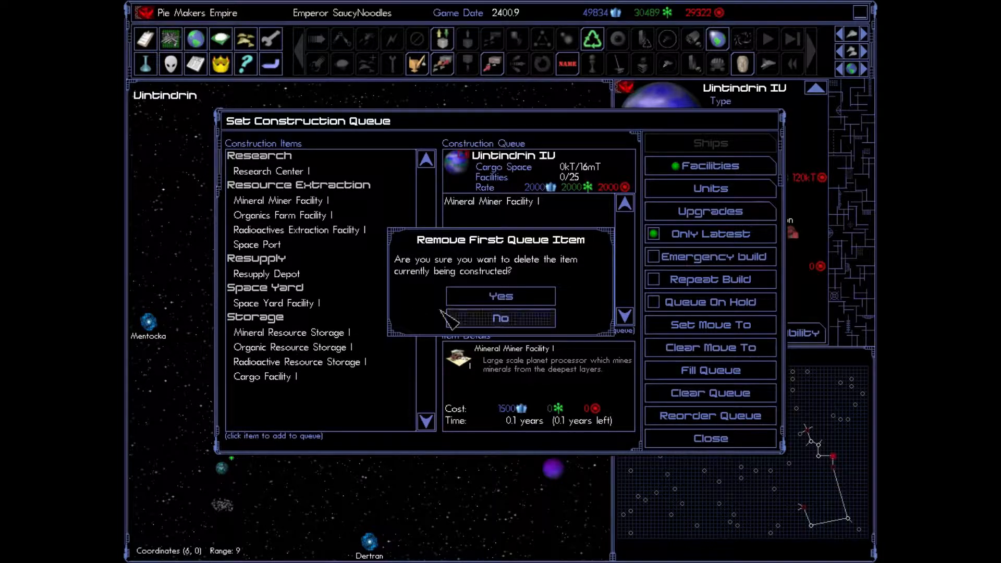
pyautogui.click(500, 296)
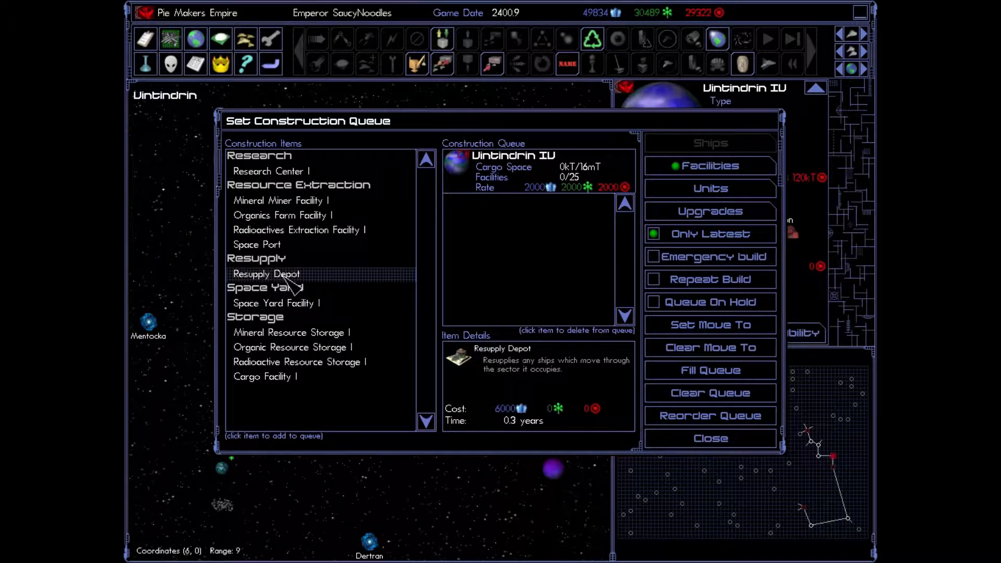
pyautogui.click(276, 303)
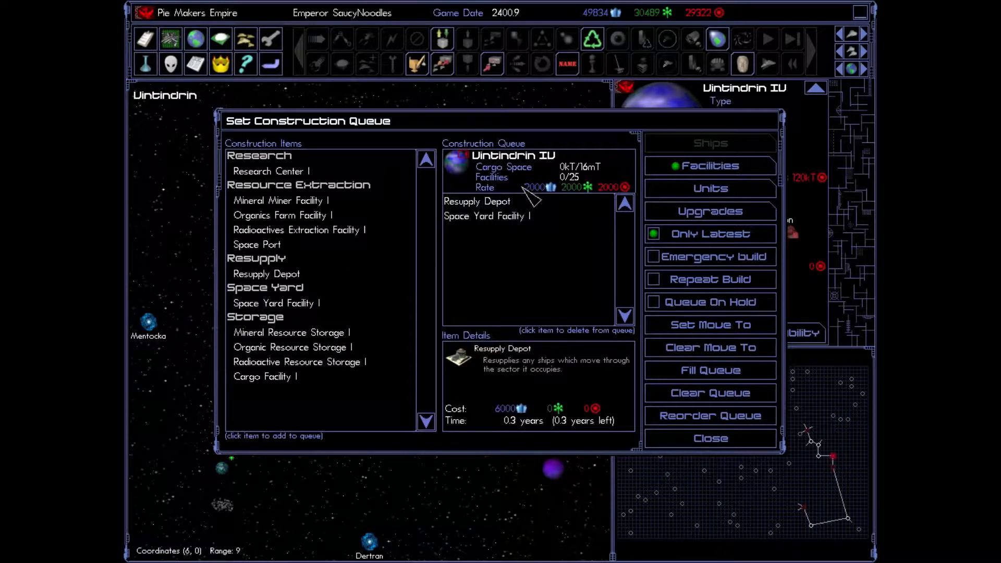
pyautogui.click(299, 230)
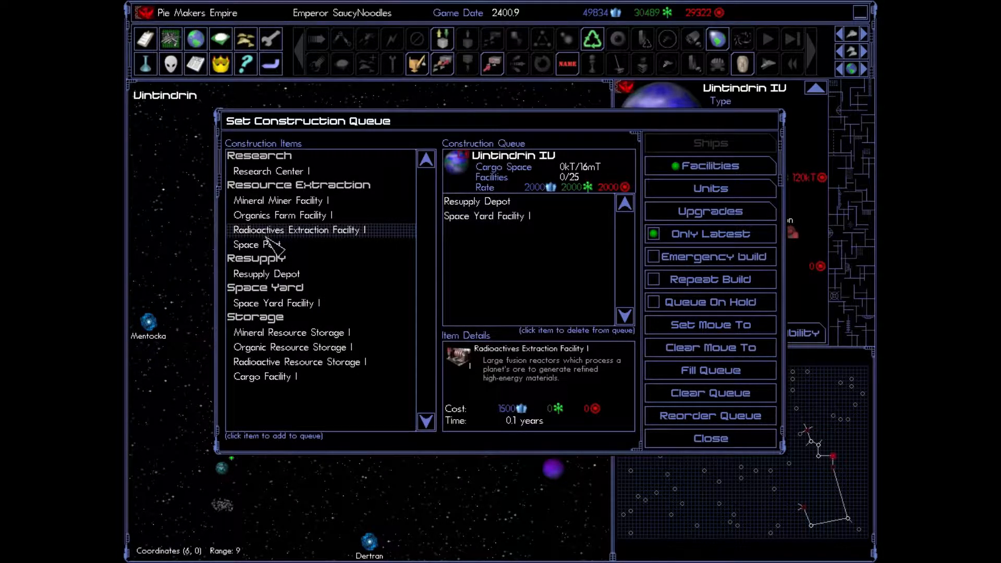
pyautogui.click(256, 244)
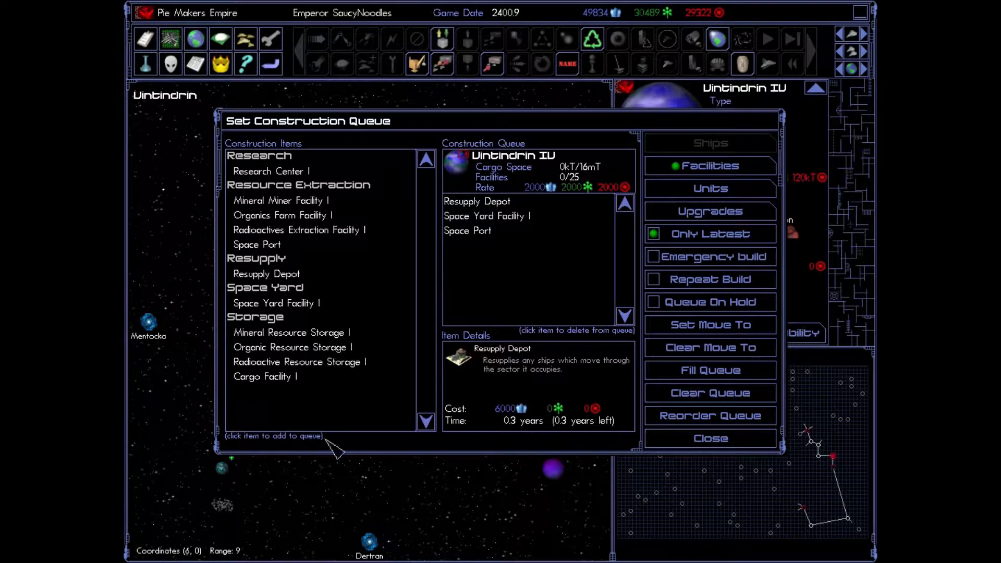
# Step: Add miners, farms and research facilities until the 25-facility limit warning appears
pyautogui.click(279, 200)
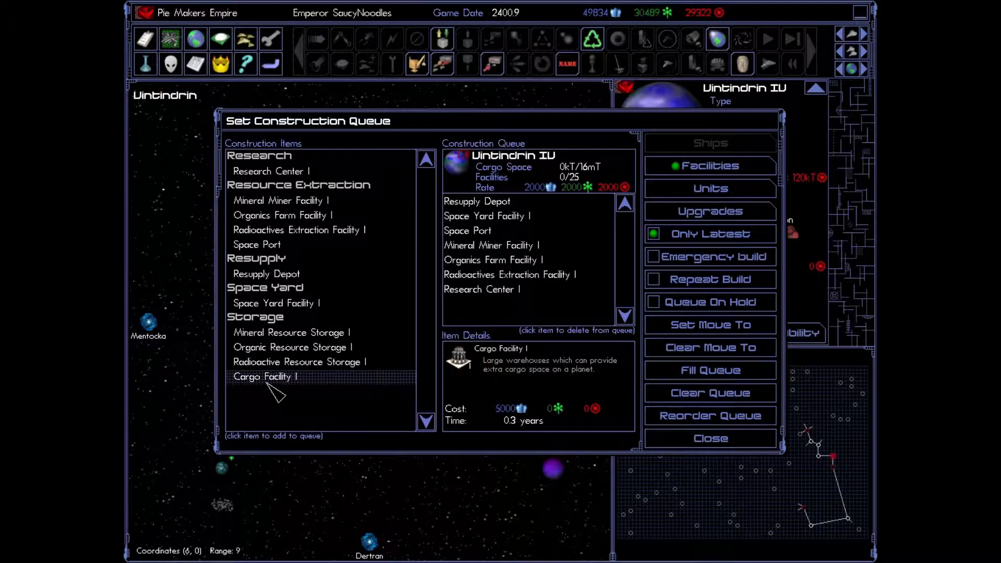
pyautogui.click(298, 230)
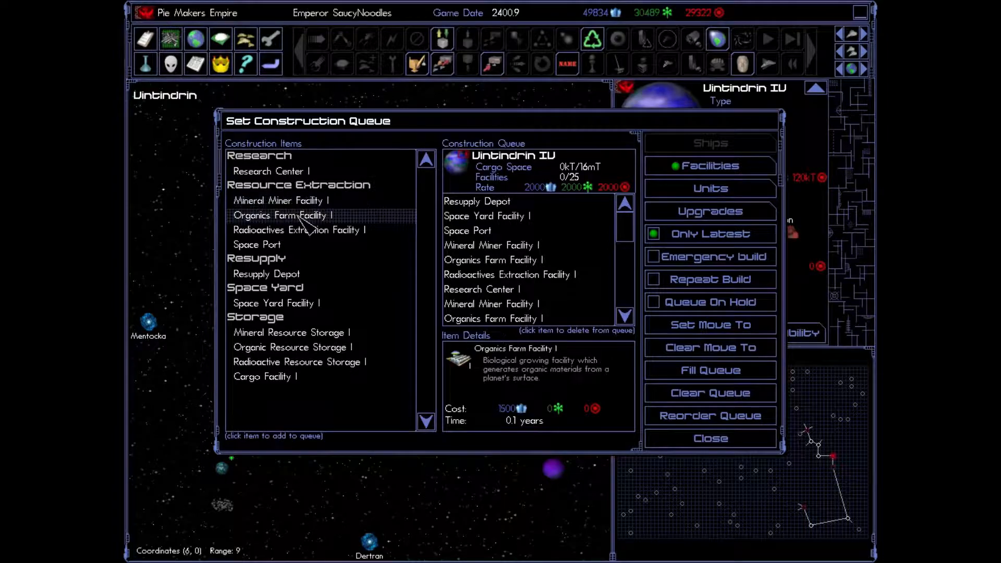
pyautogui.click(298, 229)
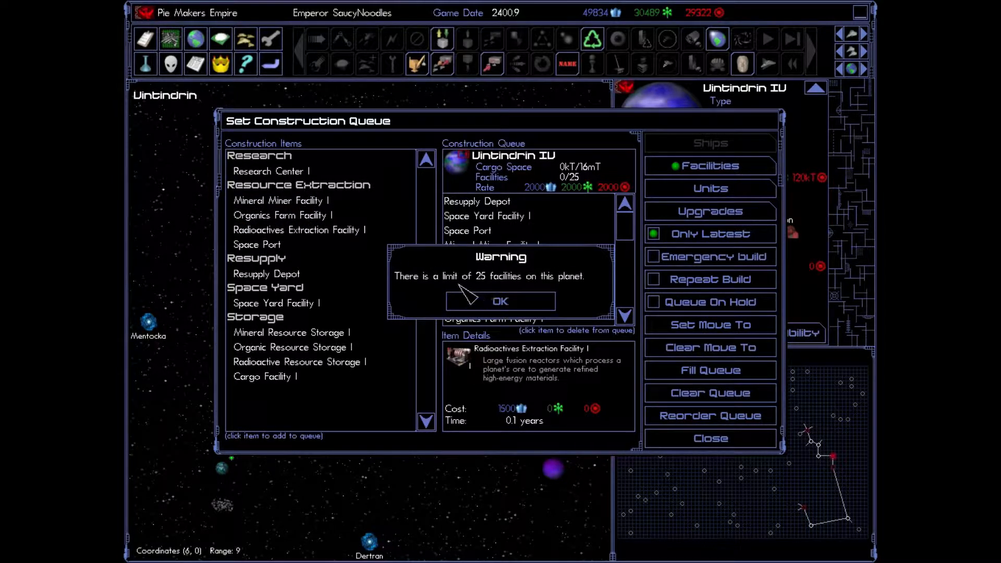
pyautogui.click(500, 301)
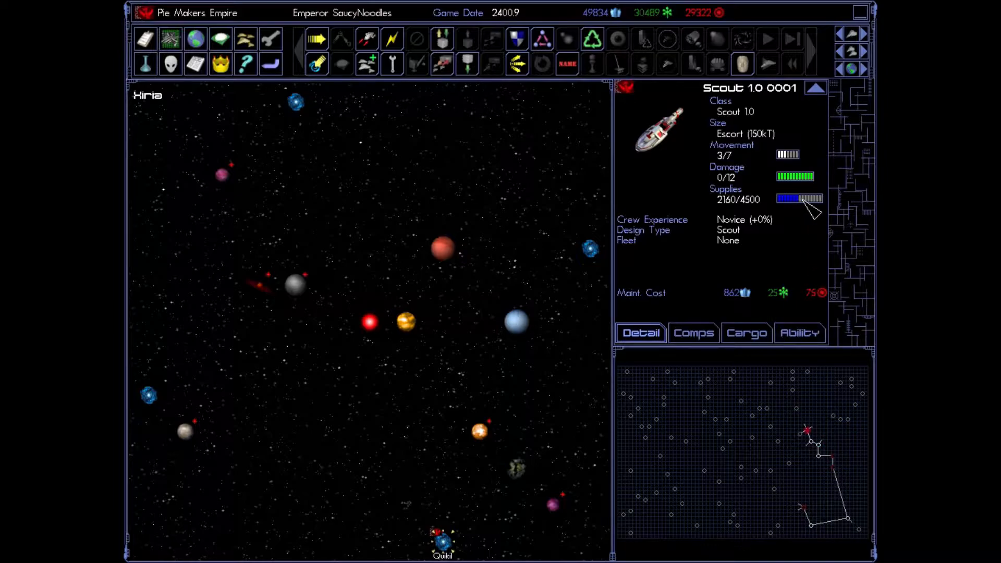
pyautogui.moveTo(788, 214)
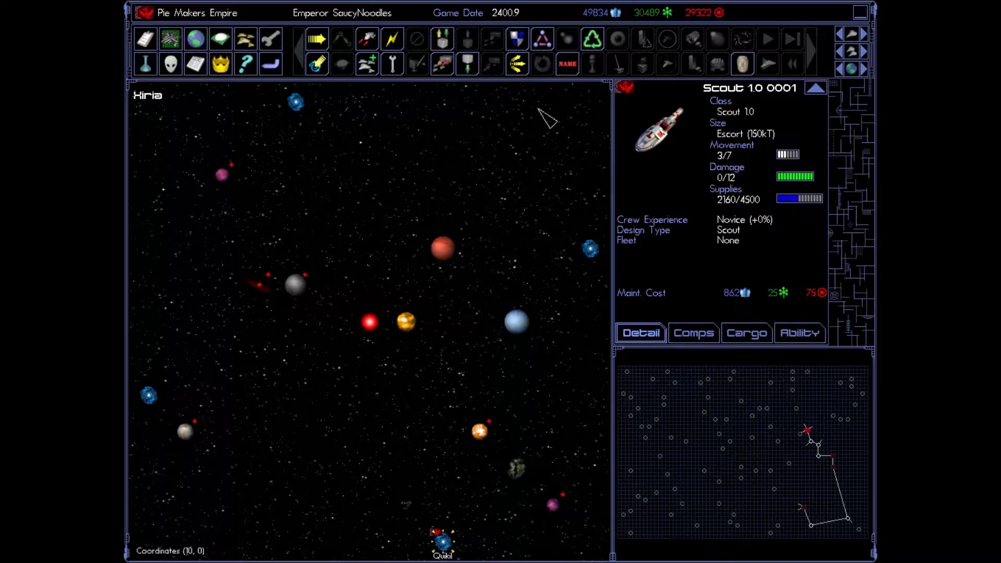
pyautogui.moveTo(392, 41)
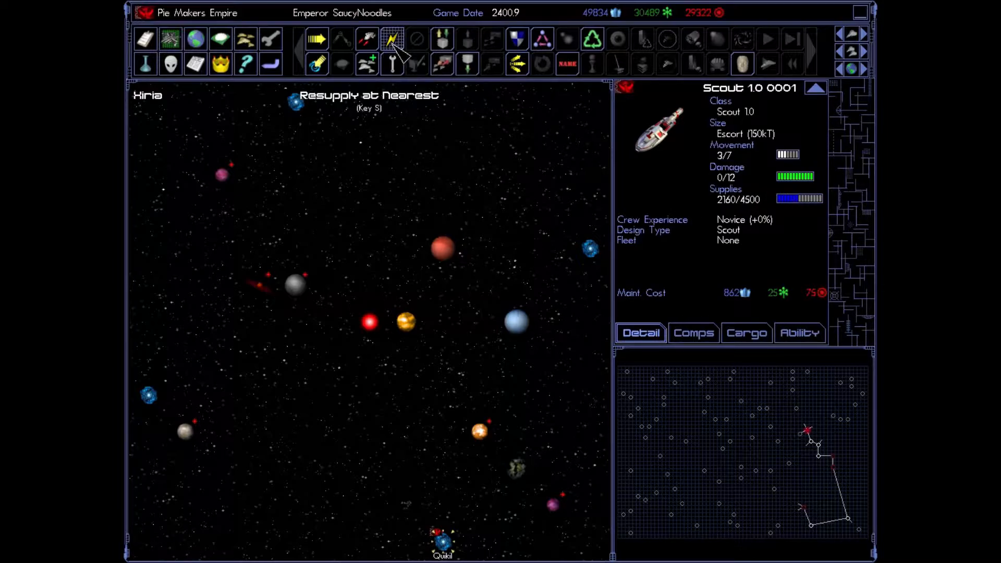
pyautogui.moveTo(396, 54)
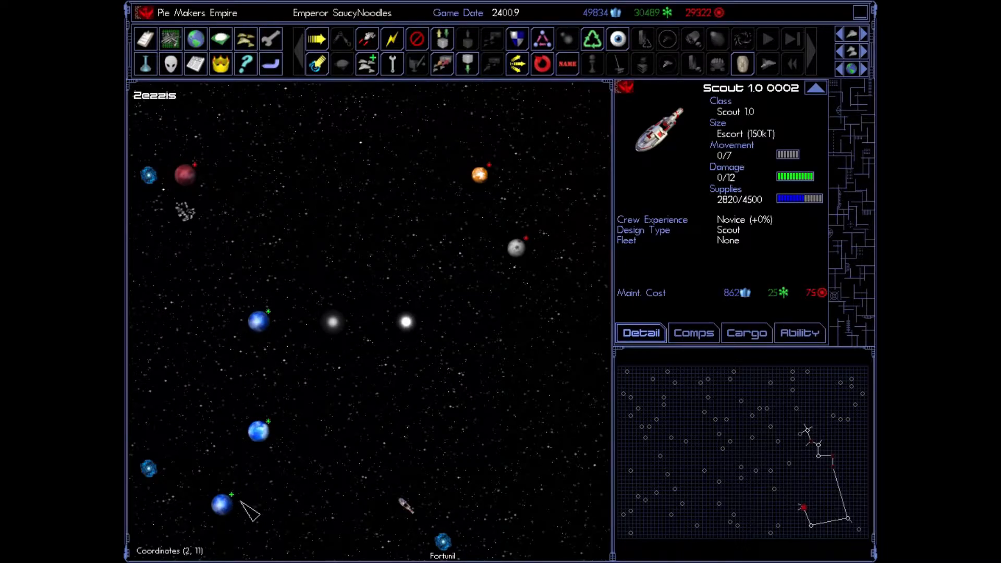
pyautogui.moveTo(245, 40)
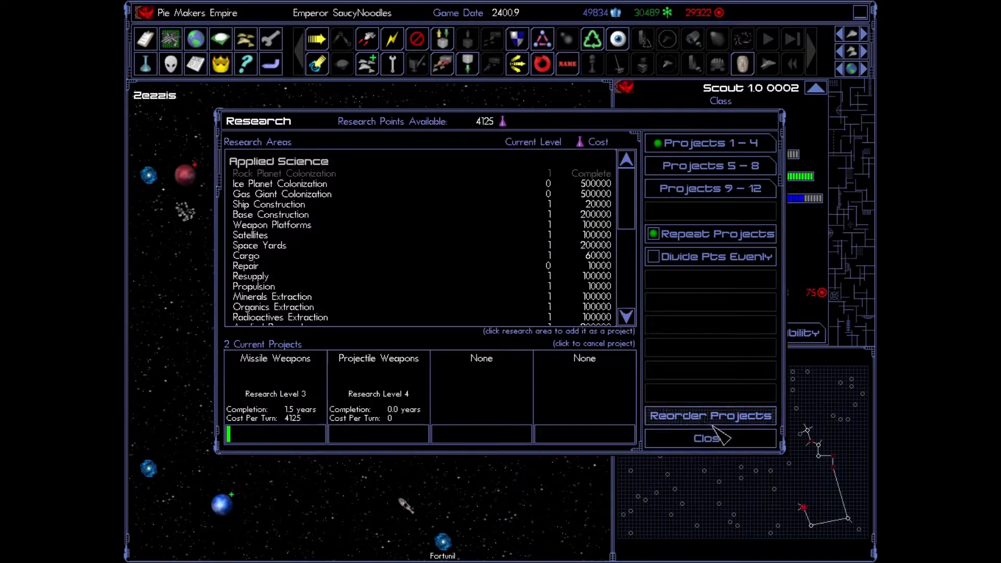
# Step: Close the research projects overview
pyautogui.click(711, 438)
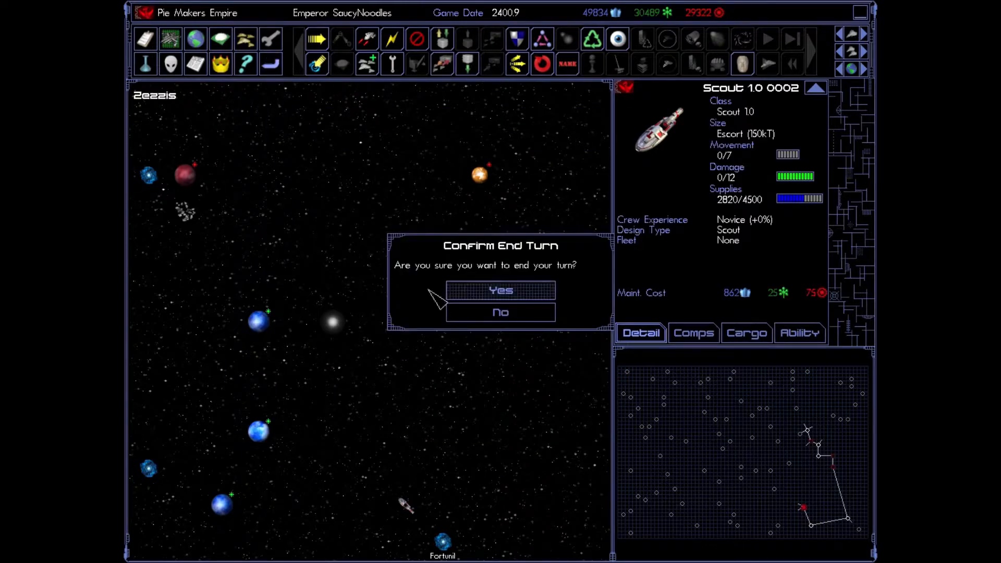